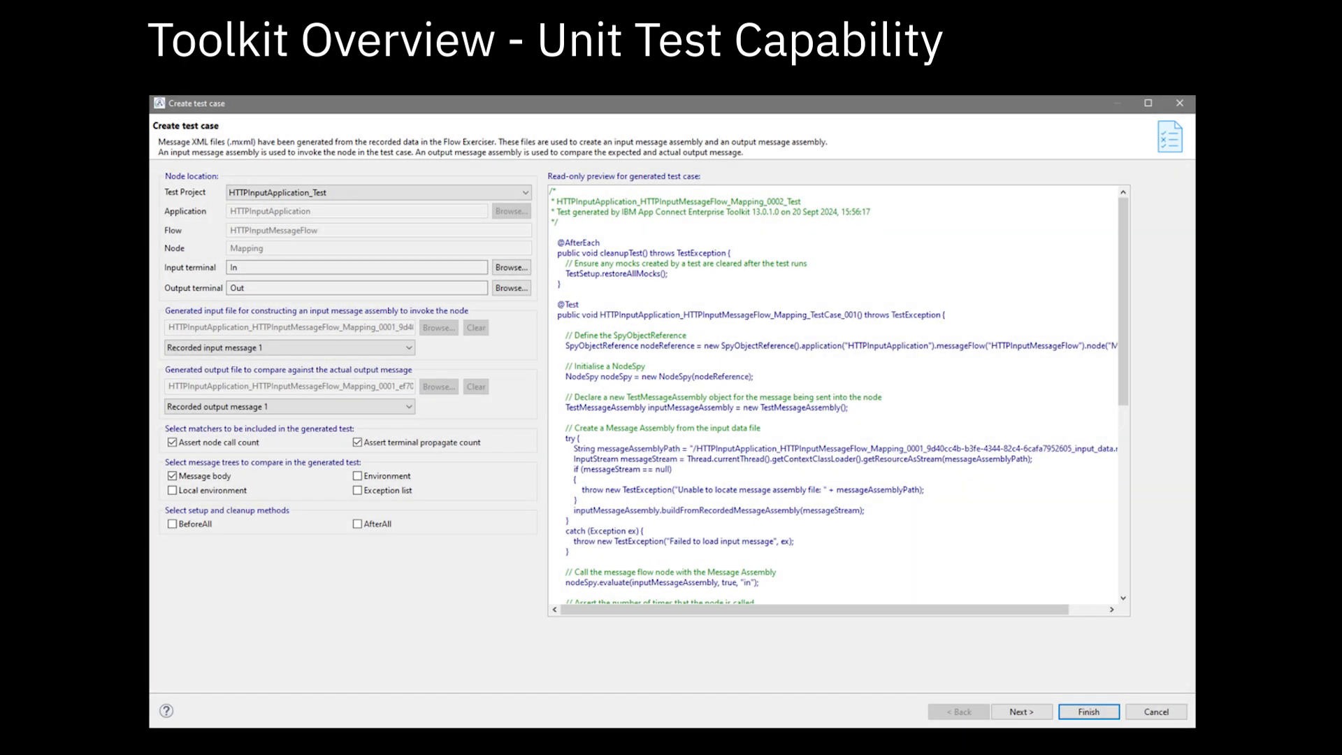
- Advance from the Toolkit unit test slide to the Designer for business technologists slide
click(1087, 712)
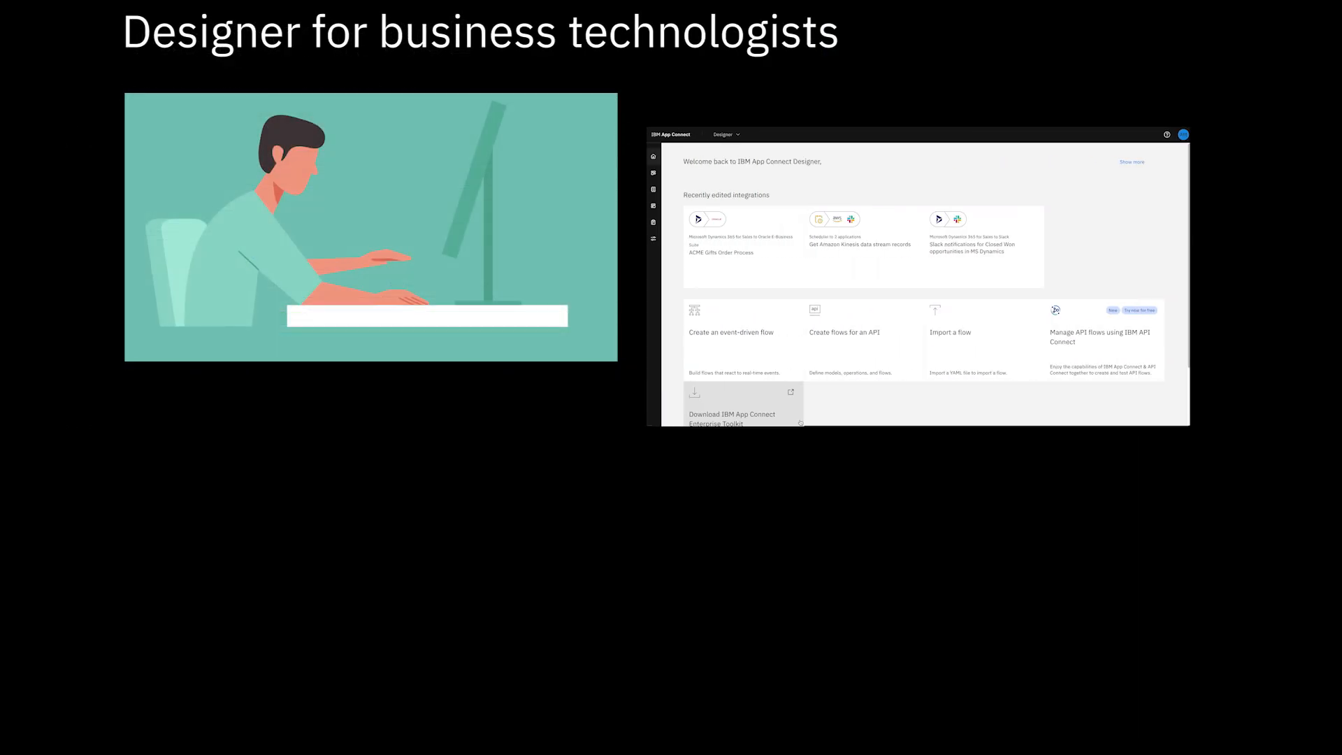
- Reveal the low-code tools content on the Designer slide, then exit the slideshow
click(721, 251)
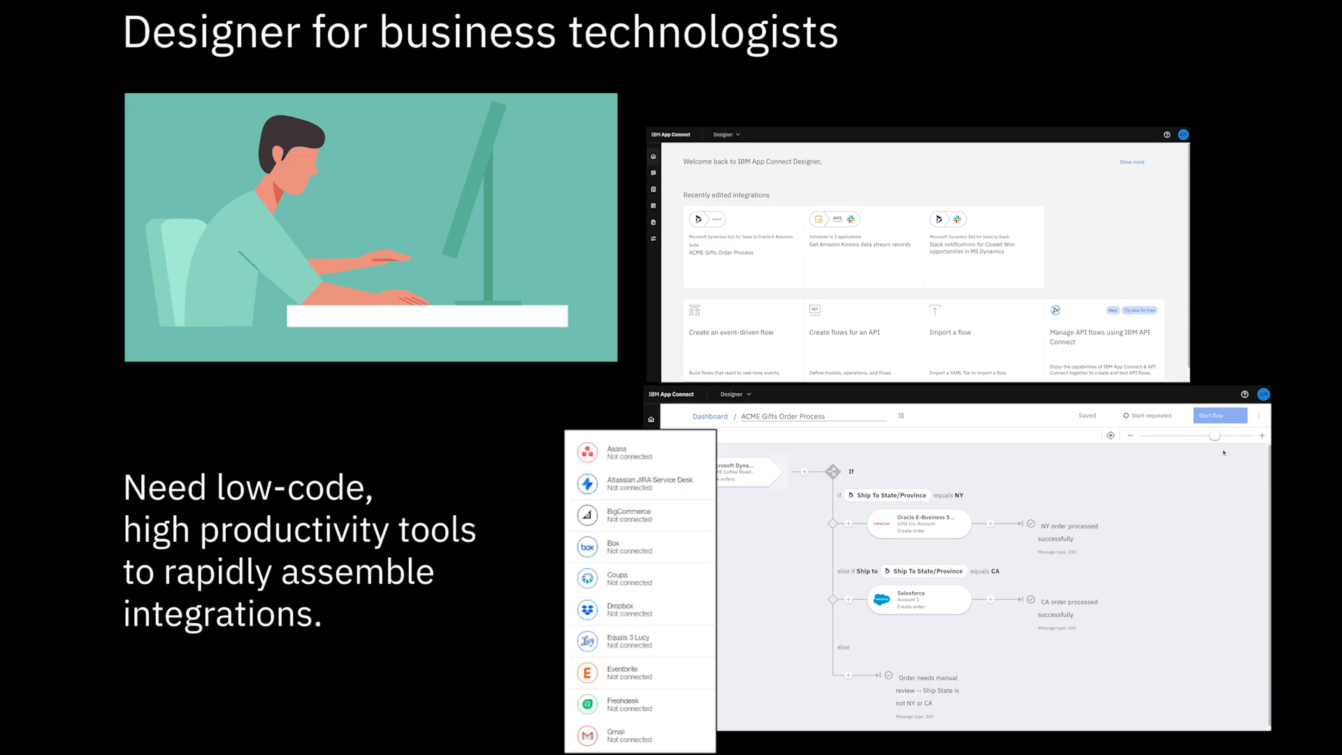
key(Right)
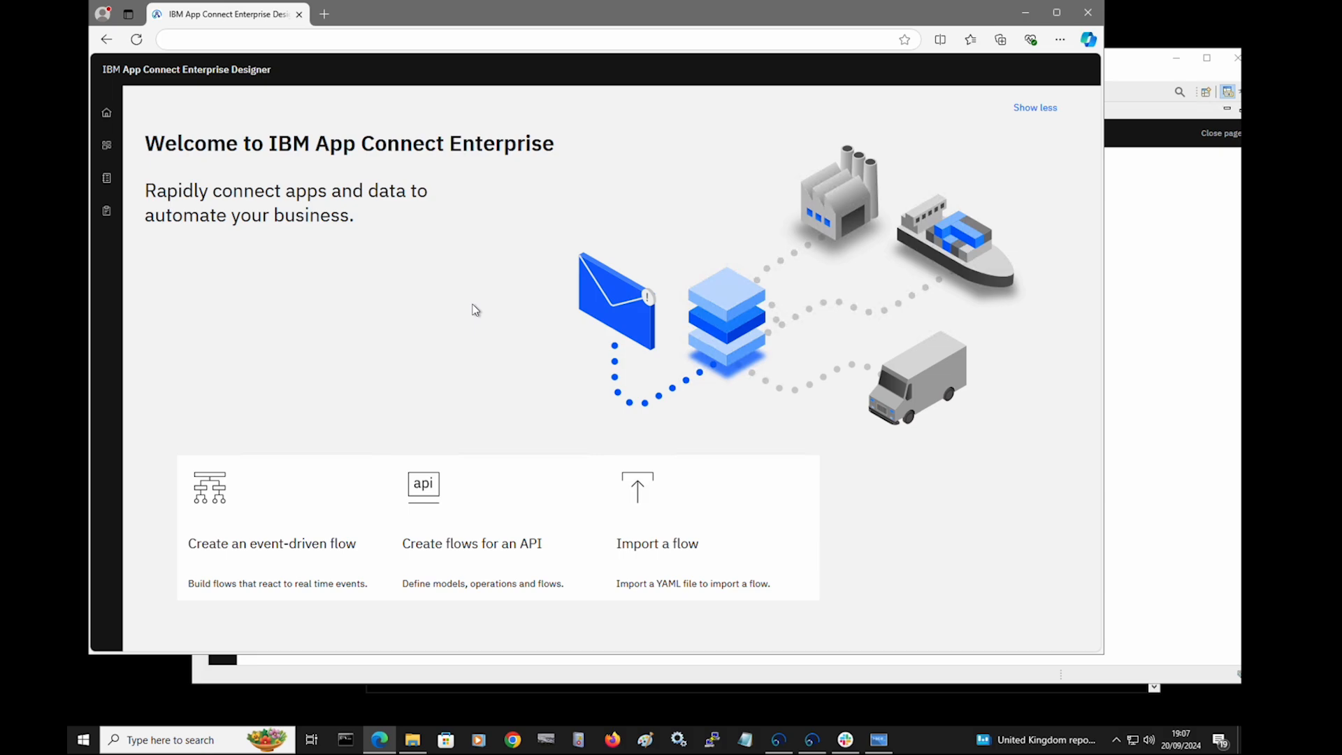
mouse_move(429, 252)
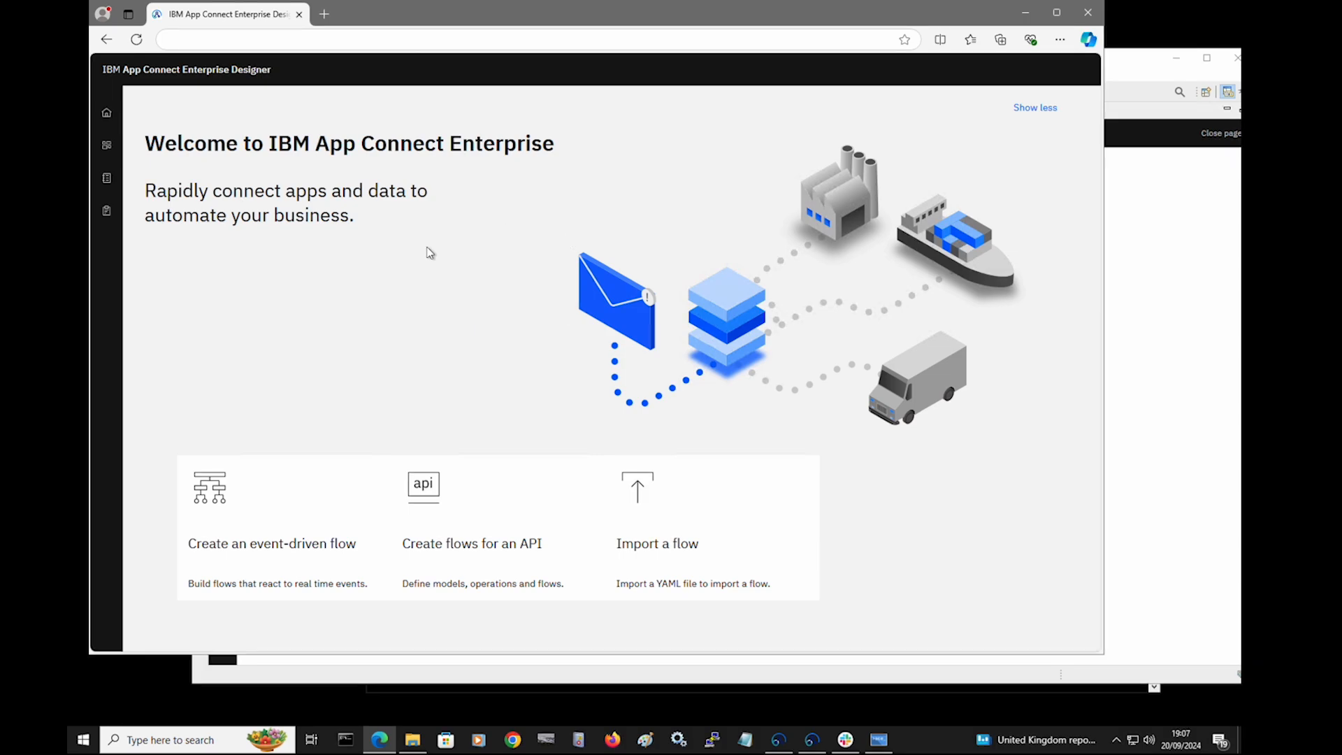
mouse_move(83, 740)
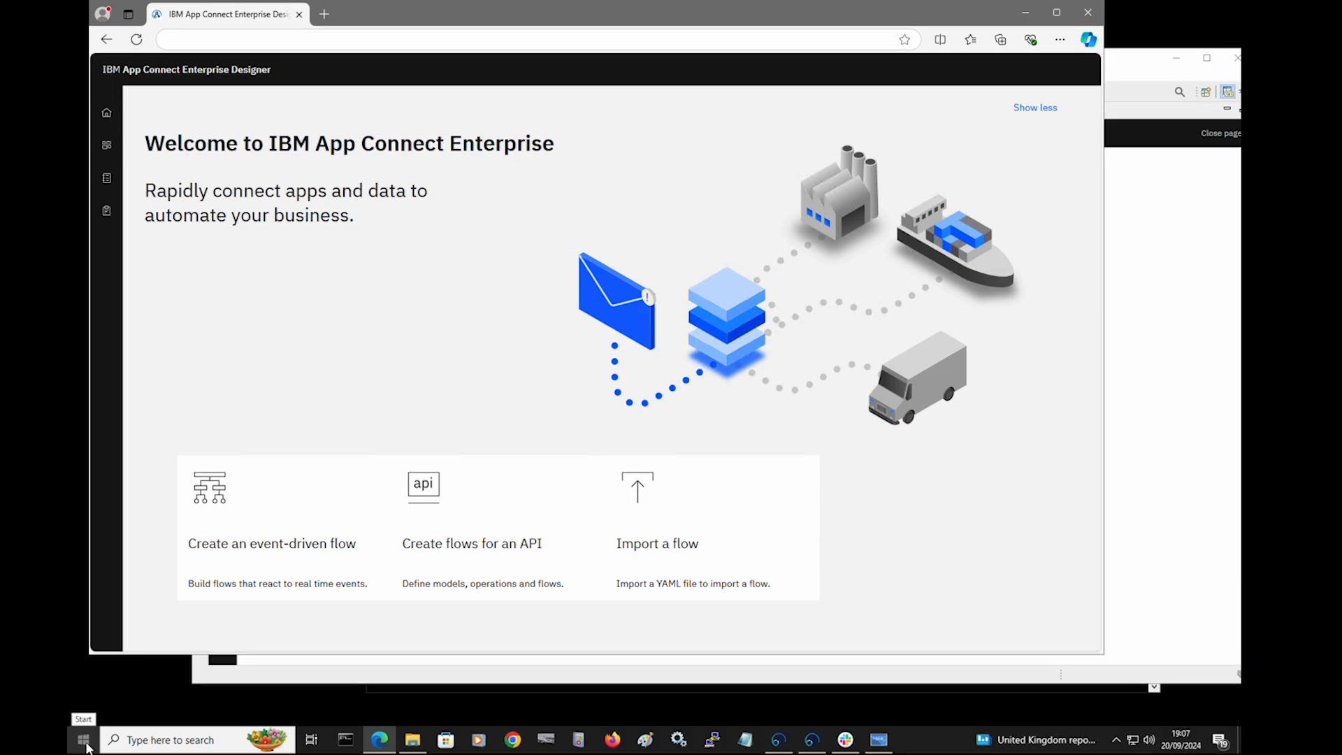
- Check the running console, then show the Designer dashboard listing CompanyAPI and GitAndSlack
click(82, 740)
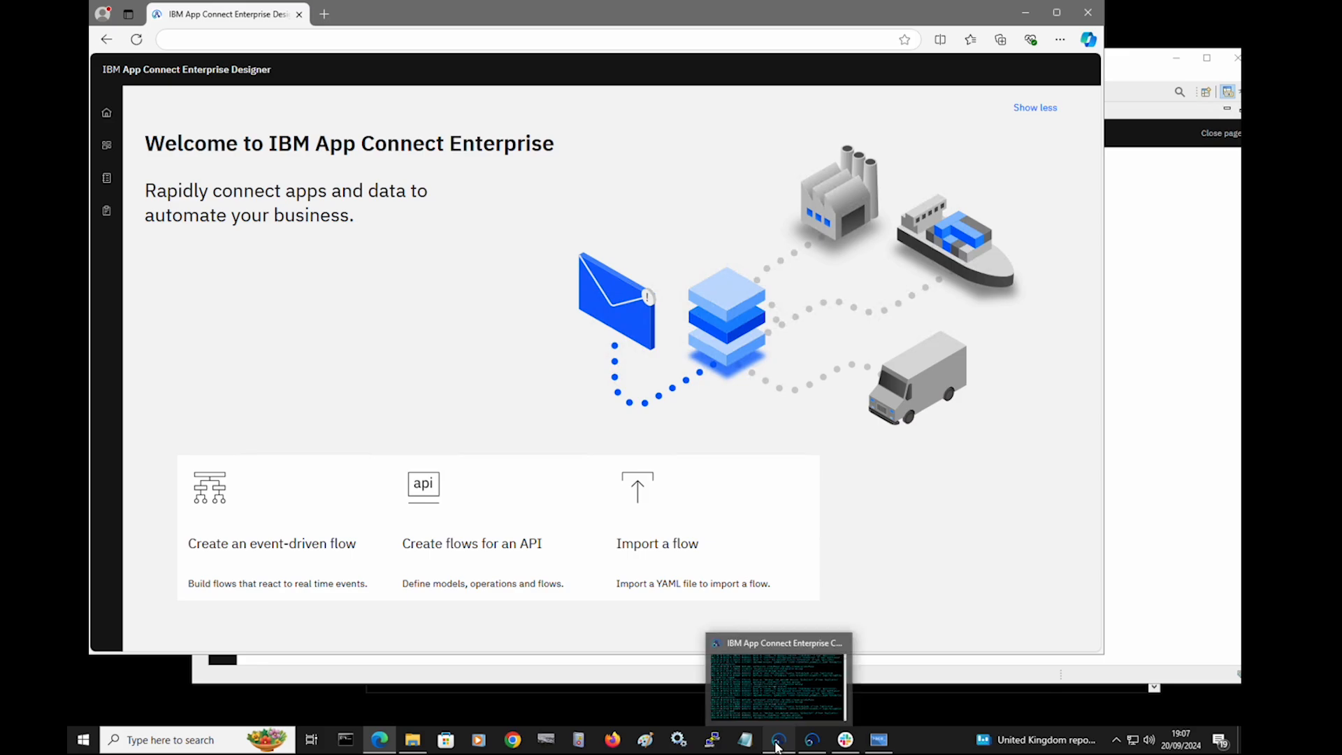
click(775, 740)
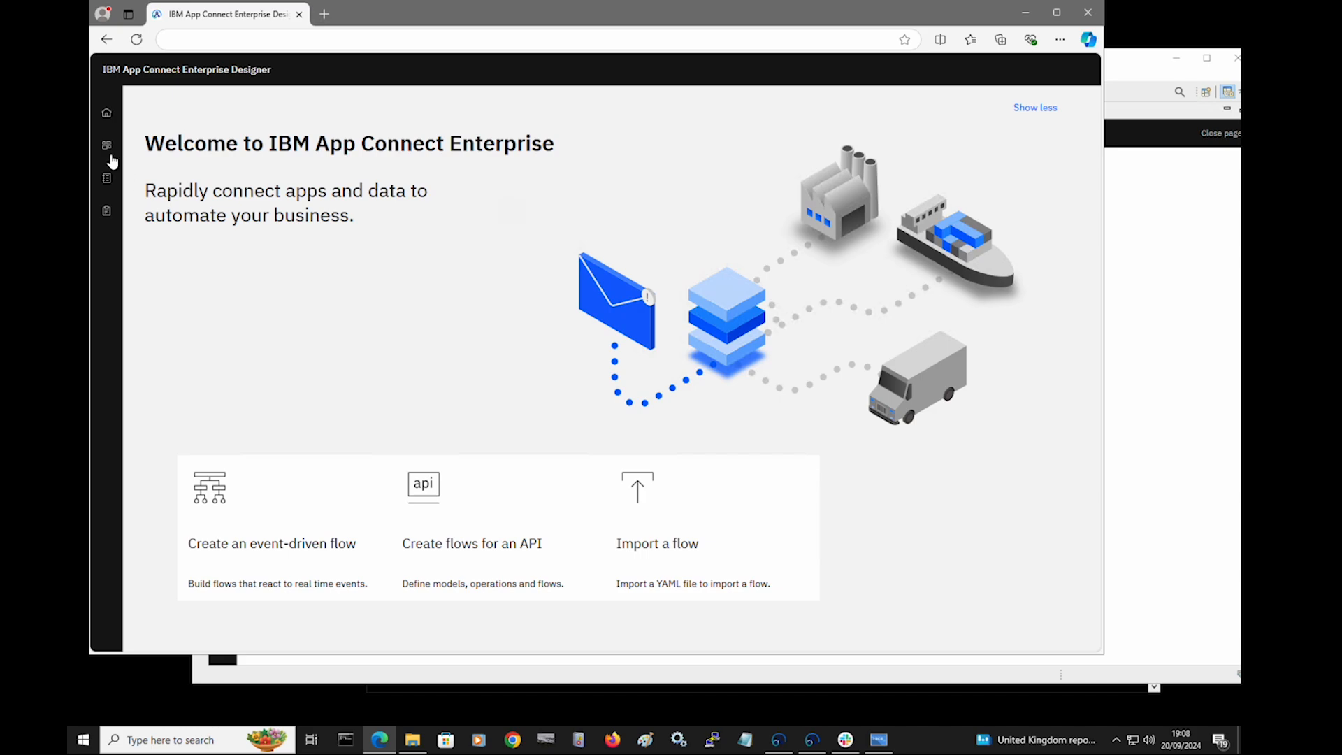
click(107, 145)
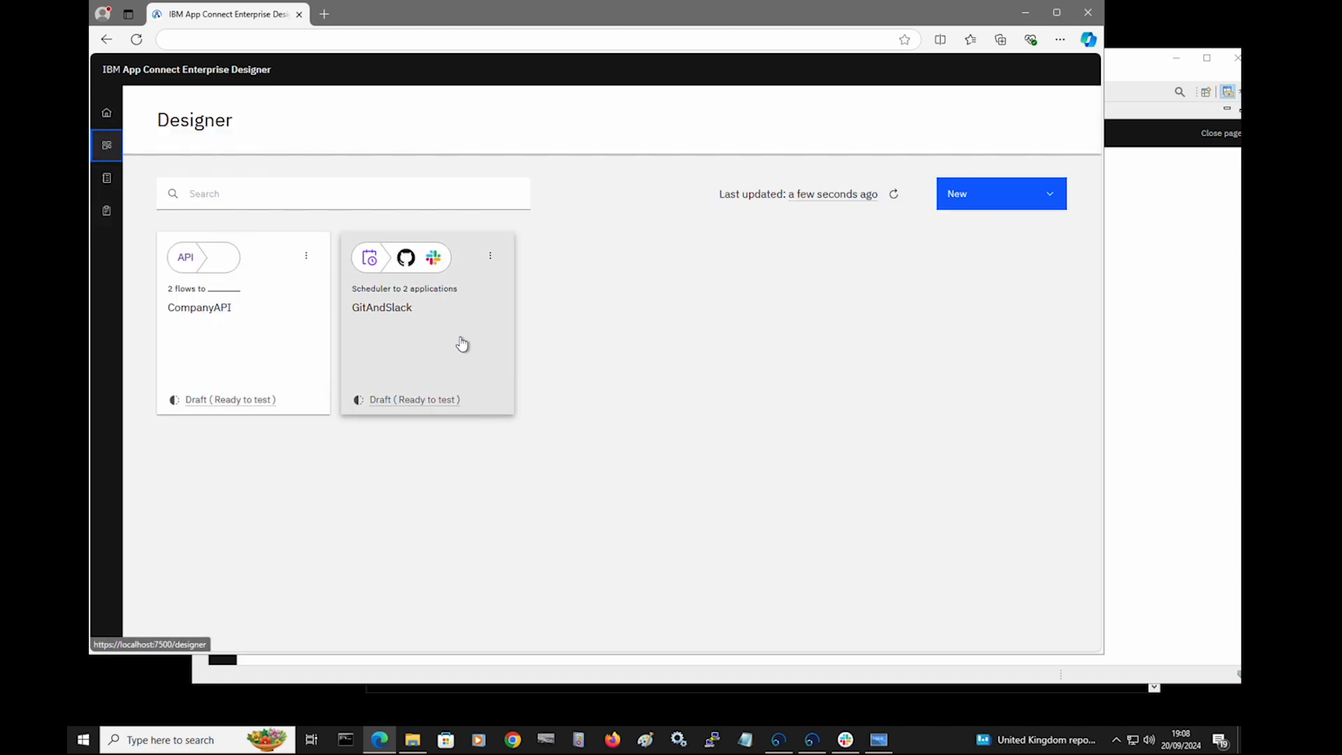
- Open GitAndSlack and inspect the GitHub step's Where clause for ACE-Demo bug issues
click(427, 323)
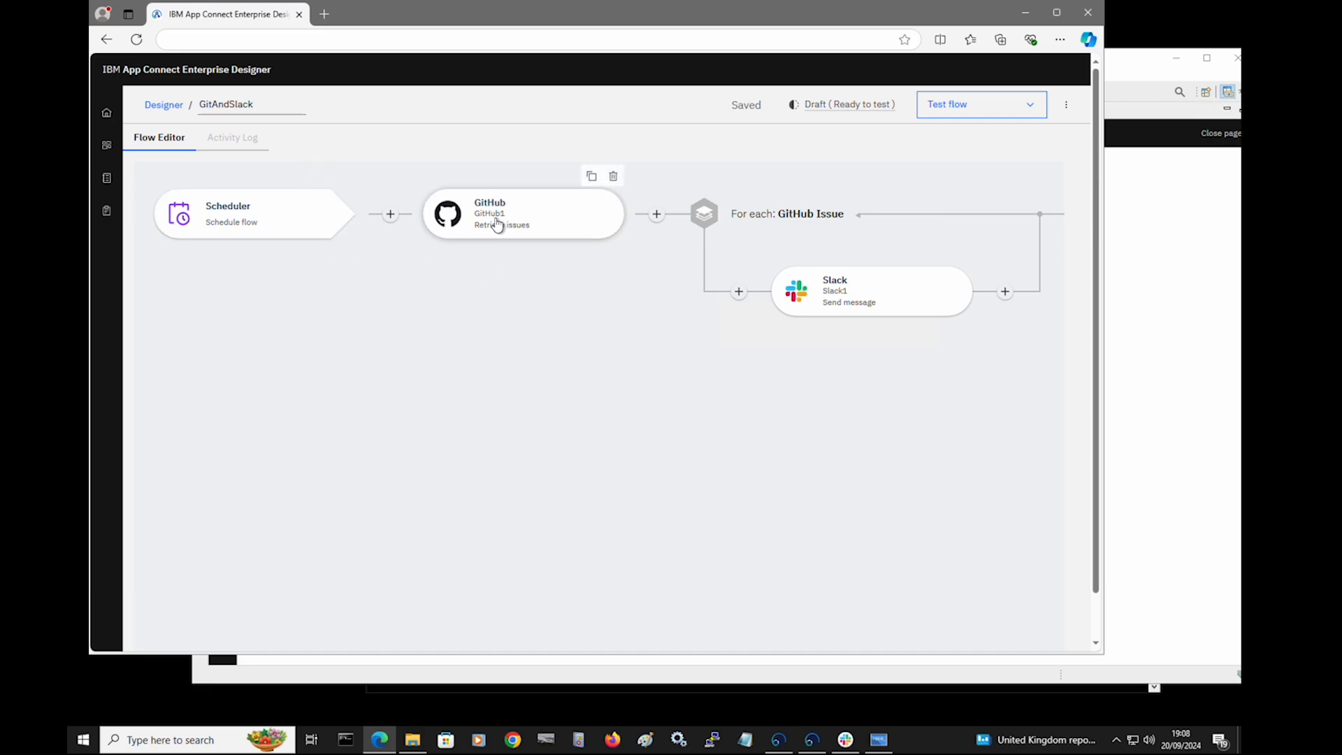
click(522, 213)
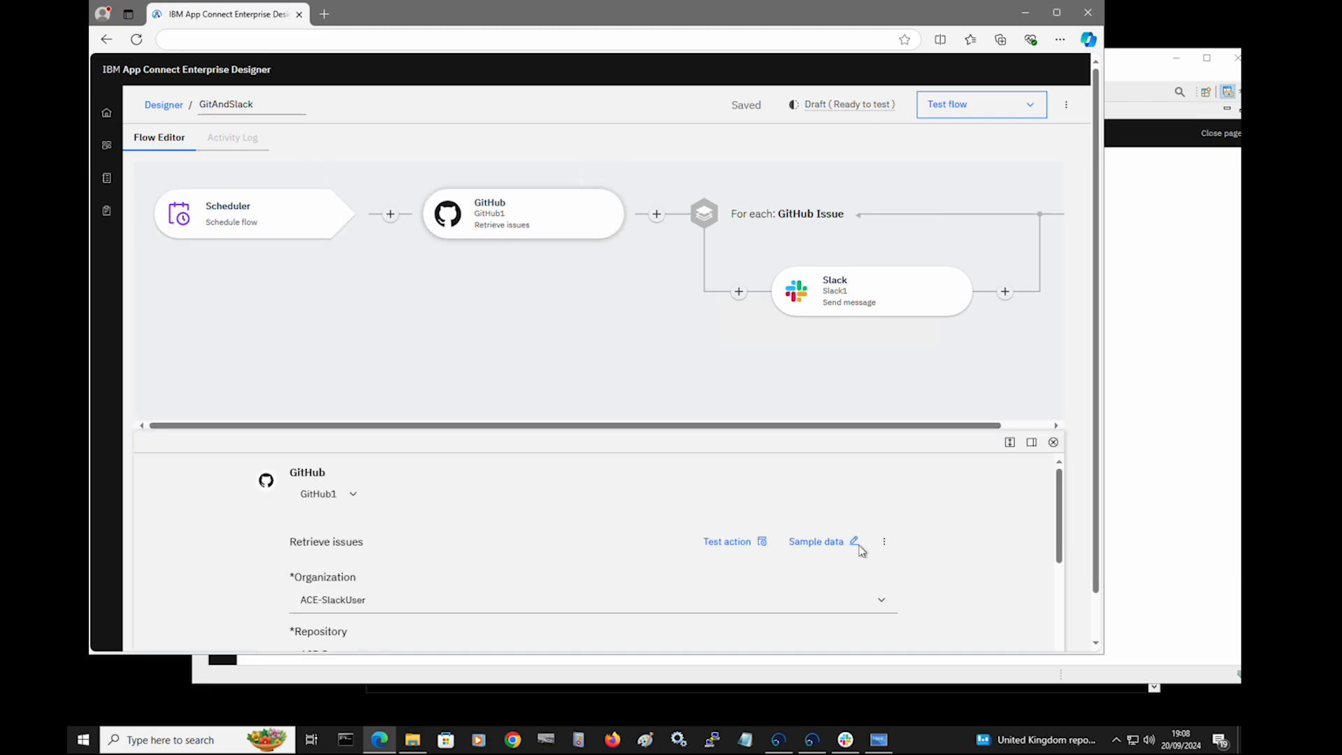
scroll(down, 3)
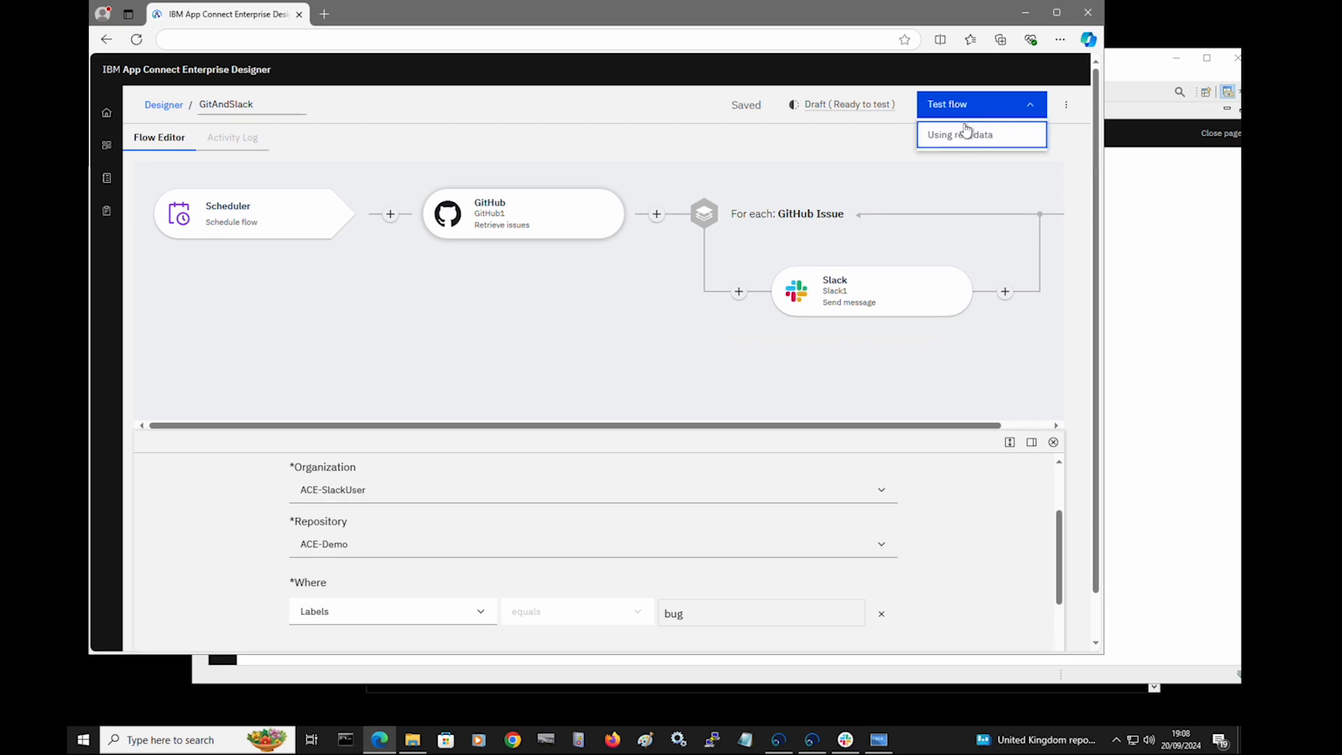
- Test GitAndSlack using real data and check the bug-issue message posted to Slack
click(958, 134)
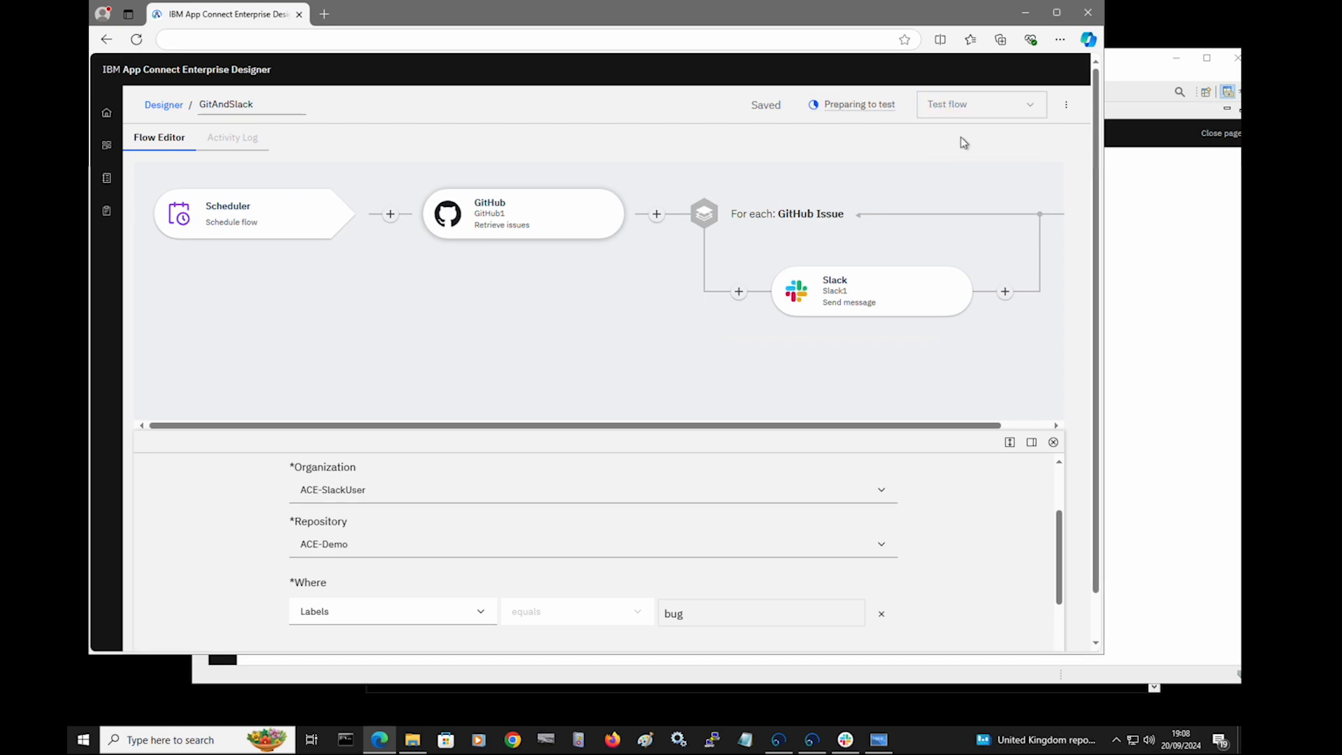
click(980, 103)
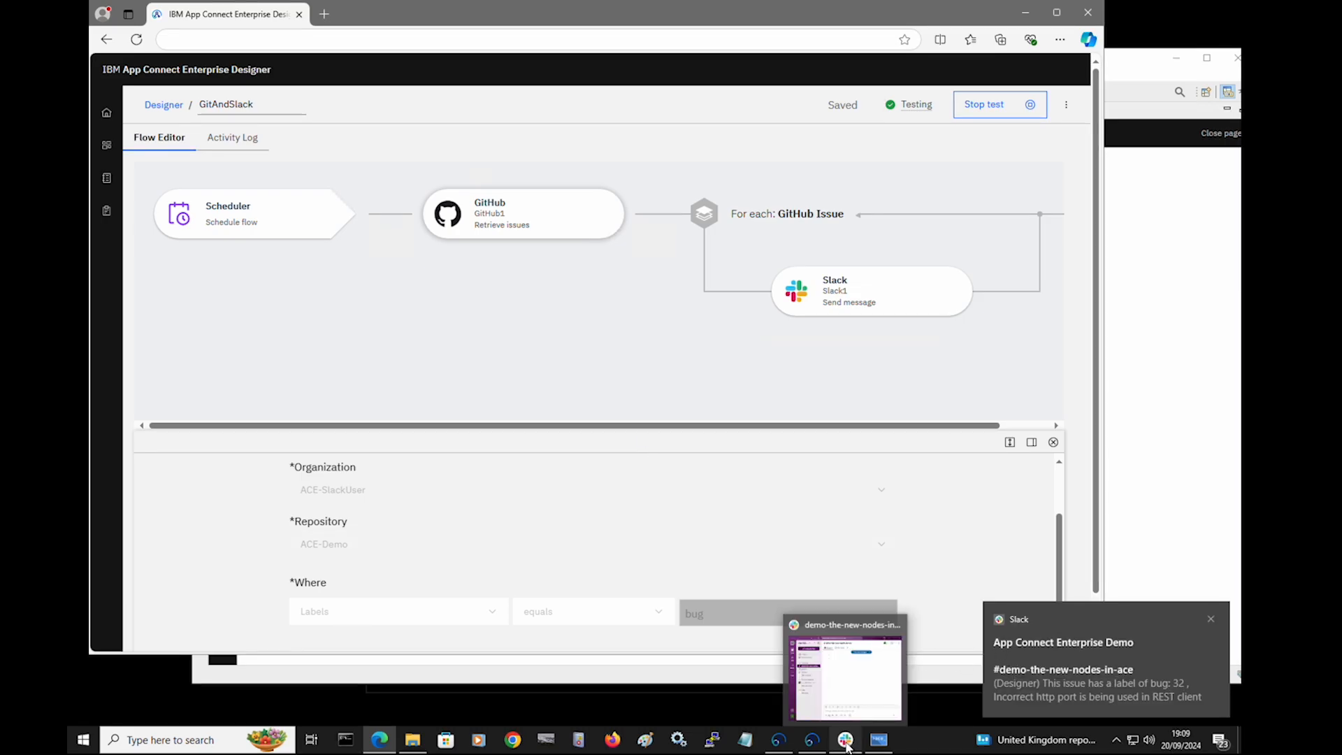
click(844, 739)
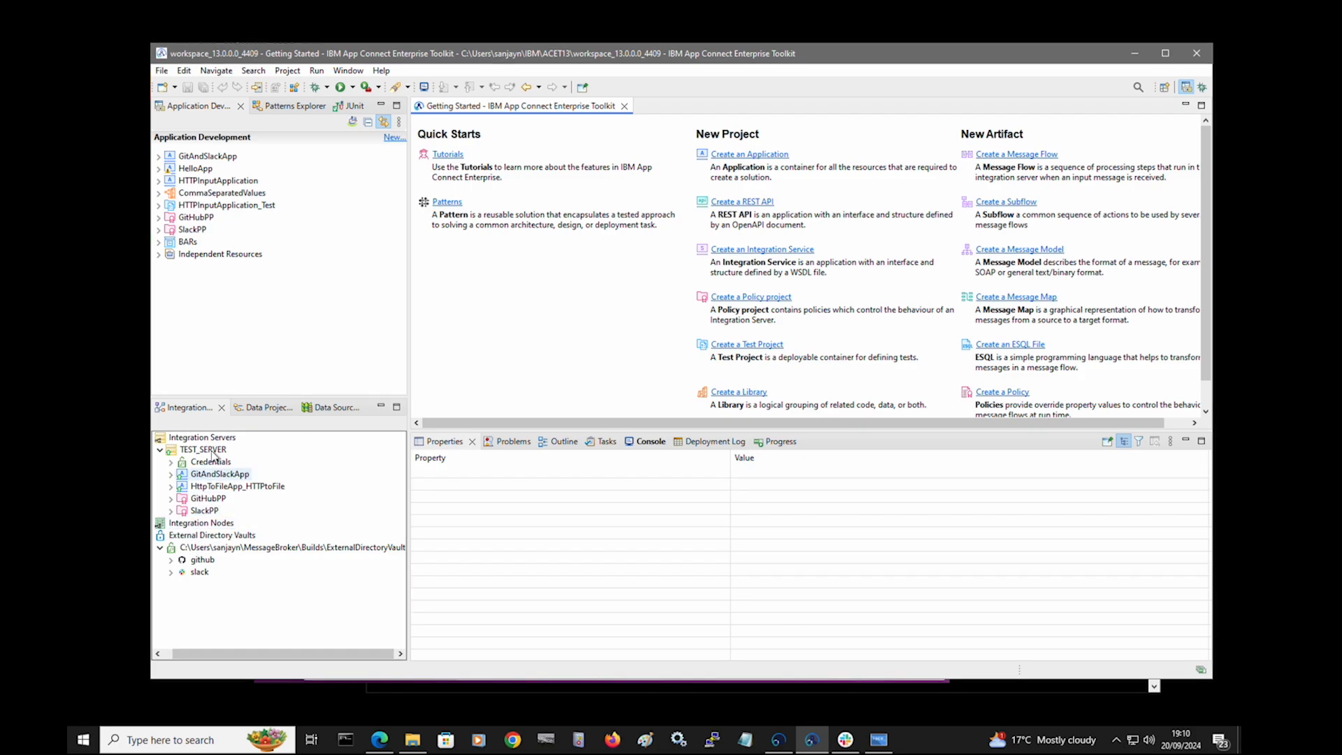
- Expand GitAndSlackApp and open the GitAndSlack.msgflow message flow
click(203, 449)
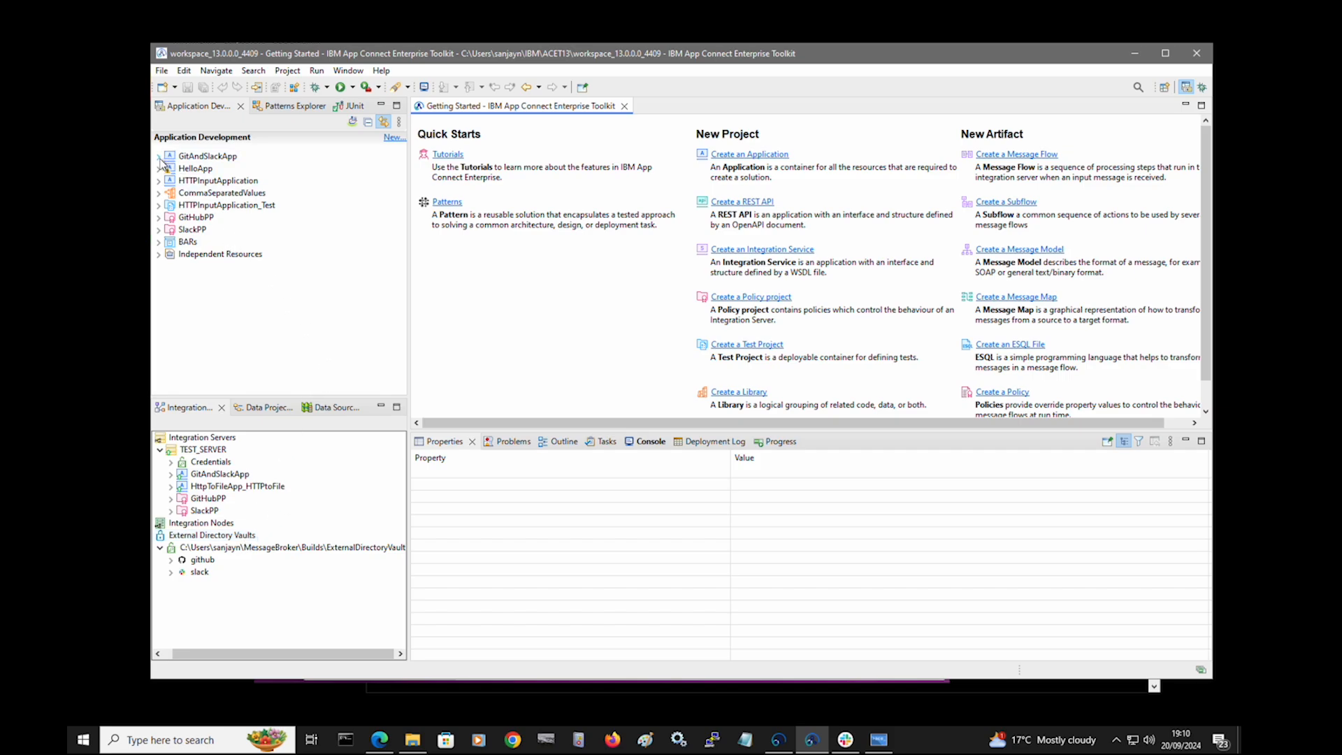
click(158, 155)
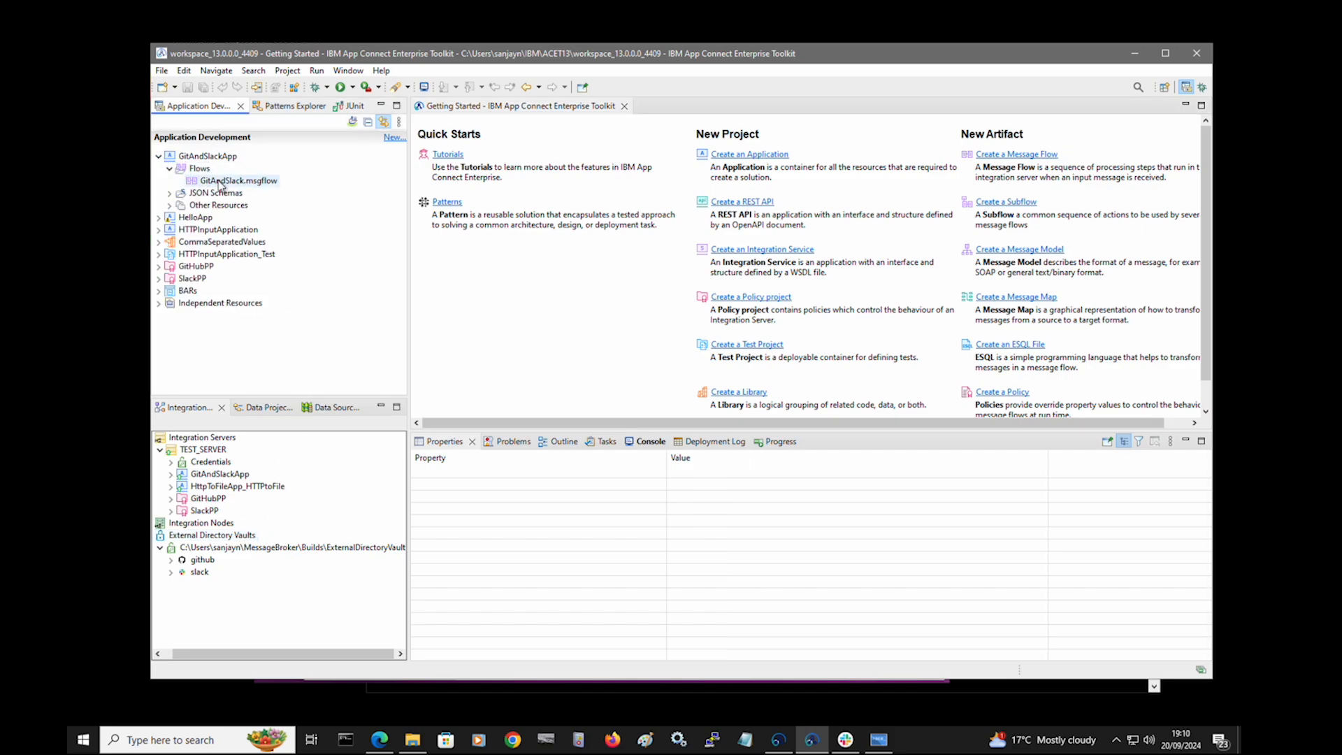
double_click(236, 180)
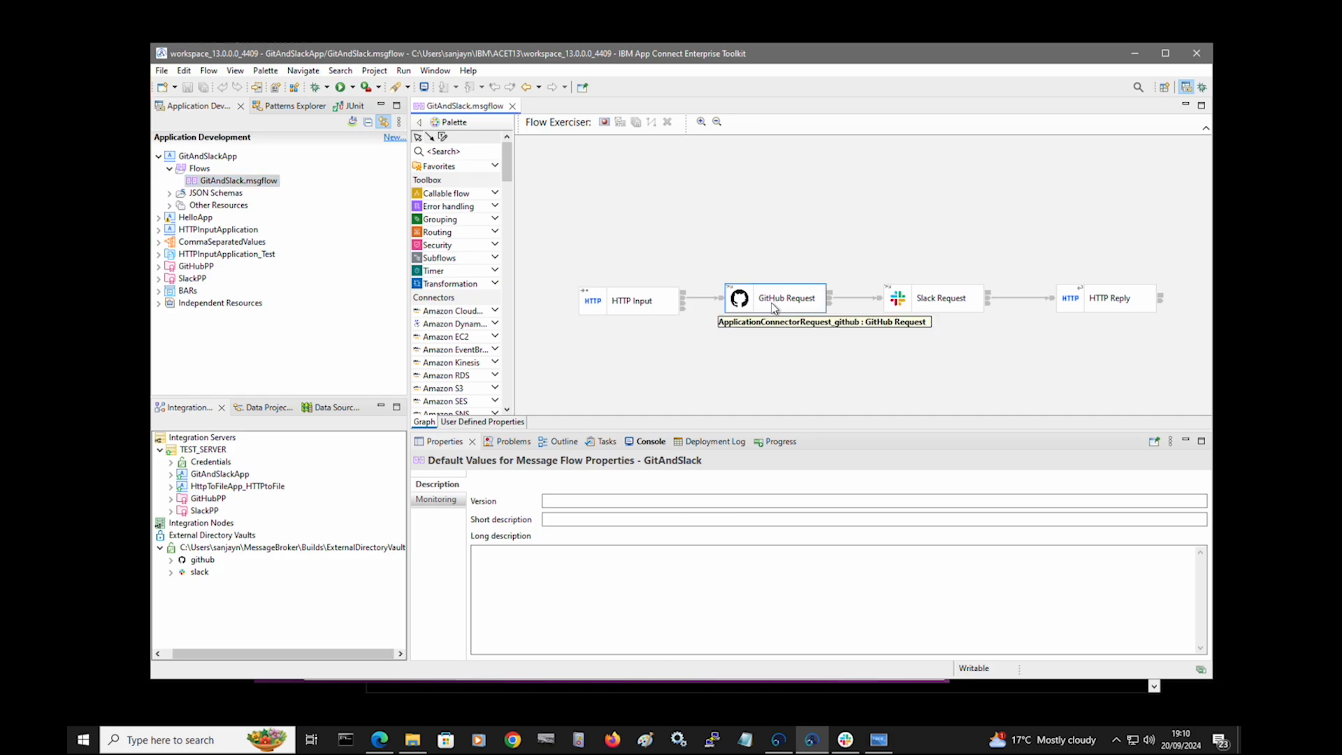
- Start Flow Exerciser, redeploy to TEST_SERVER, and send new message 1 through the flow
click(940, 298)
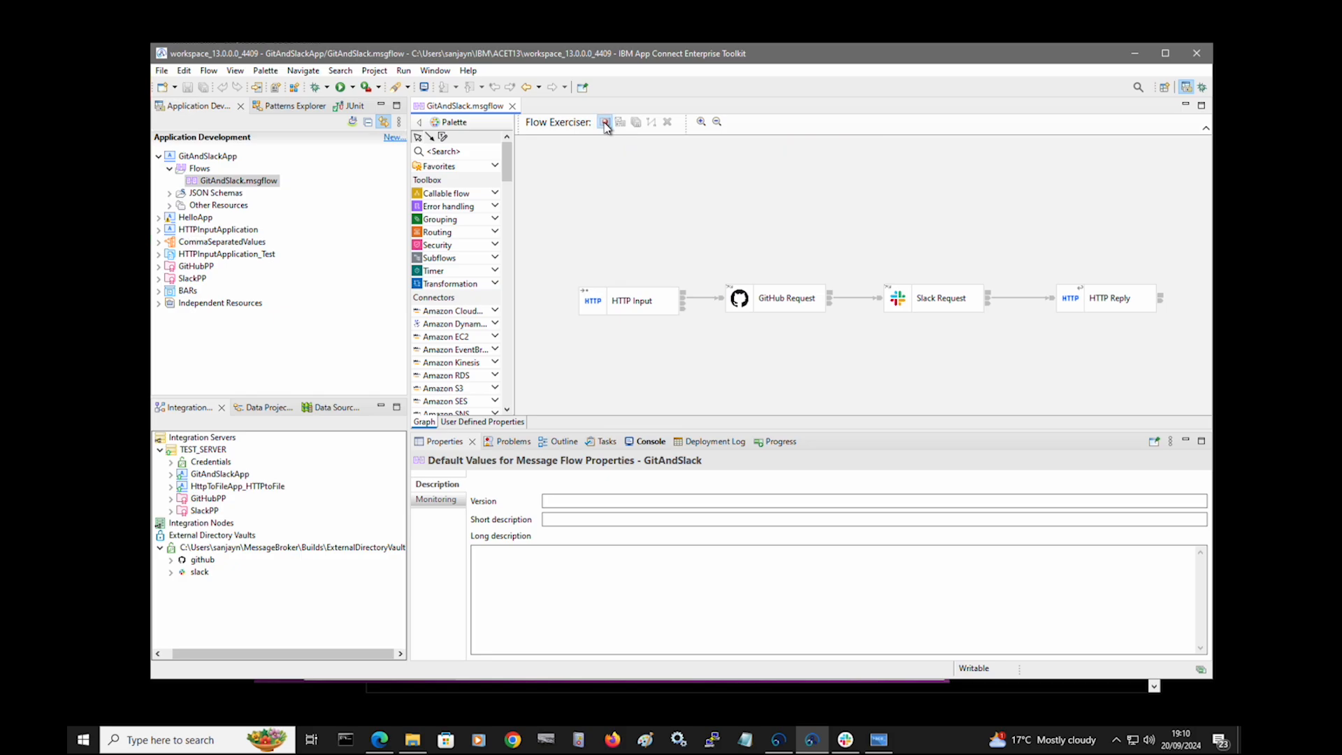
click(604, 122)
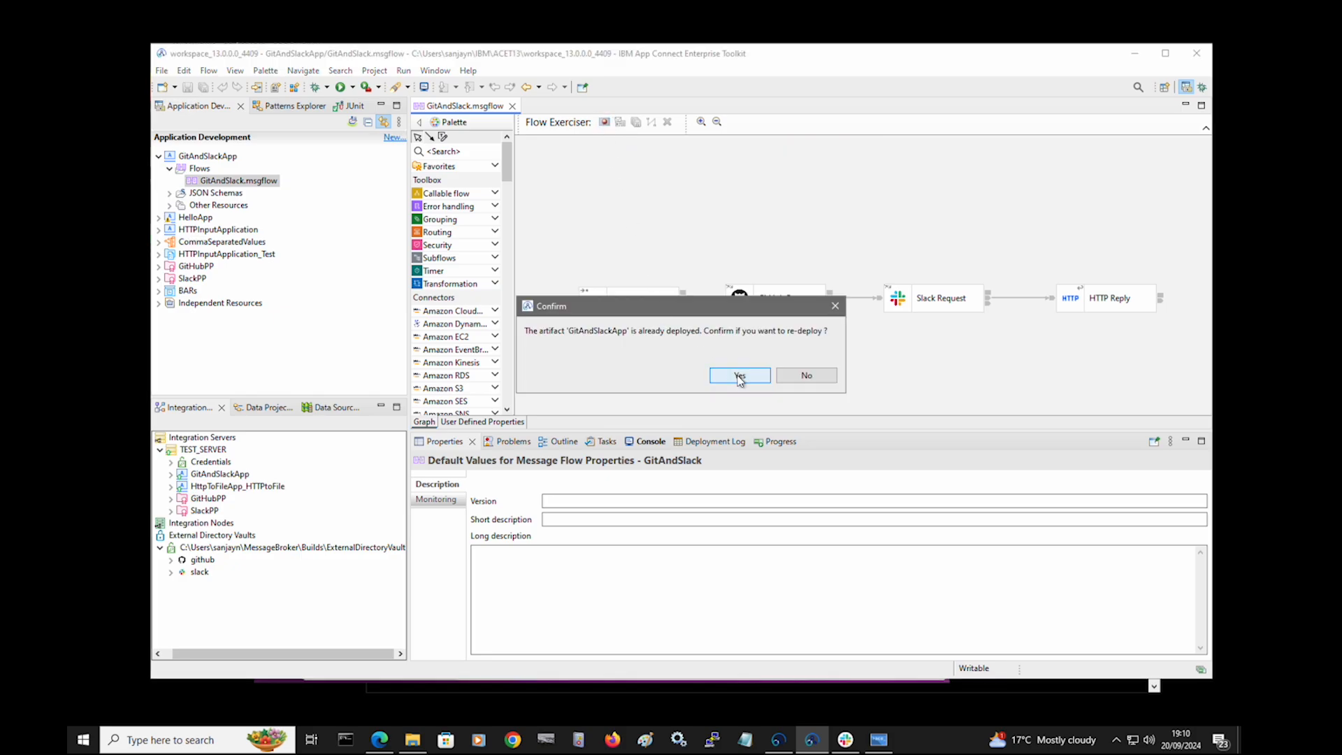
click(738, 376)
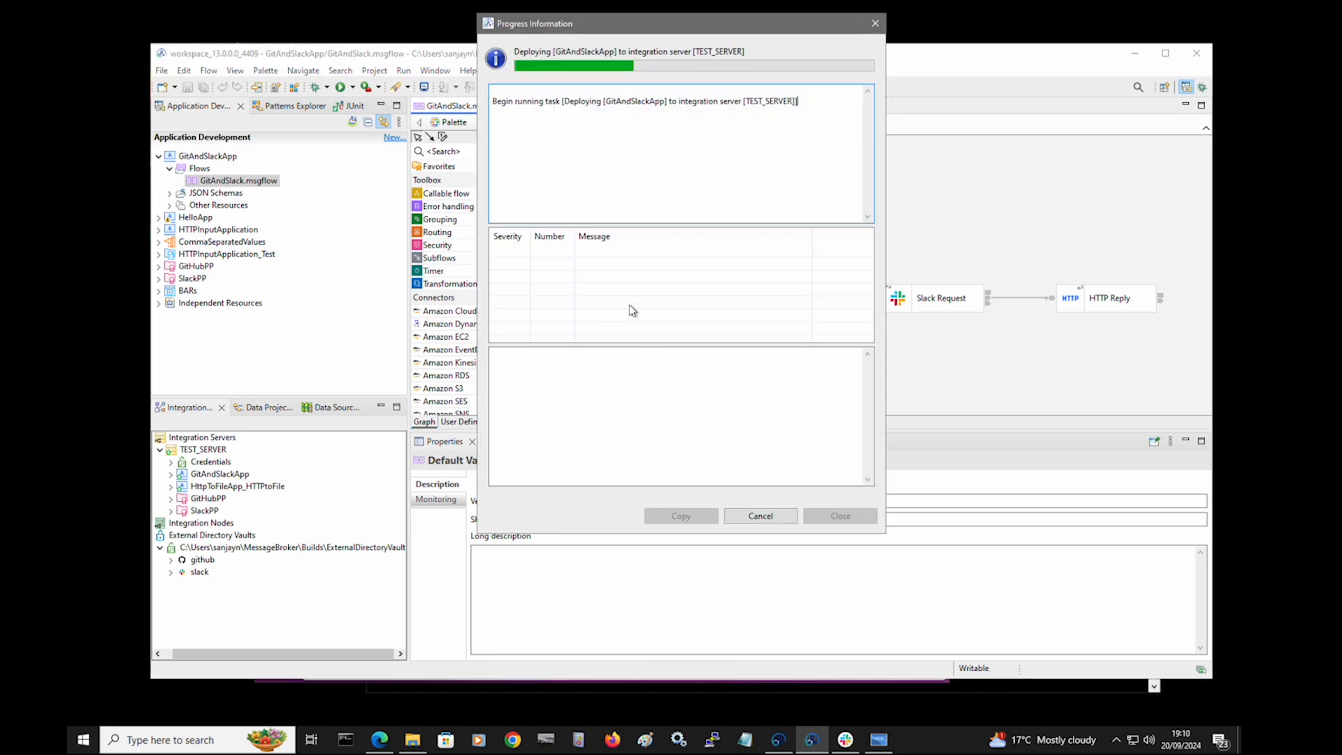
click(838, 516)
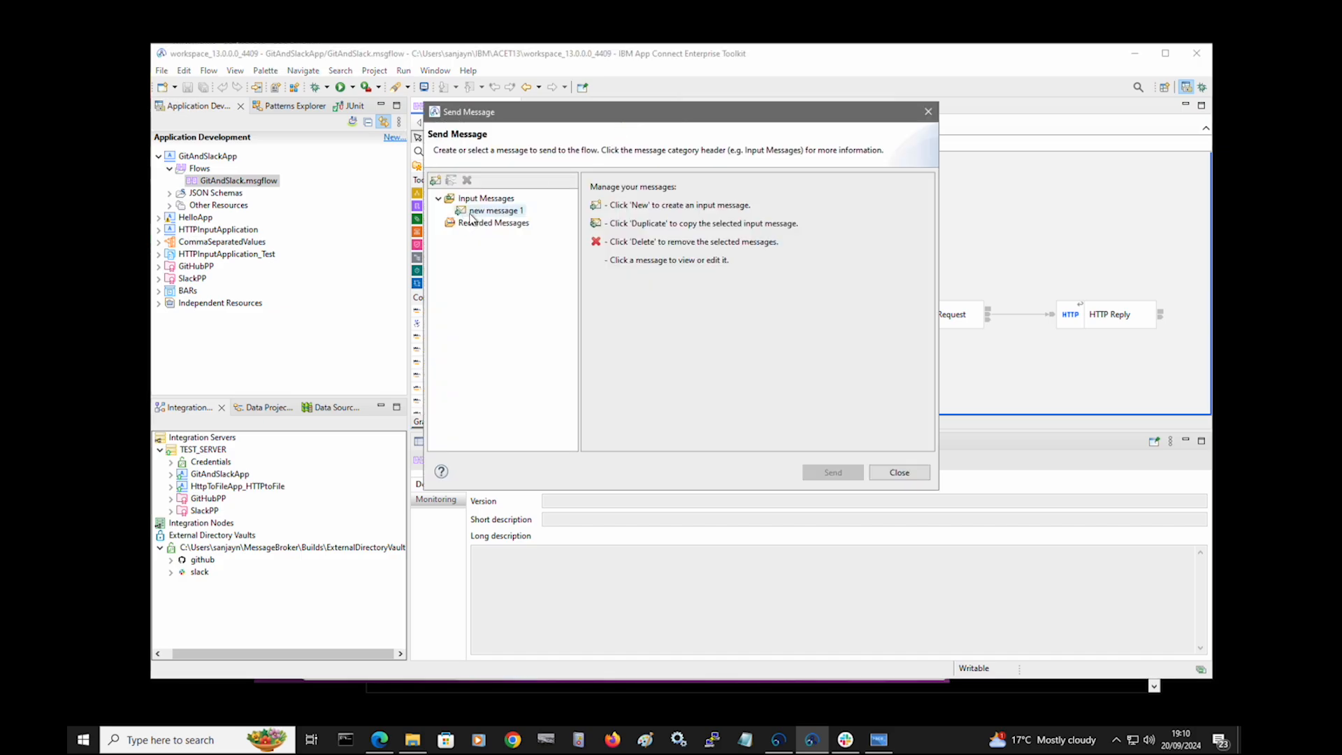
click(495, 211)
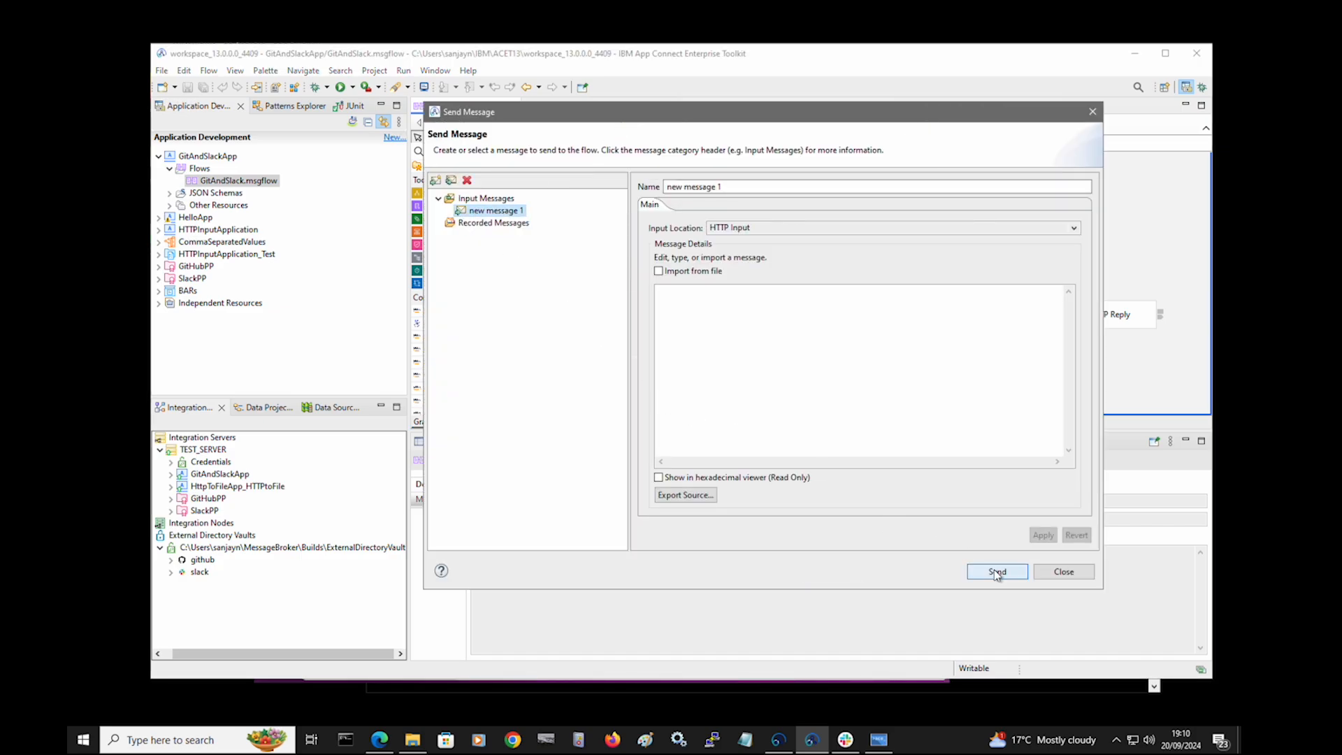
click(996, 572)
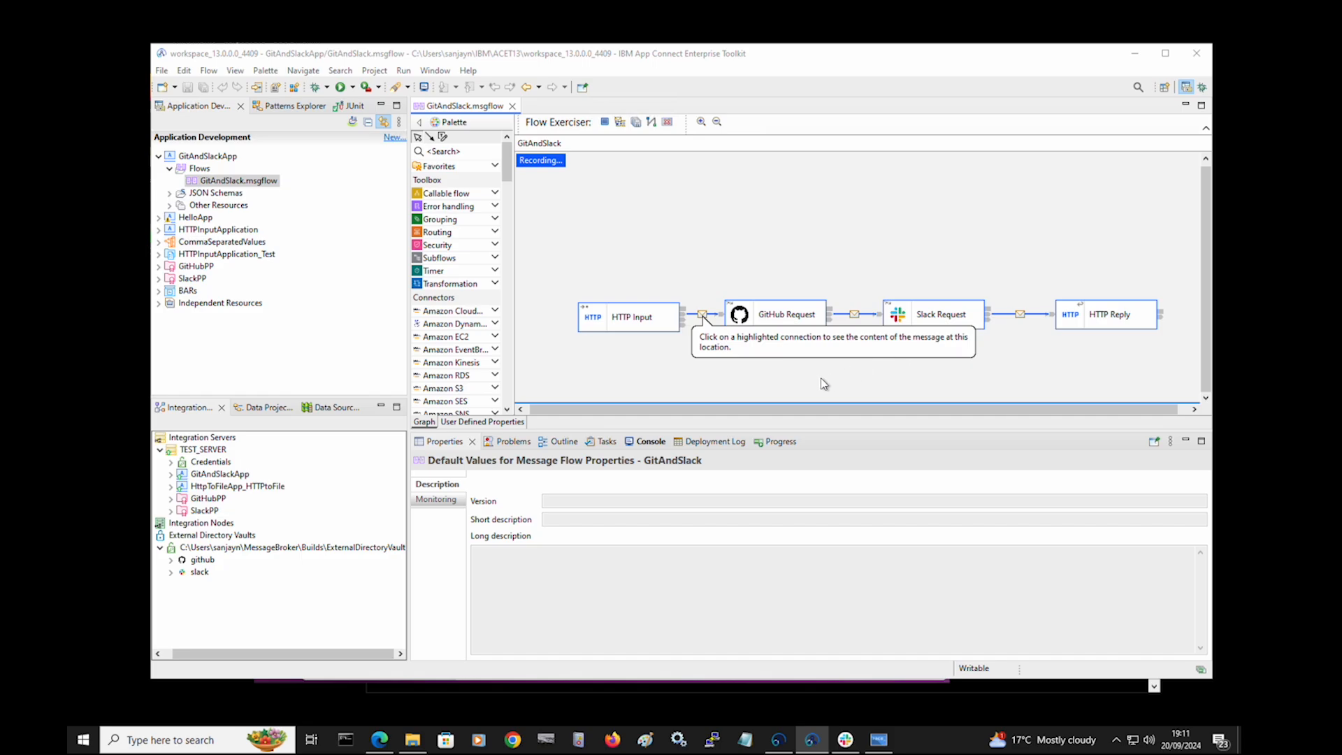
mouse_move(858, 319)
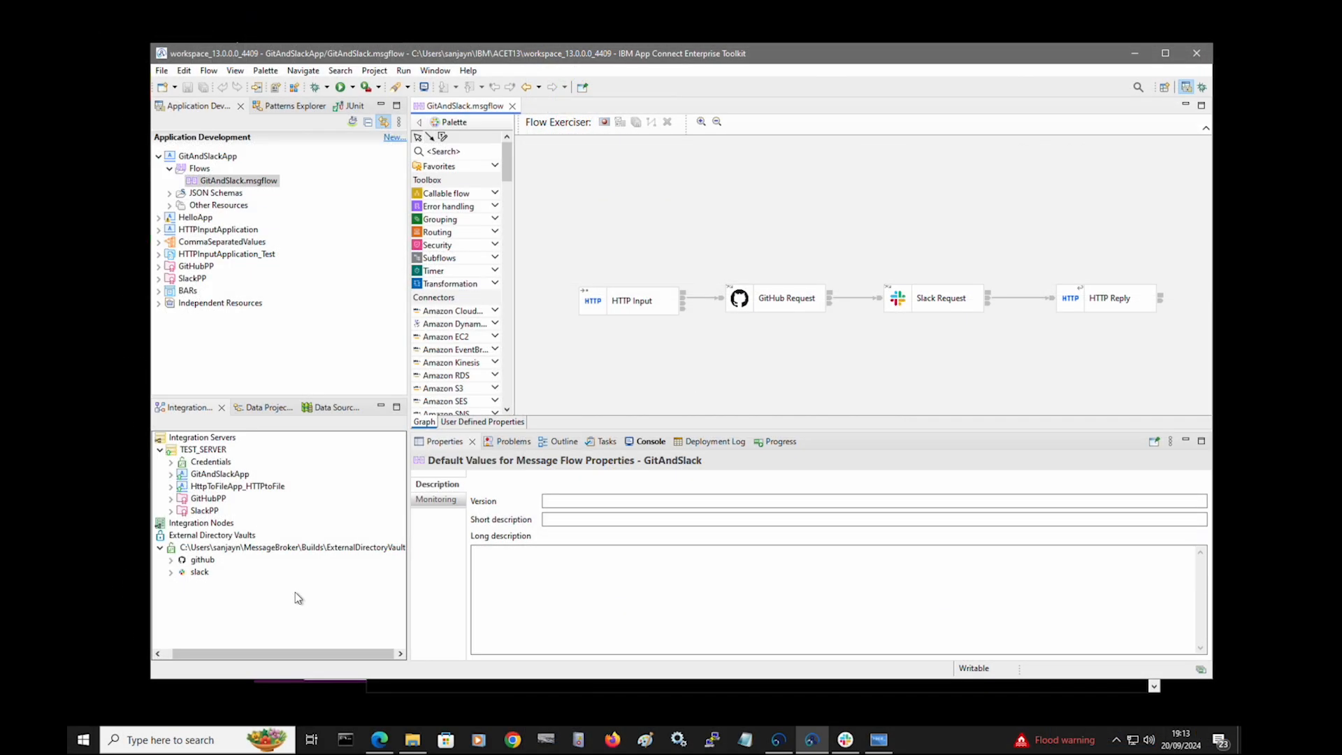
- Inspect the external directory vault's properties and its github and slack credentials
click(291, 547)
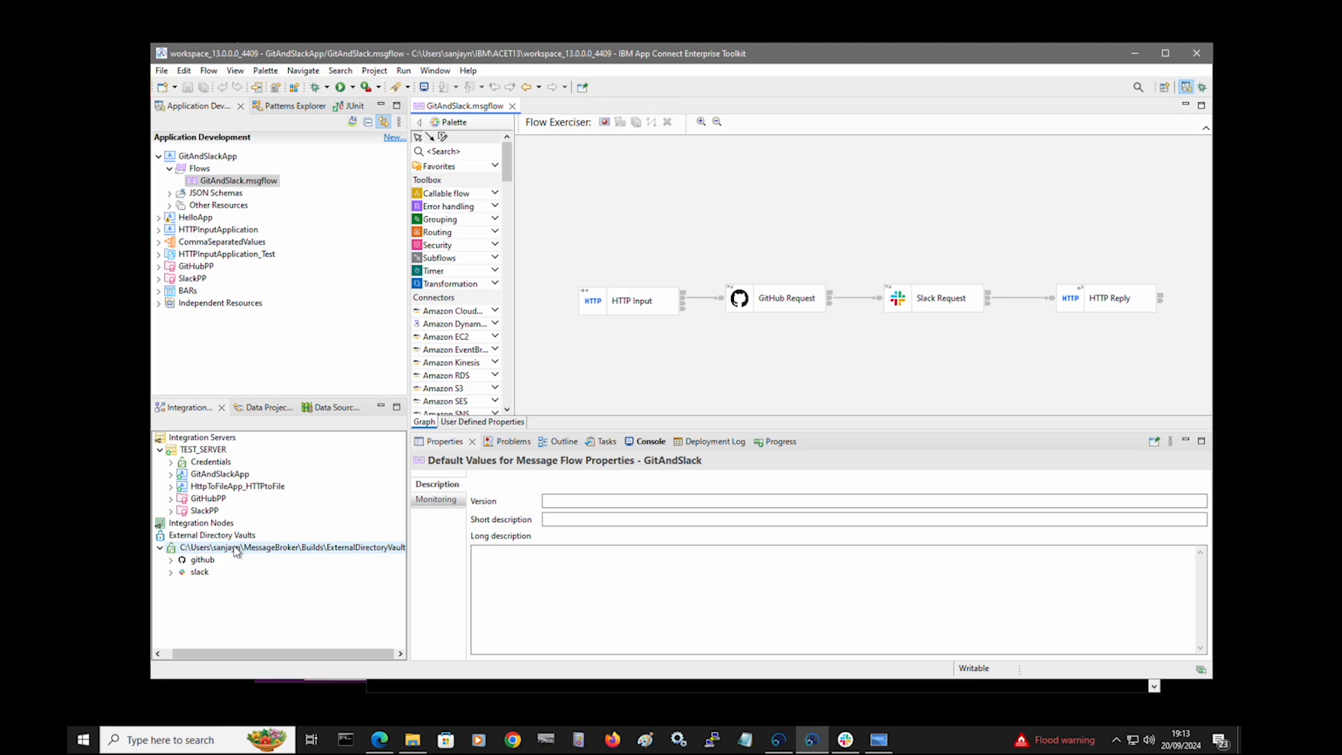
click(289, 547)
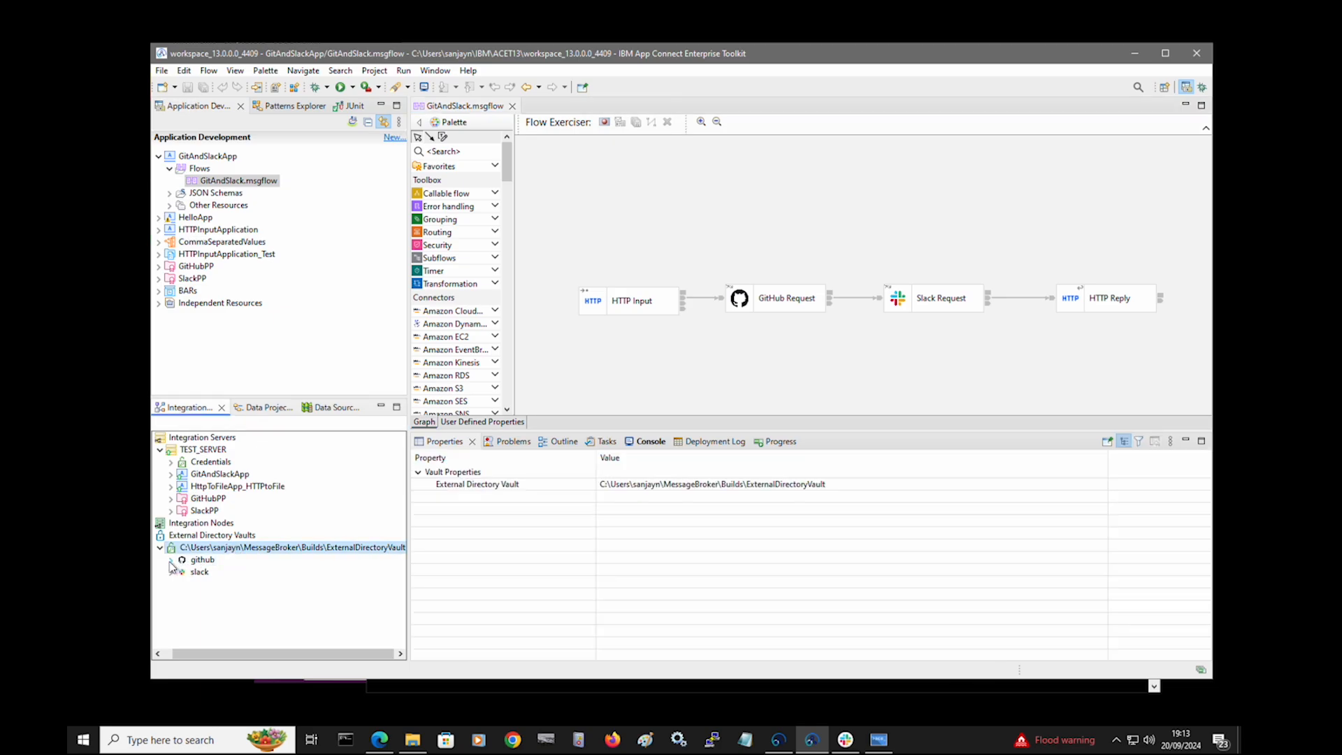
click(172, 559)
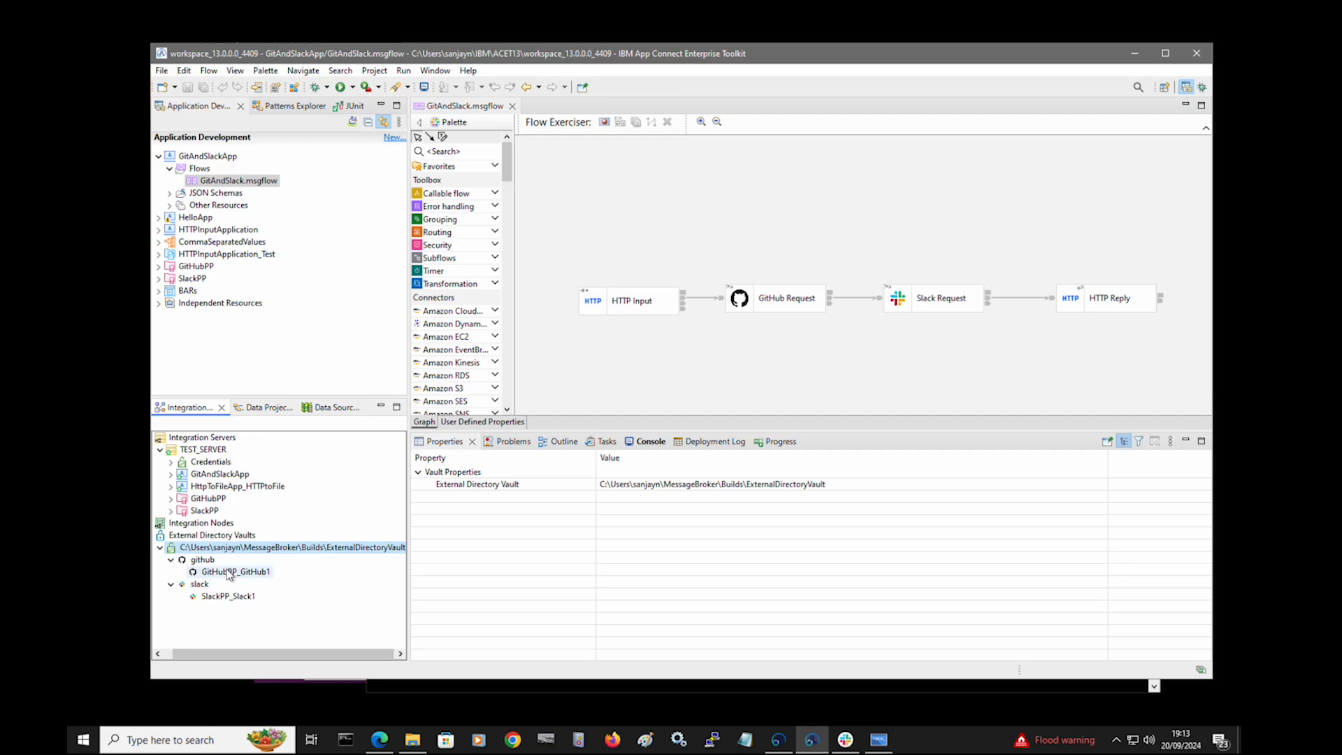
click(199, 584)
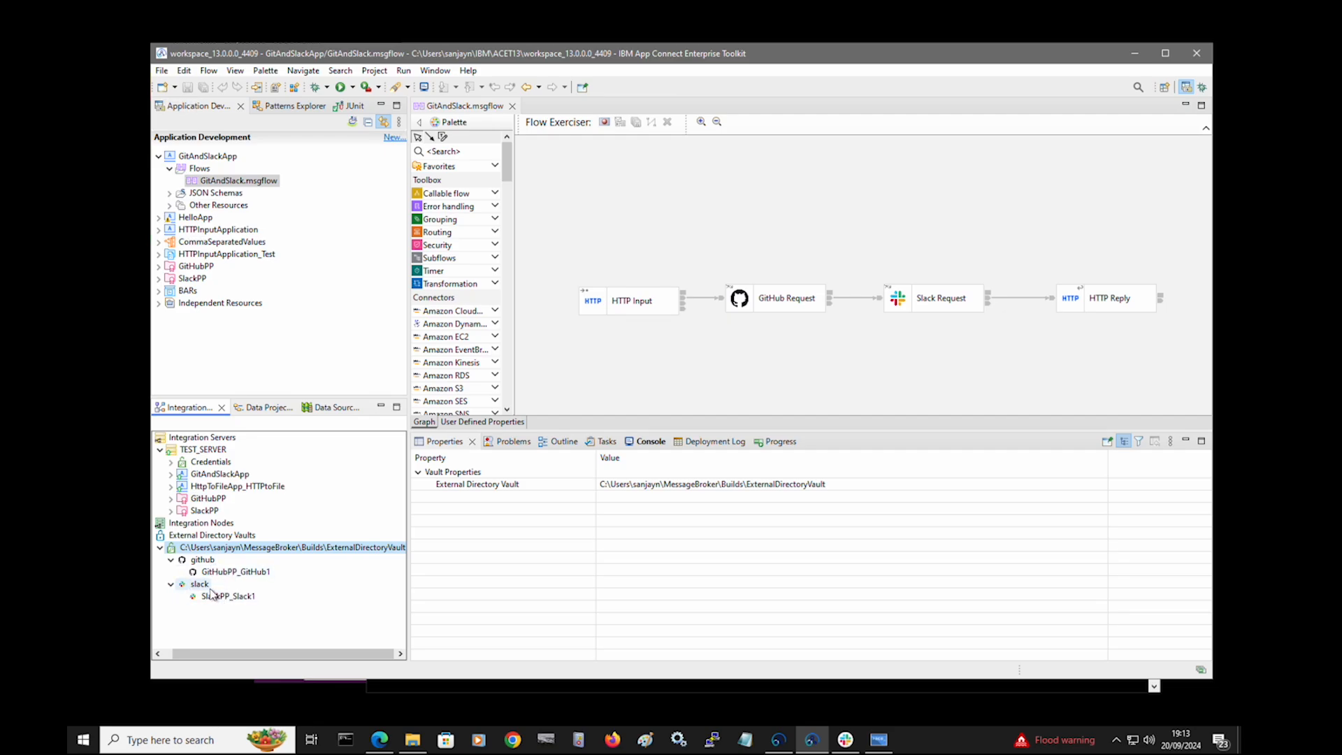
click(933, 297)
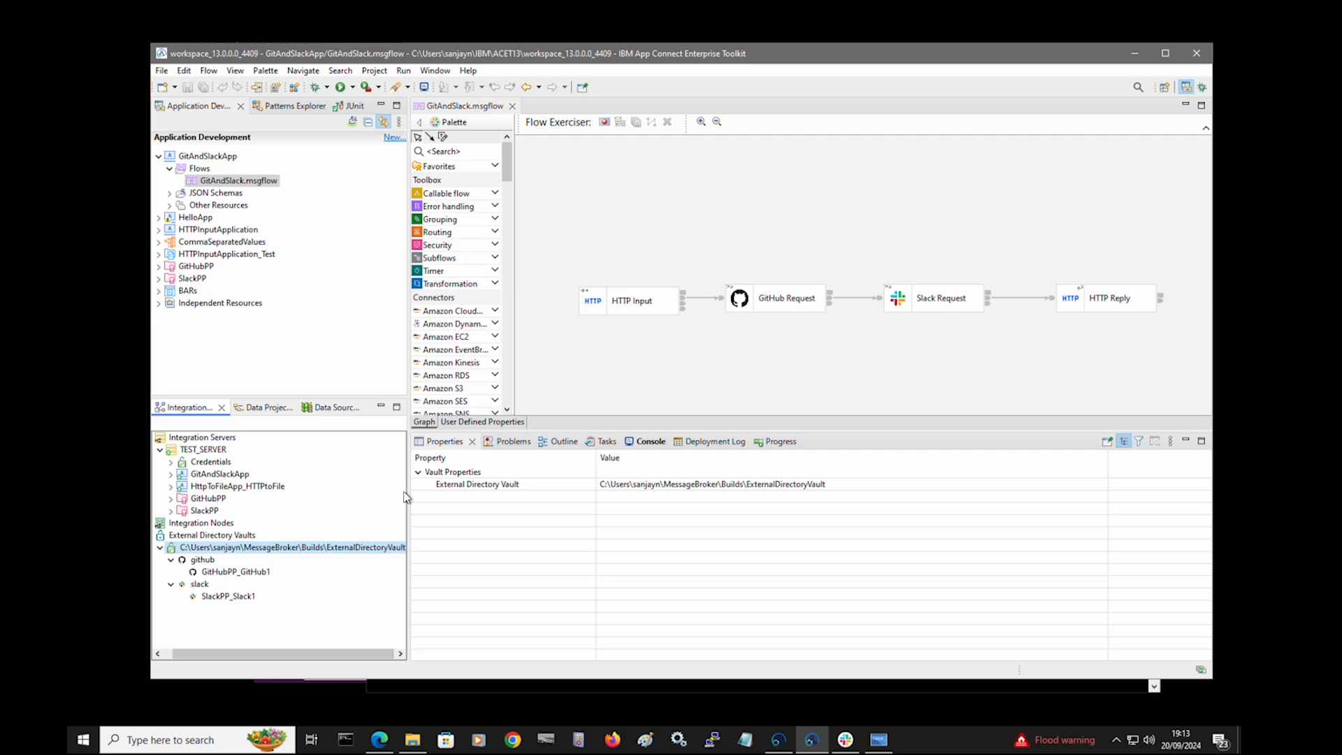
- Create credential cred1 of type http with basic authentication for user1
right_click(293, 547)
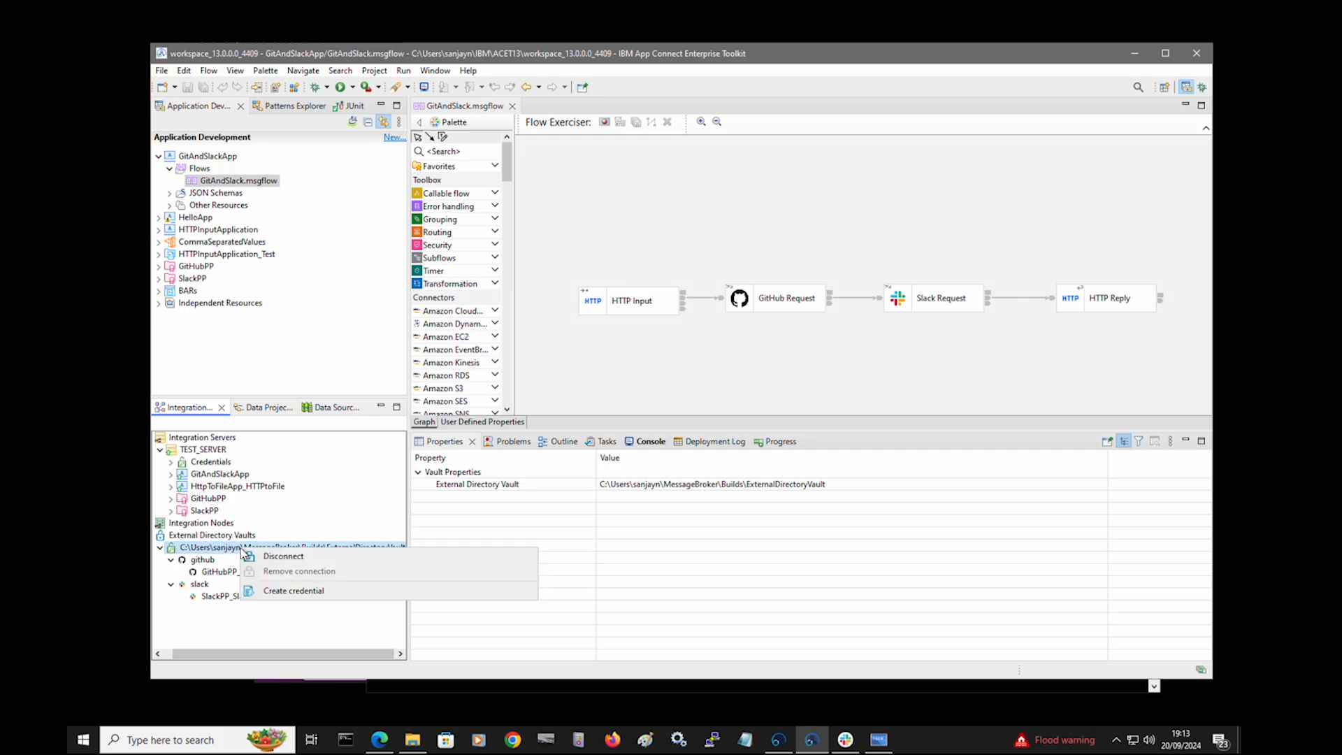
click(292, 591)
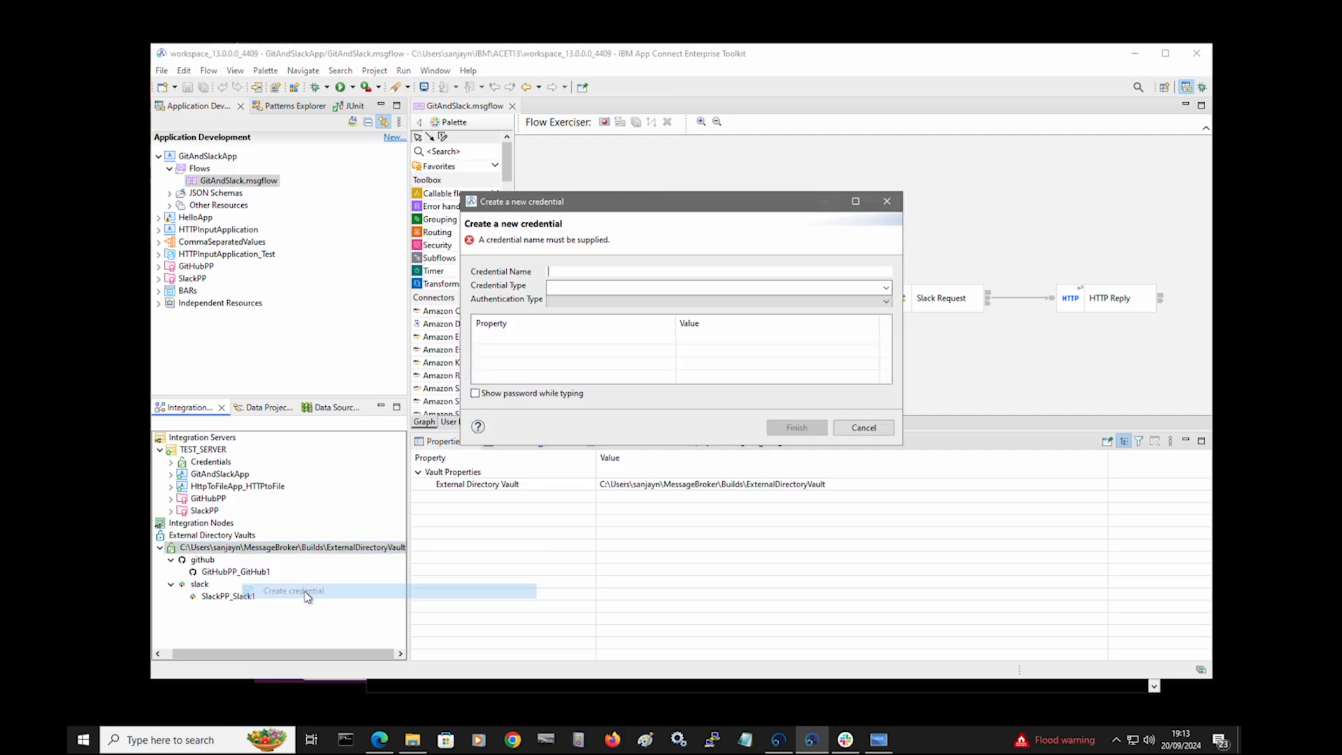
text(cred1)
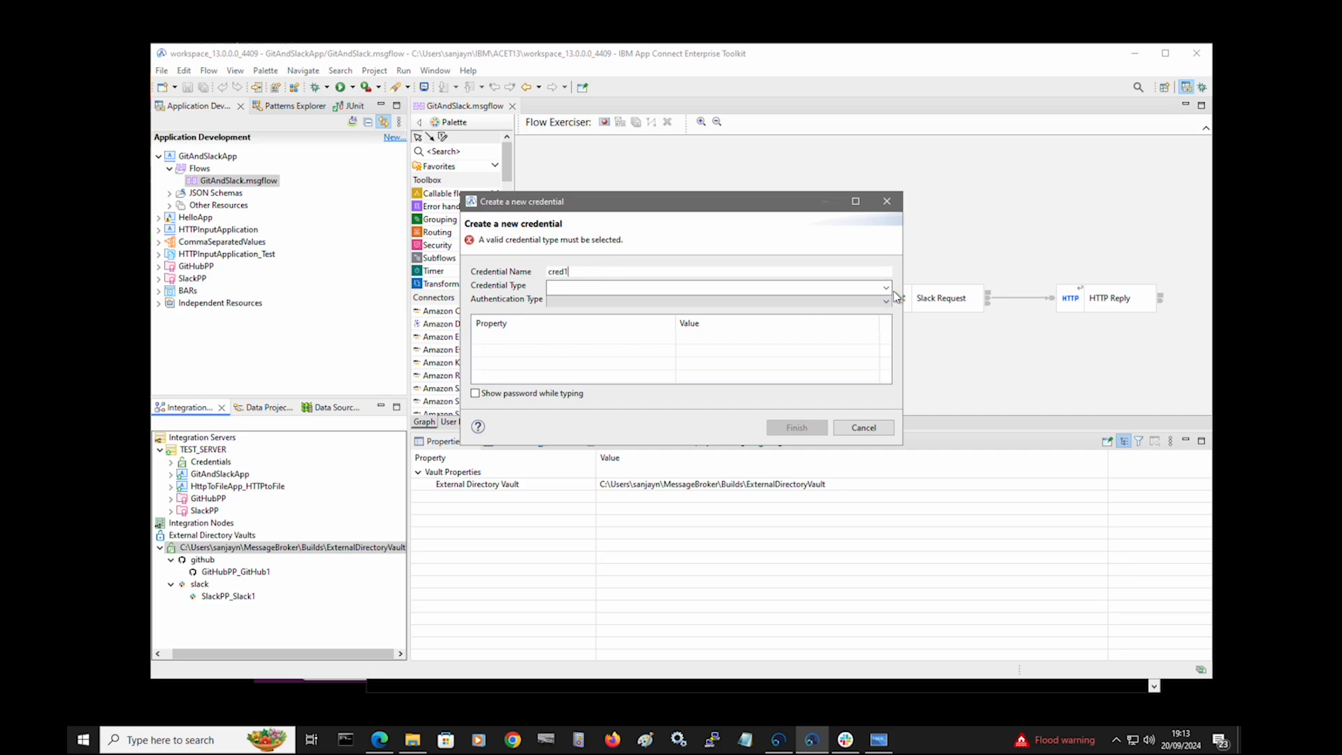
click(886, 286)
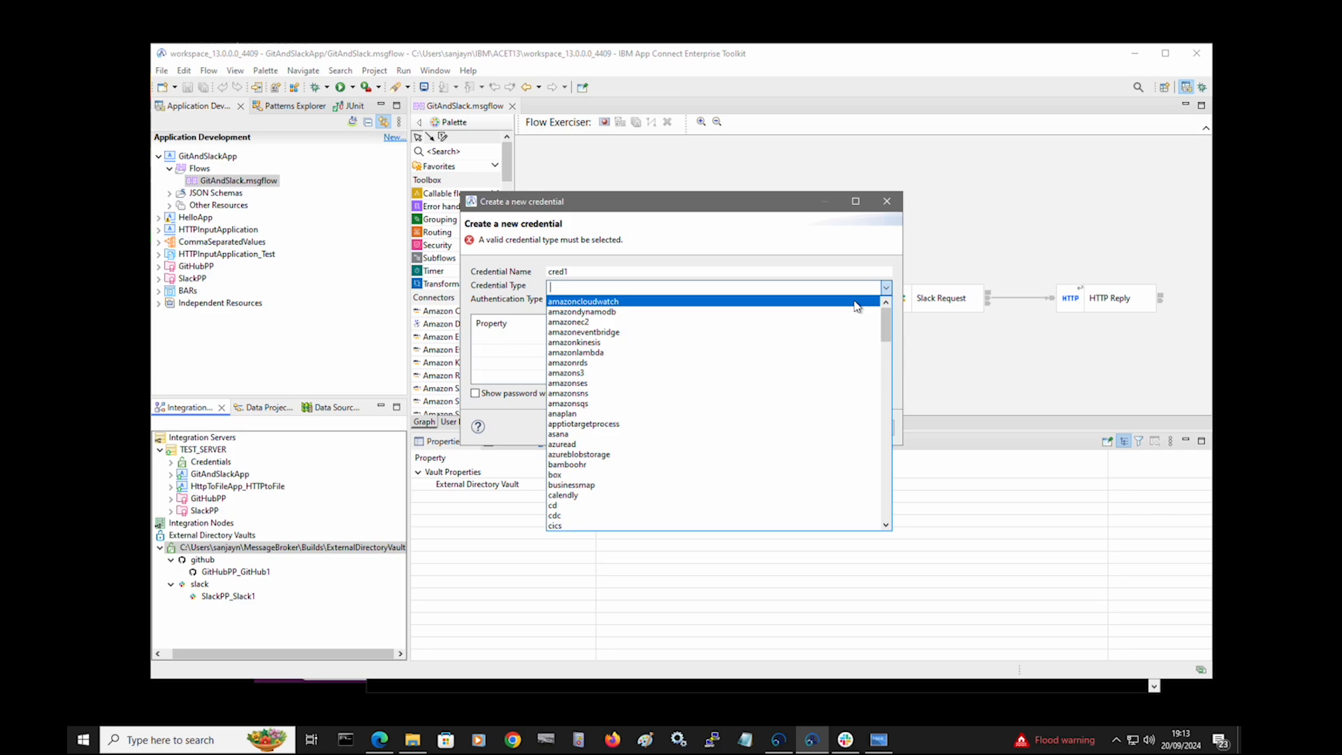
text(h)
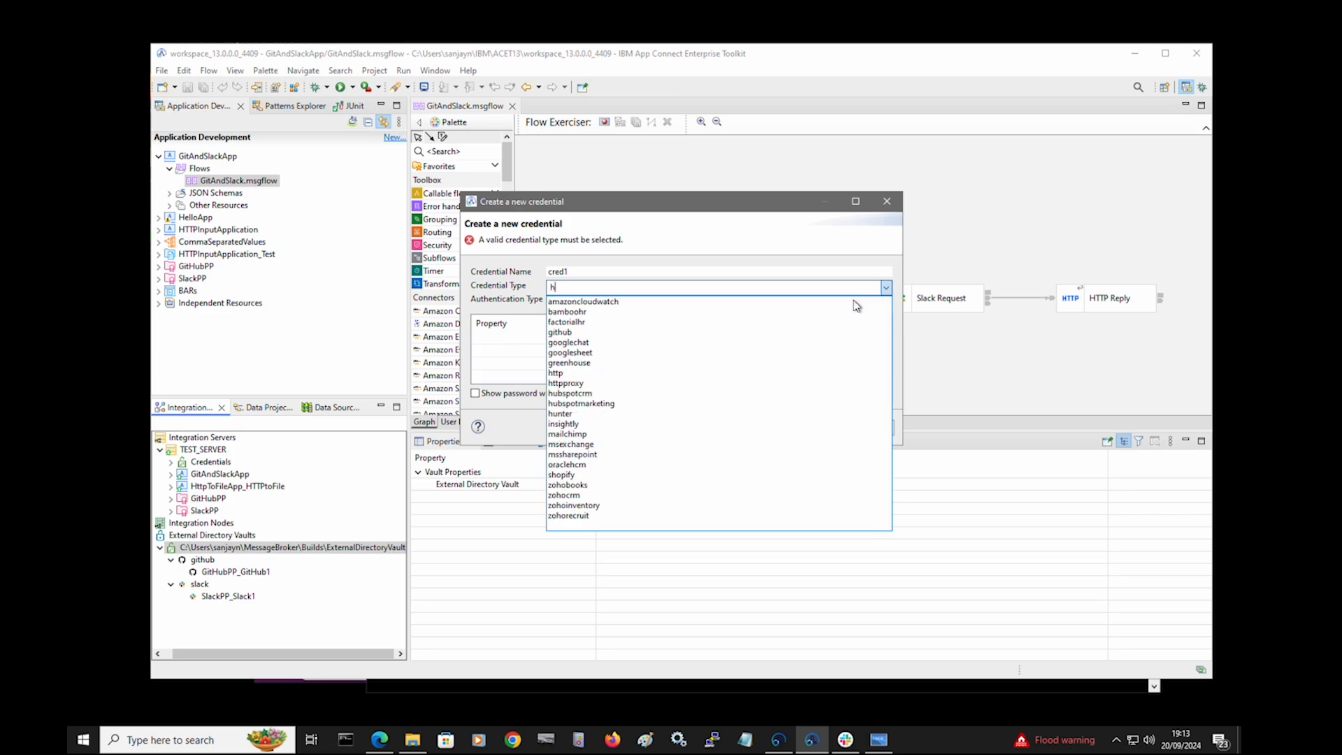
text(t)
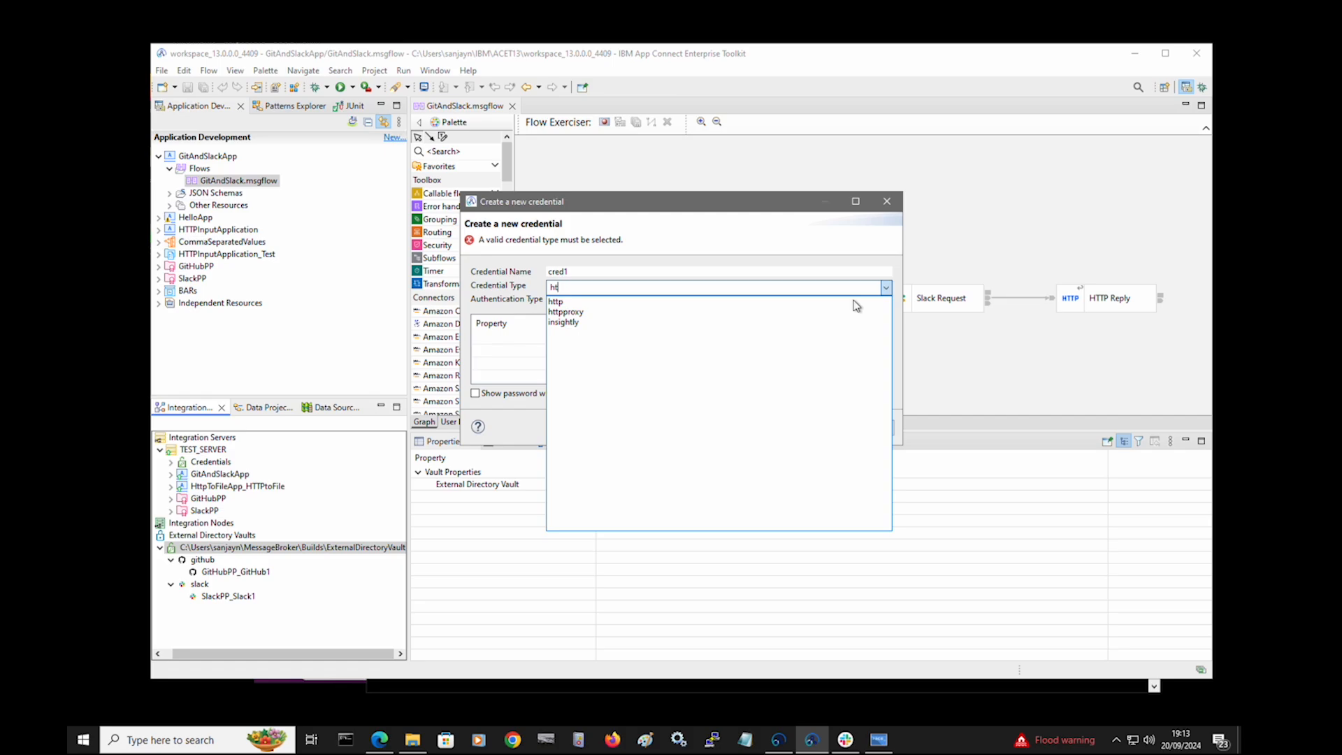
mouse_move(715, 311)
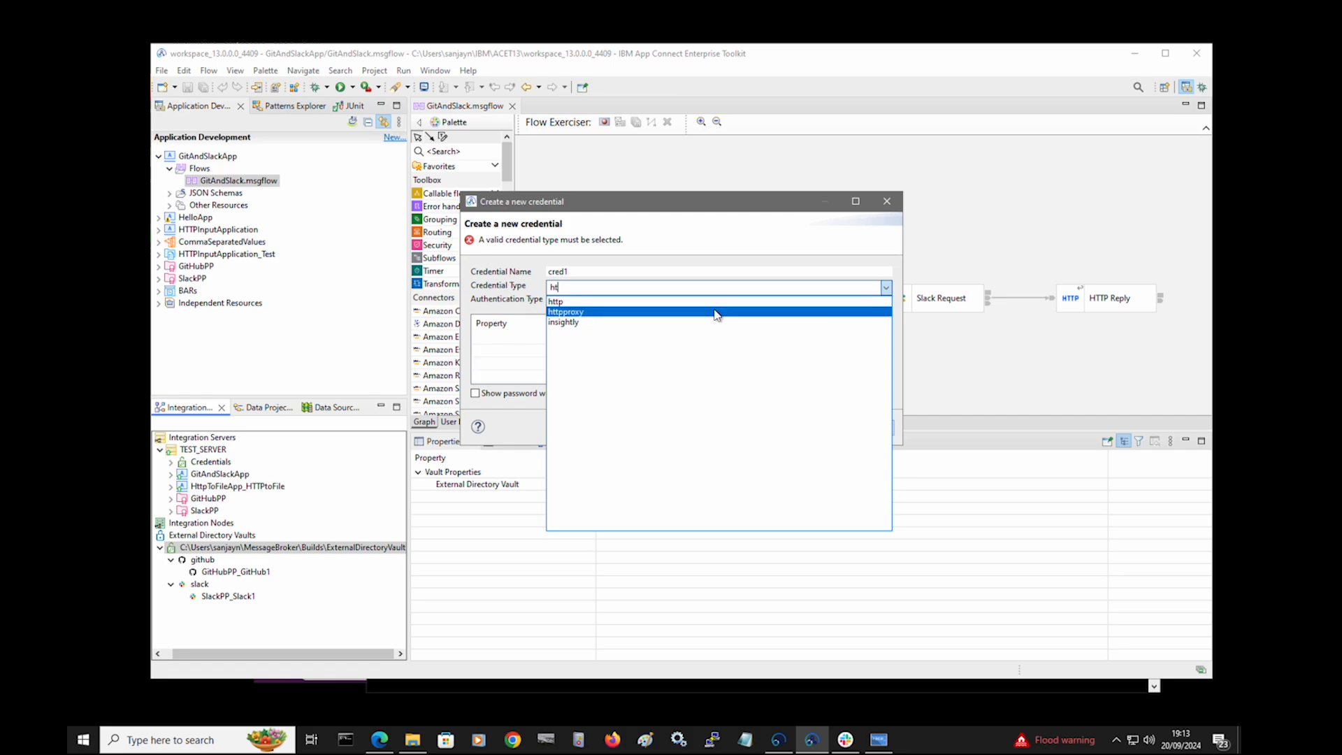
click(554, 301)
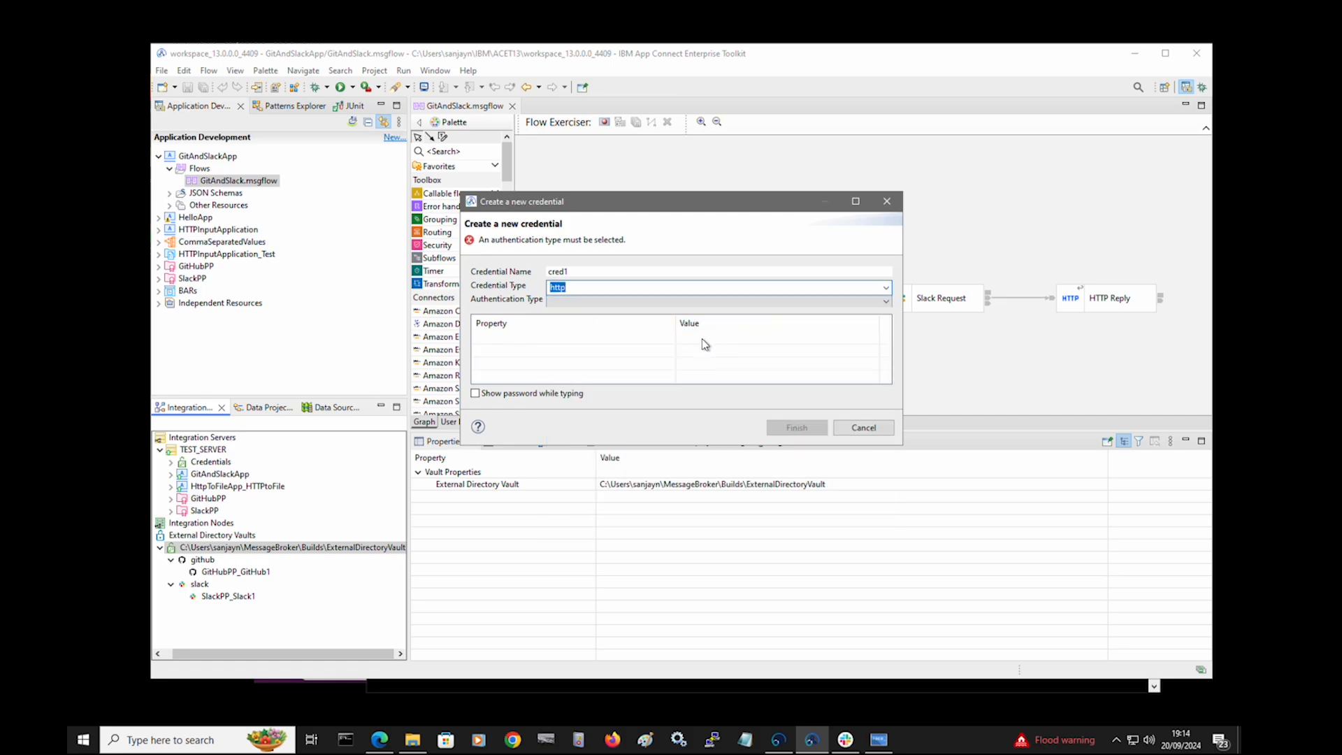
click(885, 298)
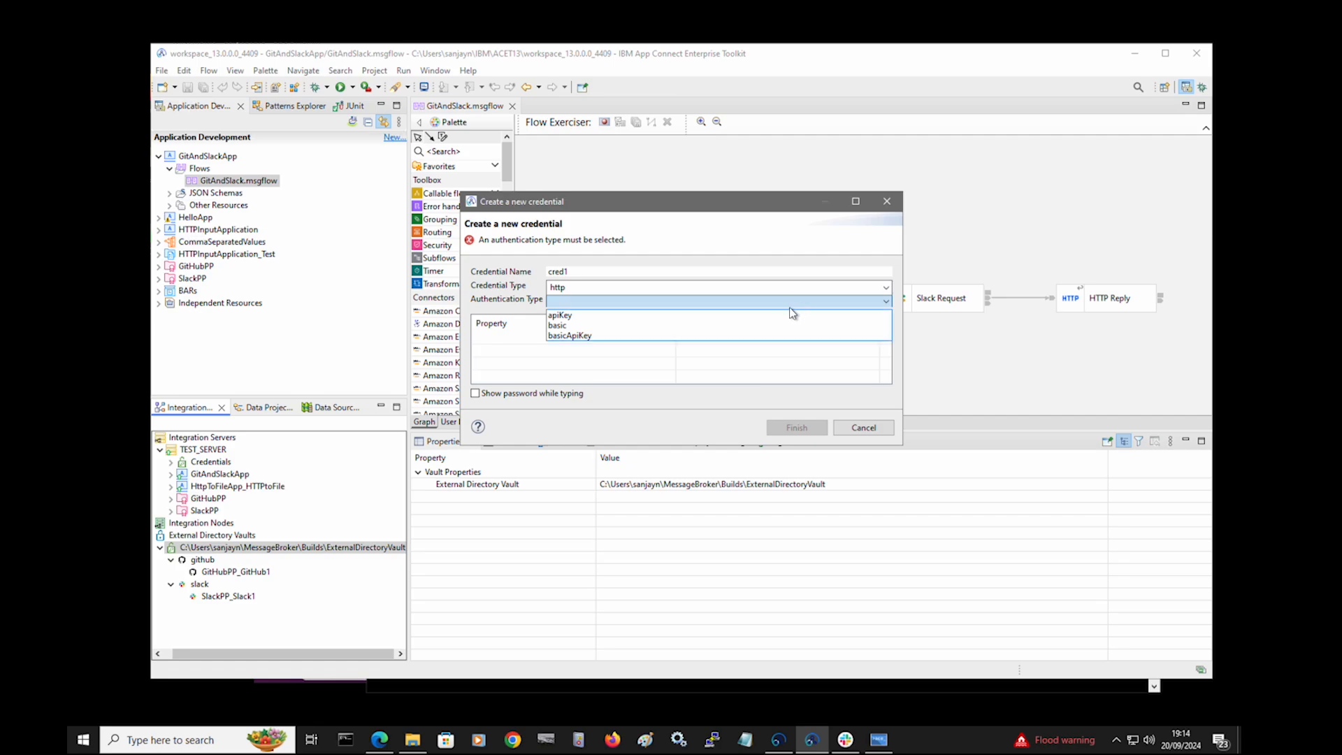
click(557, 325)
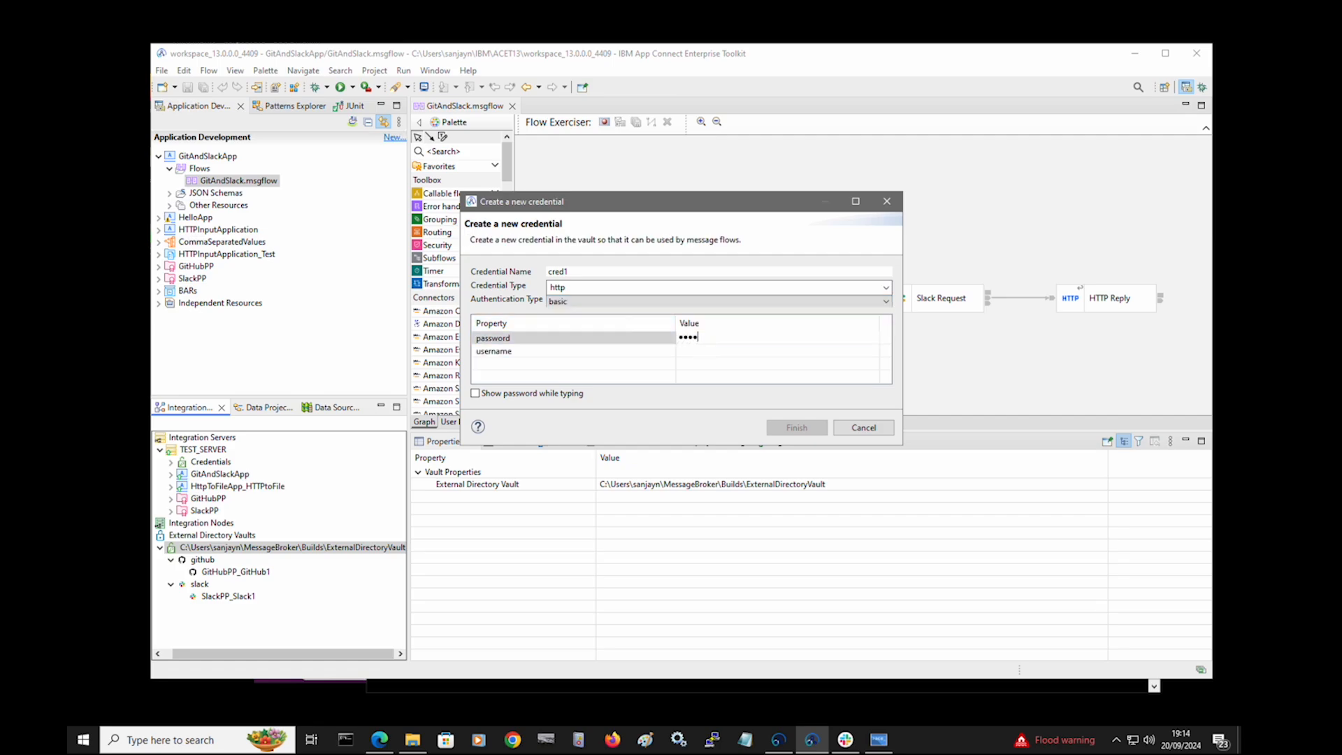
text(user1)
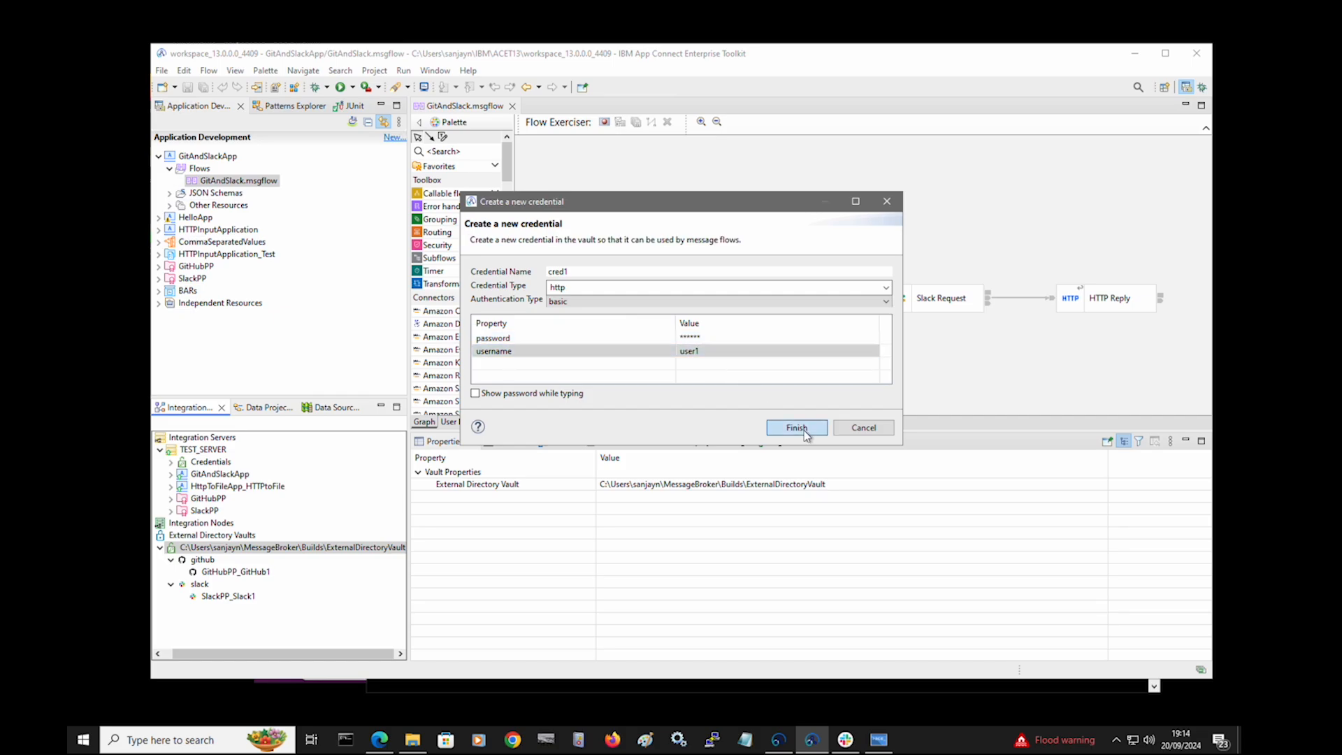
click(796, 427)
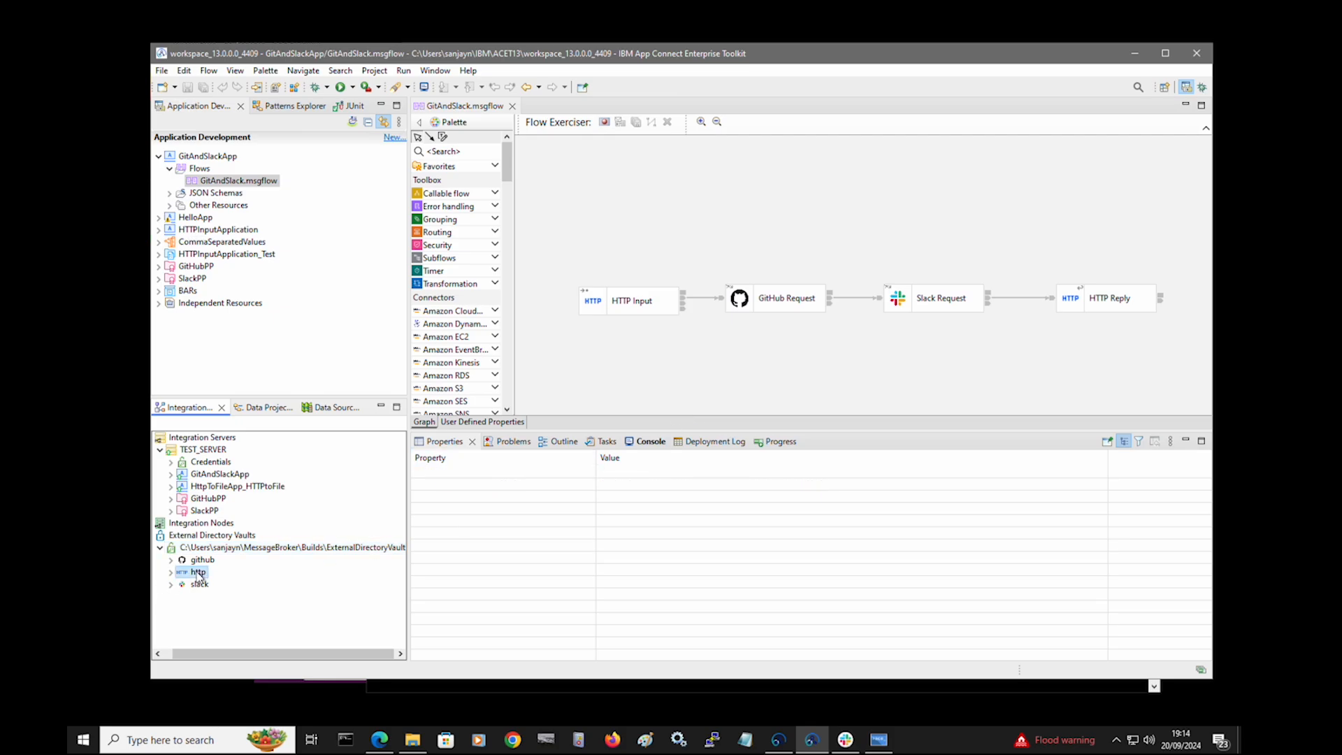
- View cred1's basic-auth properties for user1 under http, then switch to the ACE Console
click(205, 584)
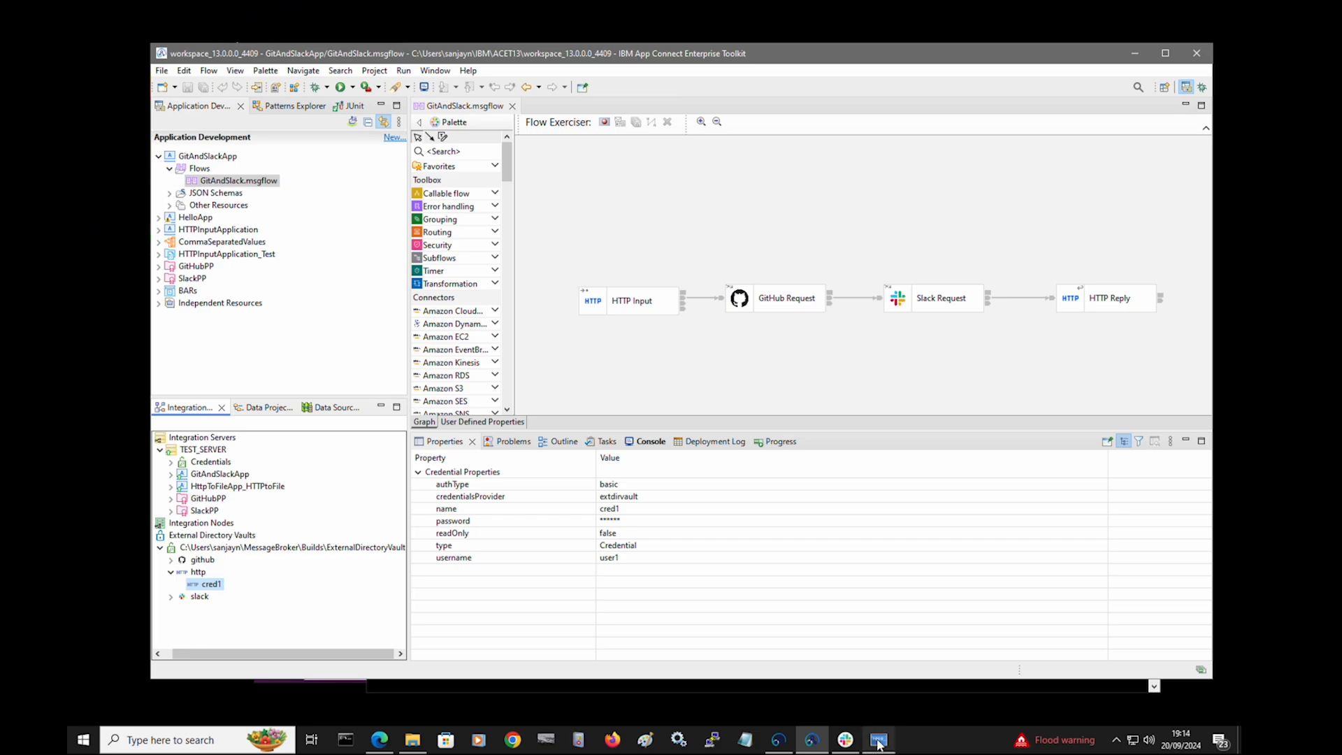
click(877, 740)
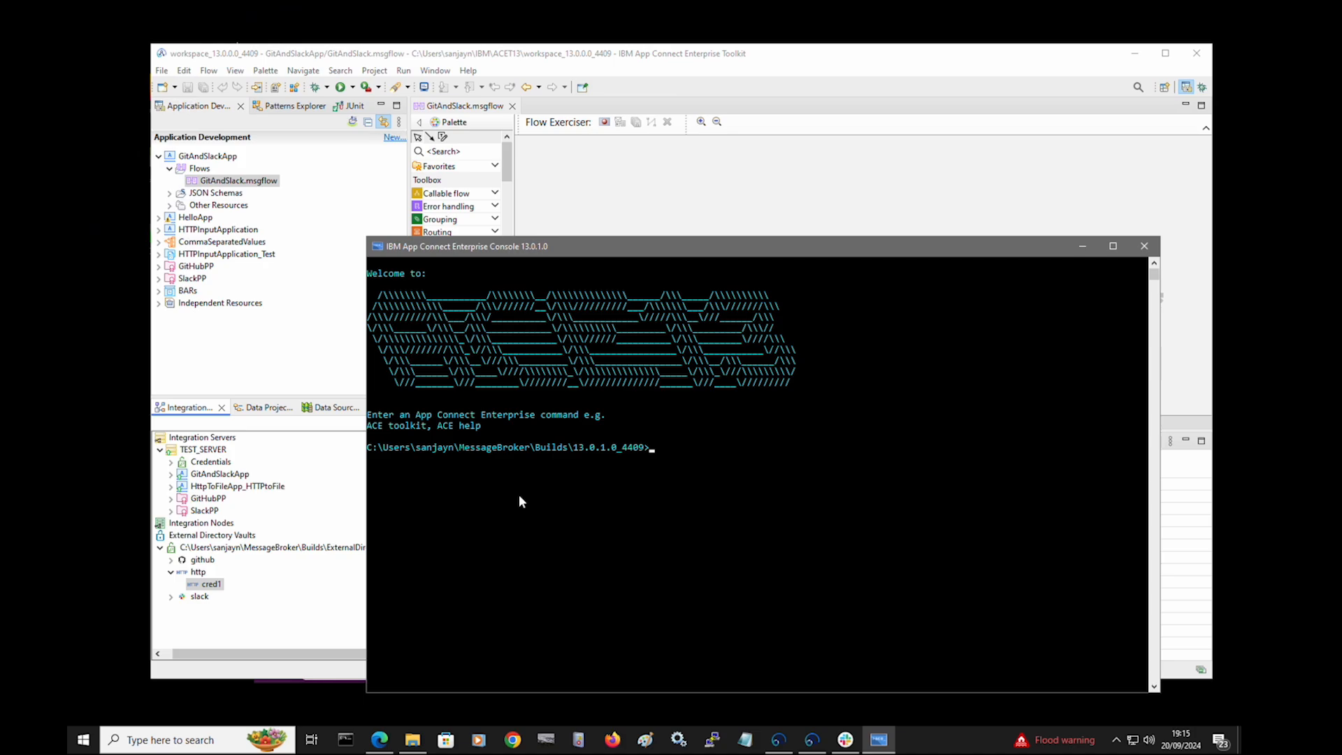
- Run ibmint display admin-ssl to show the admin SSL certificate details
text(ibmi)
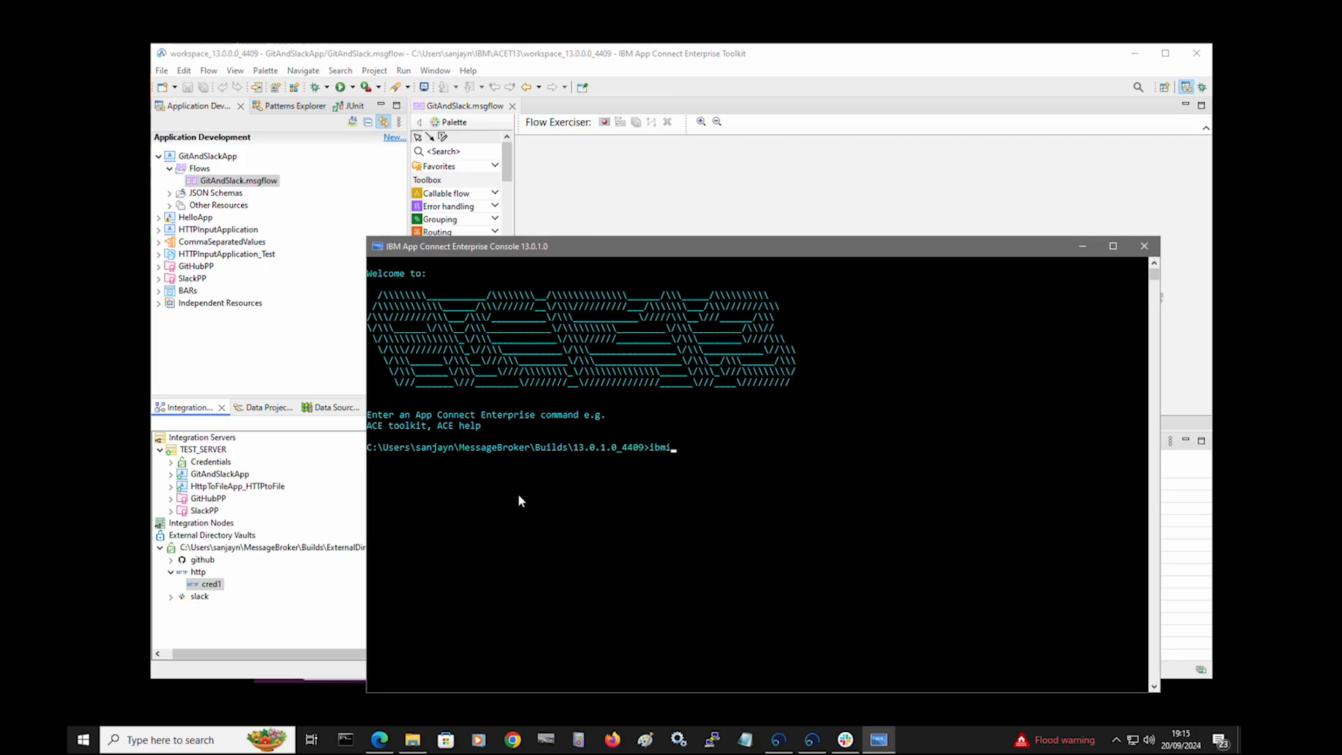
text(nt display admin-ssl)
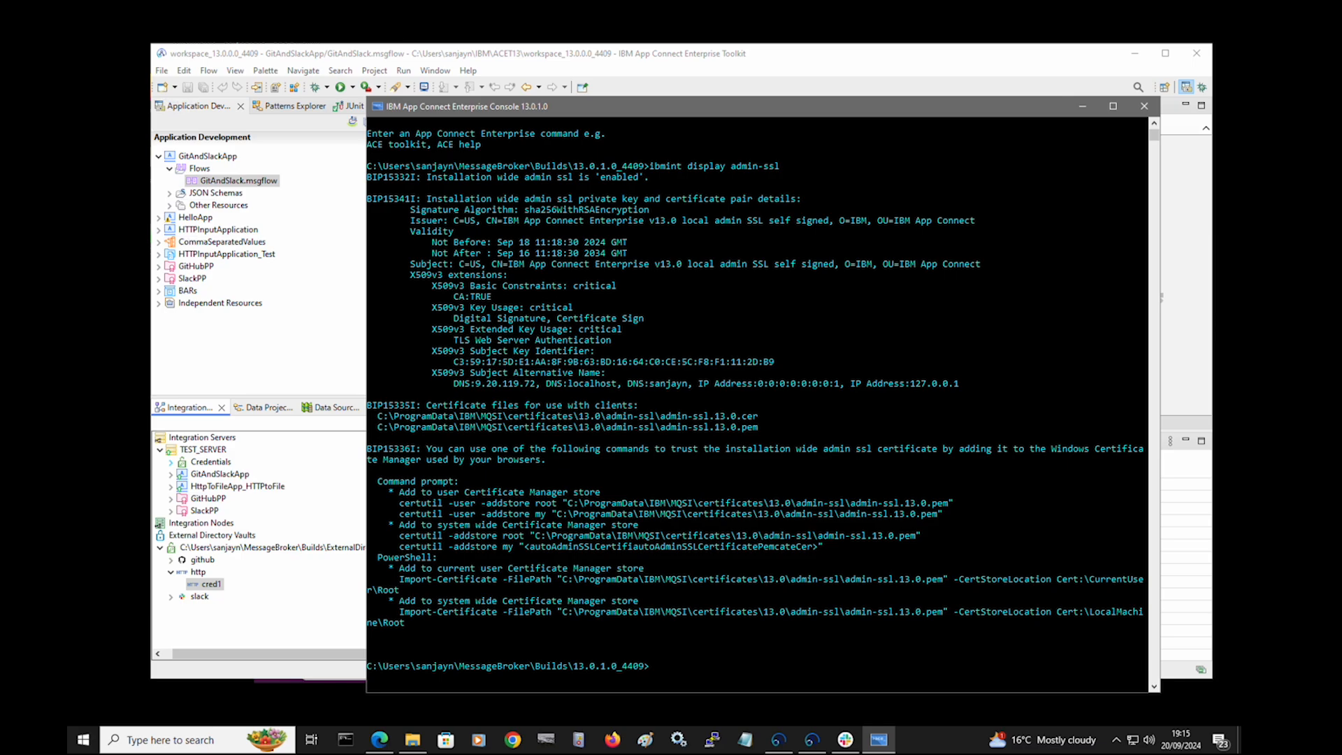
mouse_move(780, 667)
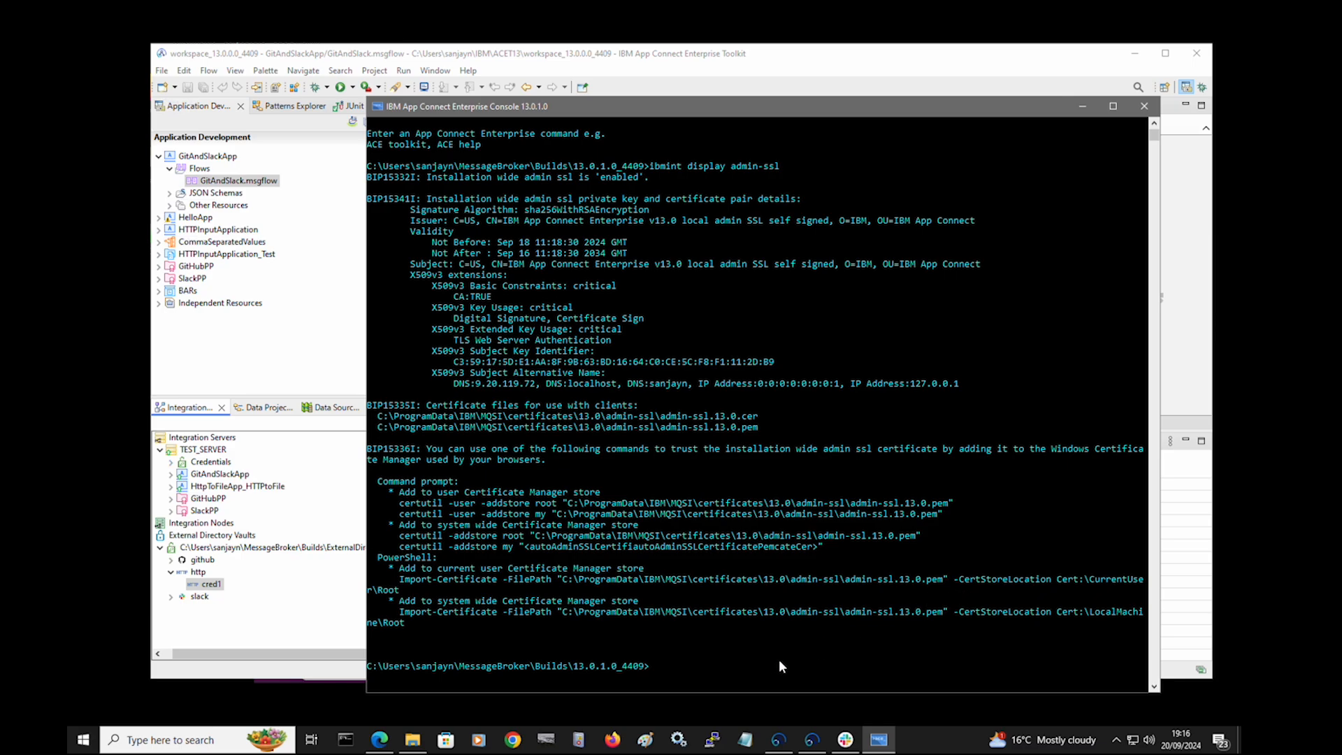
- Create ACE_13_work_dir and start server ACE_13 with admin port 7611 and HTTP port 7811
text(cd)
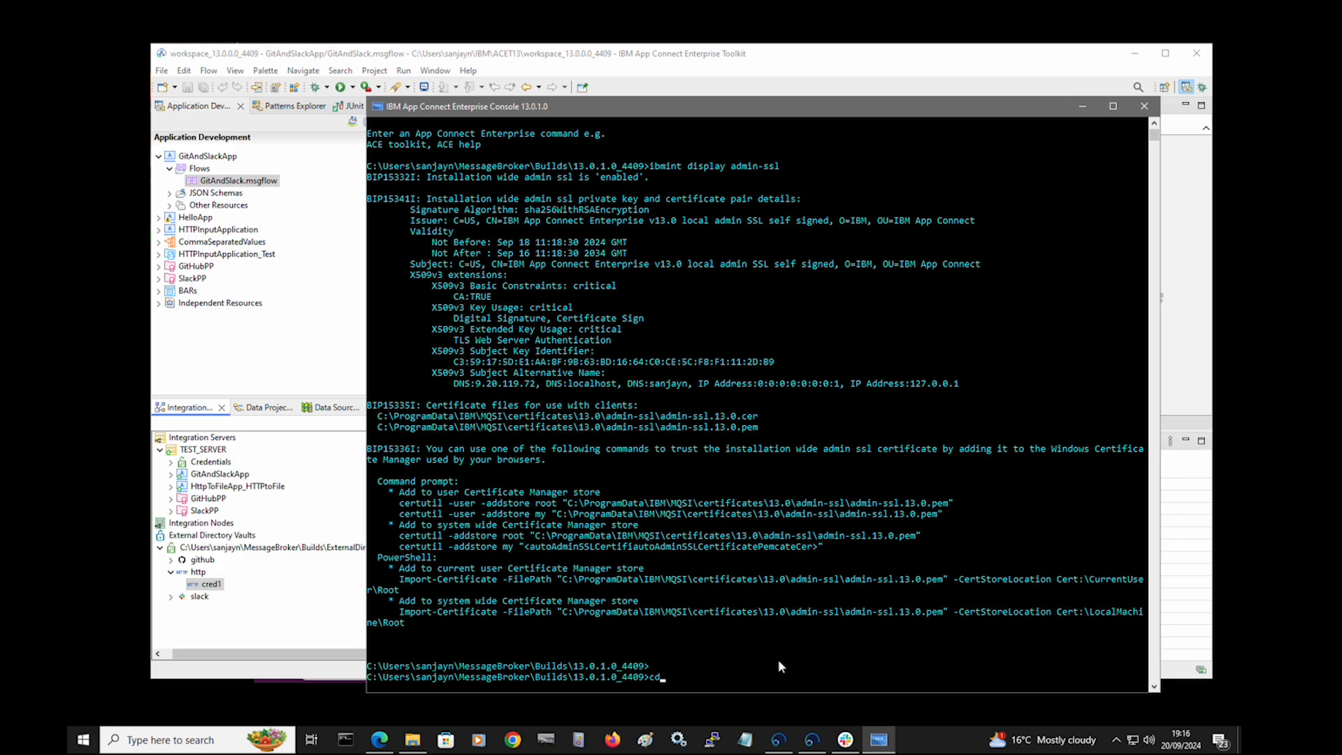
text(..\..\..)
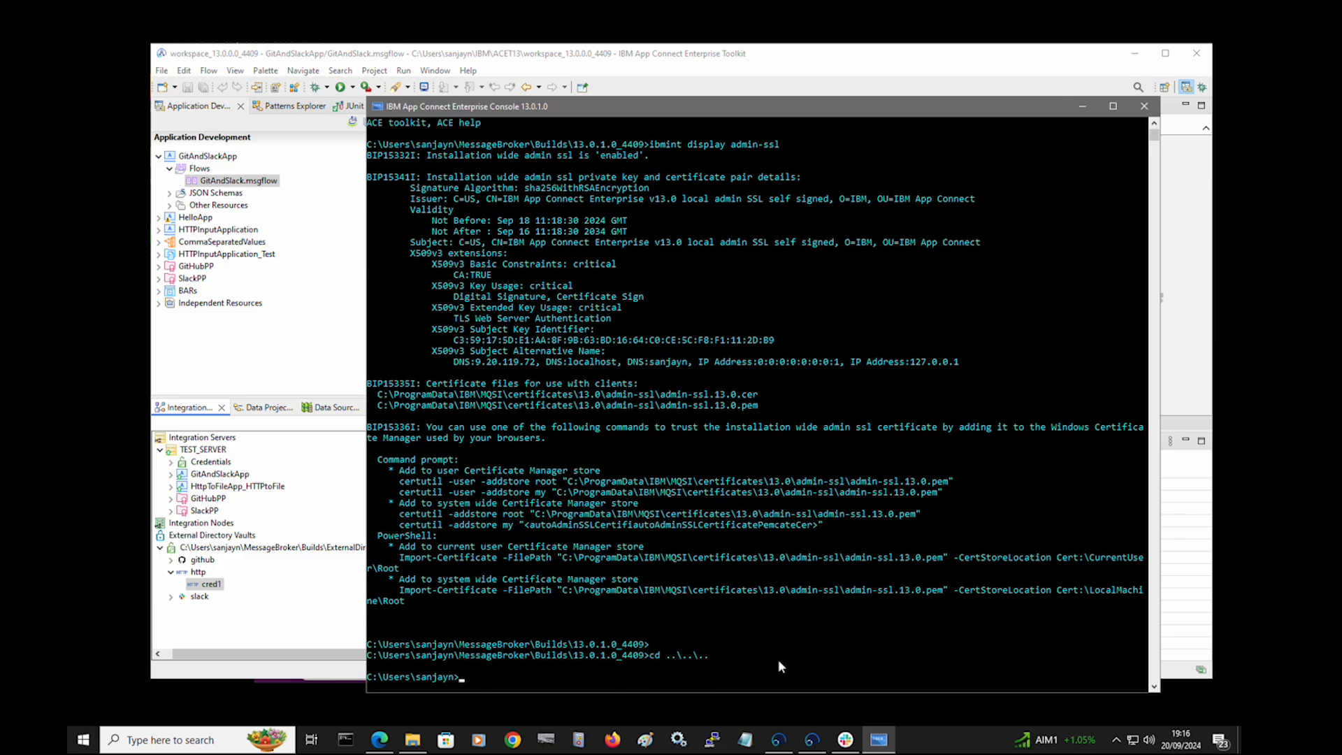
text(mqsicreateworkdir)
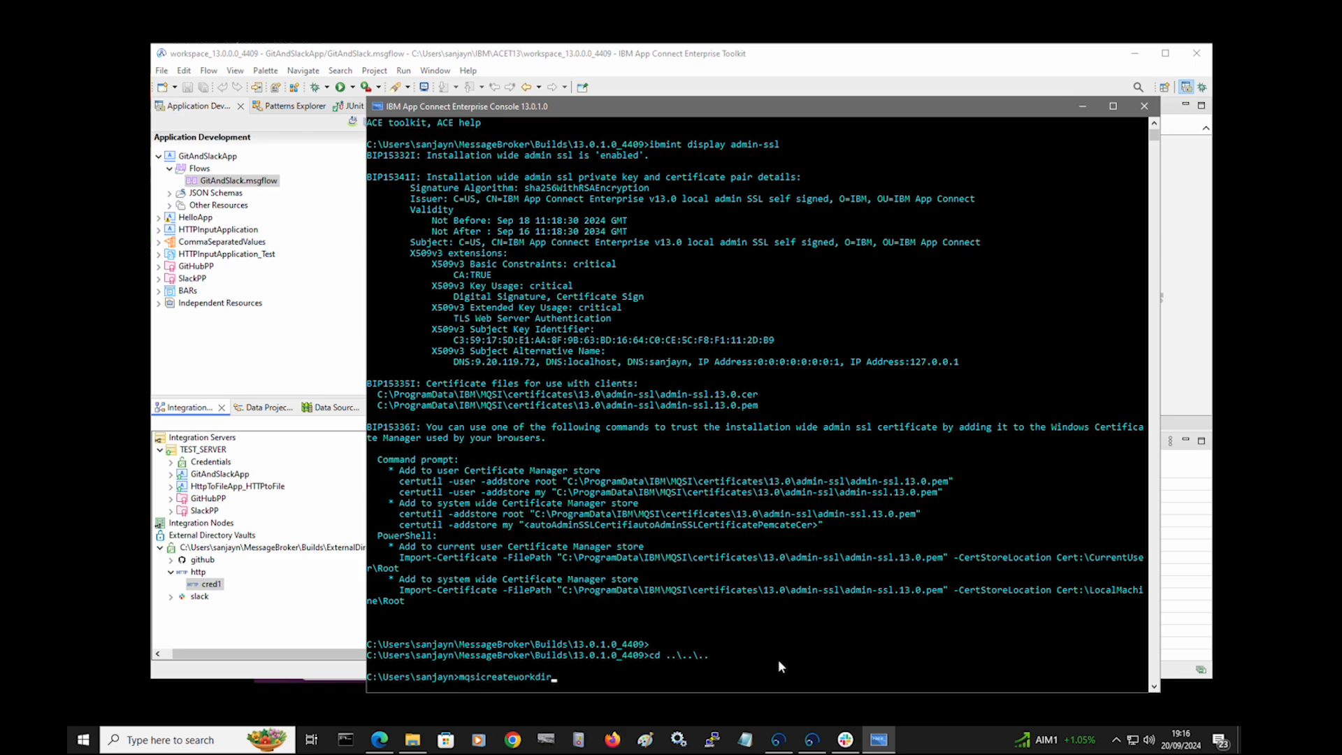
text(ACE_13)
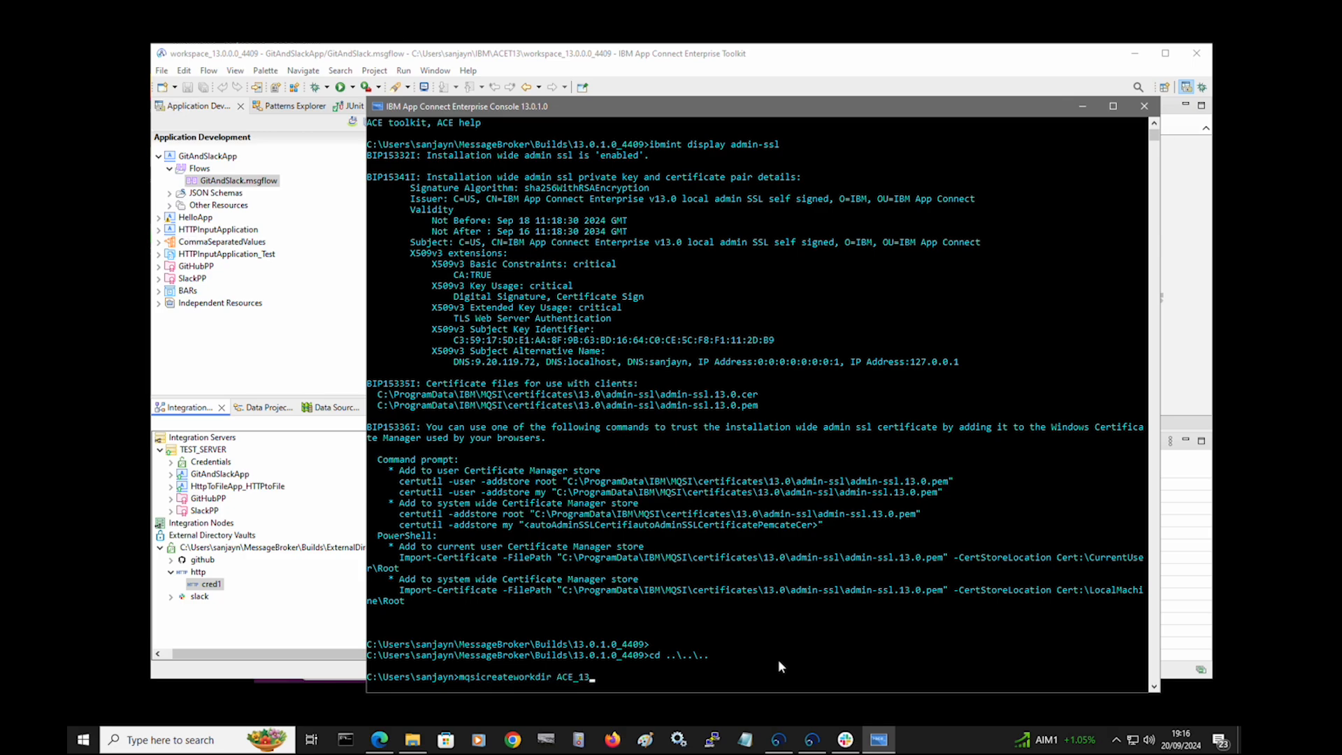
text(_work_dir)
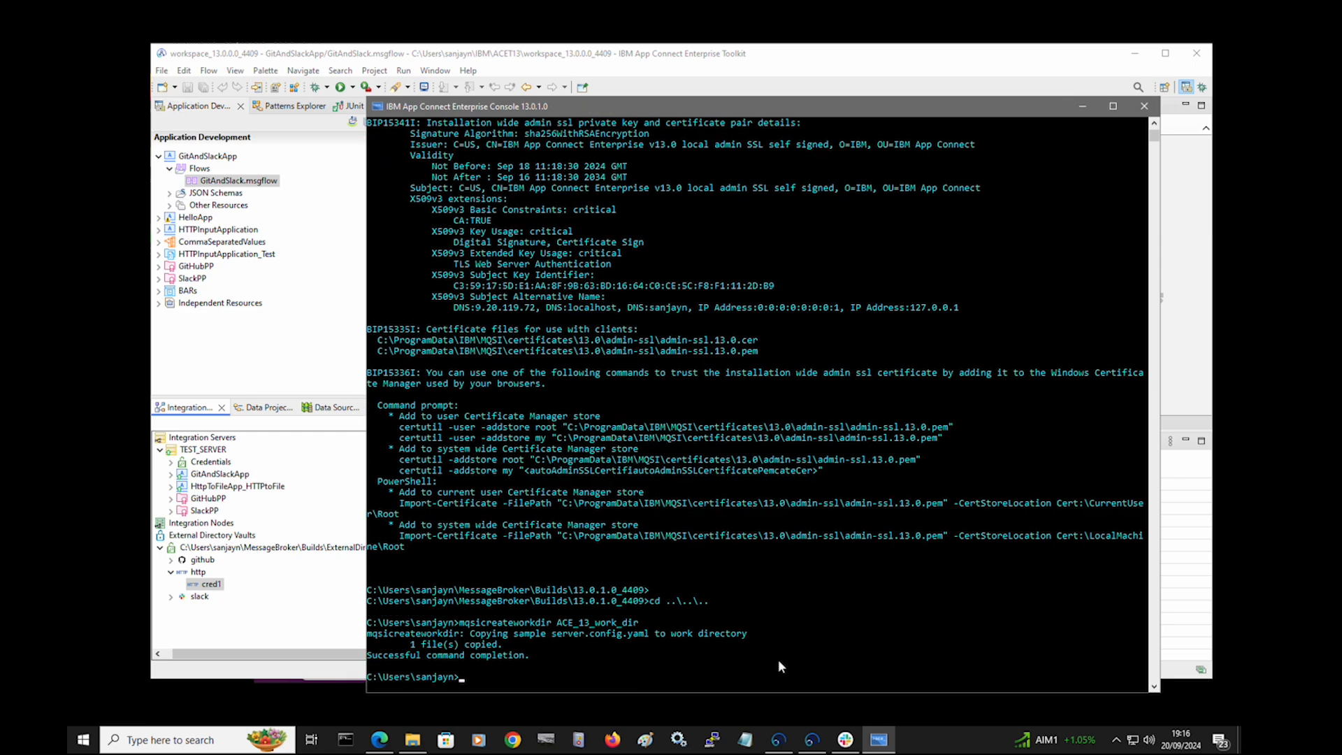
mouse_move(599, 115)
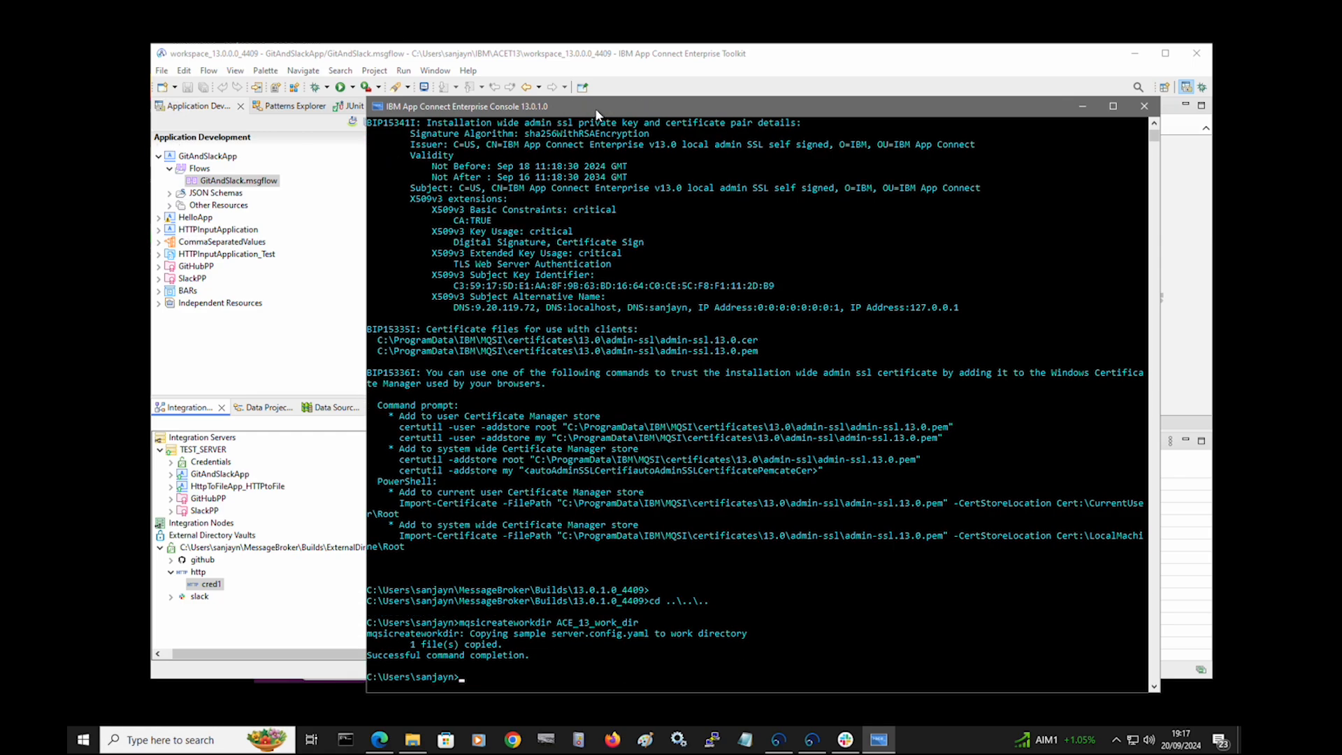
text(IntegrationServer --name ACE_13 --work-dir ACE_13_work_dir --admin-rest-api 7611 --http-port-number 7811)
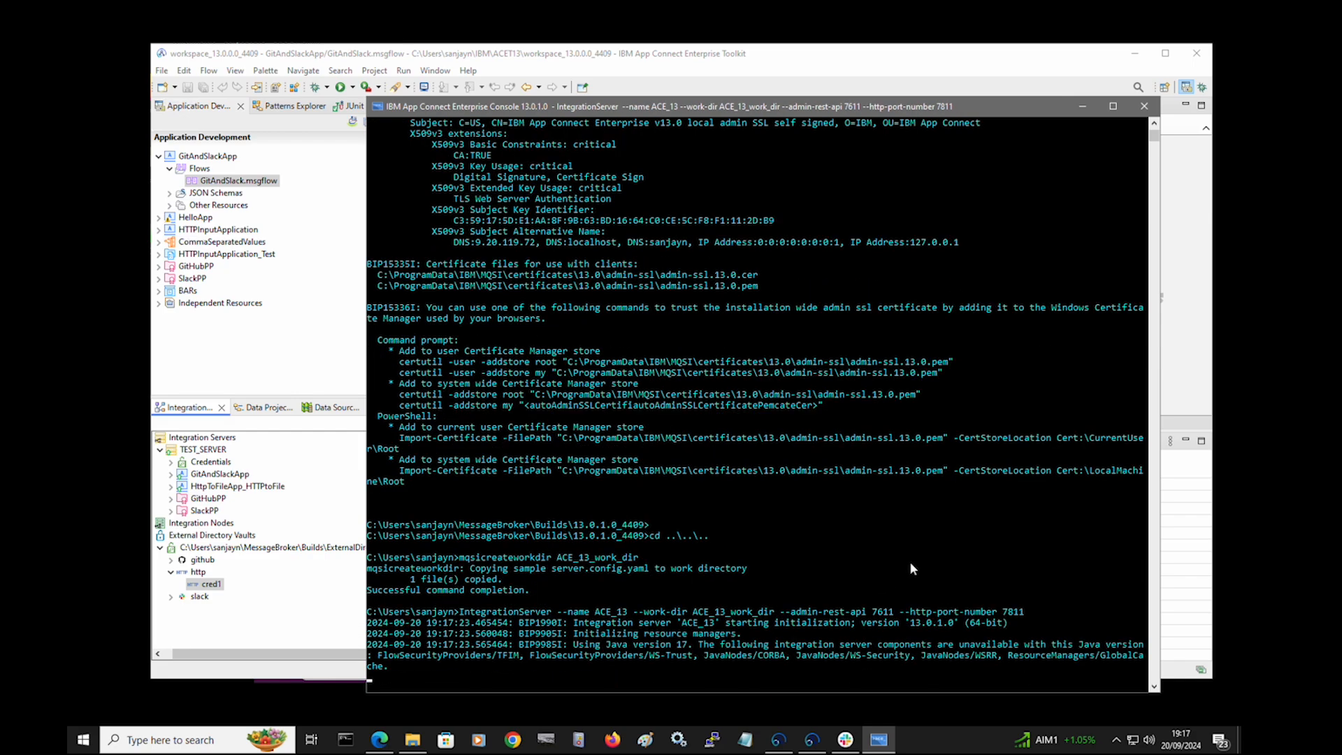
mouse_move(886, 599)
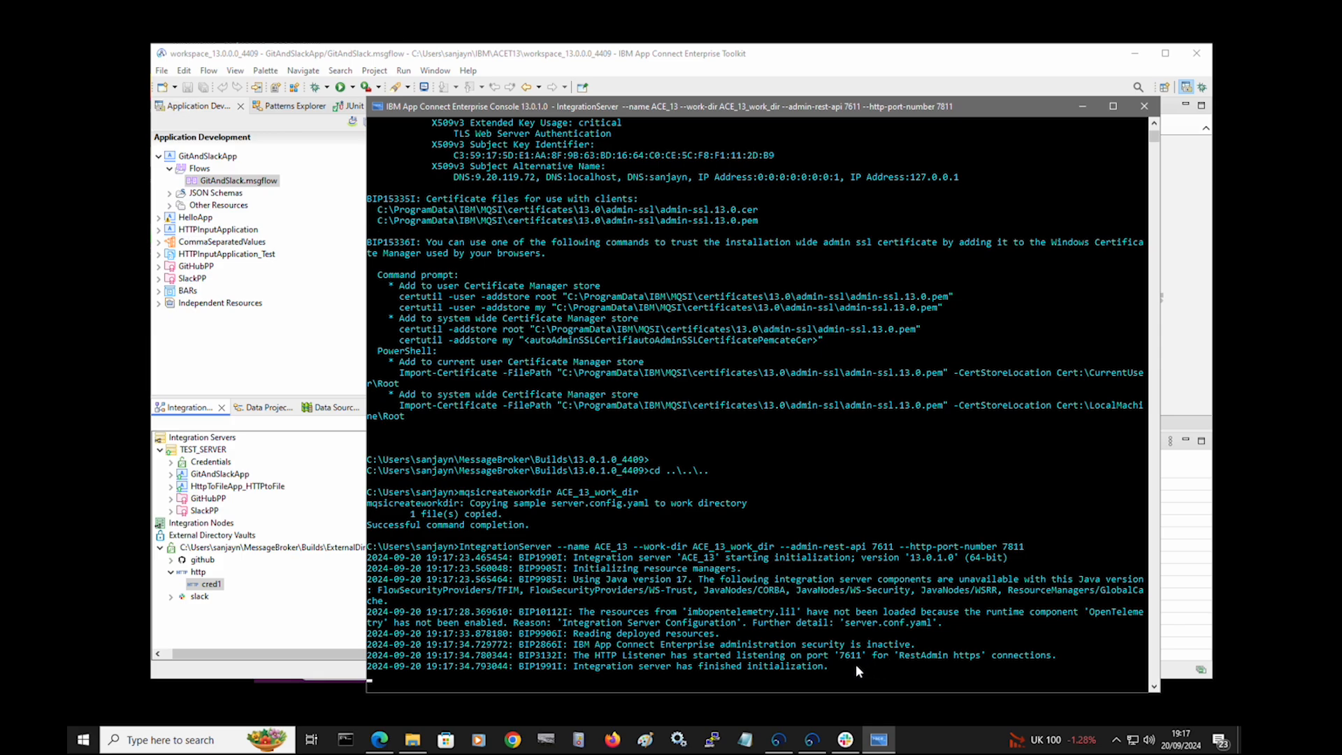
mouse_move(910, 663)
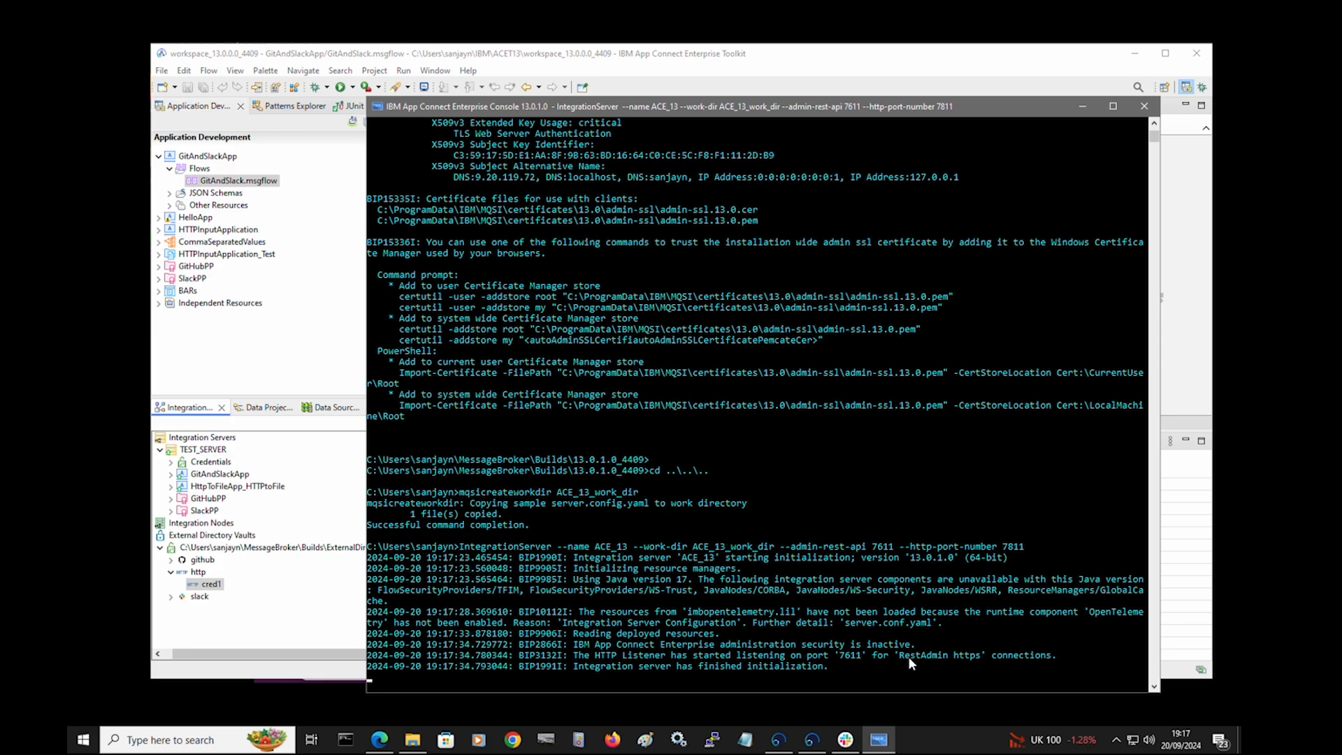
double_click(939, 655)
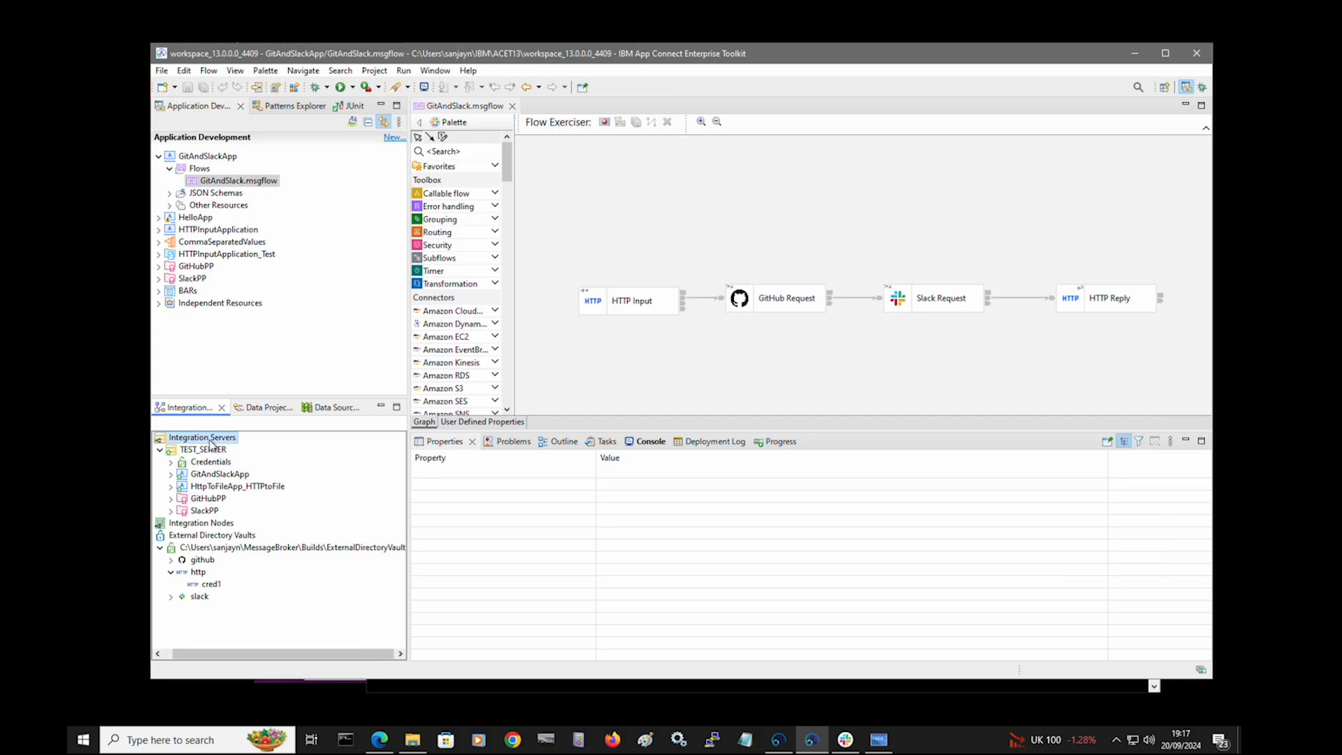
right_click(202, 438)
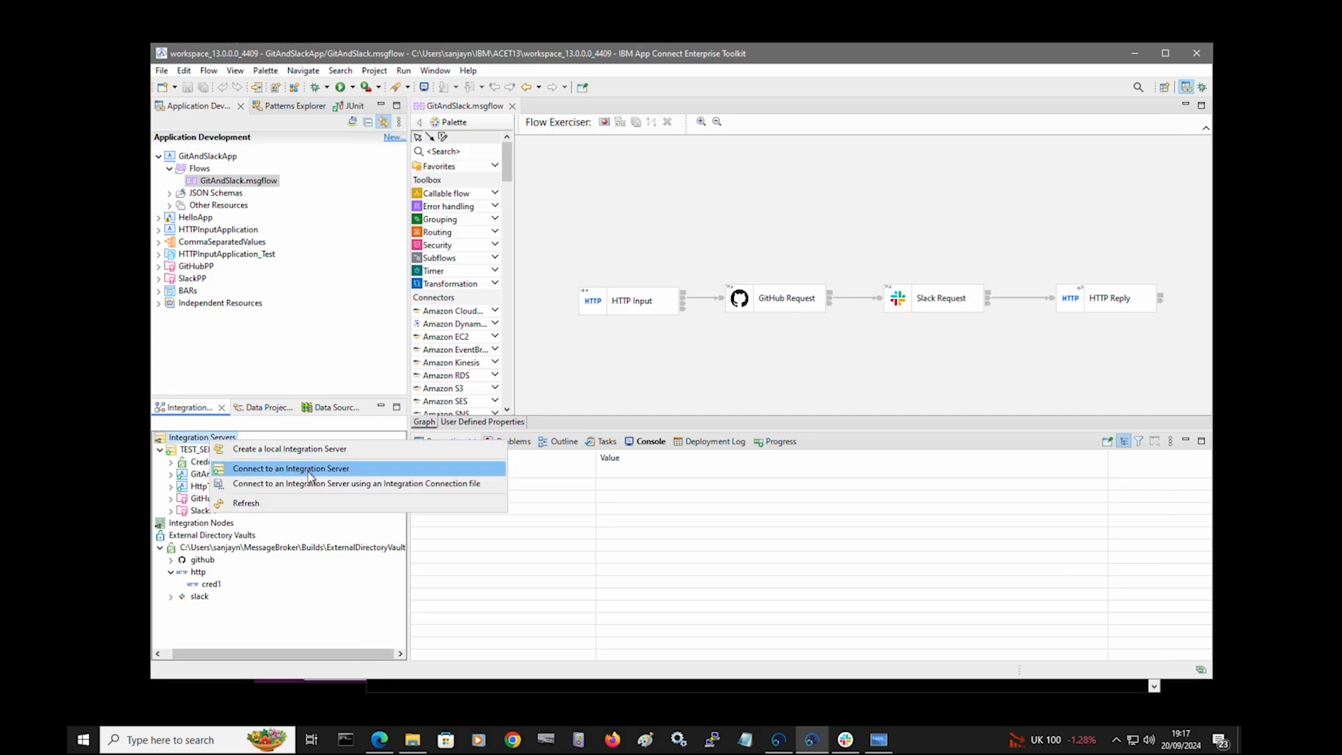
click(291, 468)
text(localhost)
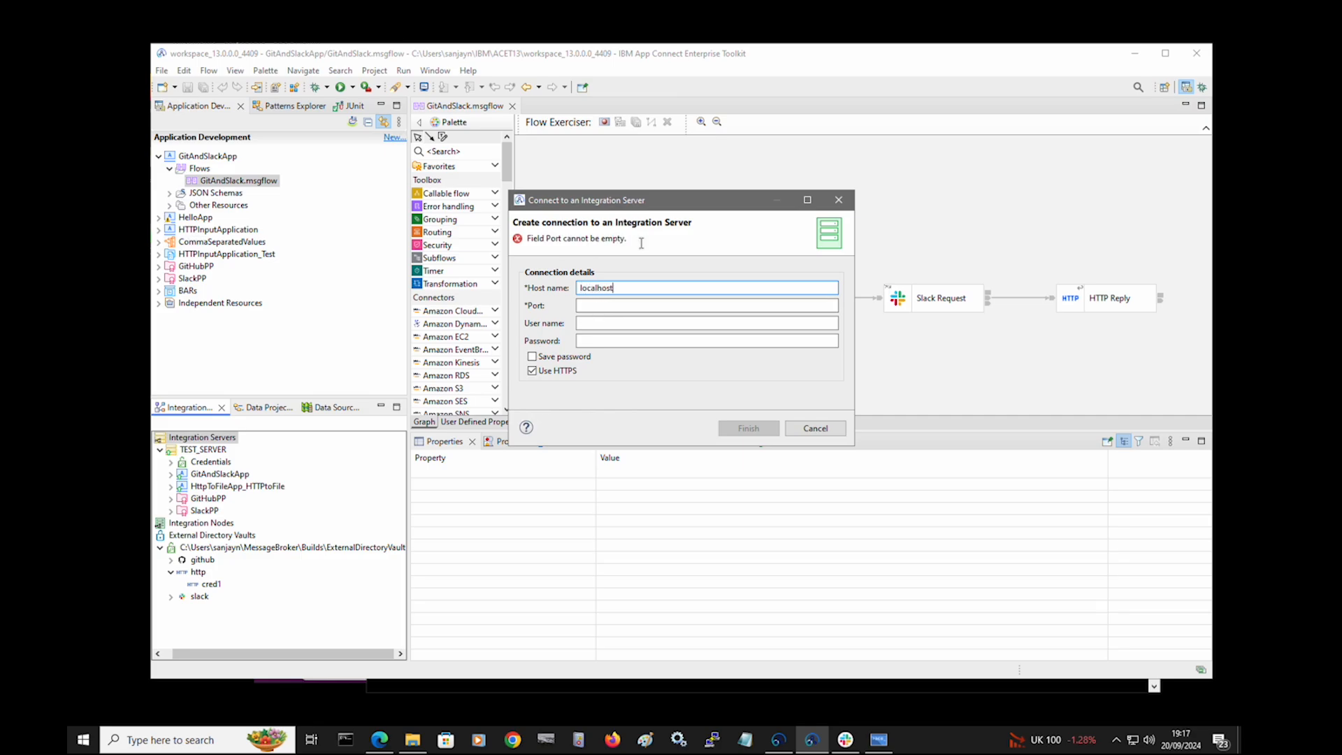
text(7611)
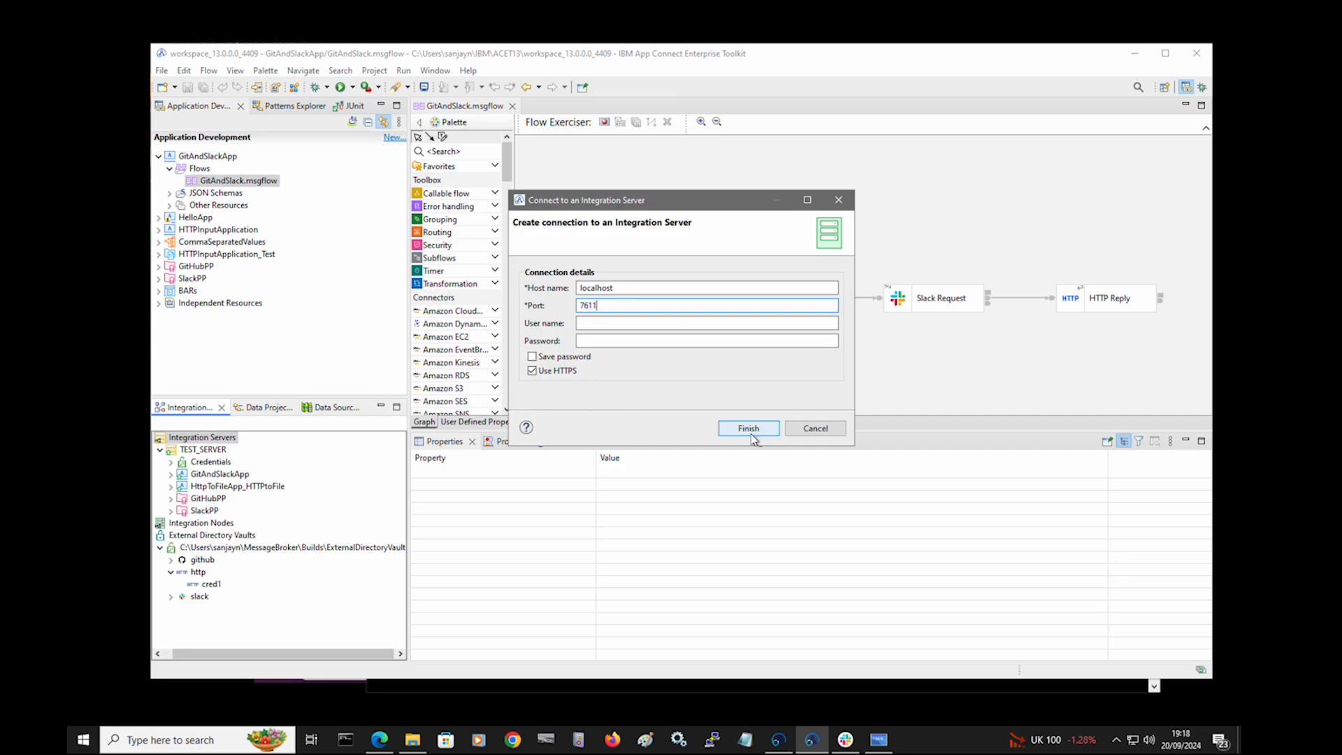
click(748, 427)
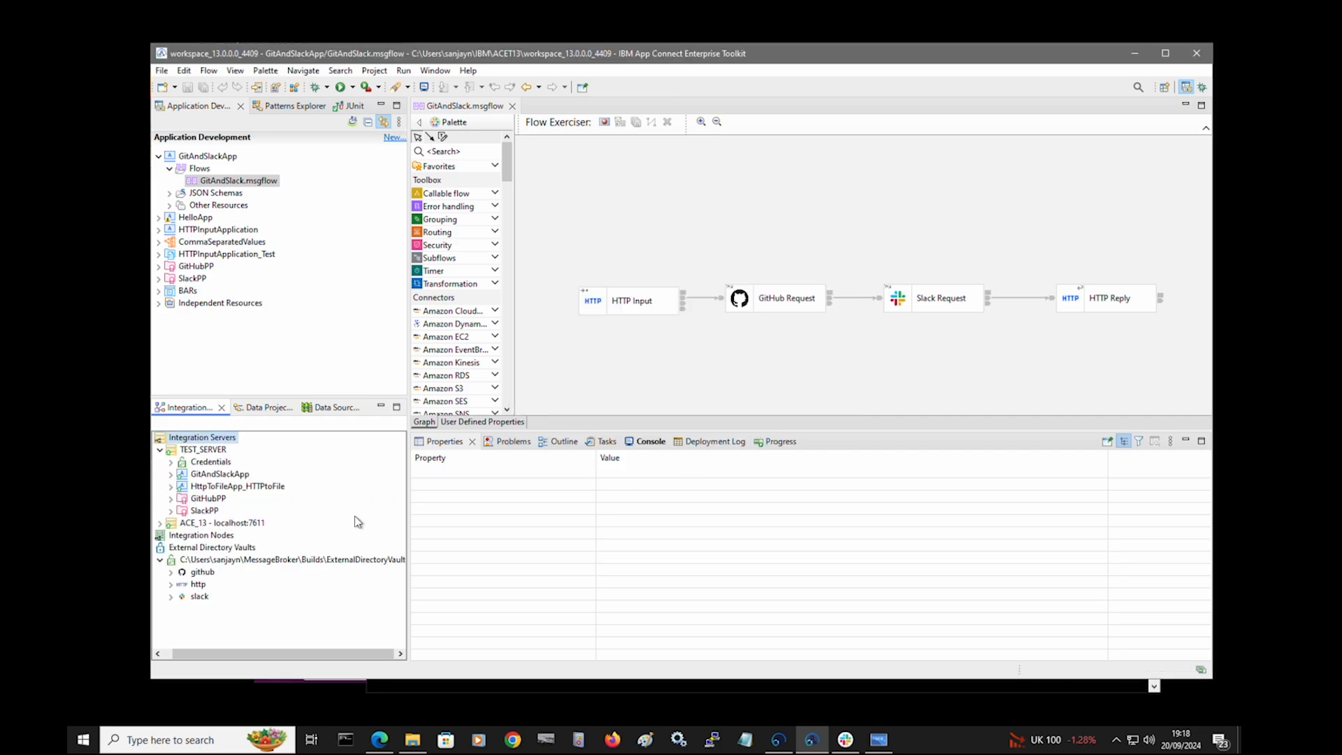
click(160, 522)
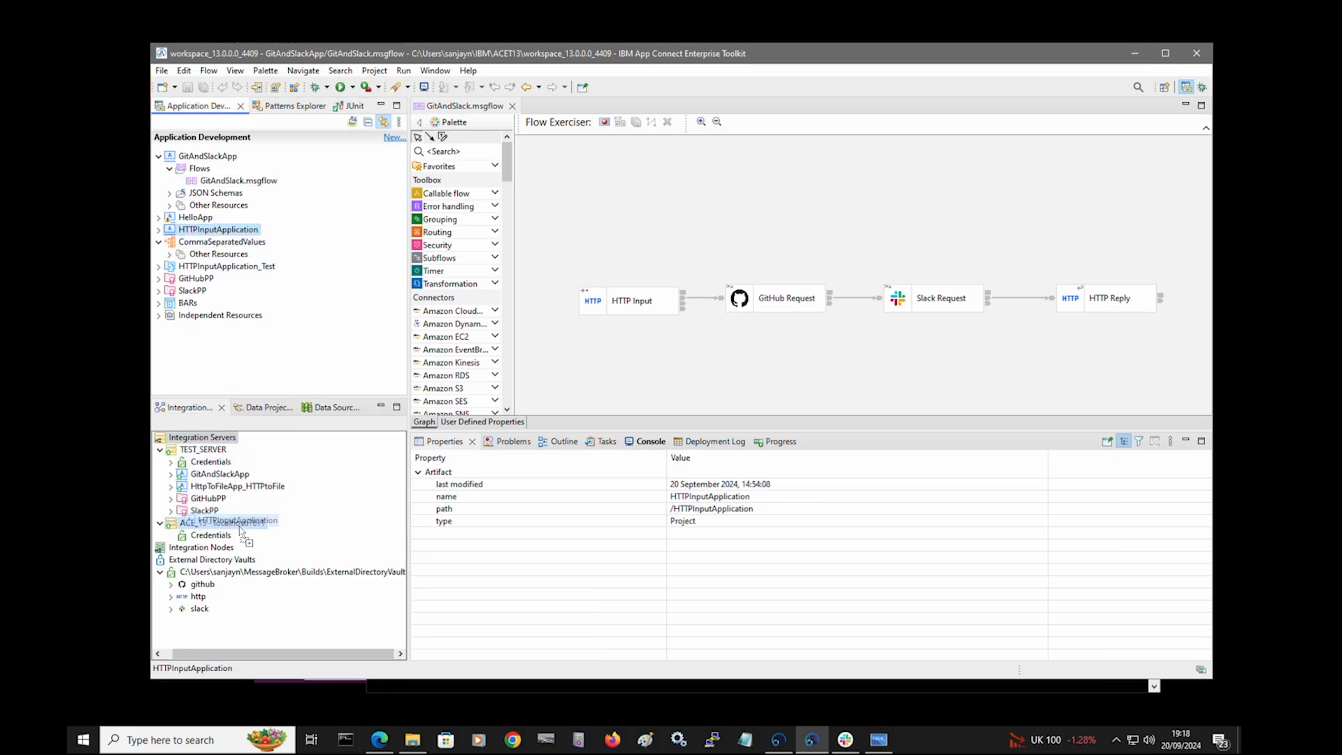
- Deploy HTTPInputApplication onto the ACE_13 - localhost:7611 integration server
click(227, 522)
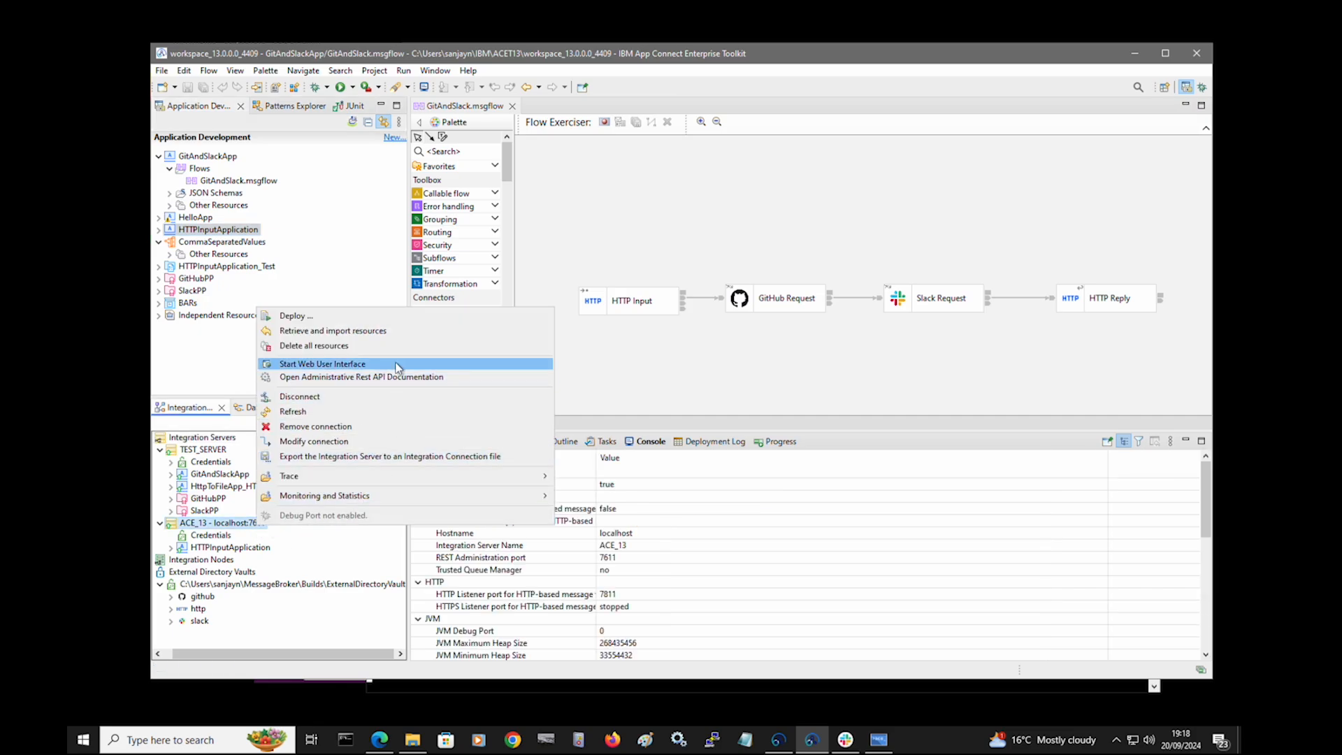
- Open the ACE_13 web UI past the certificate warning, check HTTPInputApplication, then close Firefox
click(321, 363)
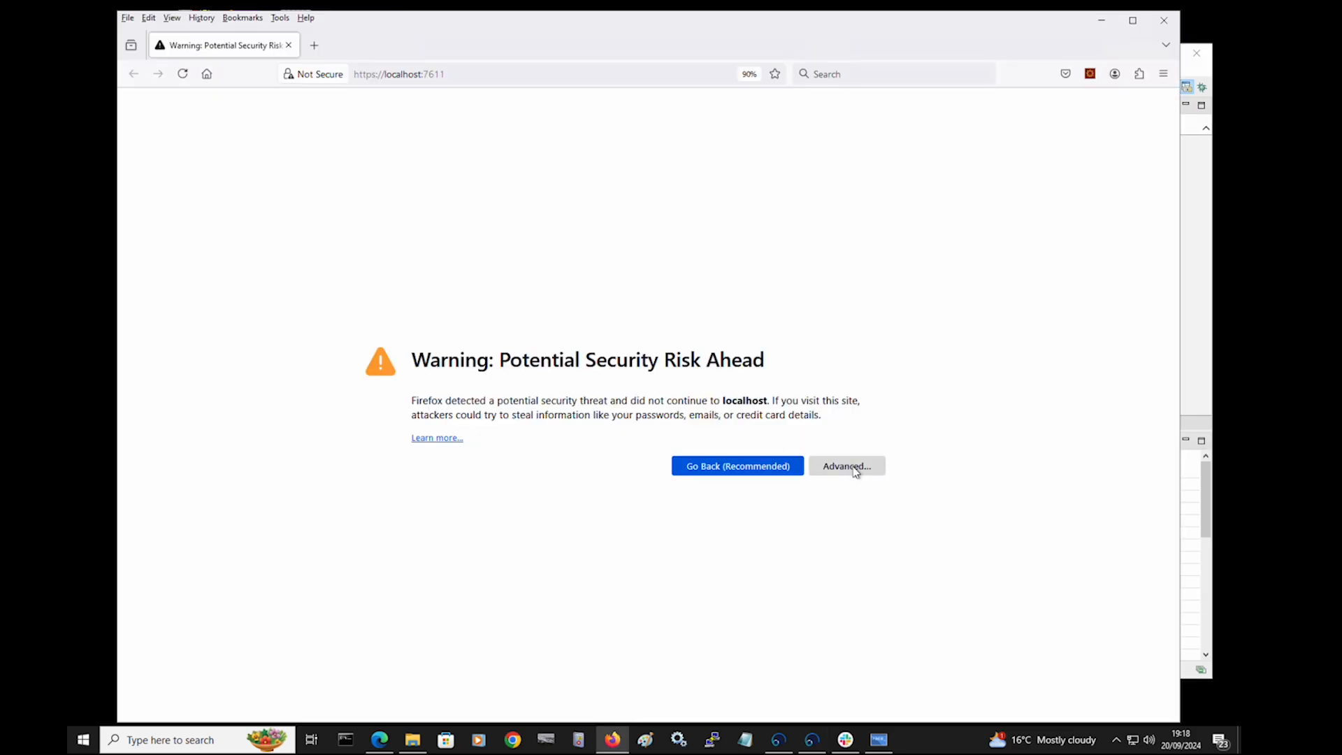
click(846, 466)
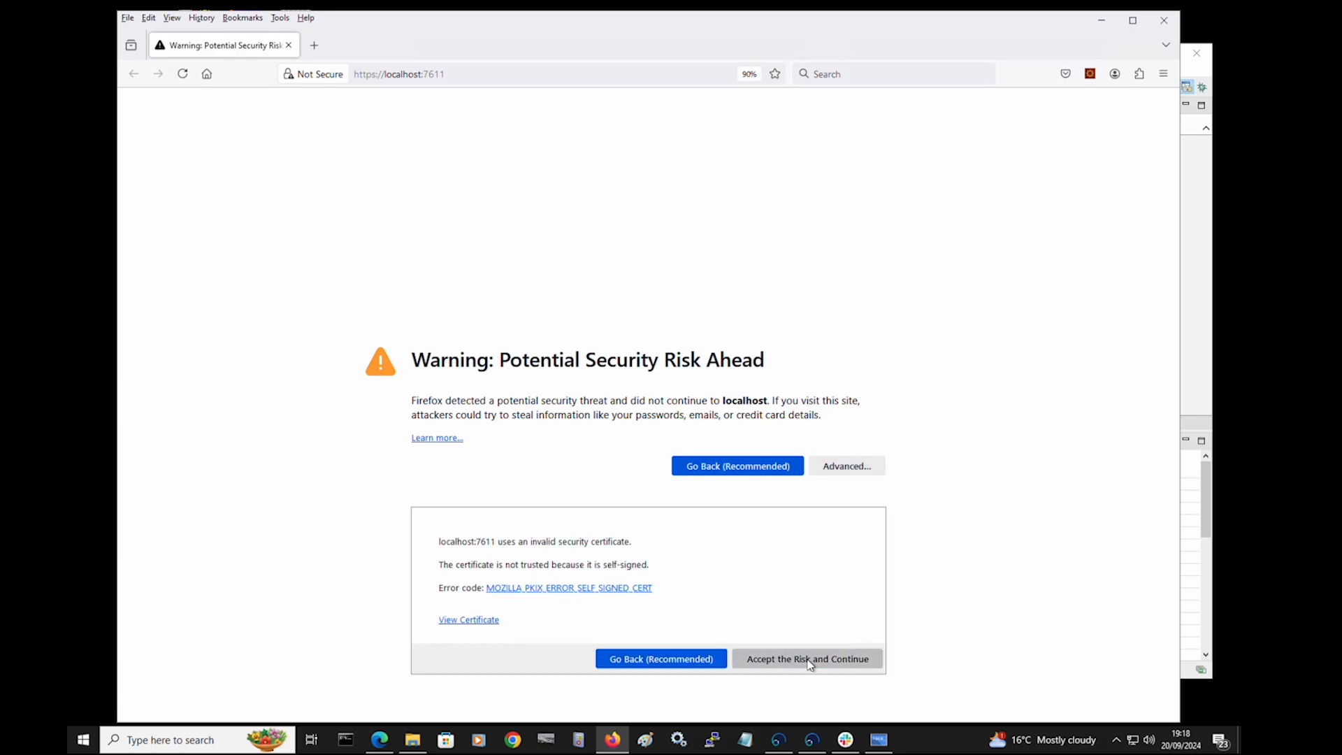
click(806, 659)
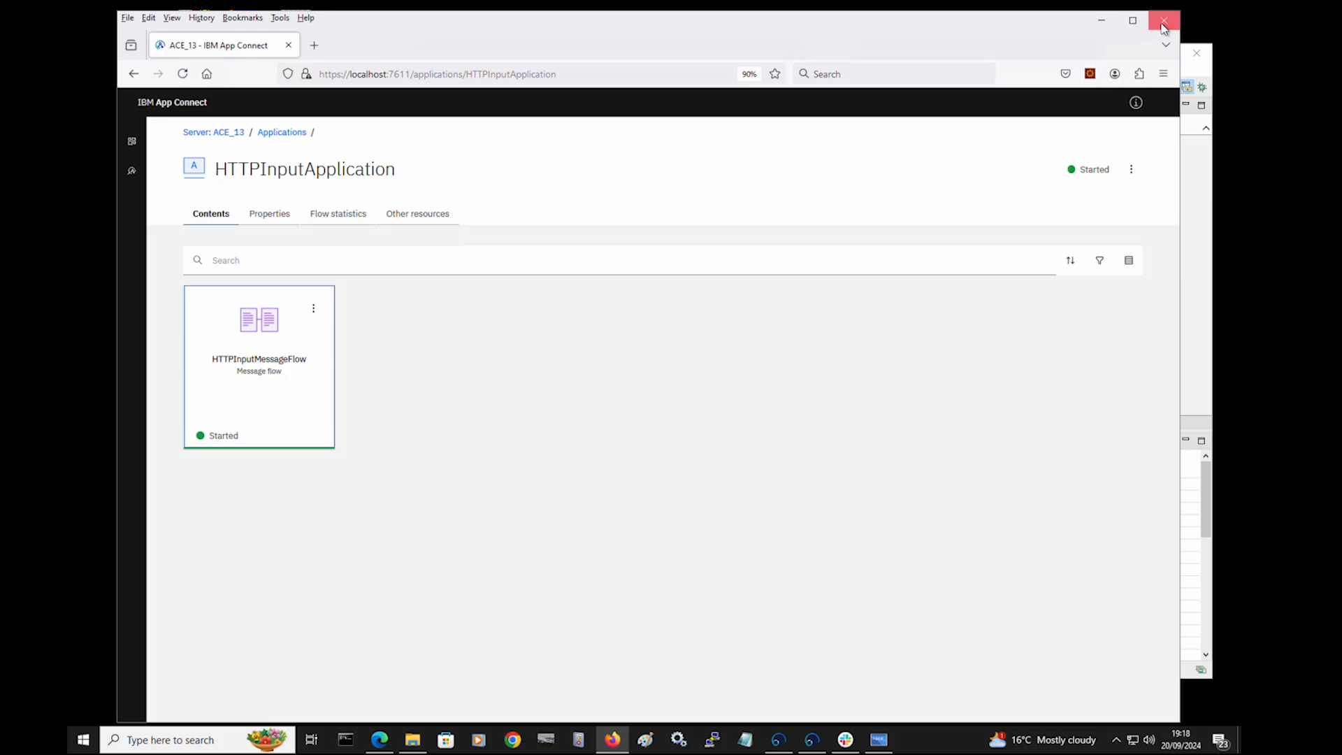
click(1163, 20)
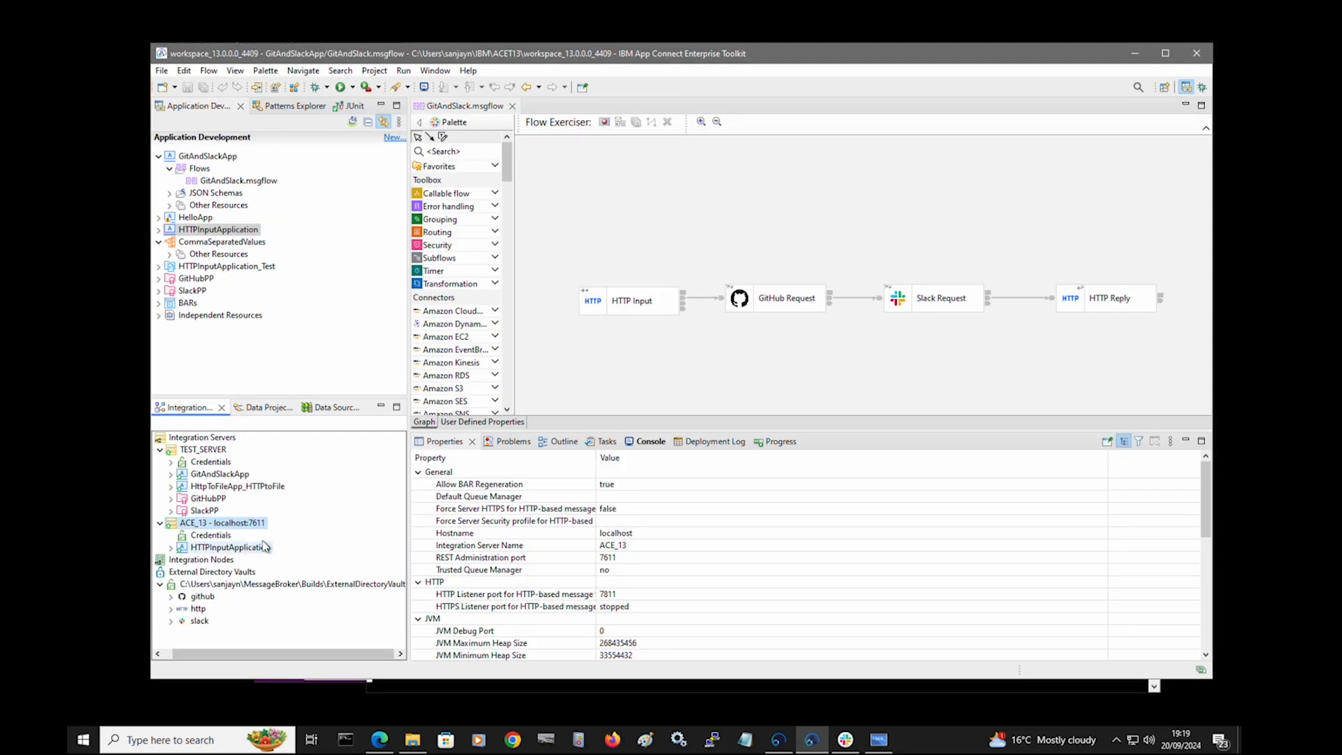
- Disconnect from the ACE_13 integration server
click(223, 523)
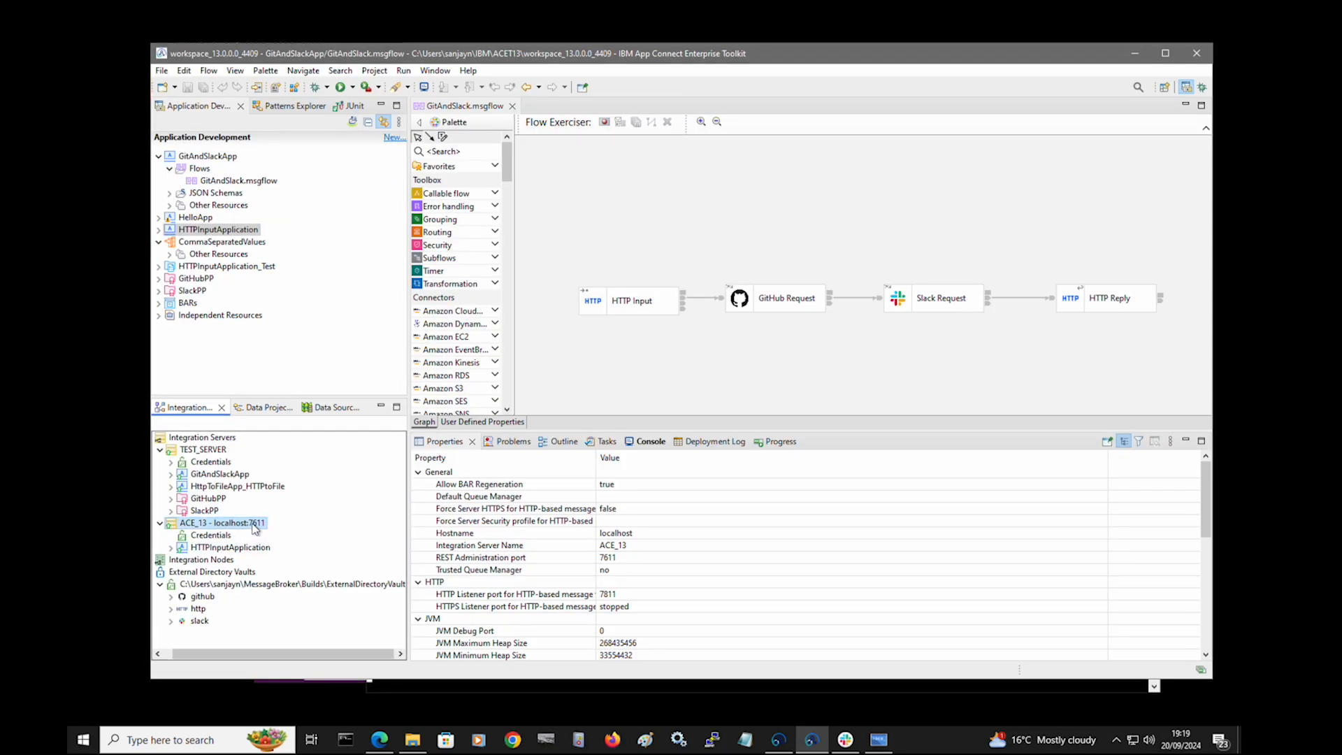
right_click(221, 523)
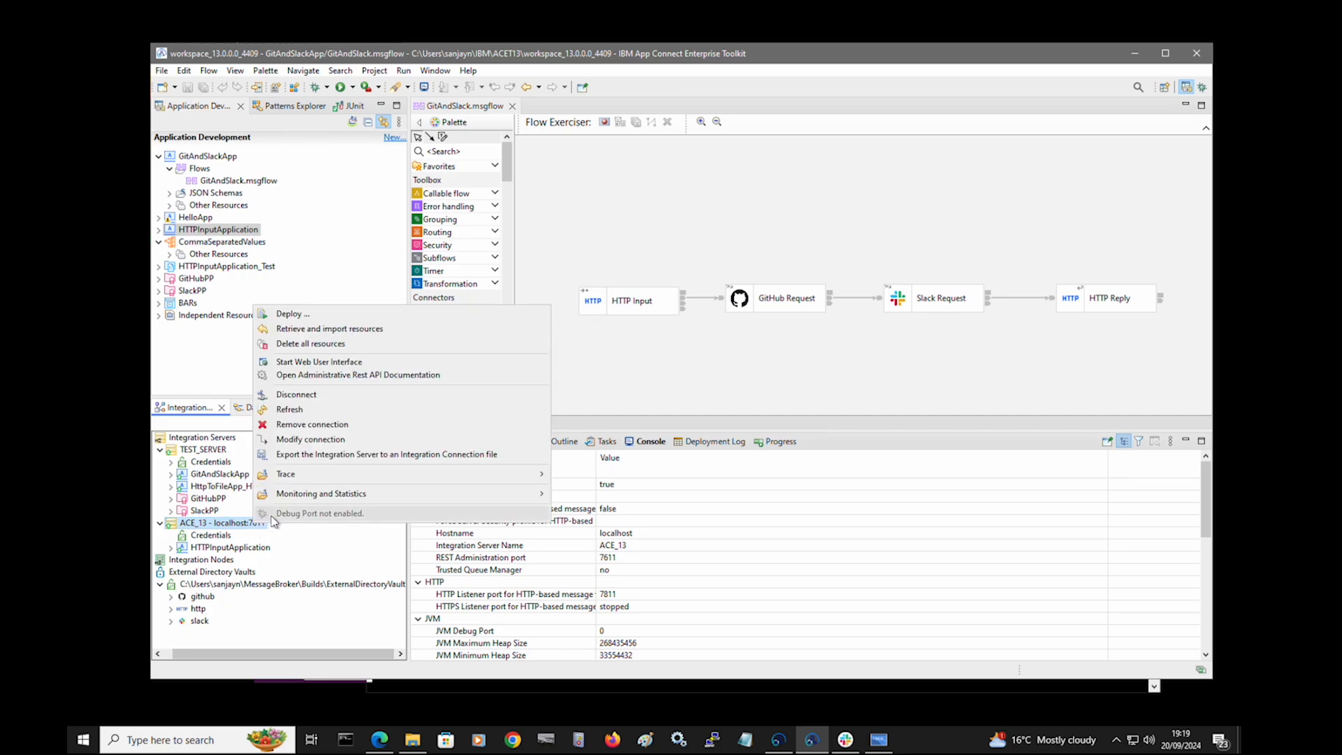
mouse_move(252, 529)
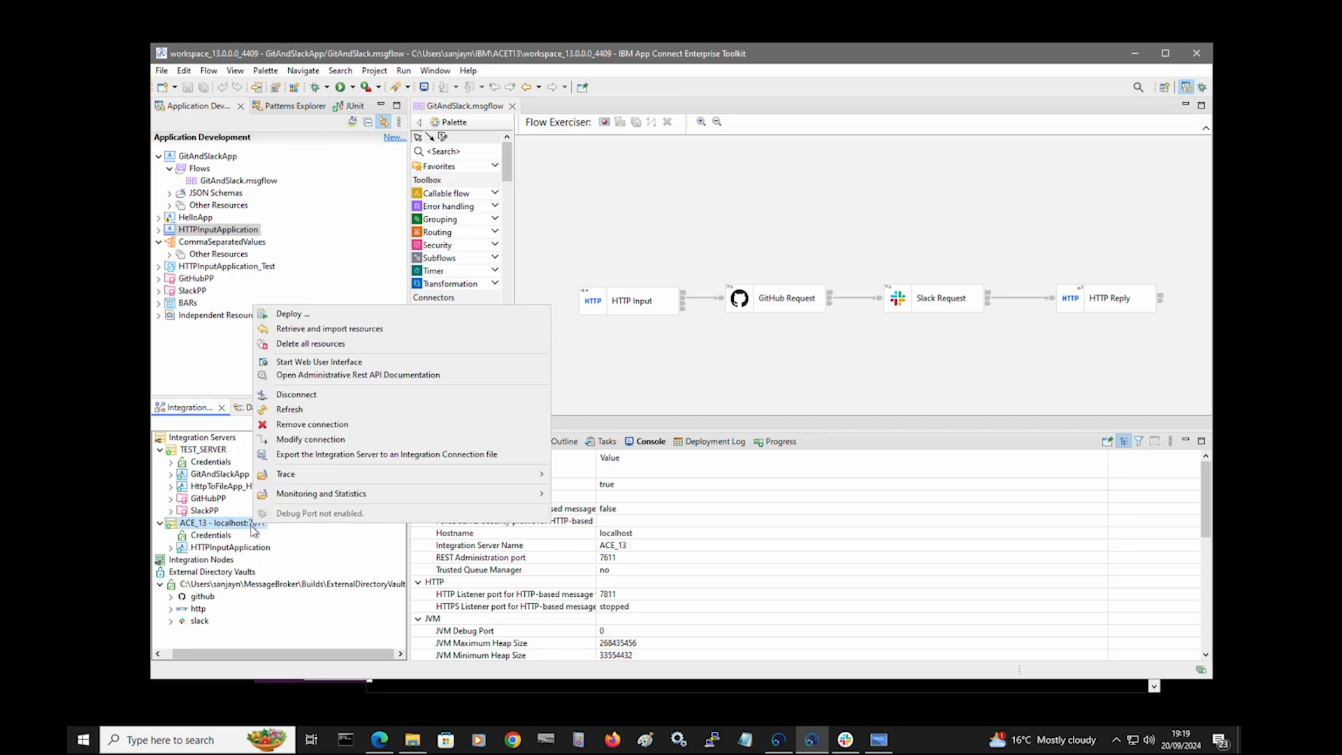
mouse_move(311, 409)
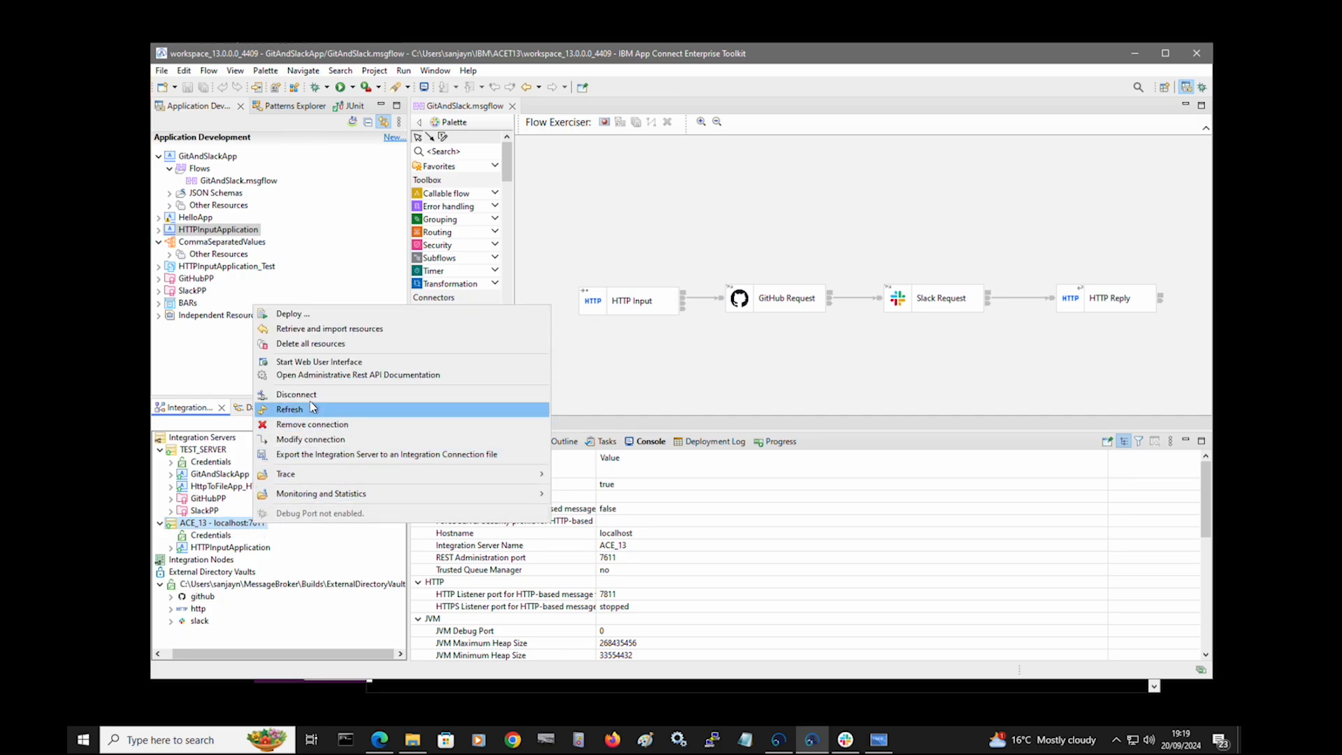
click(290, 408)
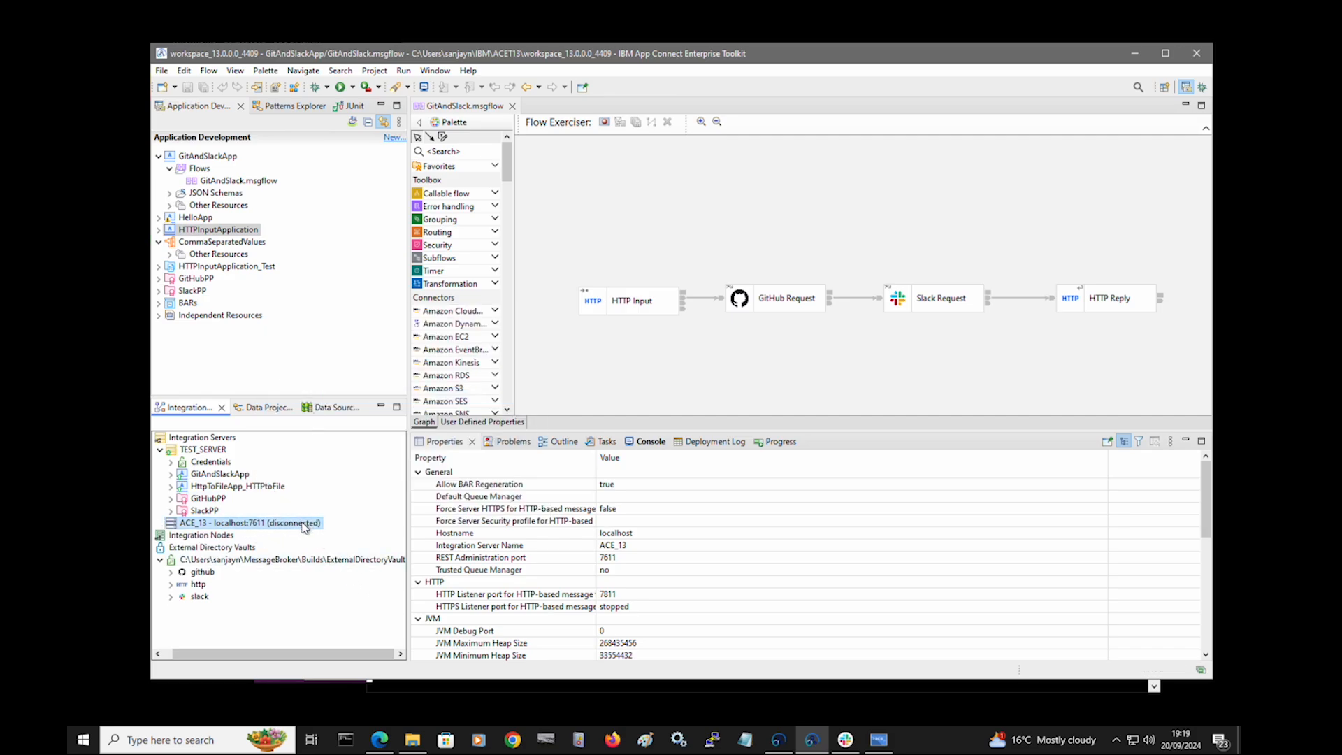
- Reconnect to the ACE_13 server and select it again
right_click(248, 522)
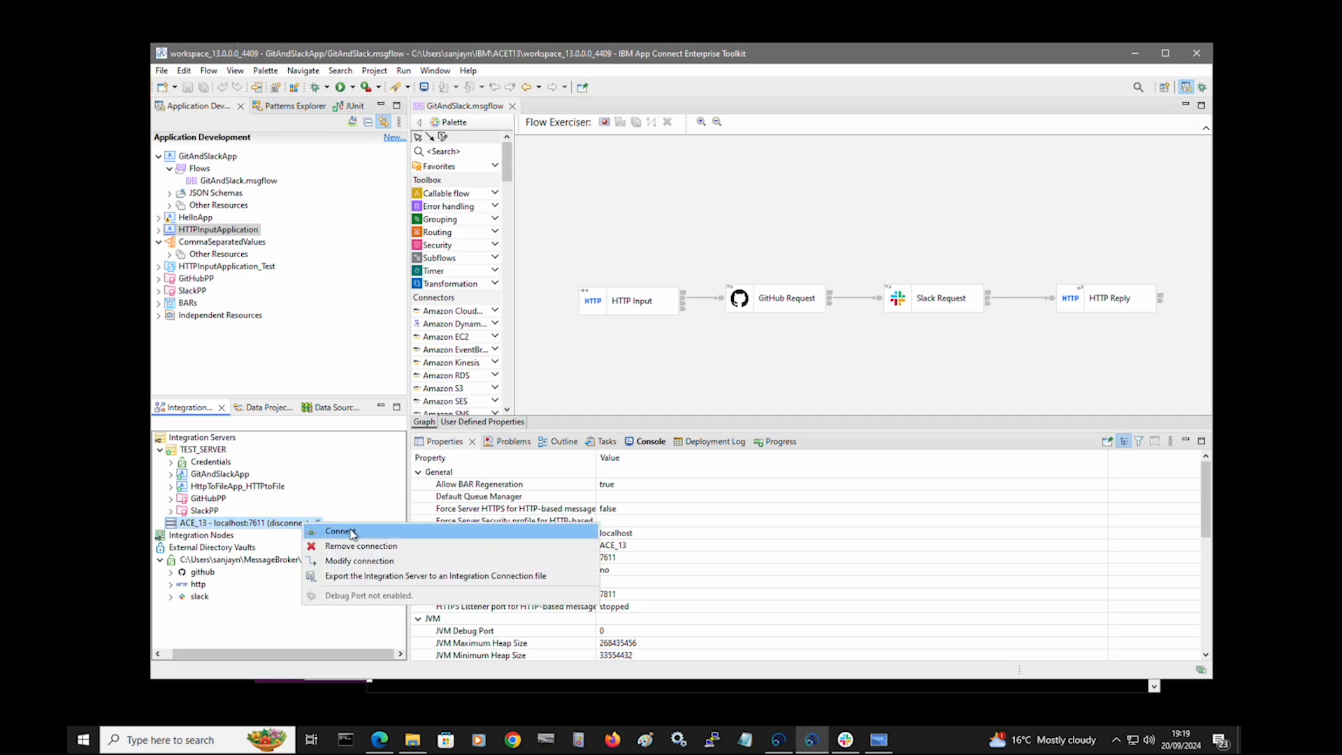
click(340, 530)
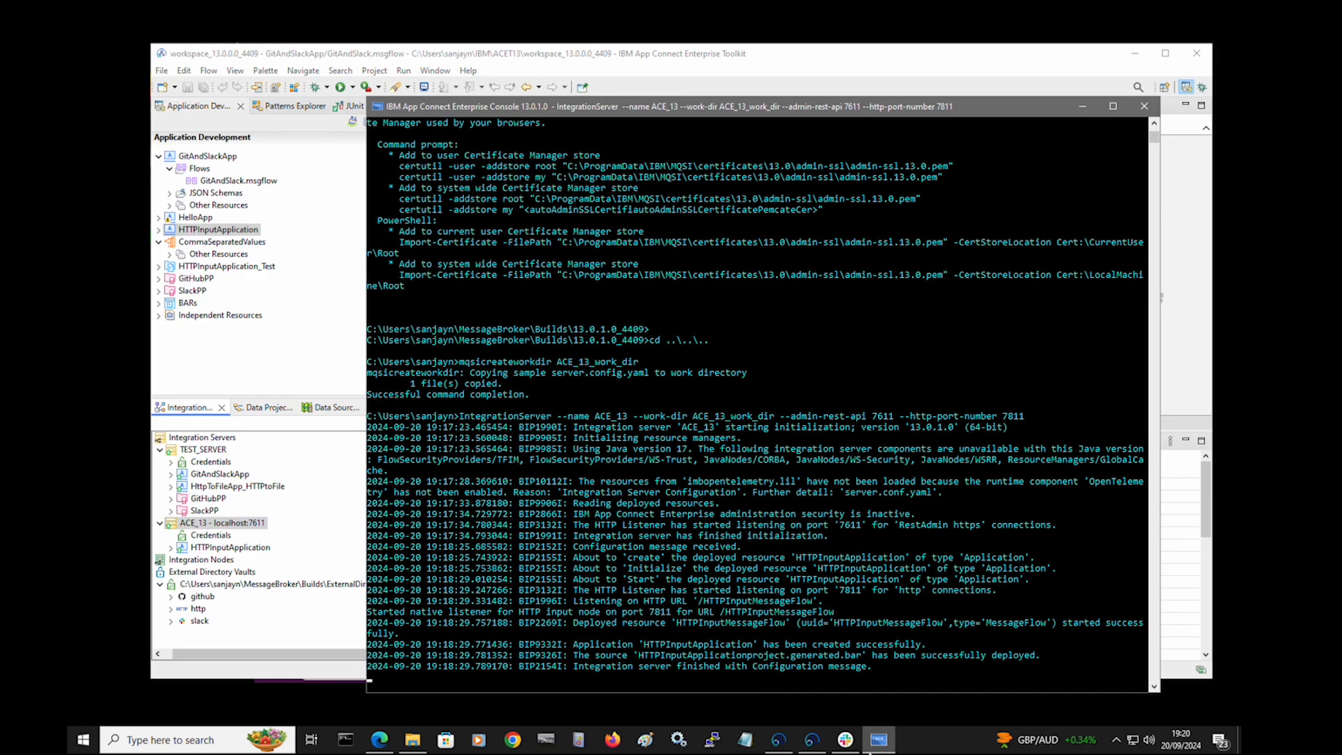
mouse_move(846, 614)
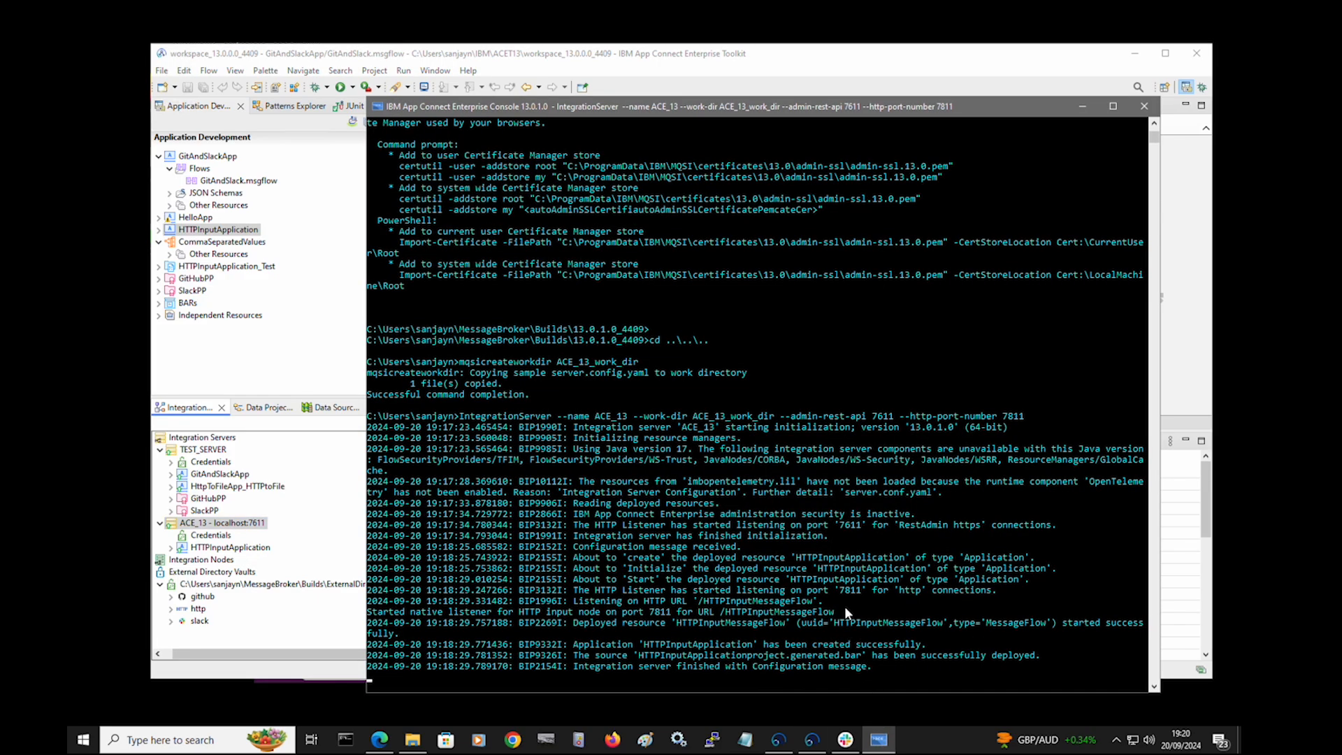
click(224, 523)
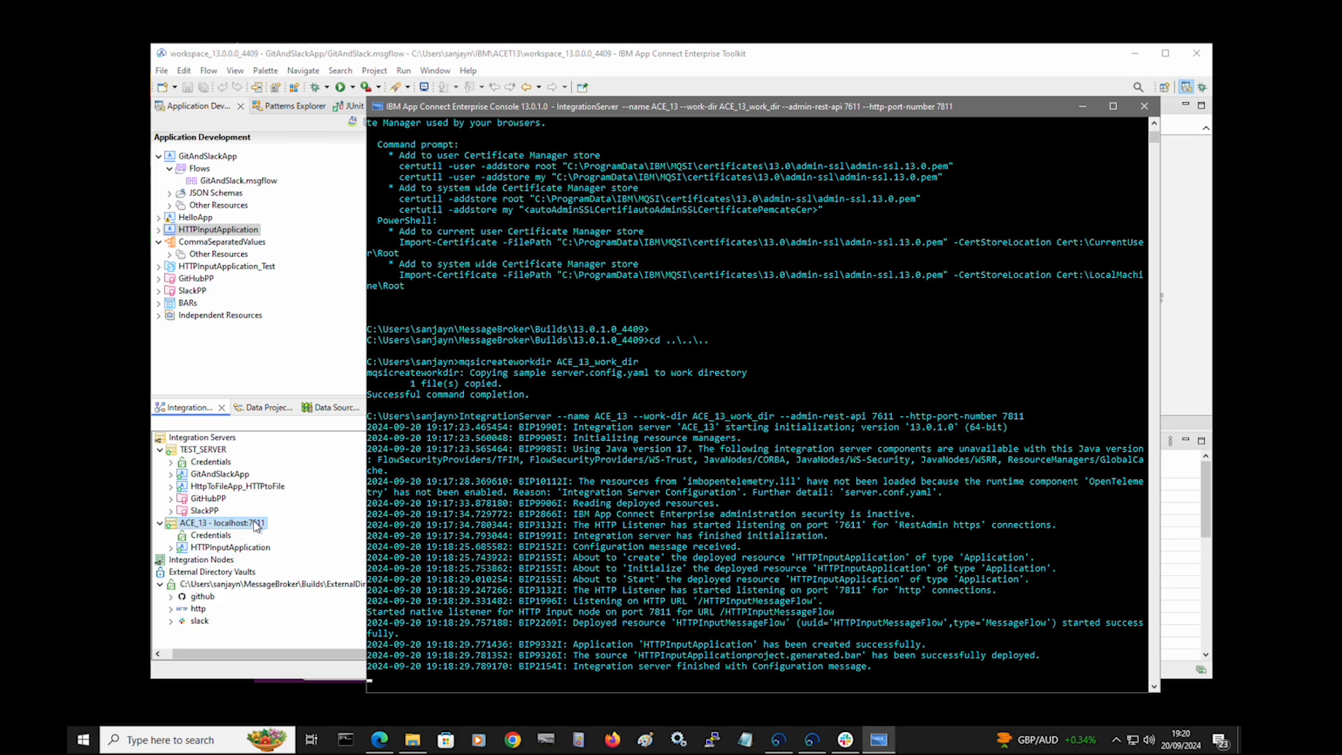
right_click(224, 523)
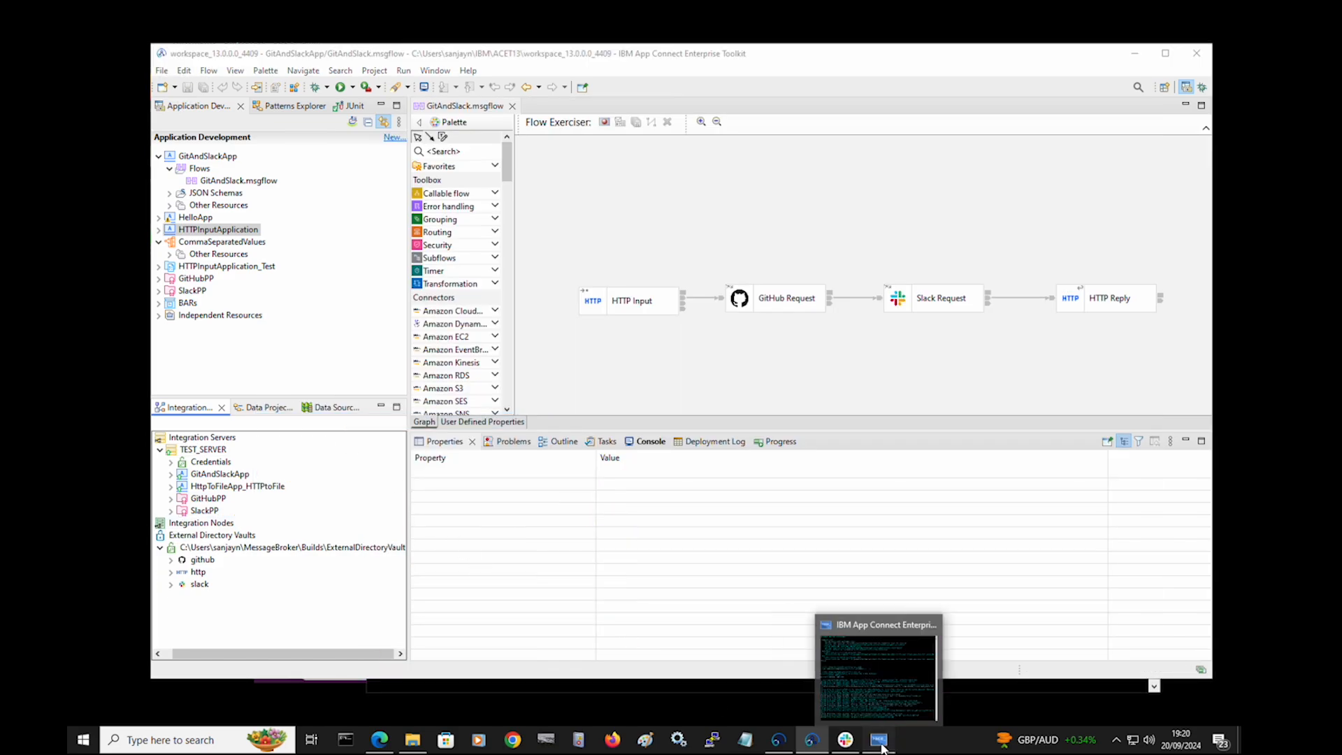
- Bring the ACE_13 console window forward to view its shutdown log
click(877, 740)
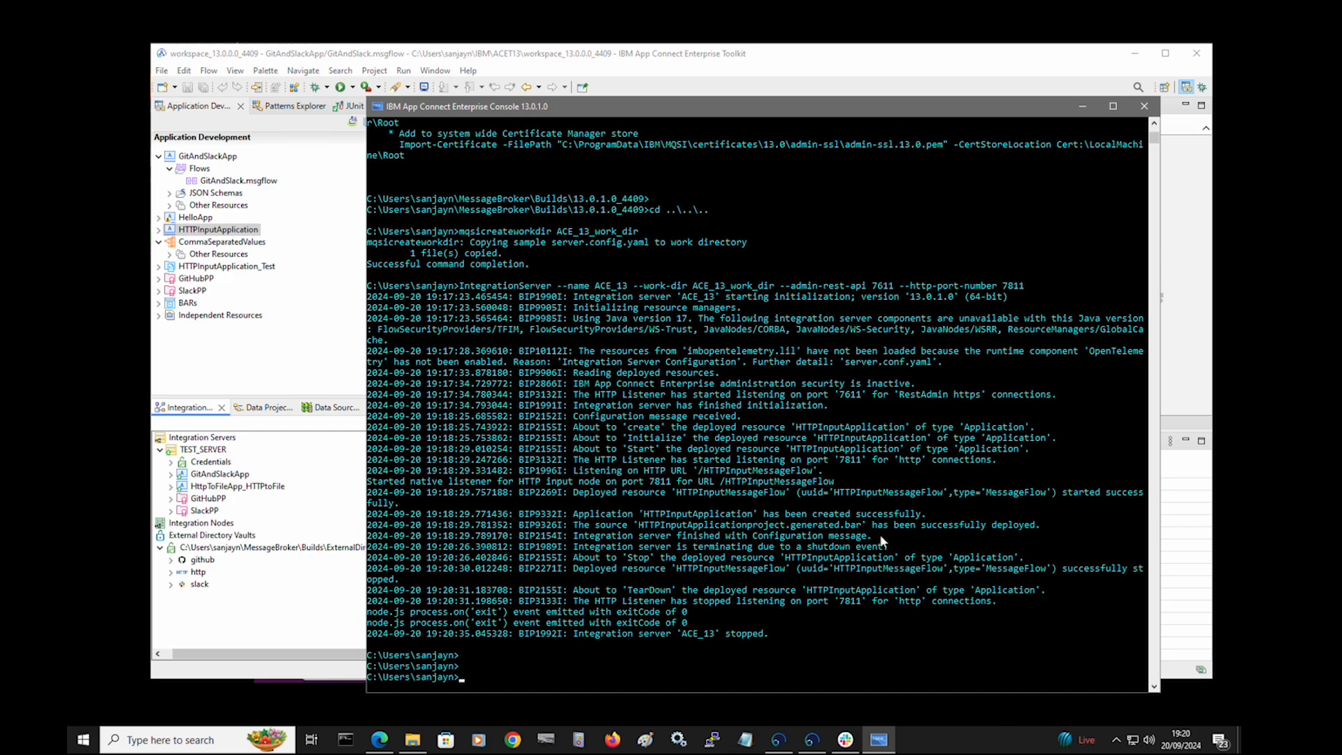
- Run ibmint in the console to list its installation, administration and build commands
text(ibmint)
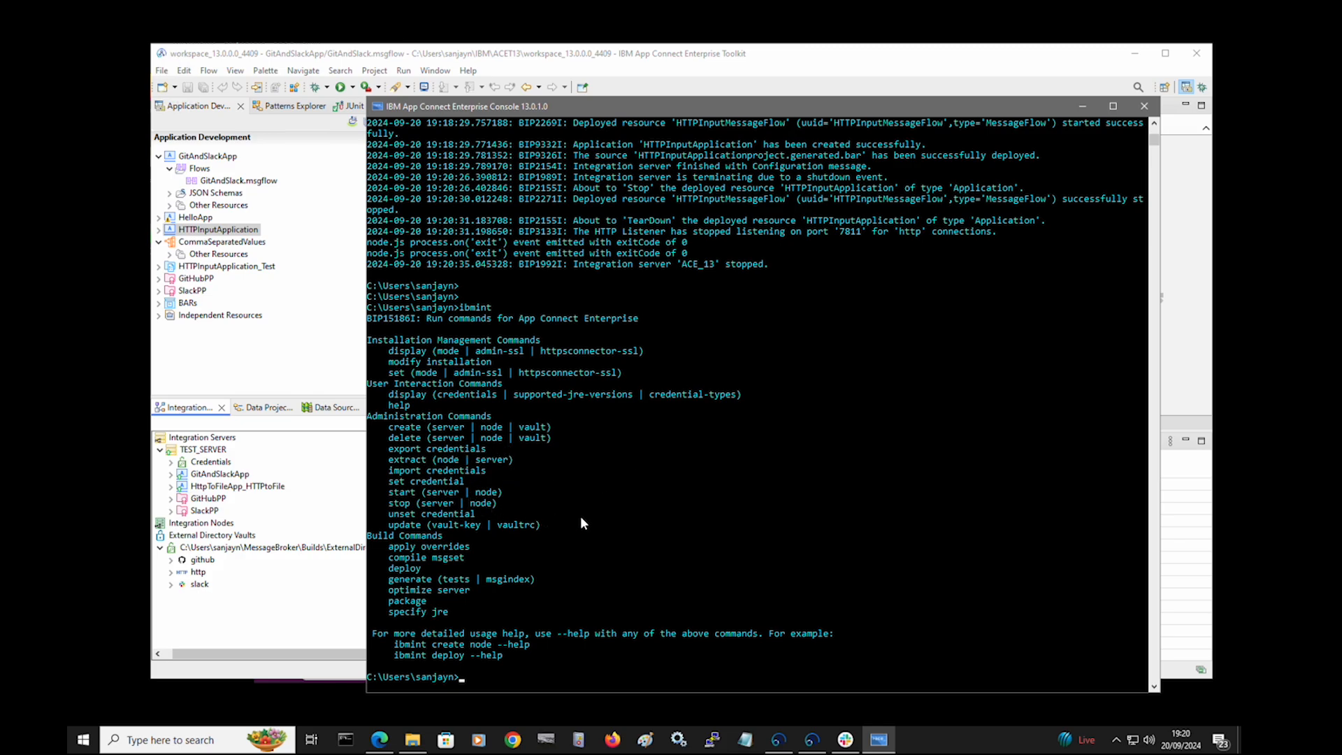
mouse_move(632, 519)
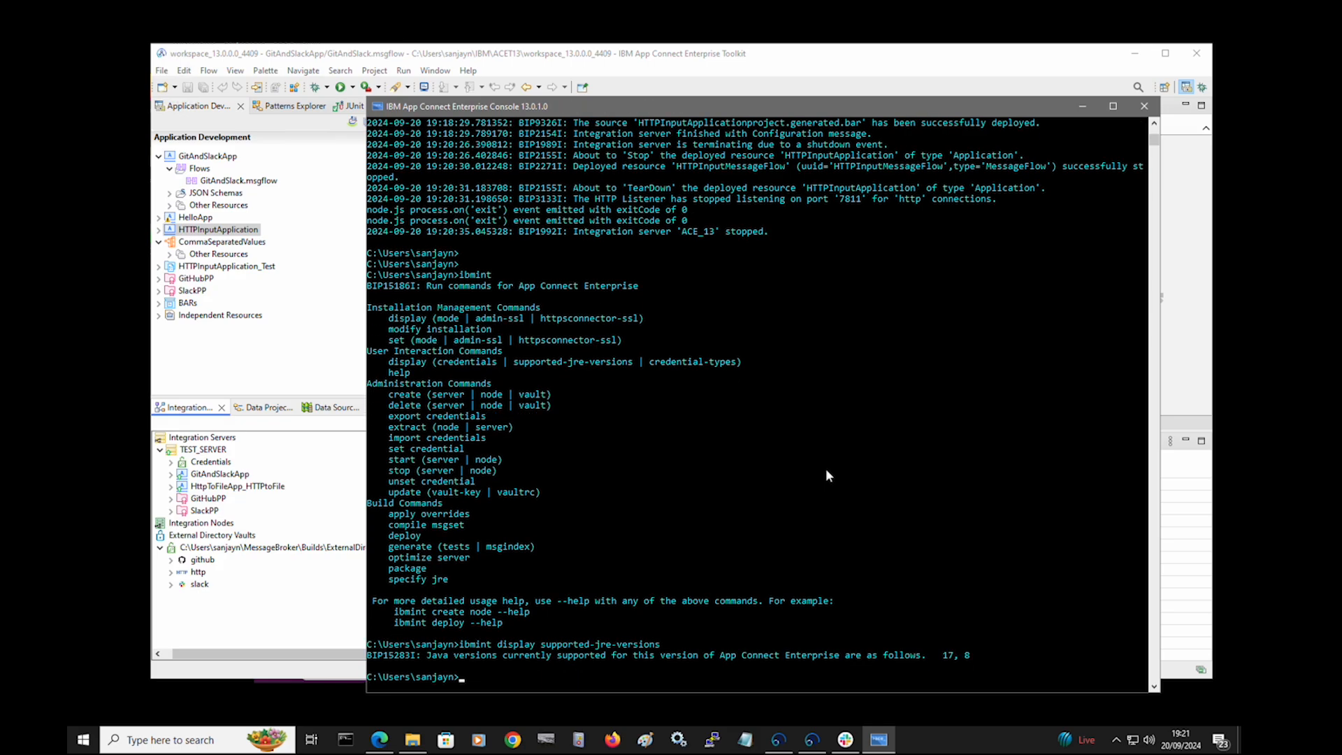
mouse_move(864, 674)
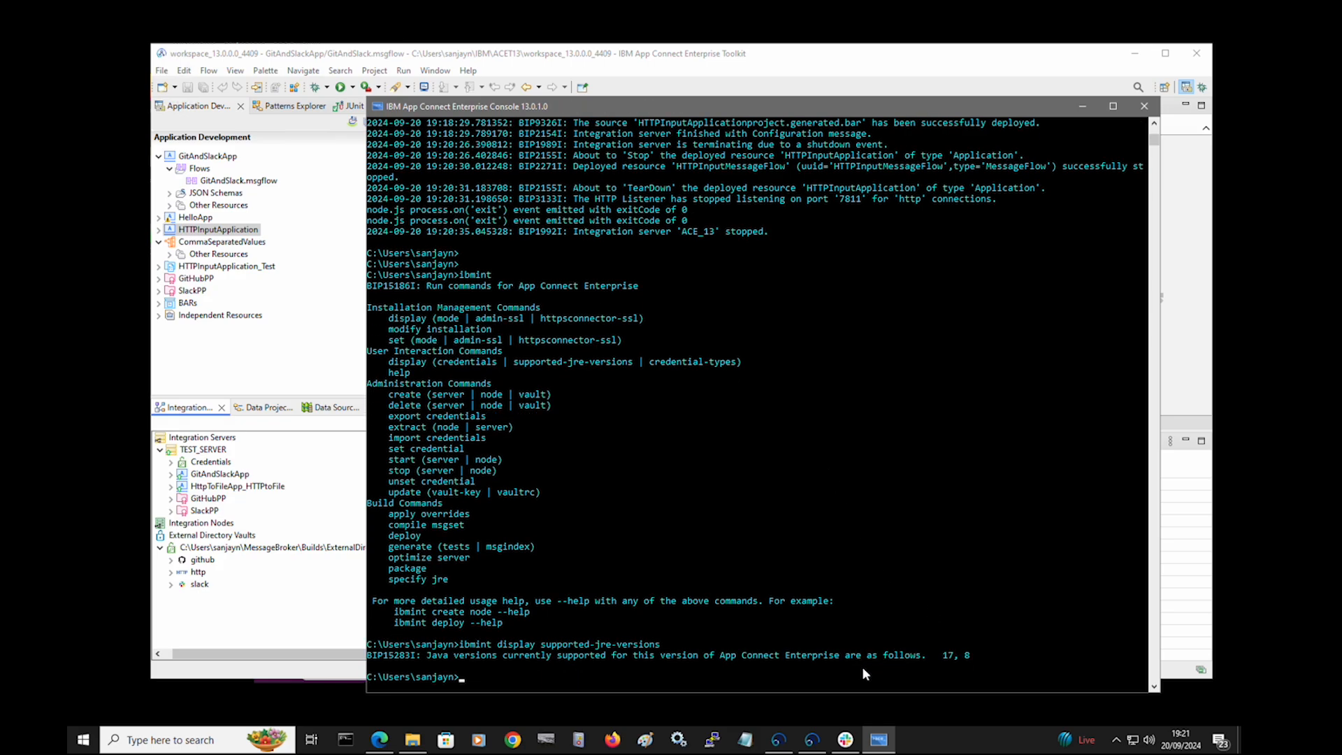
mouse_move(945, 668)
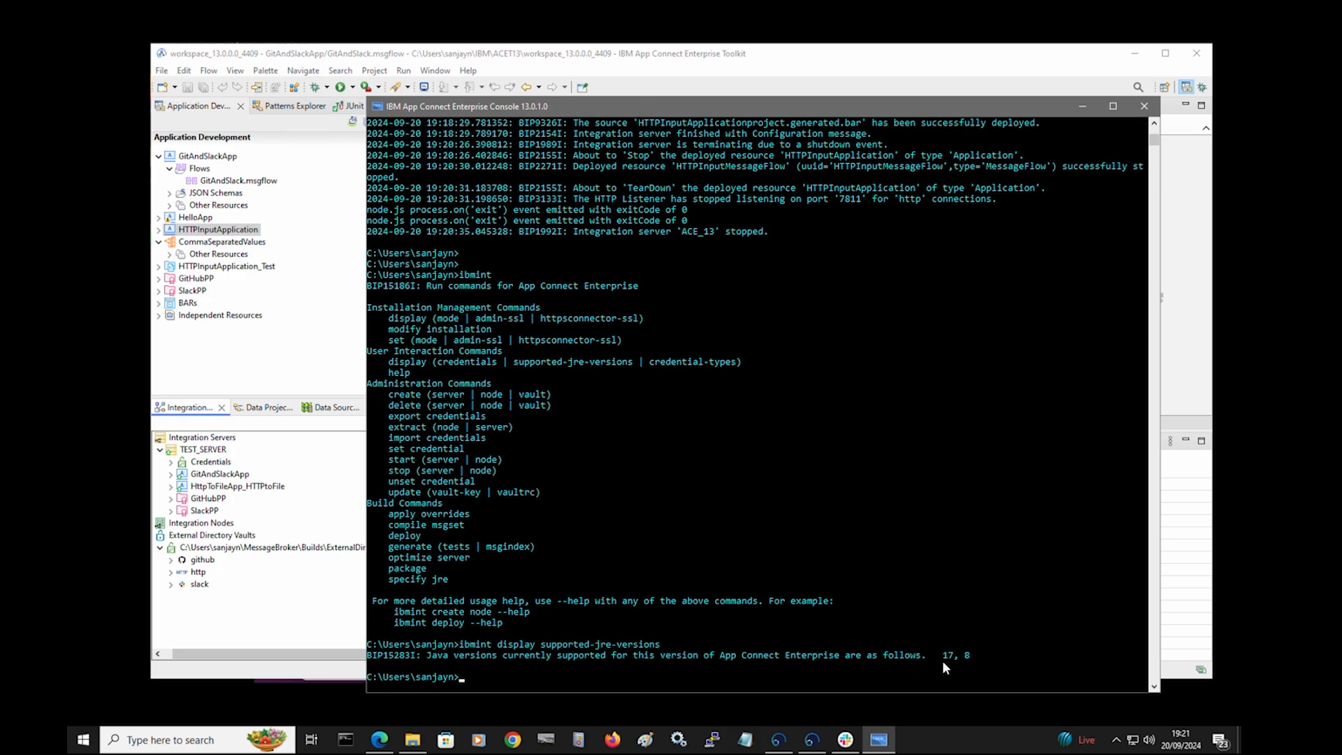
mouse_move(967, 667)
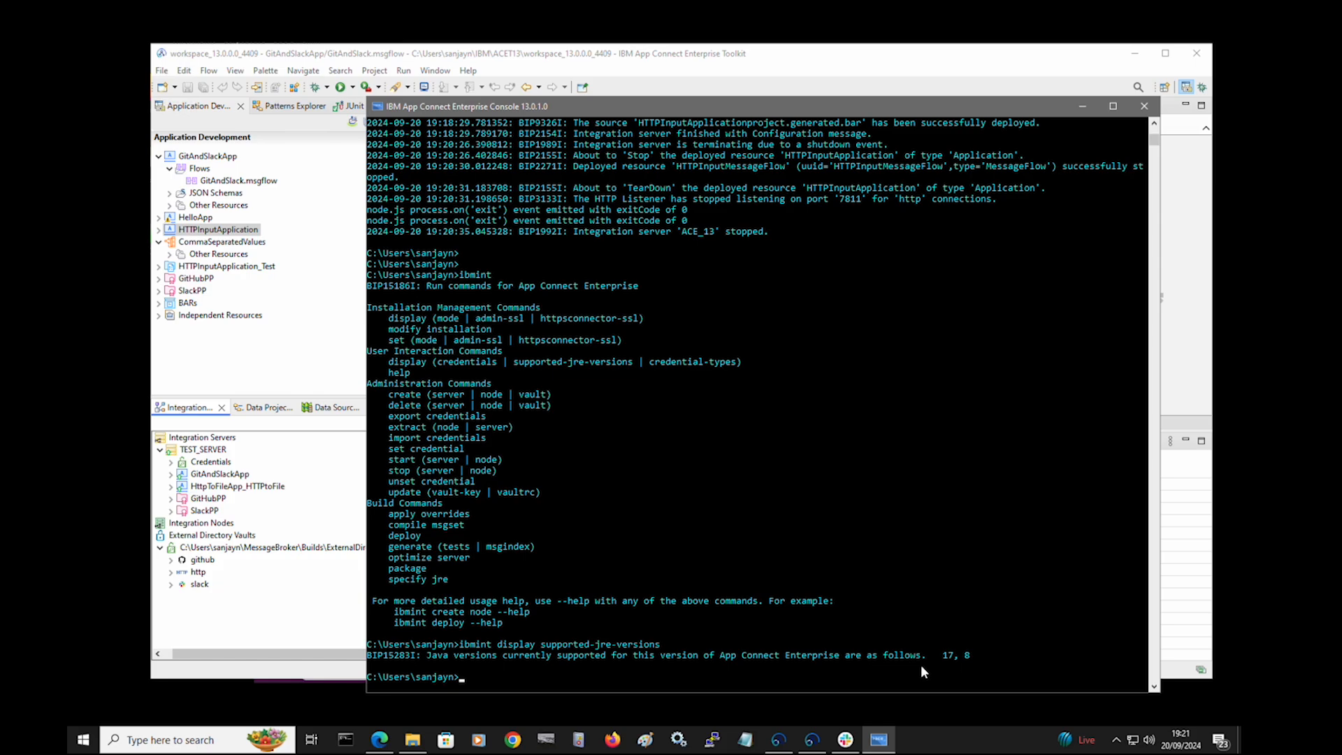
mouse_move(884, 672)
text(ibmint set)
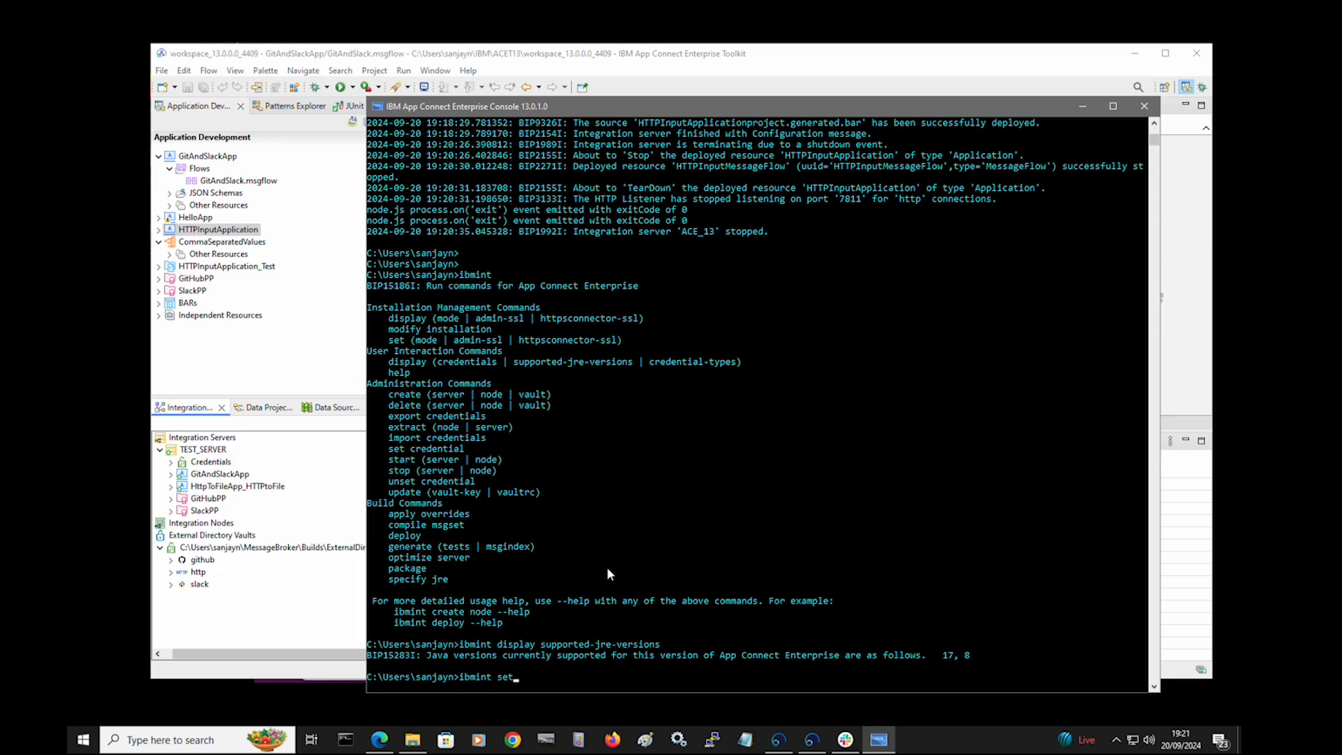
- Run ibmint set, unset, import and export to print their credential and SSL subcommands
key(enter)
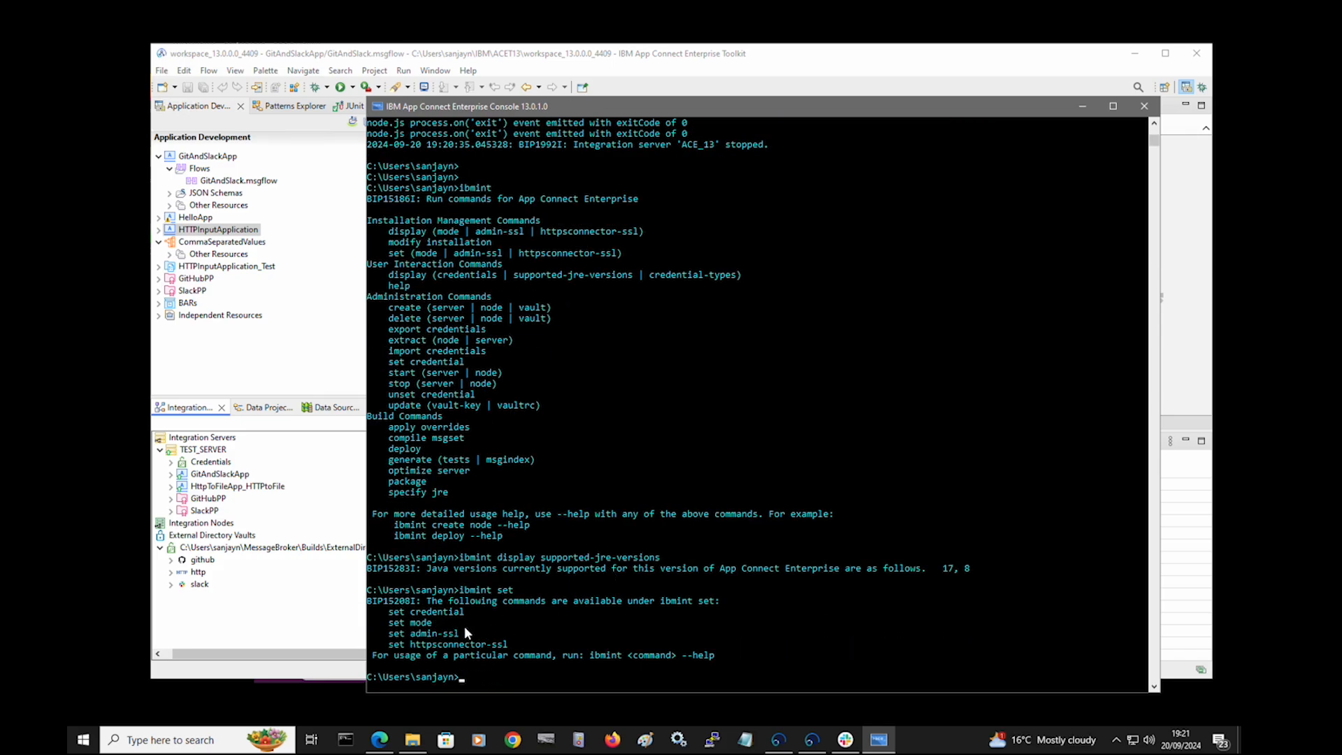
mouse_move(438, 655)
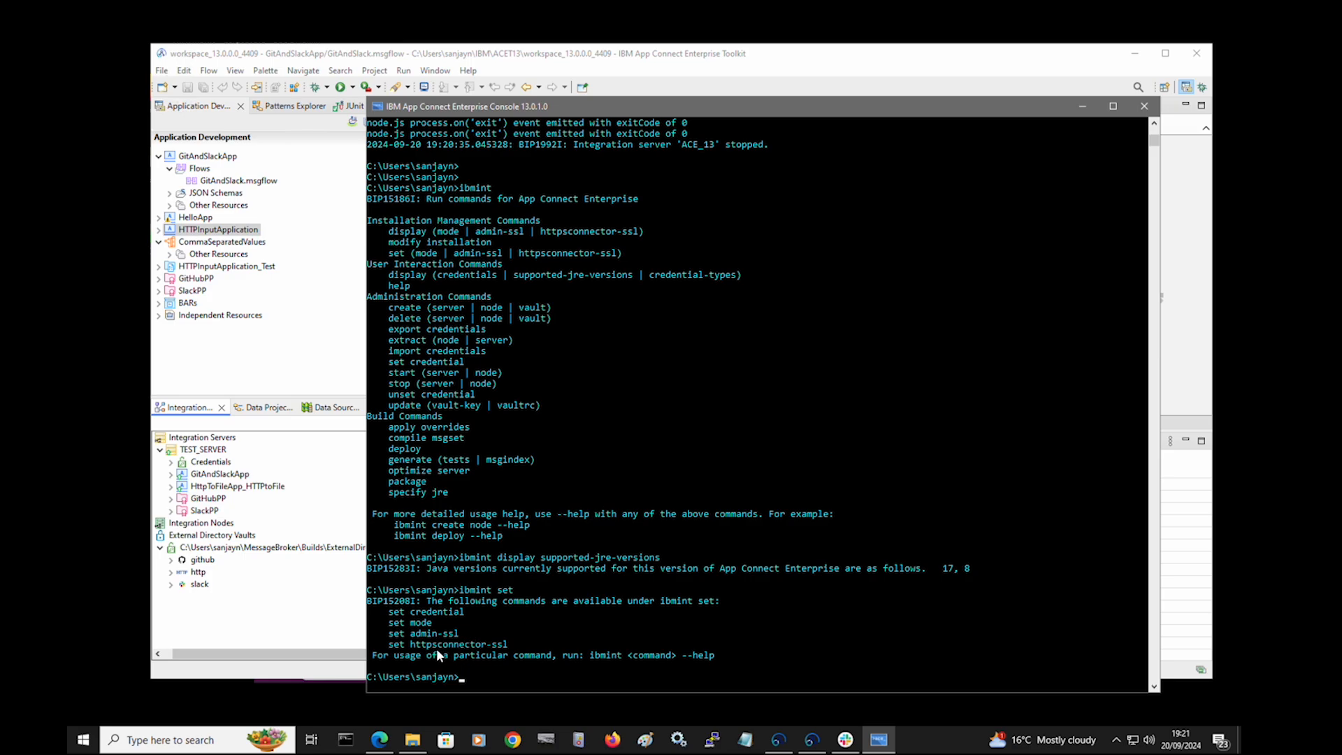
mouse_move(491, 655)
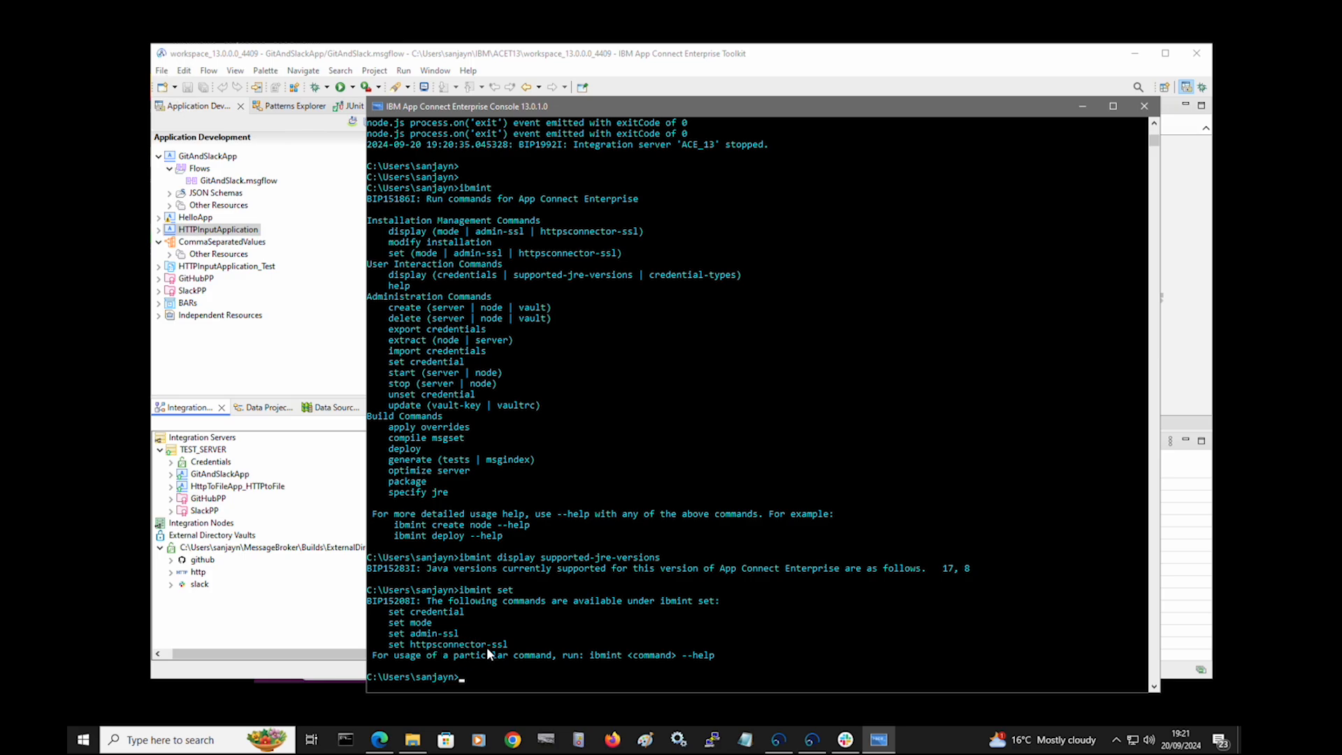
text(ibmint set)
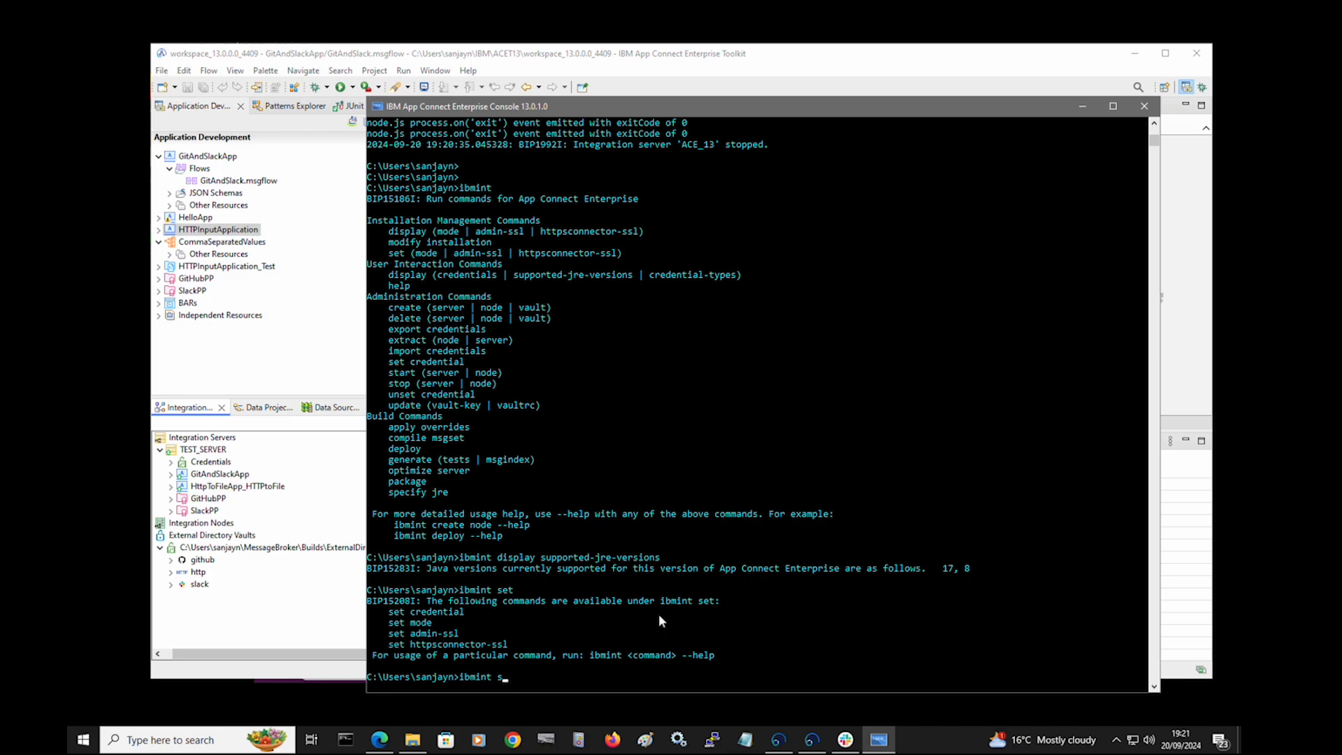
text(nset)
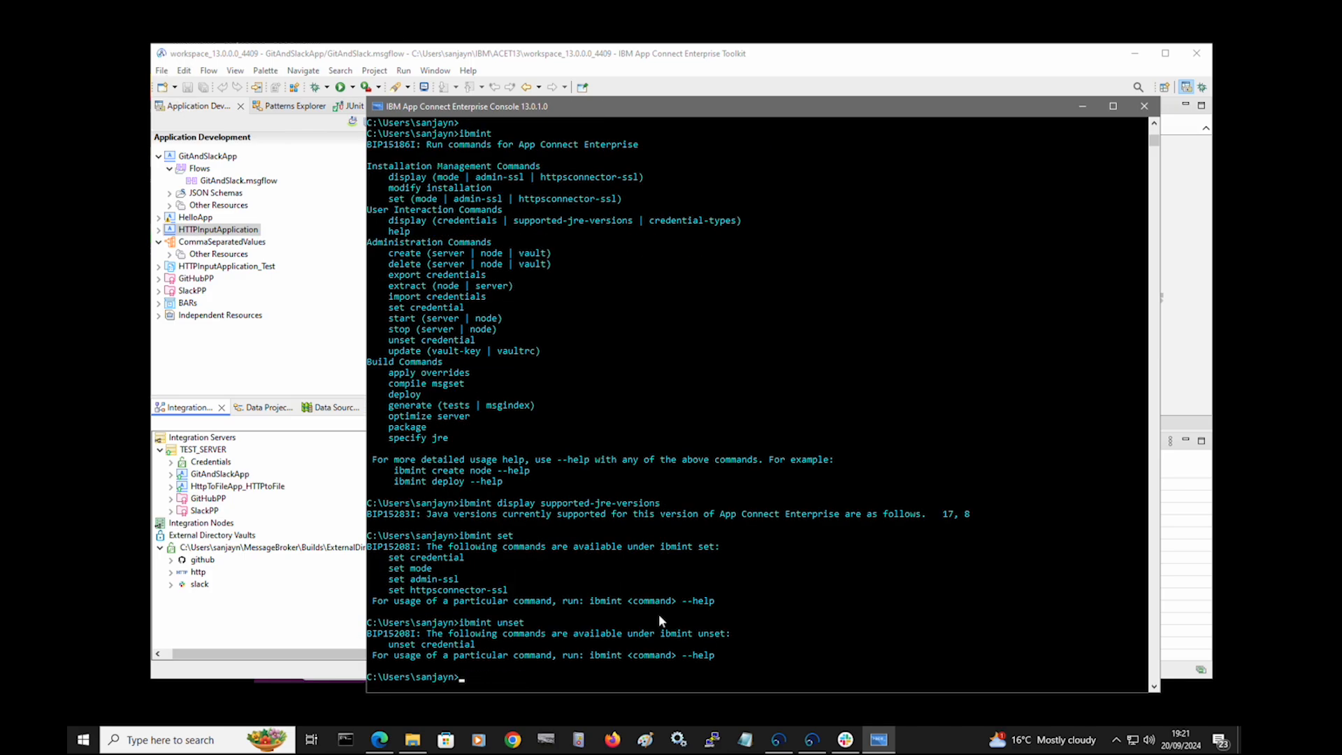
text(ibmint)
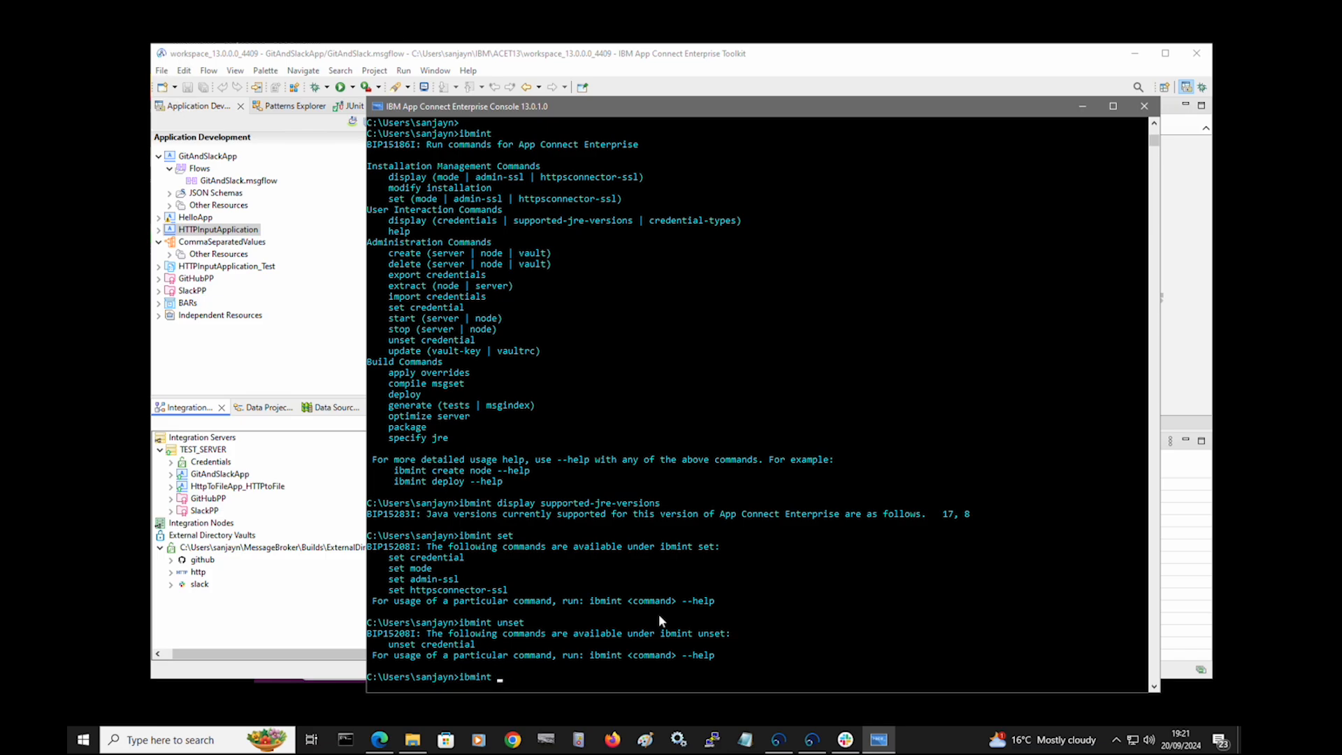
text(import)
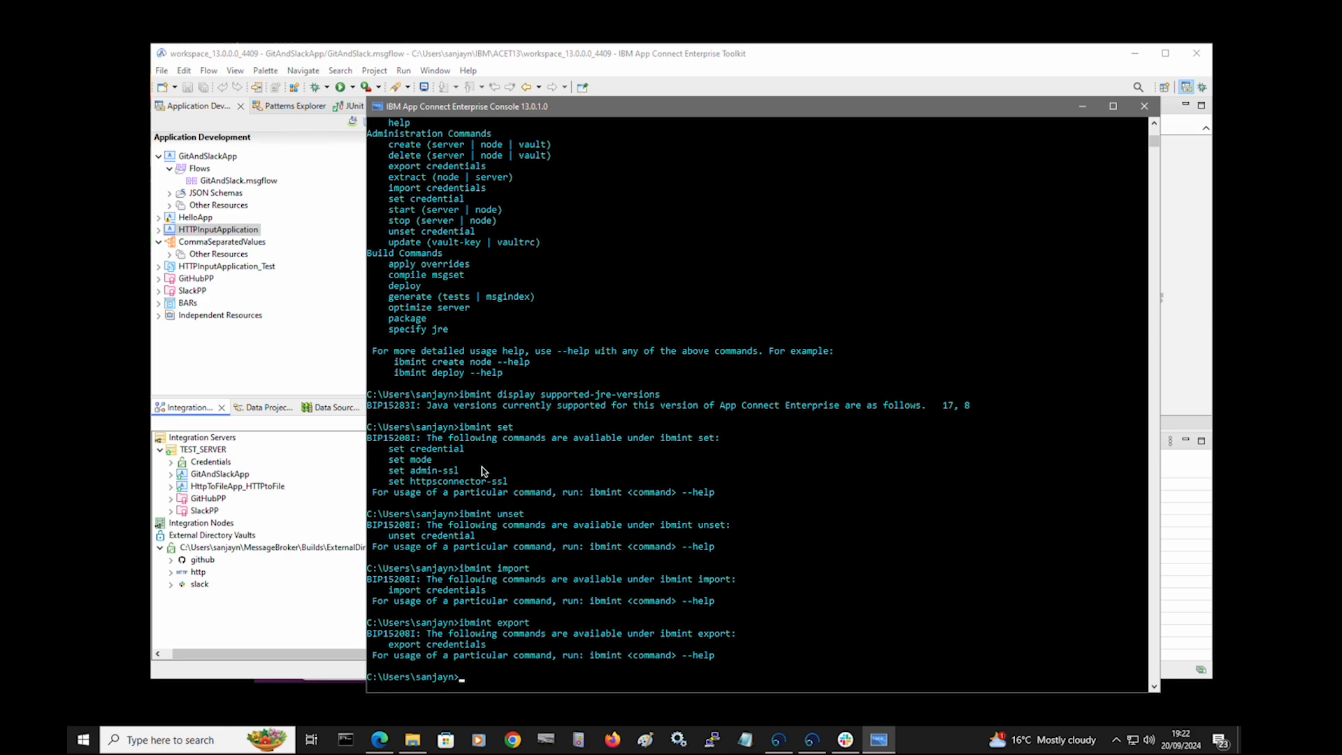
mouse_move(983, 478)
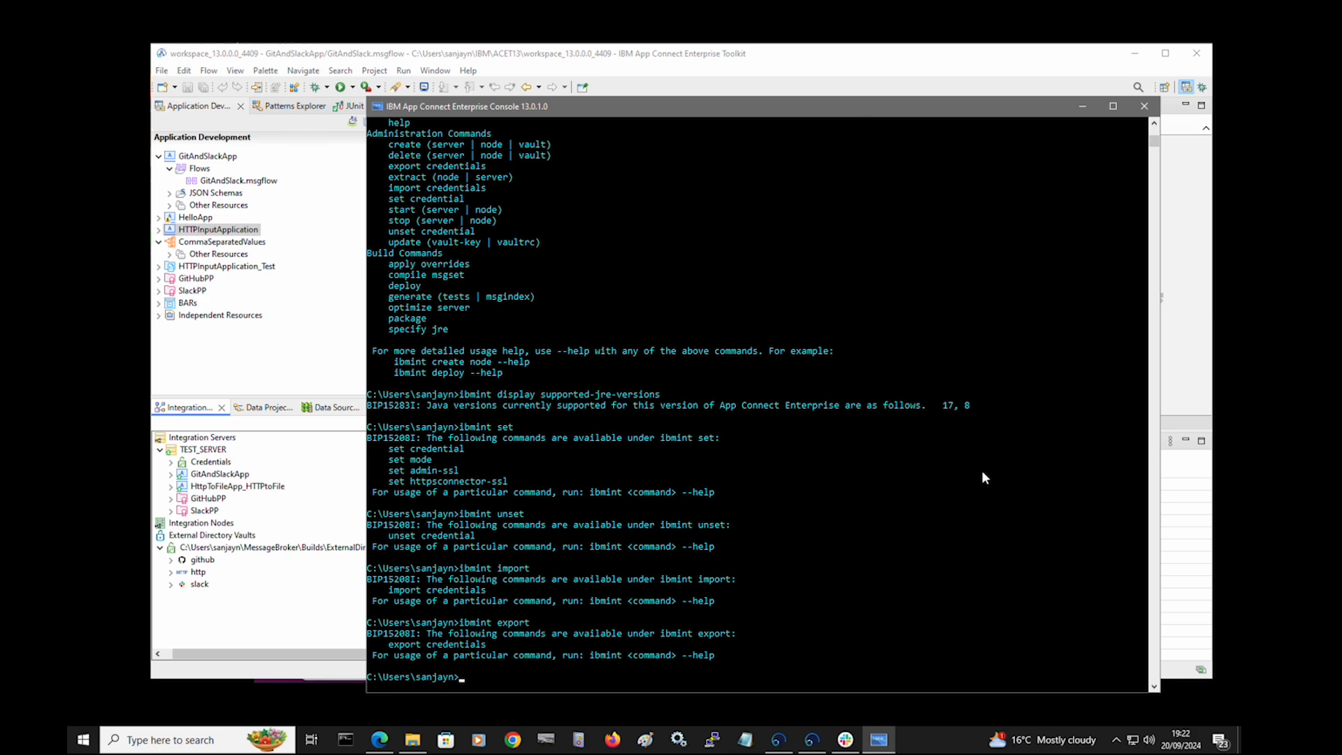
- Run ibmint display credential-types and scroll through the static and dynamic types
text(ibmint display credential-types)
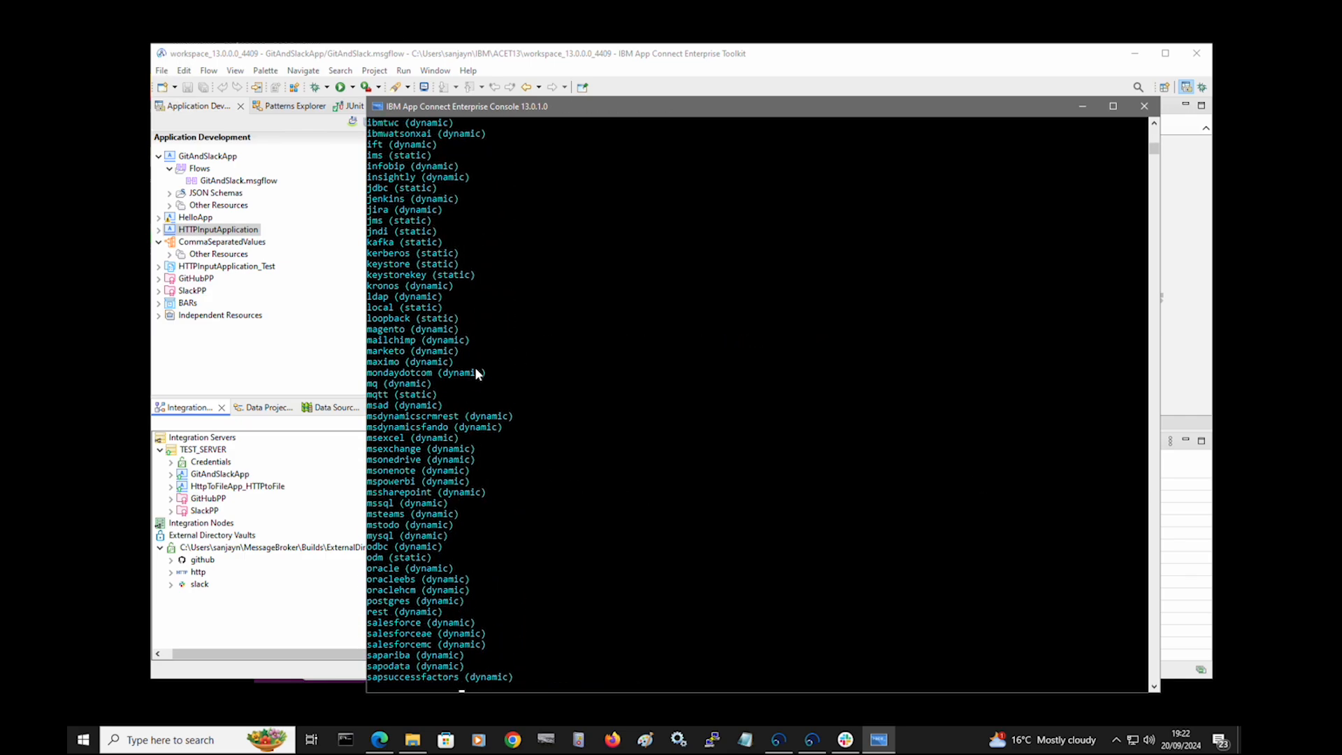
scroll(down, 3)
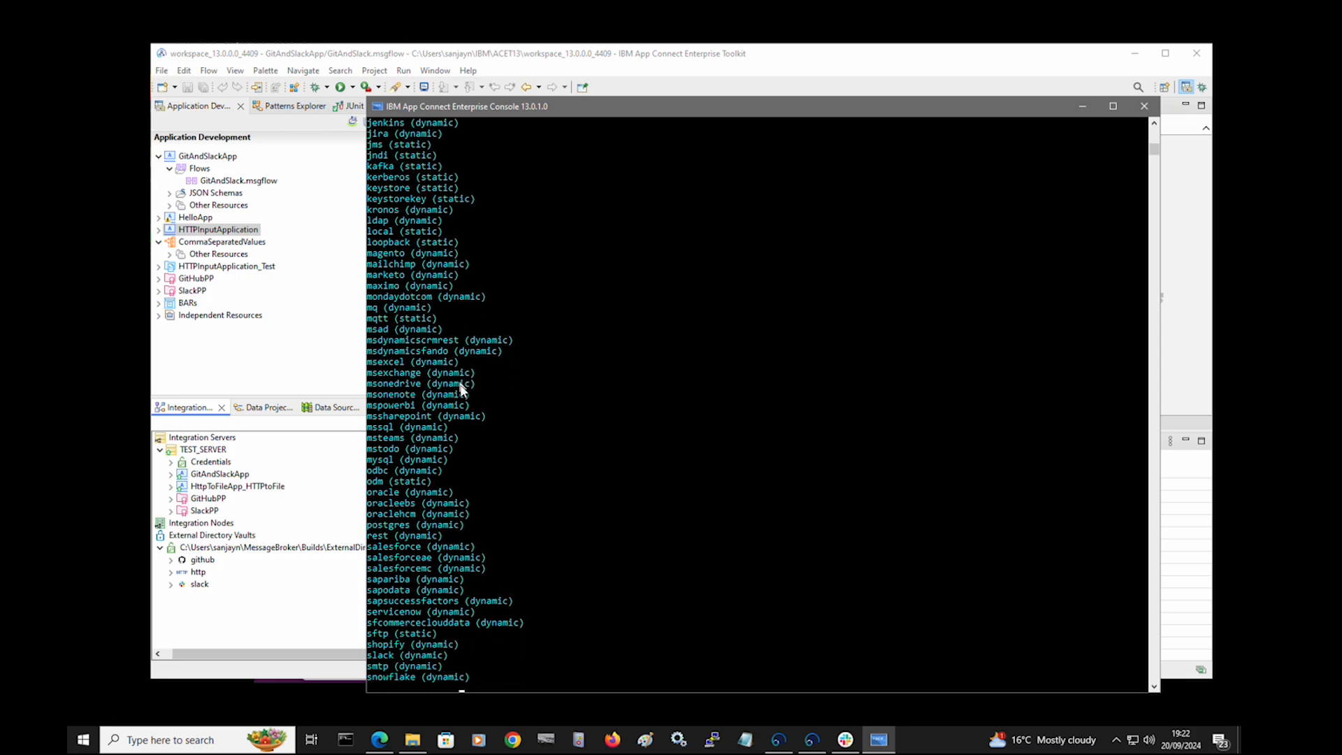
scroll(down, 3)
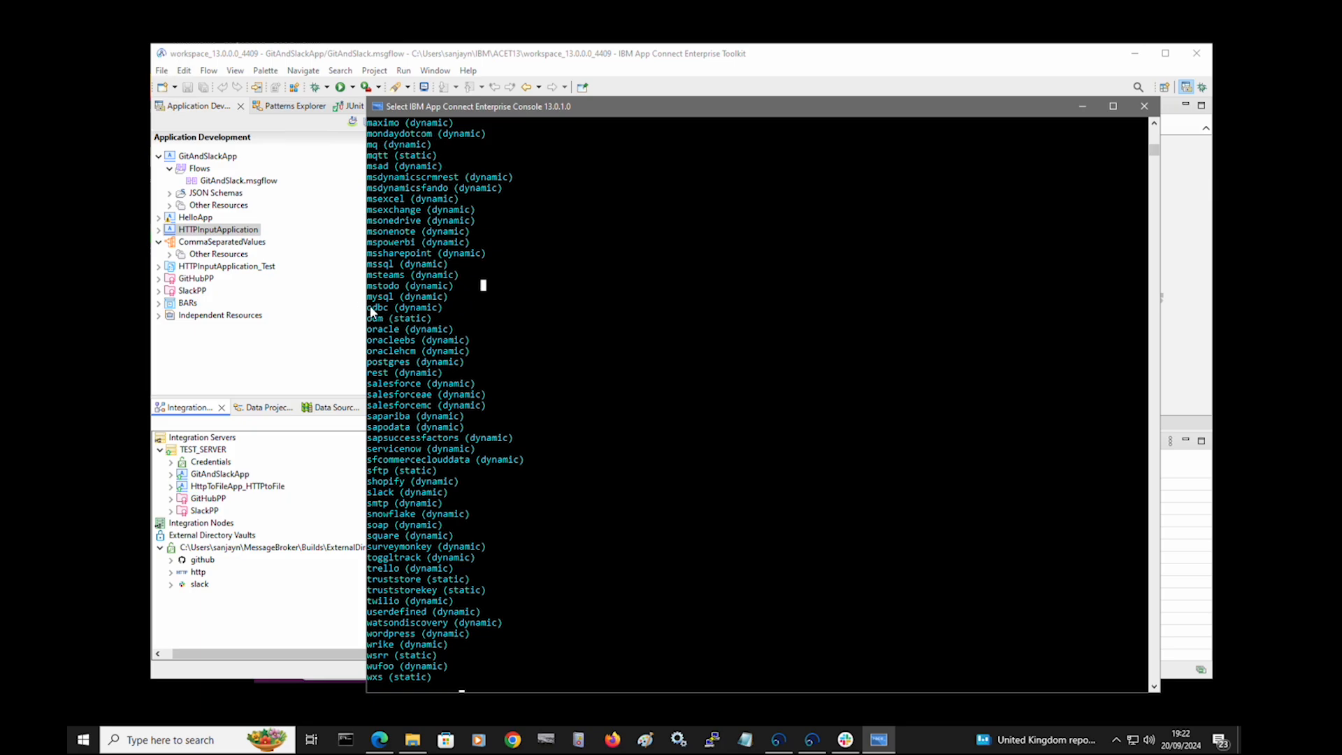
click(406, 306)
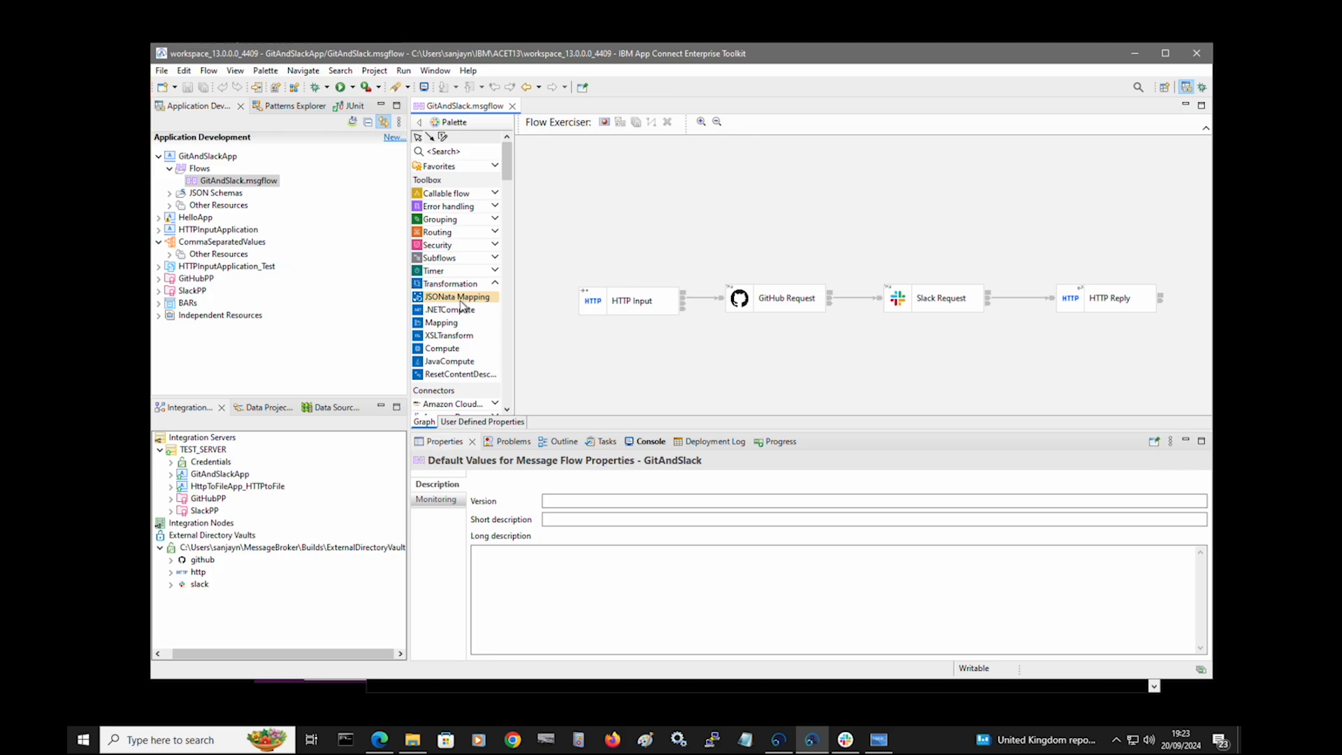
mouse_move(473, 308)
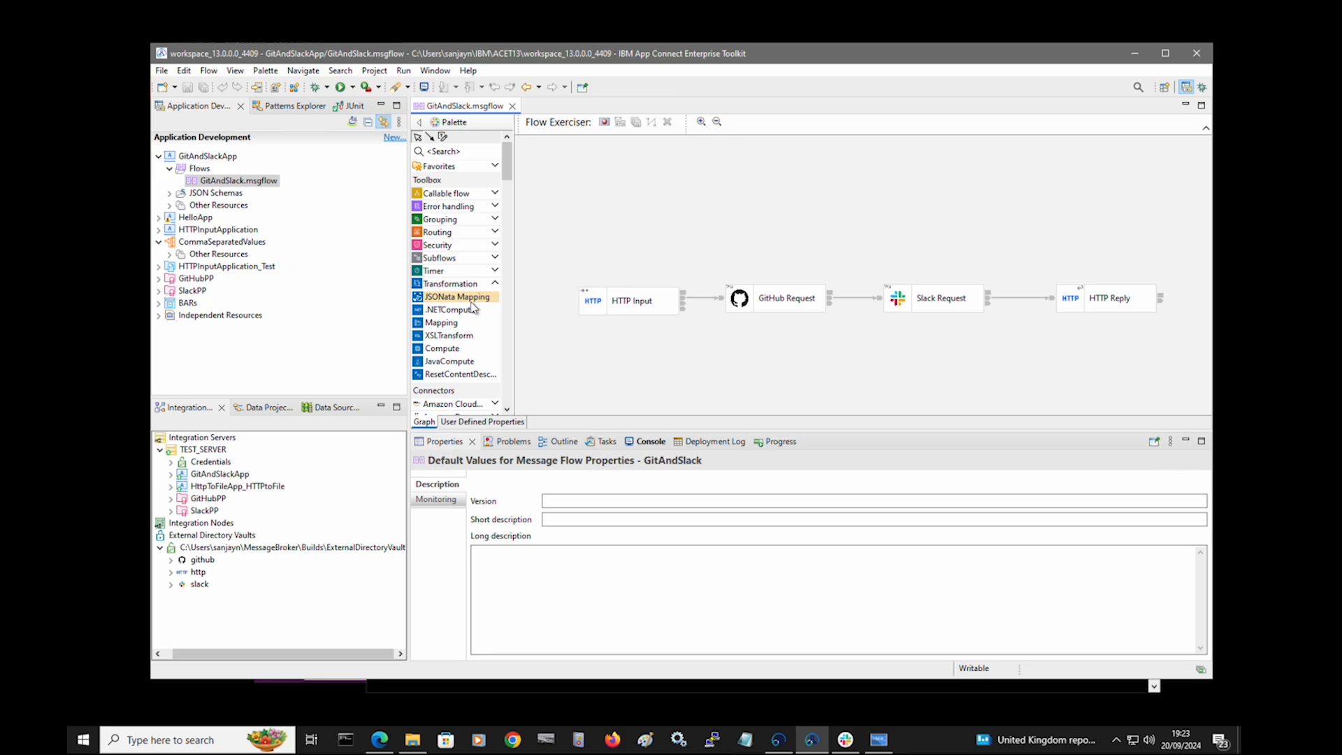
mouse_move(472, 307)
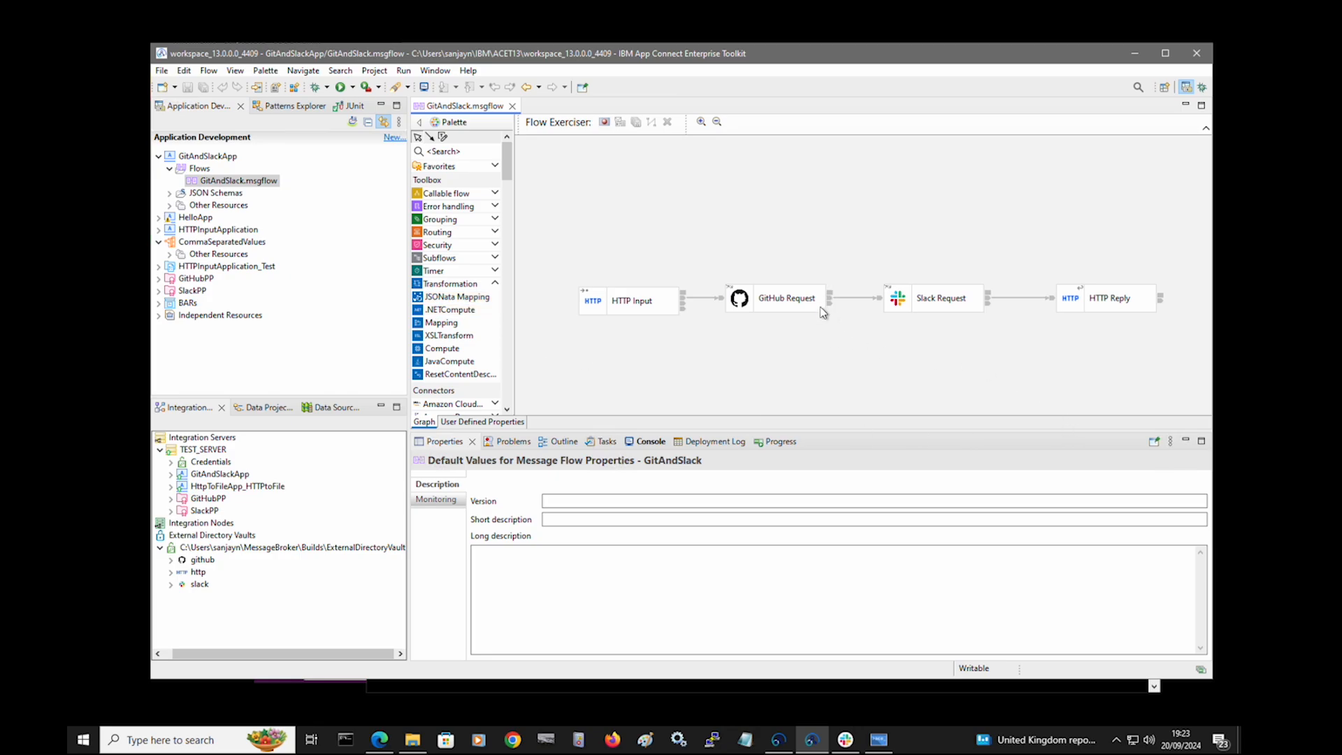
- Place a JSONata Mapping node after GitHub Request with GitHub_Request as its map input
click(786, 298)
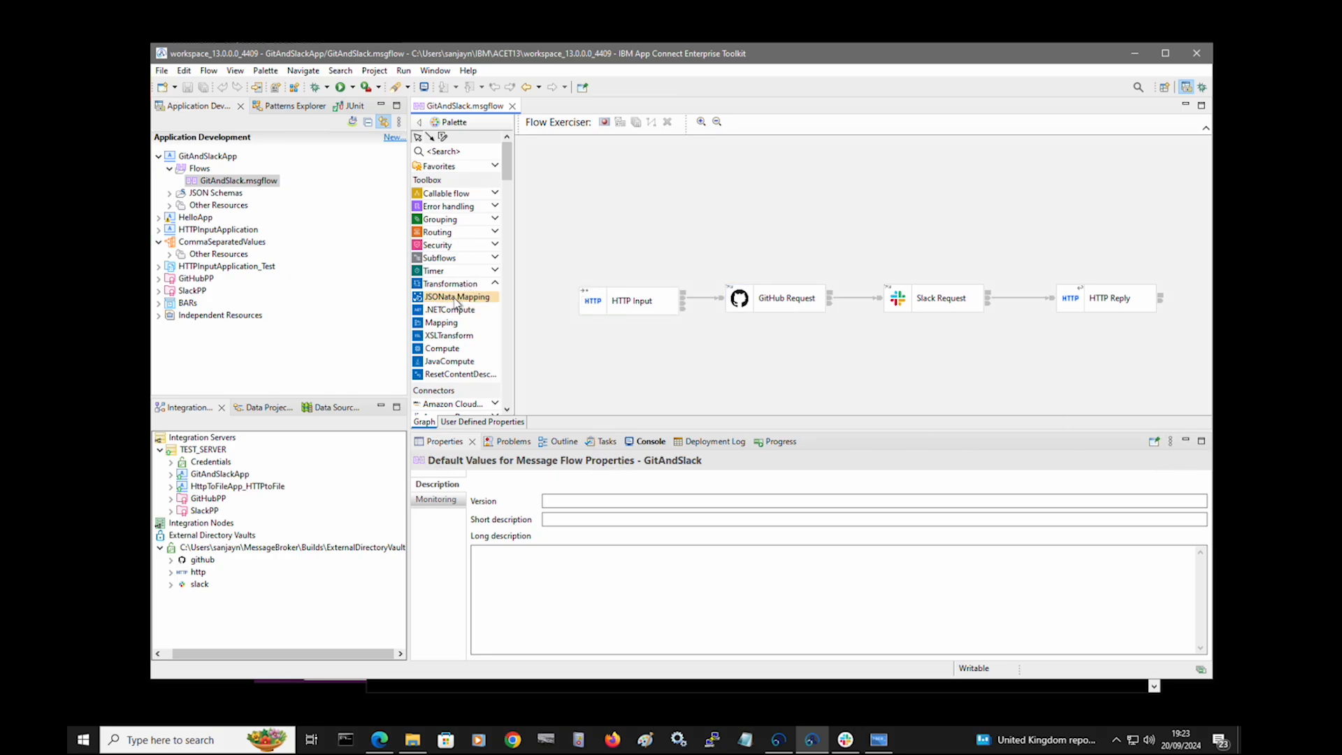
mouse_move(456, 296)
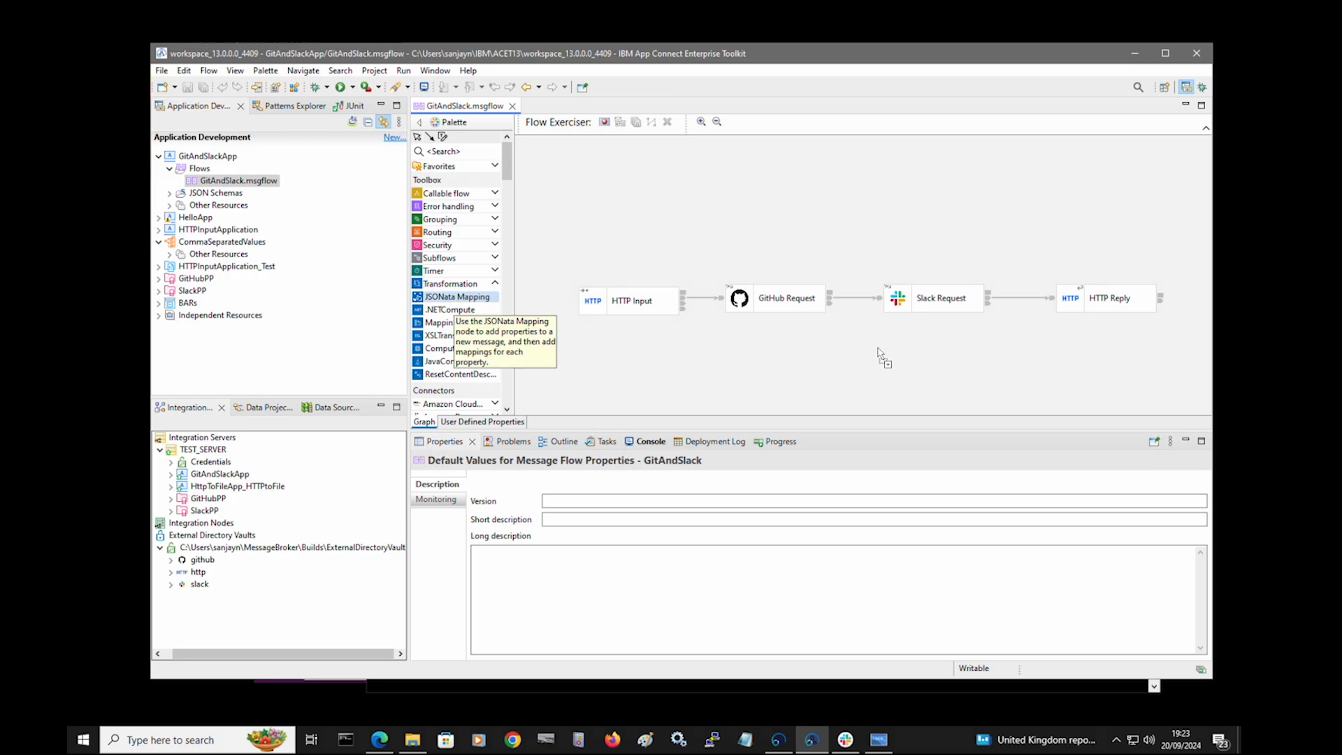
drag(458, 296, 929, 351)
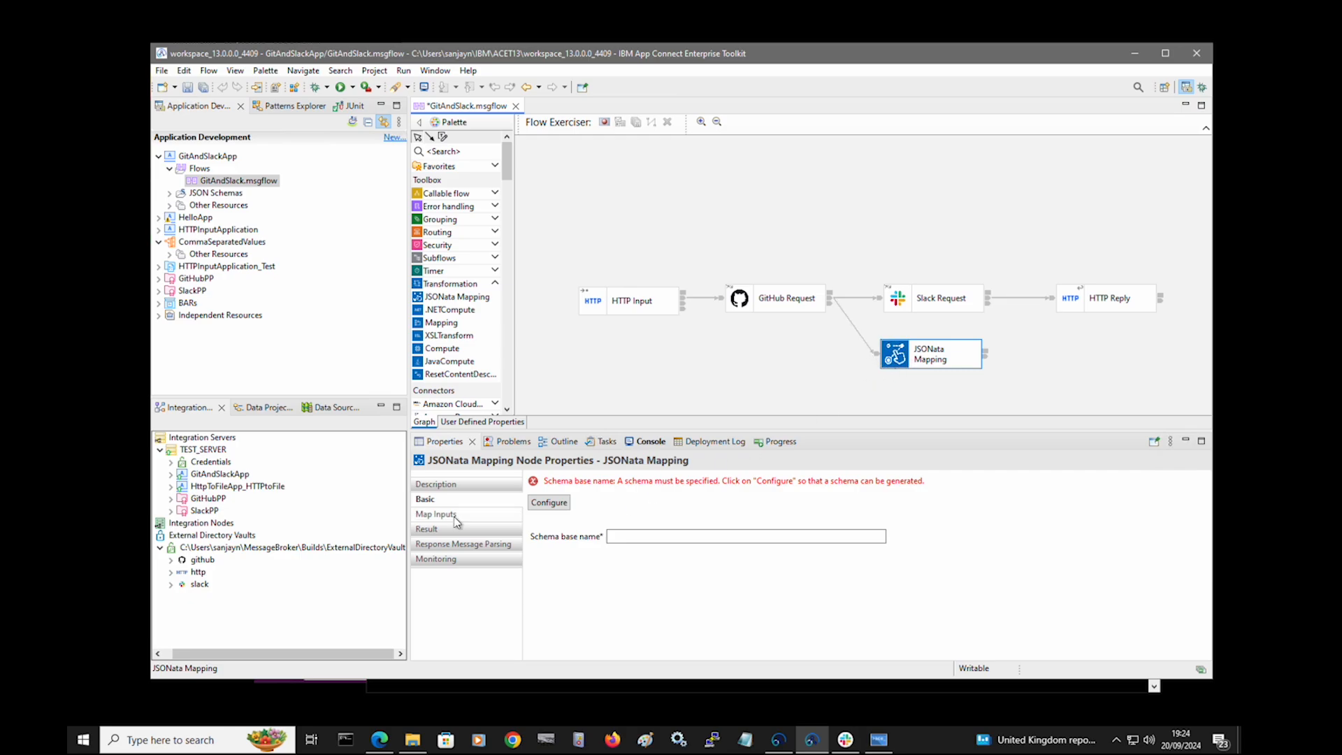
click(436, 514)
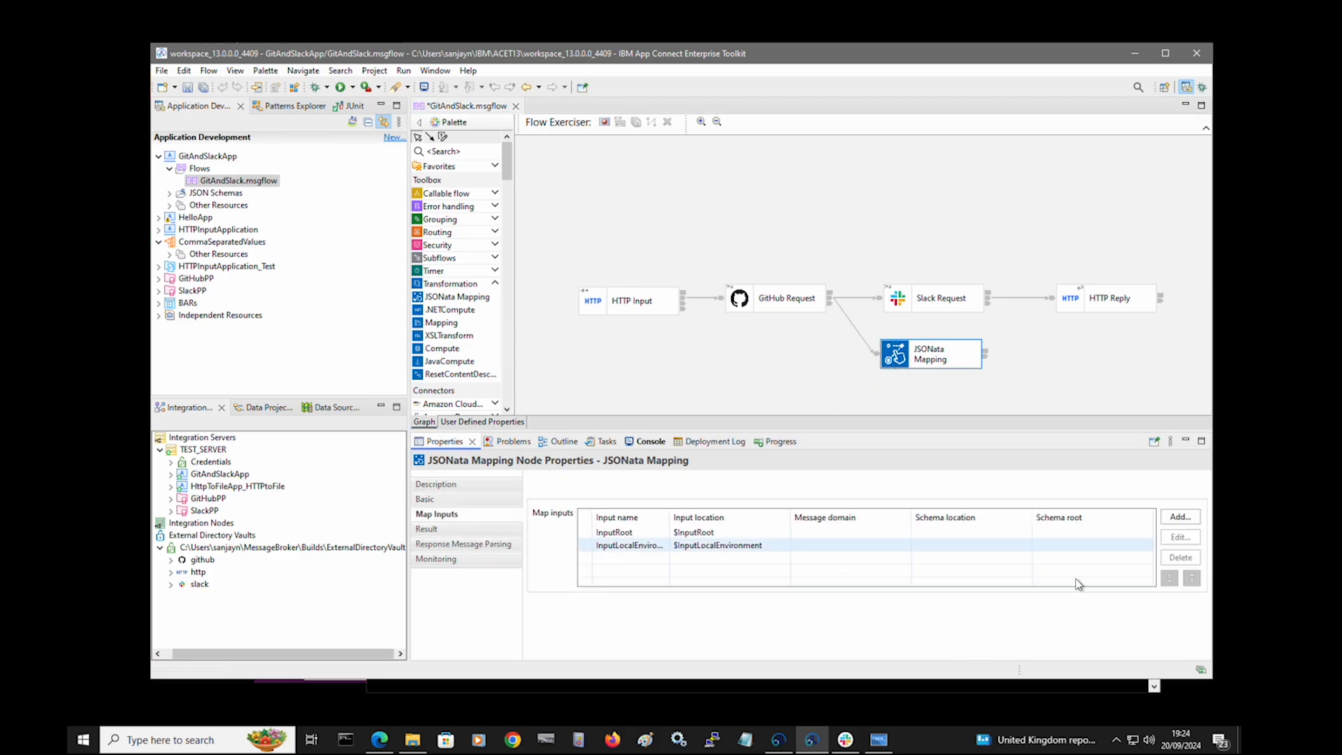
click(1179, 517)
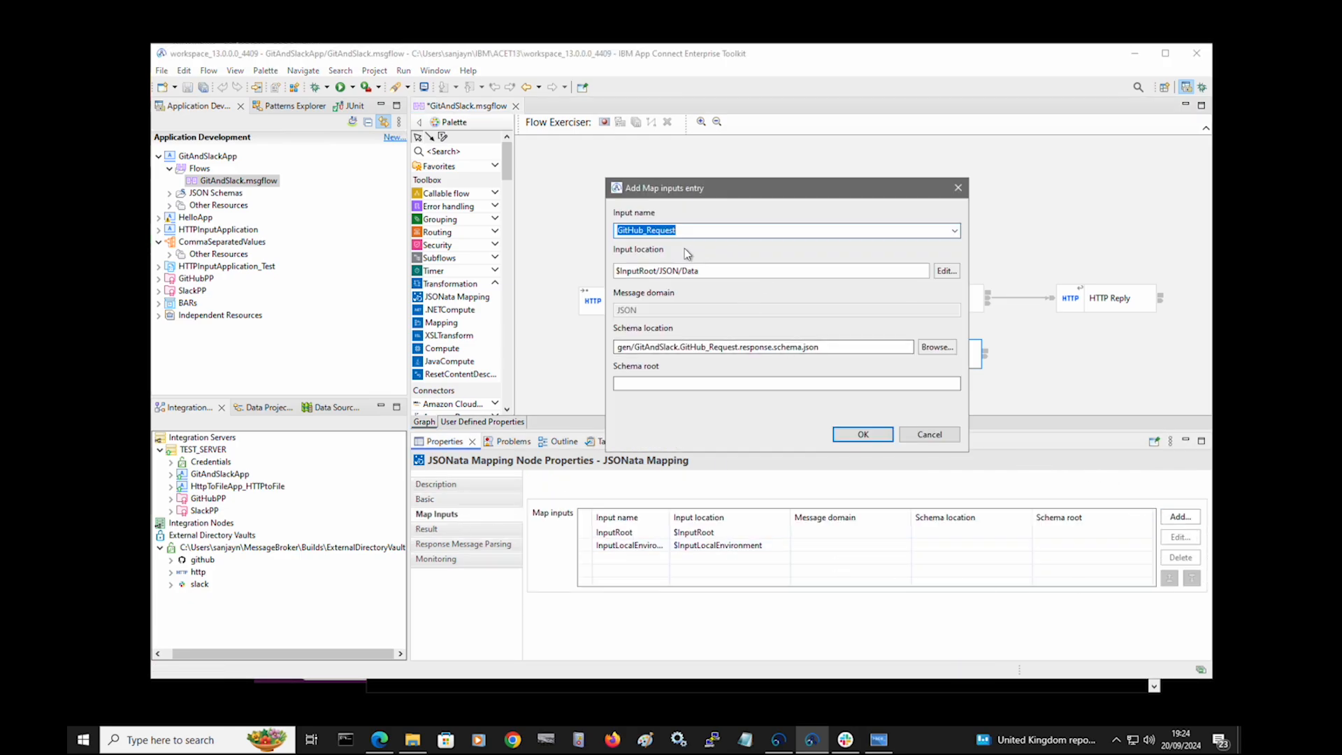
mouse_move(704, 287)
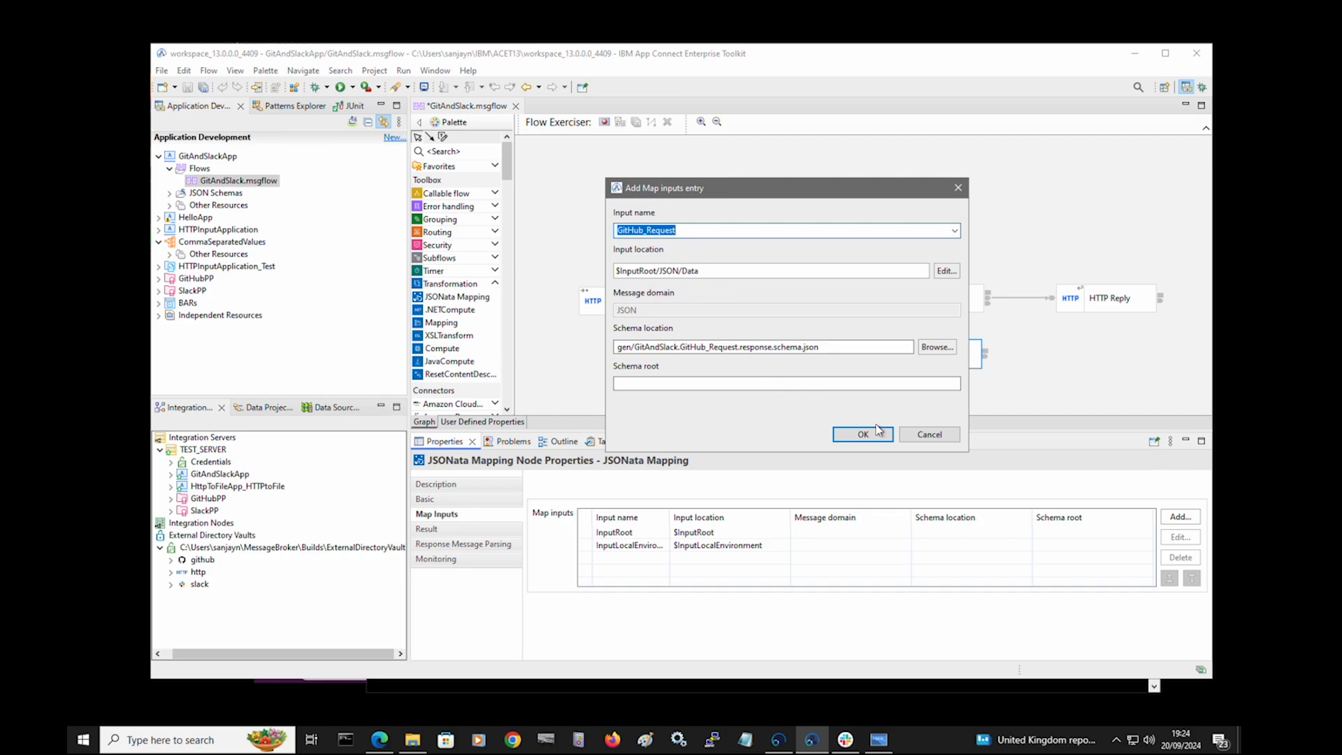
click(863, 434)
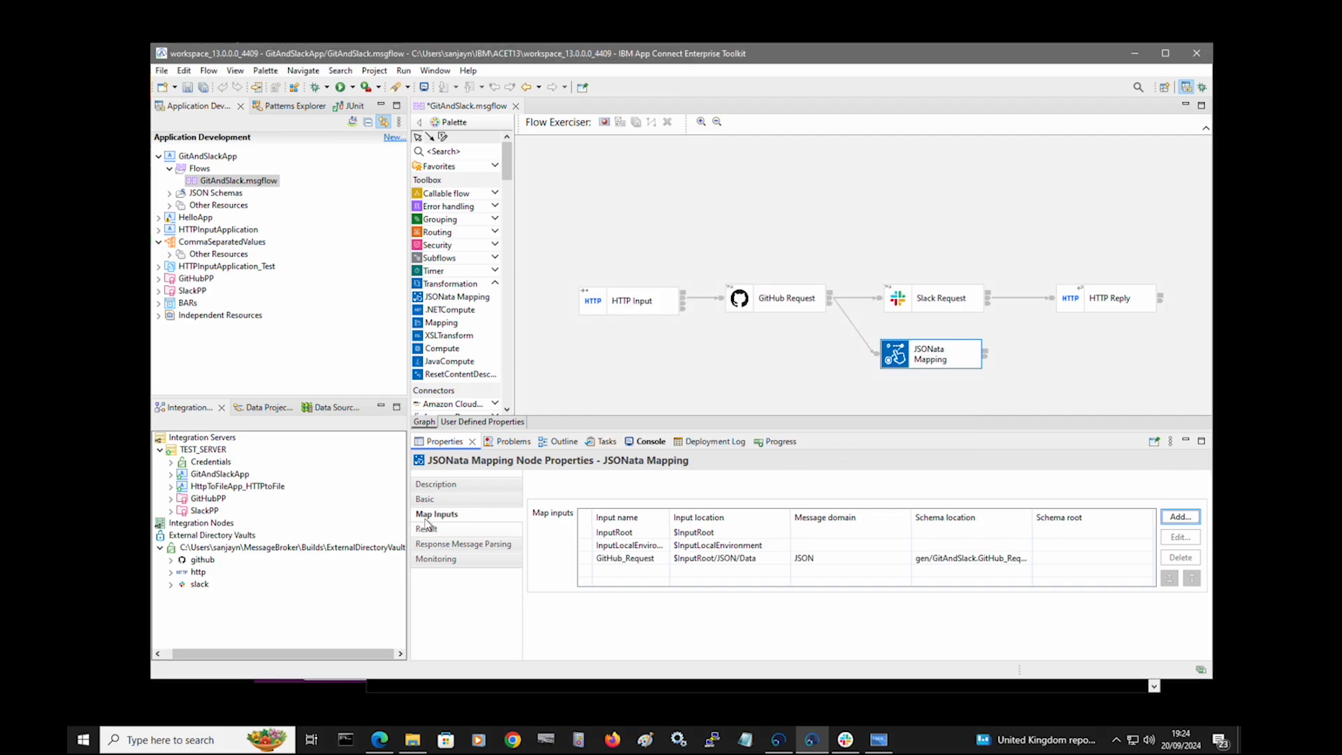
click(426, 499)
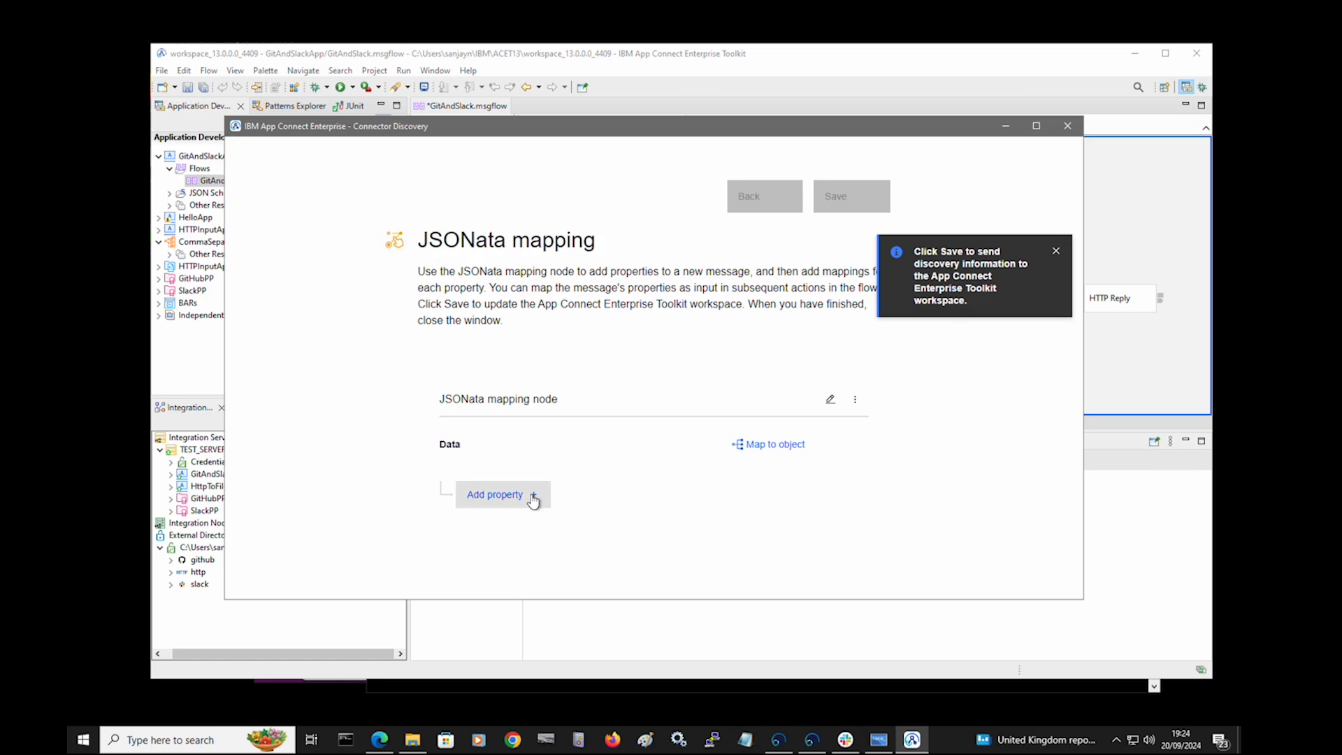
- Add an IssueNumber property mapped from GitHub_Request's Issue number, then save and close
click(495, 494)
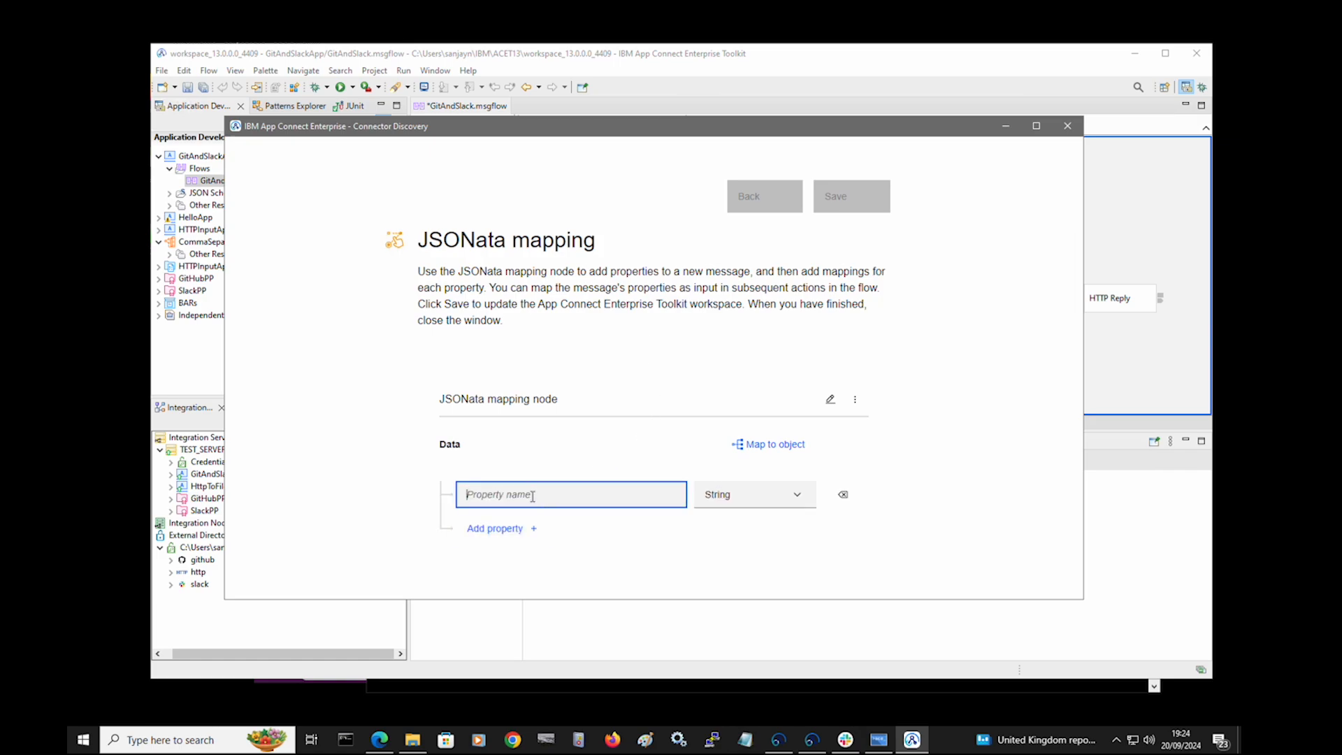
text(IssueNumber)
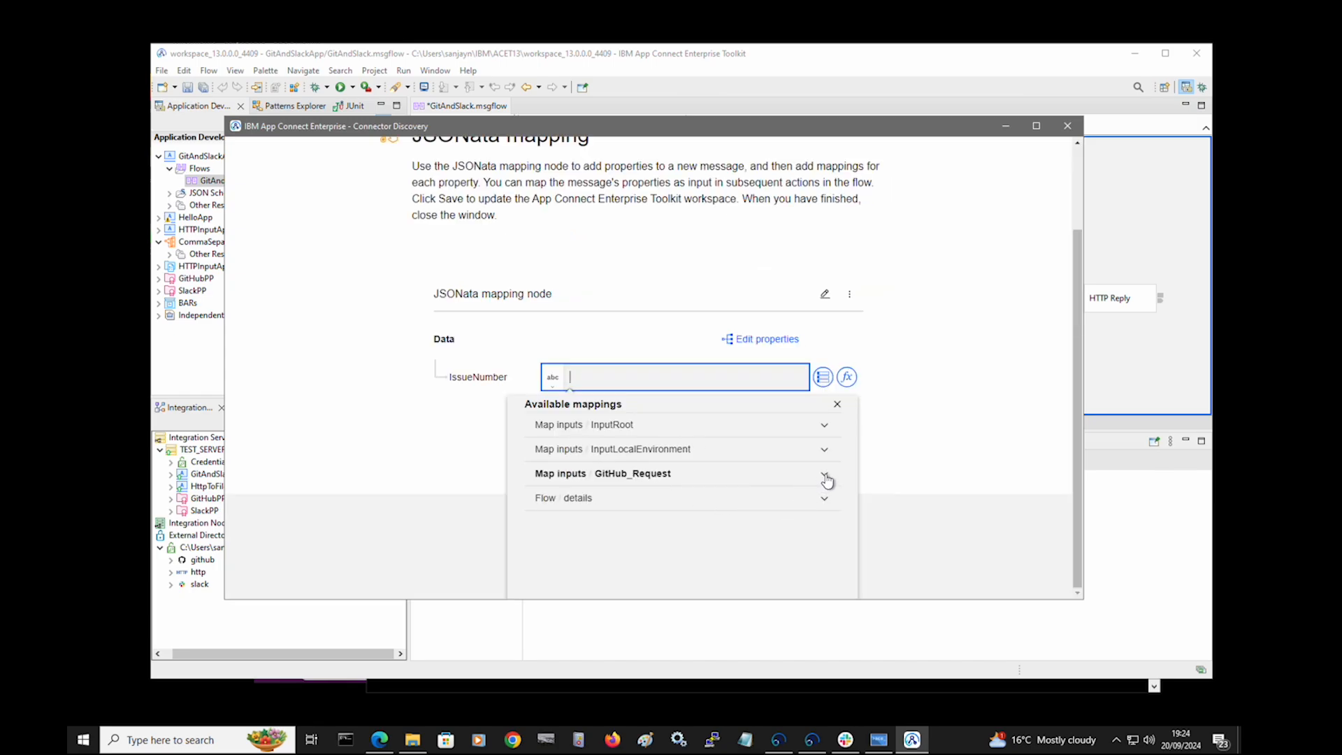
click(823, 478)
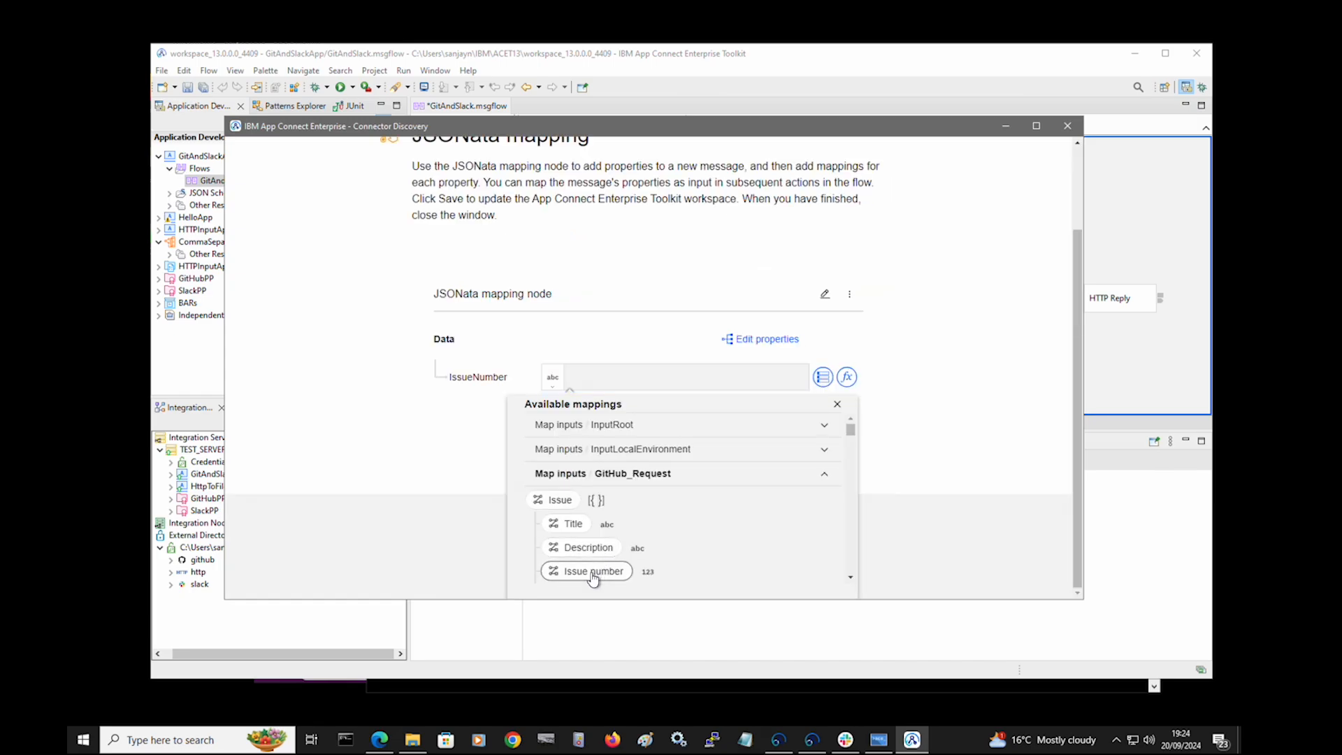
click(595, 571)
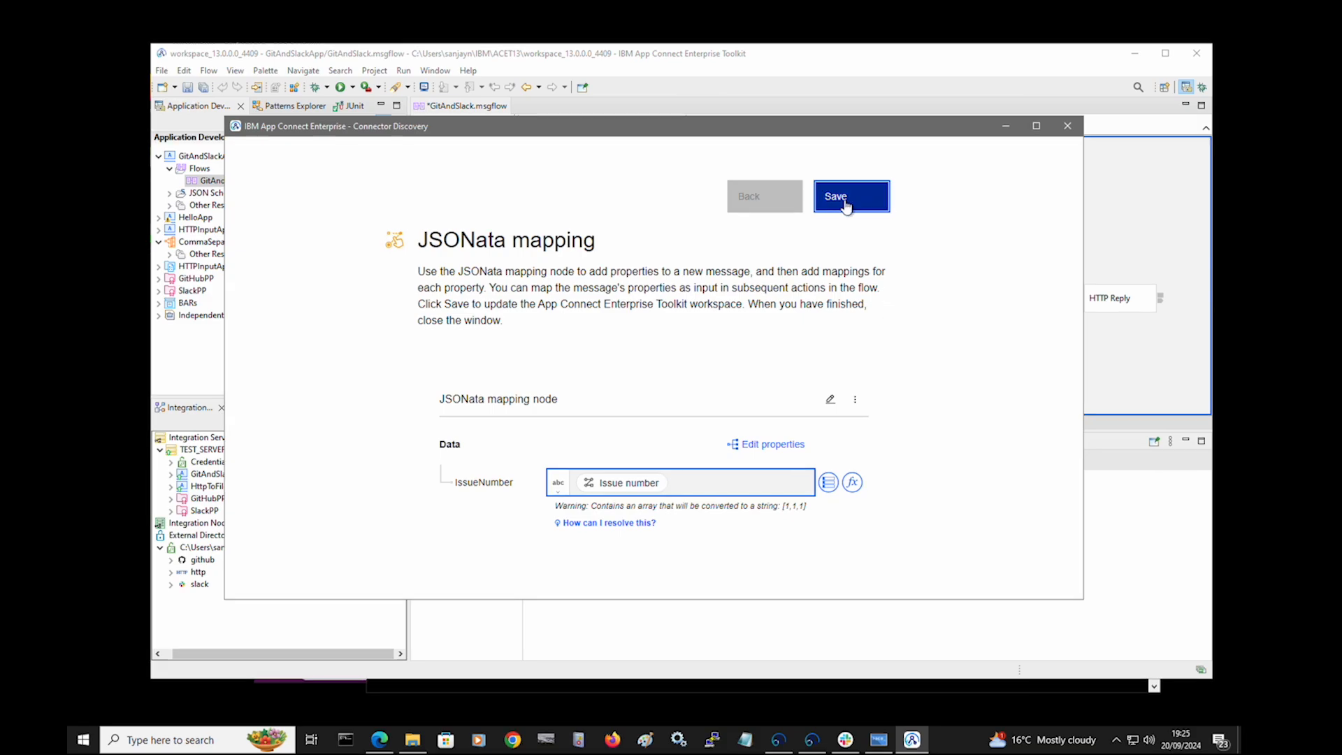
click(850, 196)
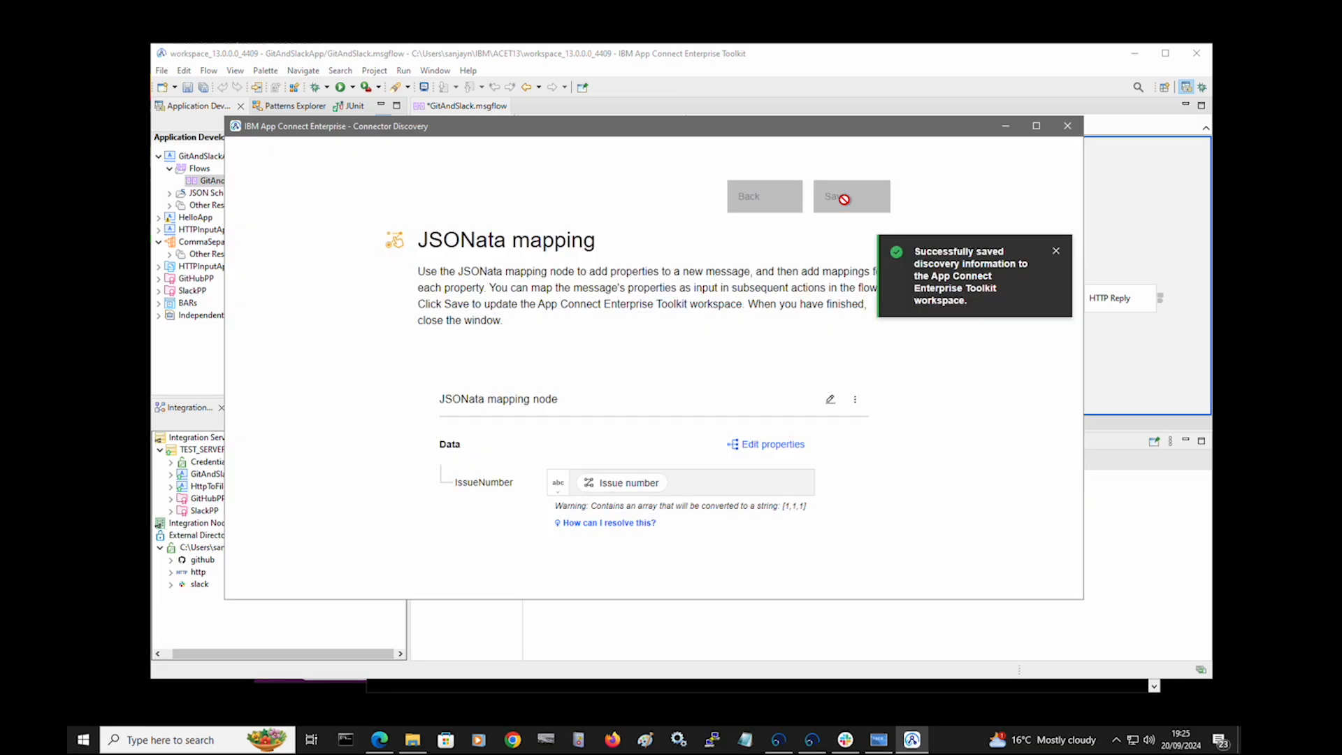
click(1067, 126)
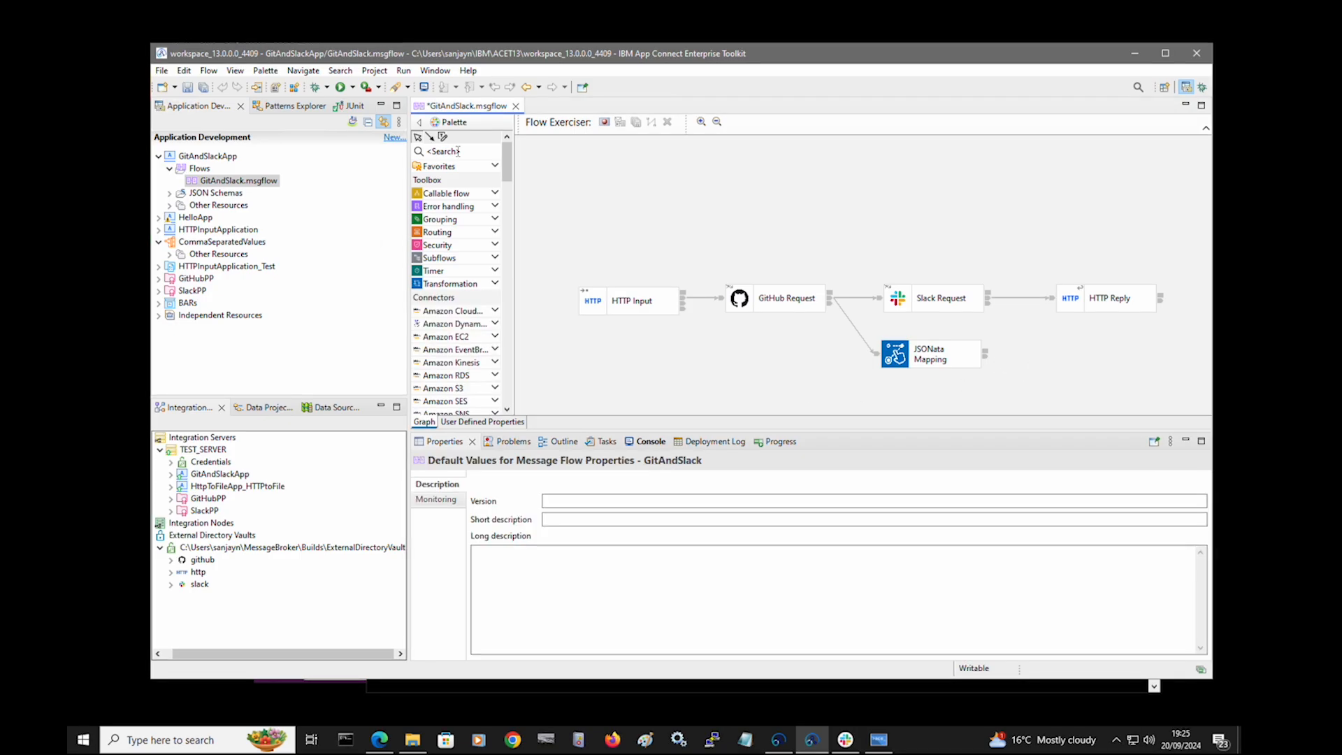
- Add a File Output node after JSONata Mapping, writing to the GitAndSlackApp directory
text(file)
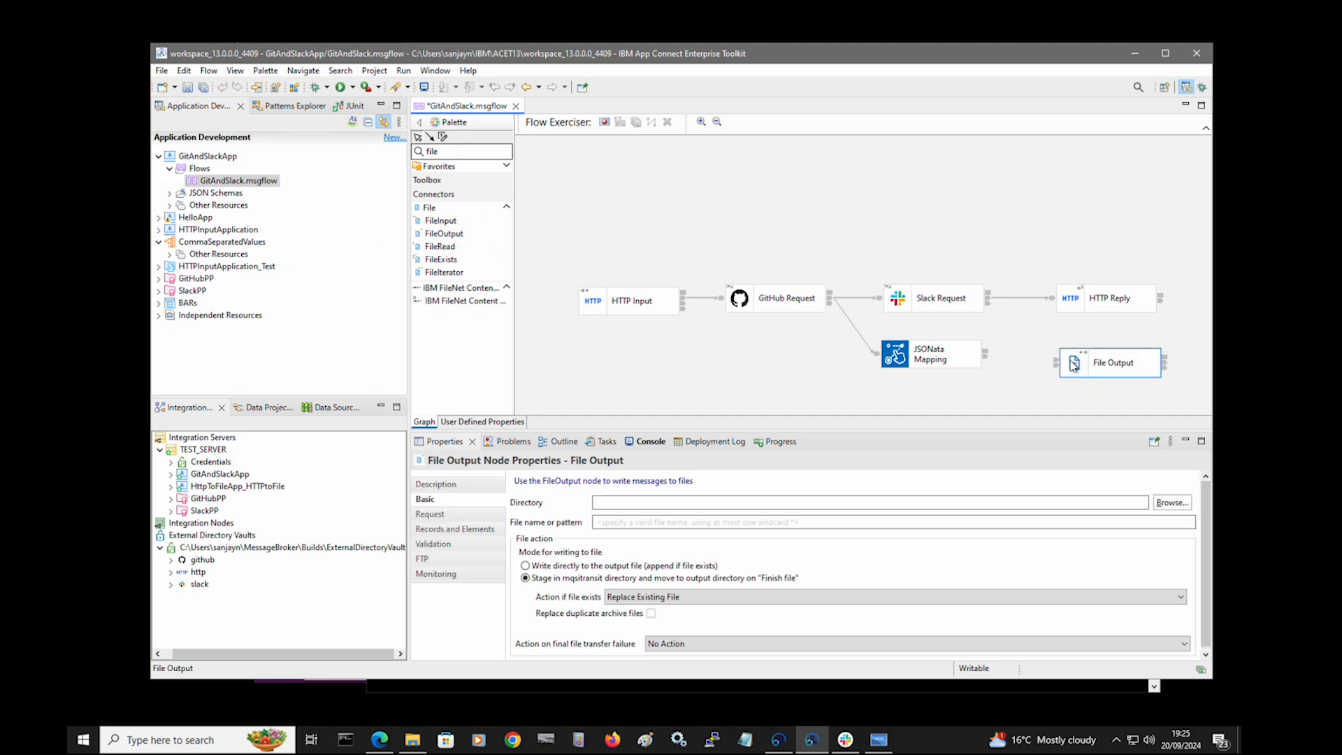
drag(1110, 362, 1072, 358)
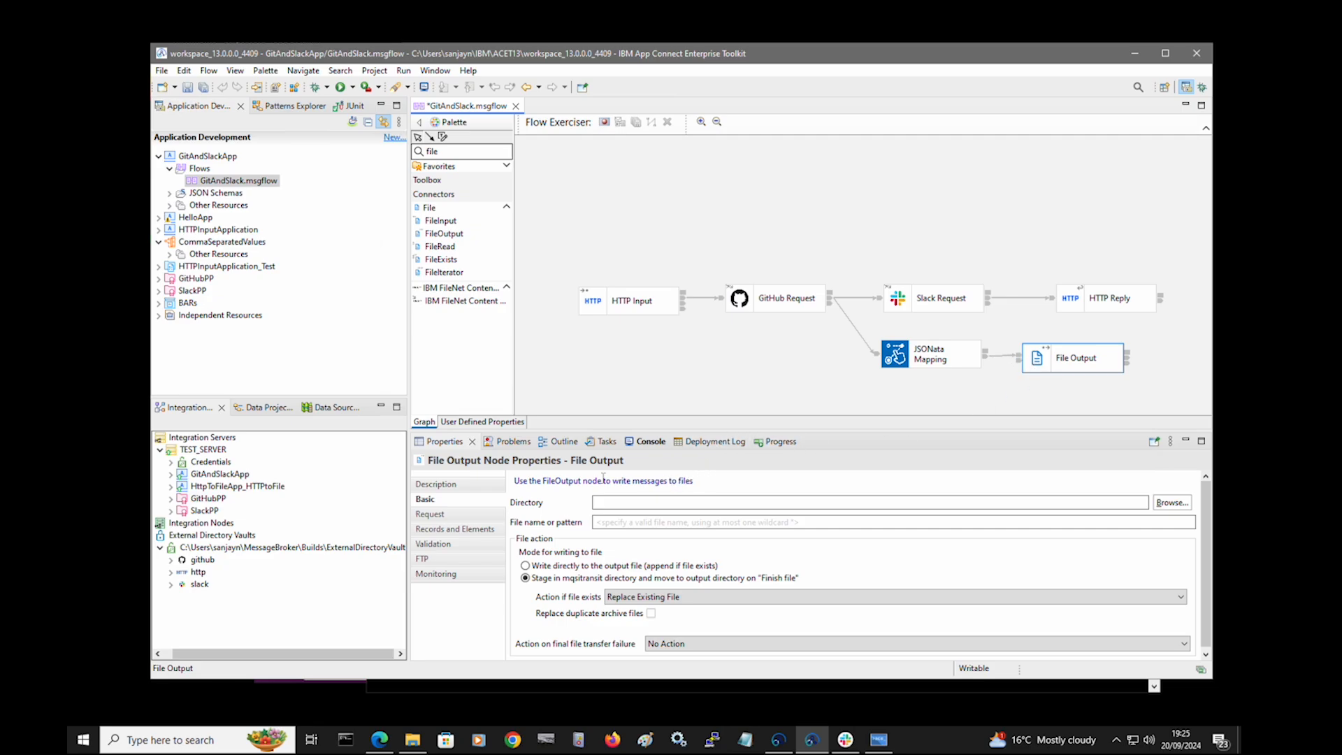
mouse_move(172, 64)
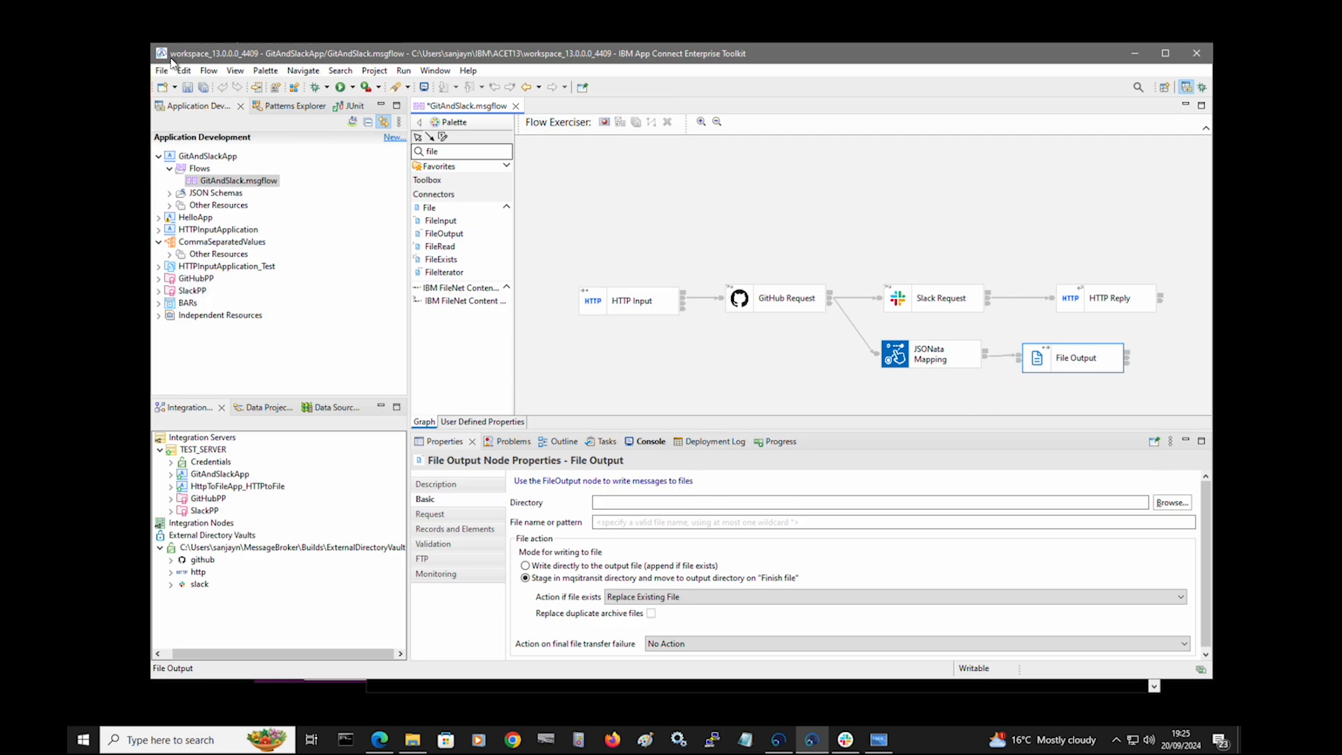
click(161, 70)
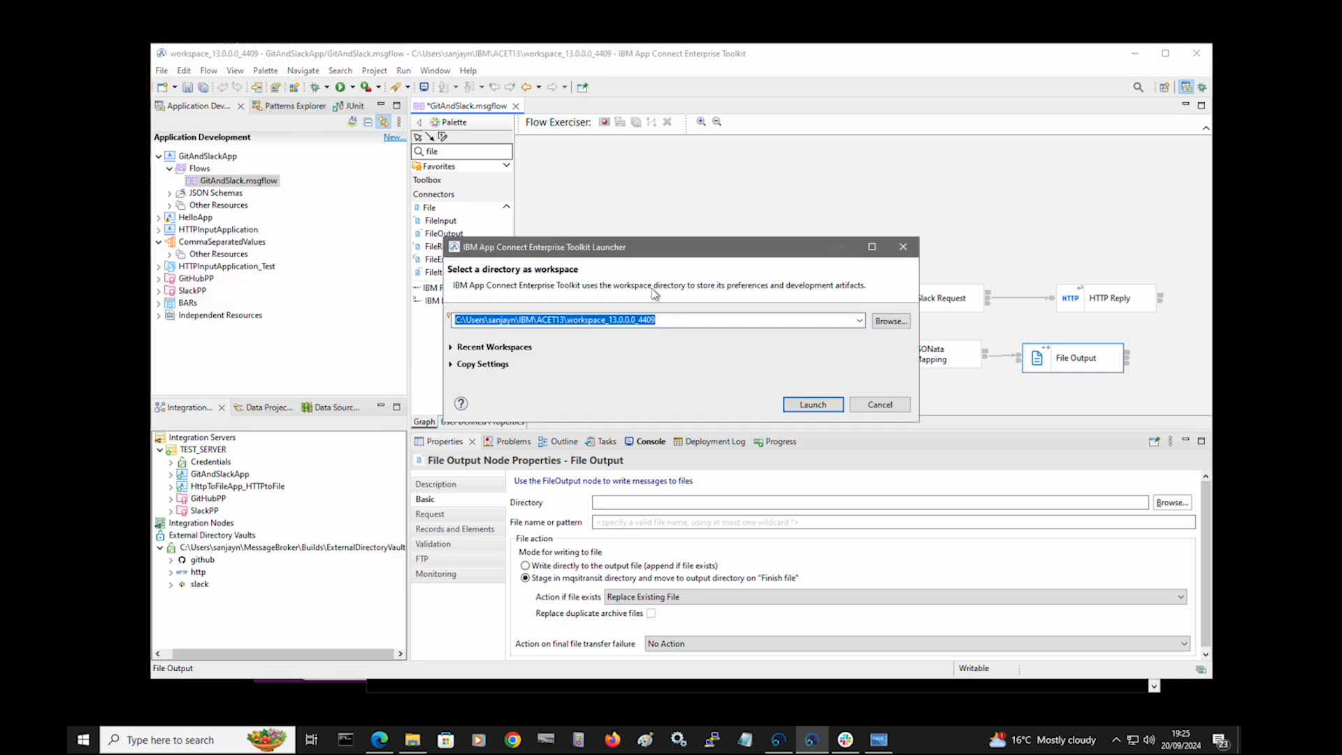
click(890, 320)
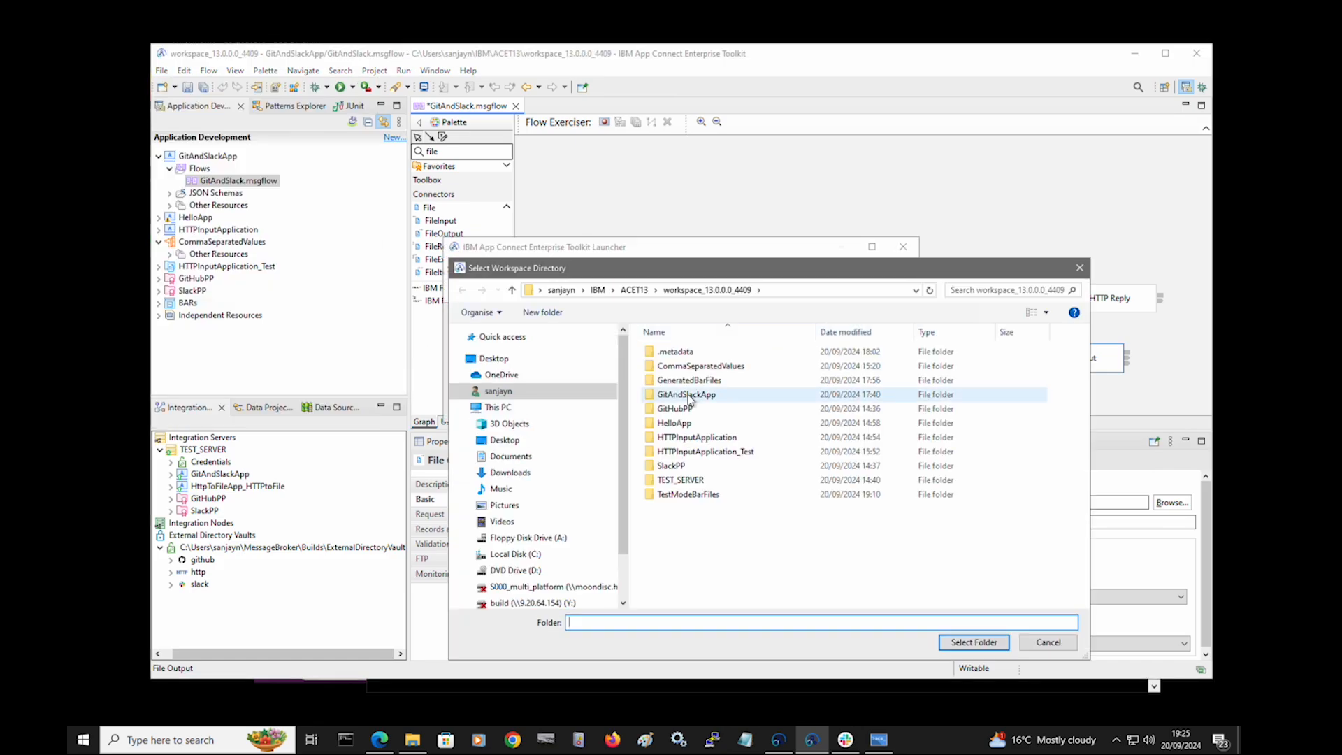
click(973, 641)
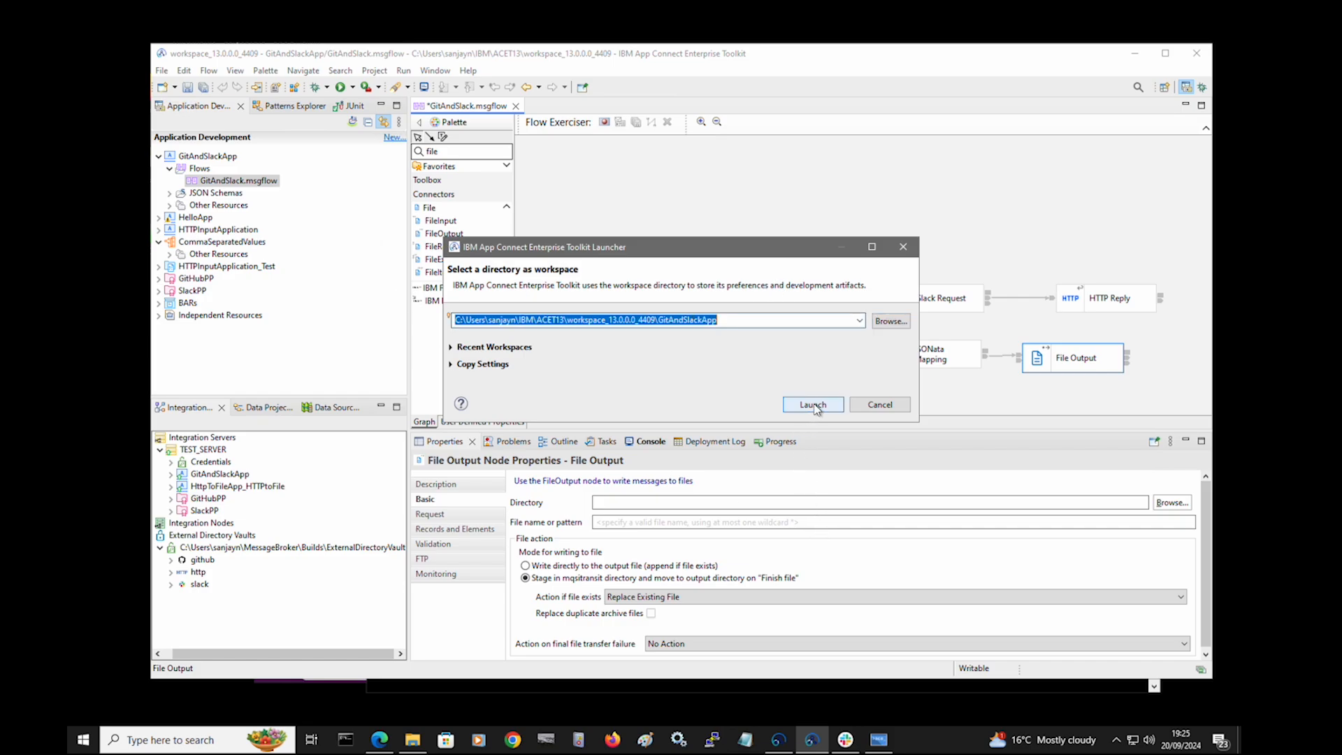
click(812, 404)
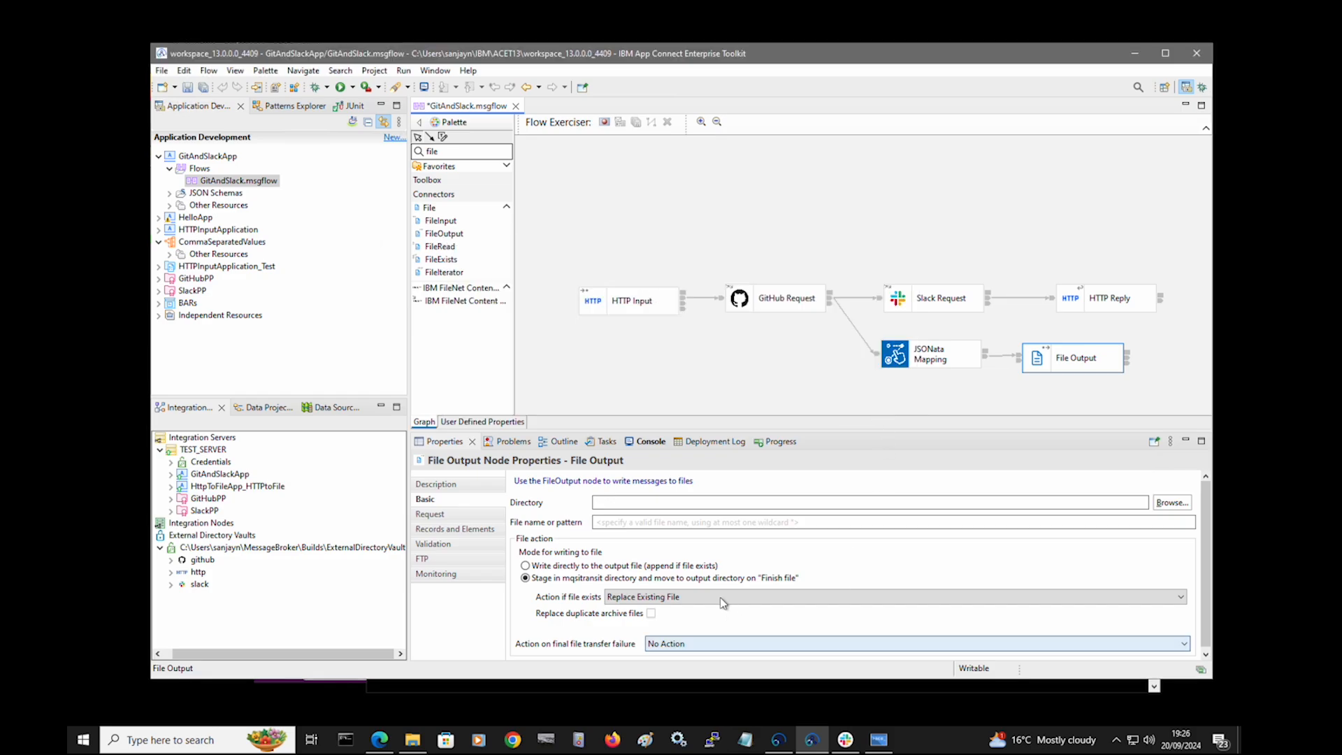
- Set the File Output file name to issue_number.json
click(866, 502)
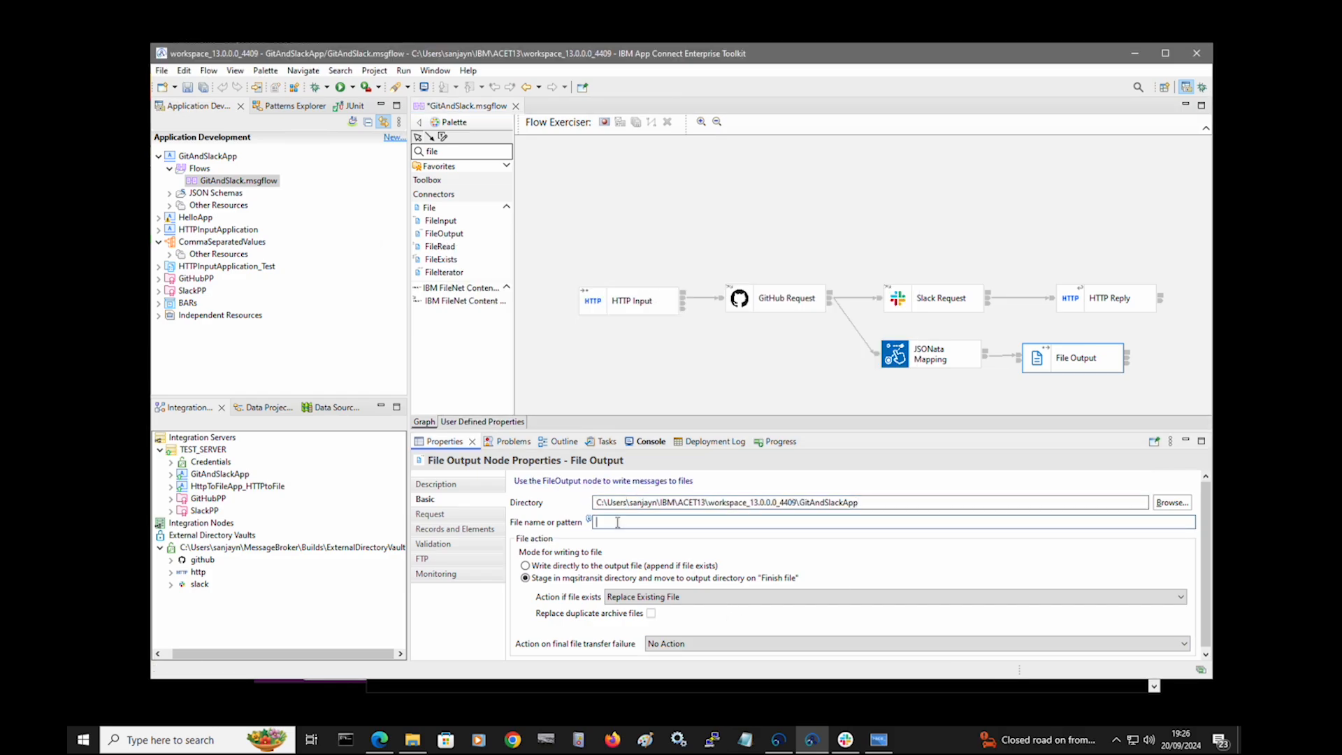
text(issue_number)
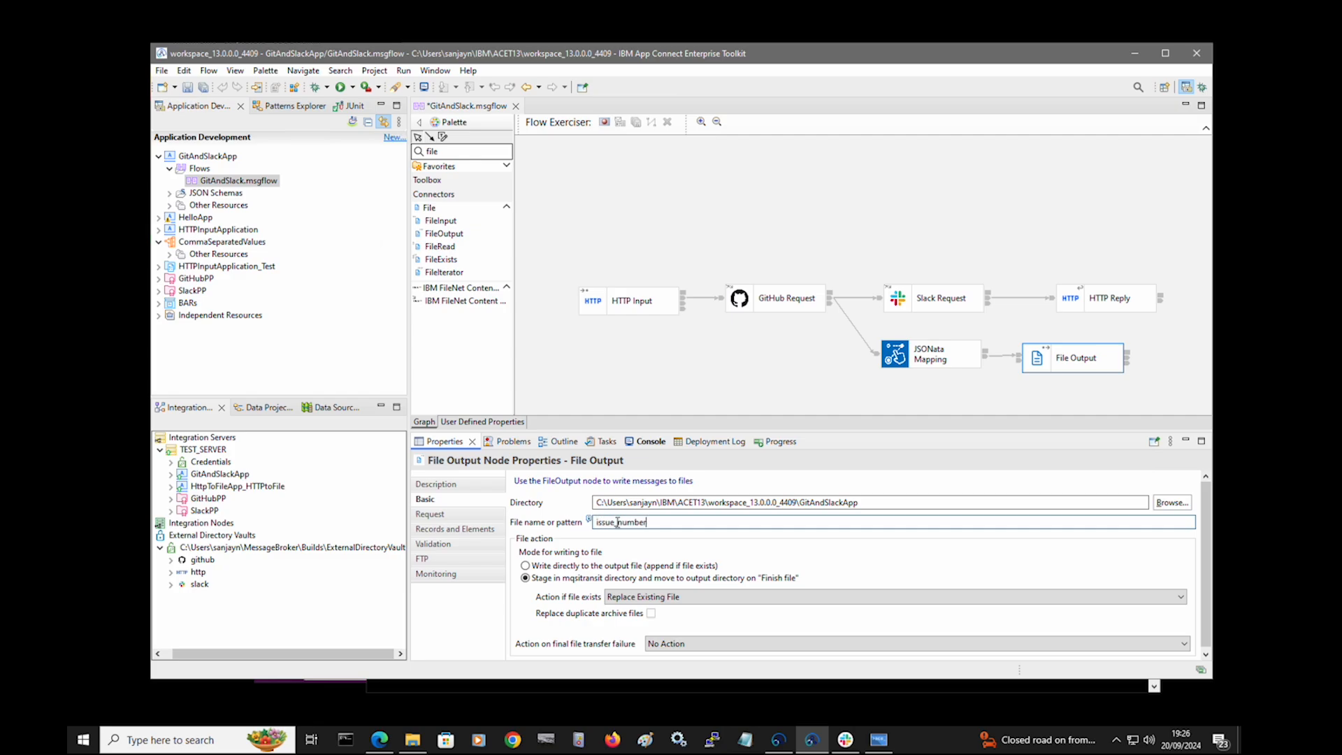
text(.json)
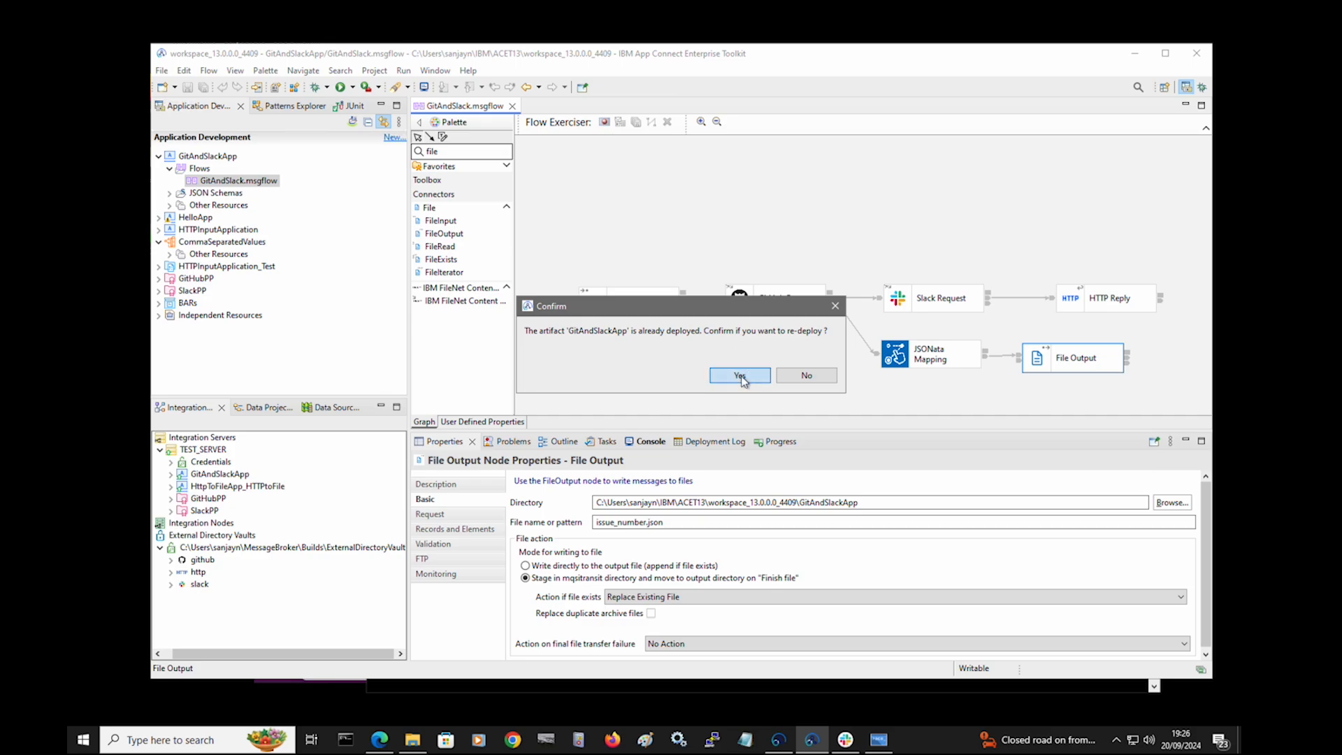
- Redeploy GitAndSlackApp, send a test message through it, then stop the Flow Exerciser and clear recorded messages
click(739, 375)
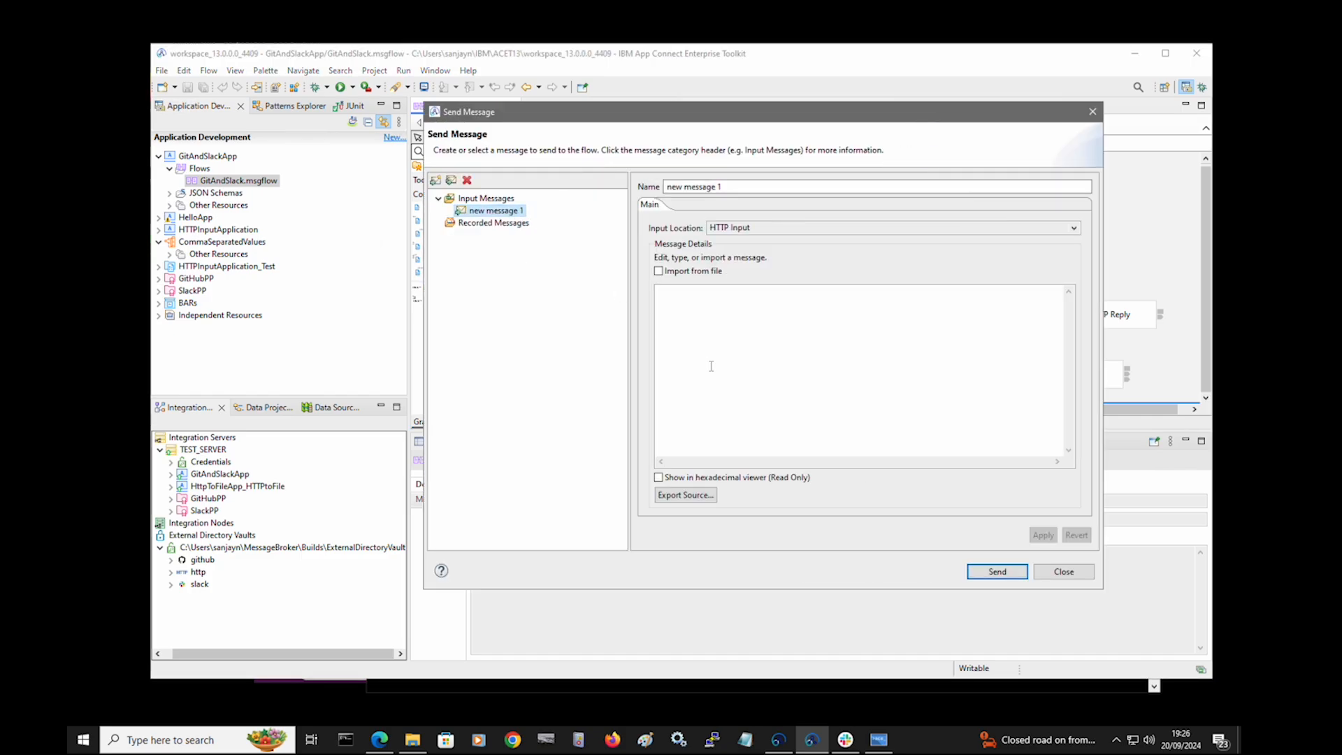
click(996, 571)
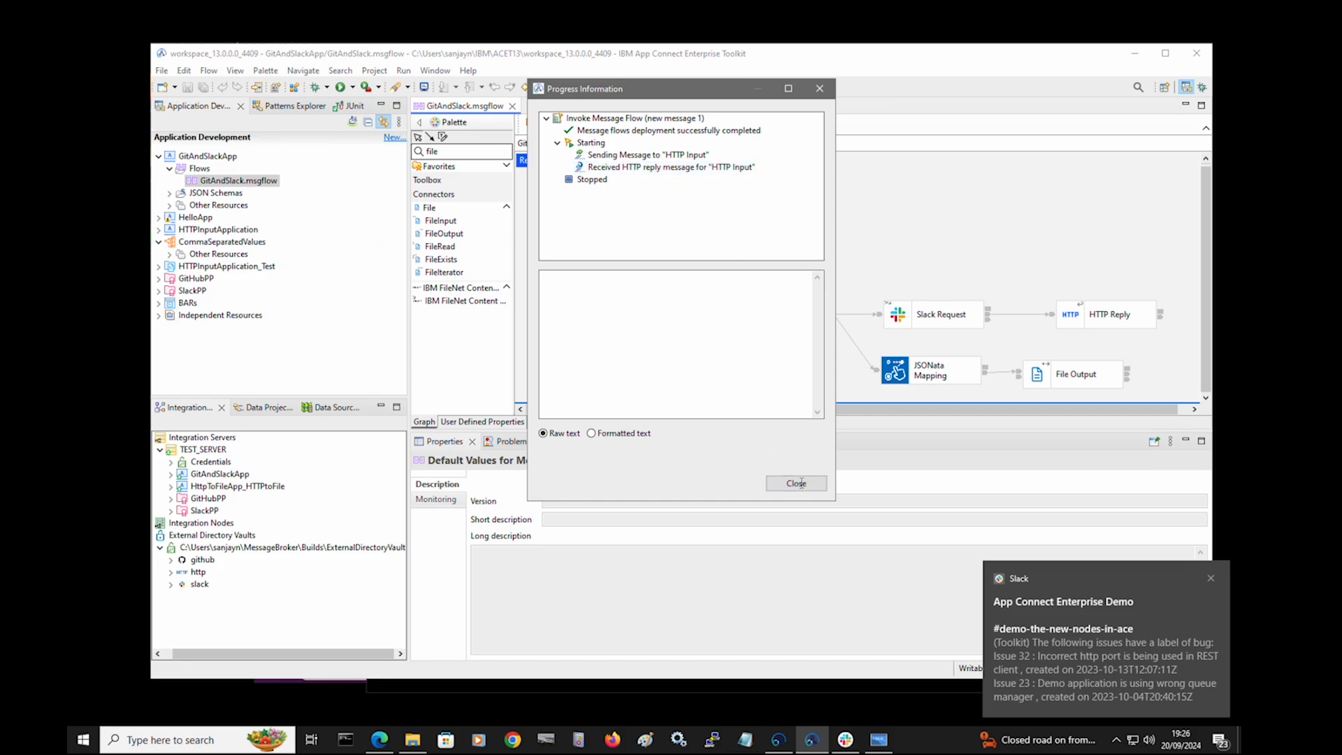
click(794, 483)
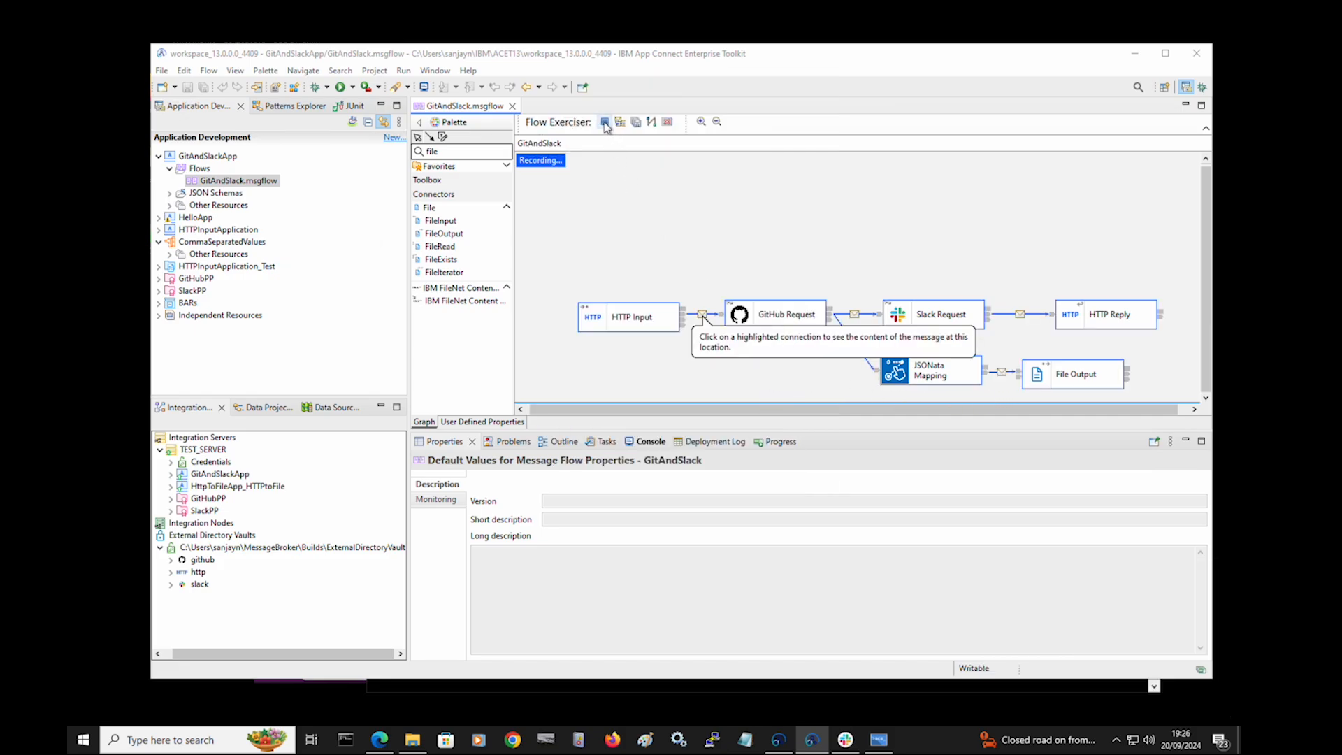
click(604, 122)
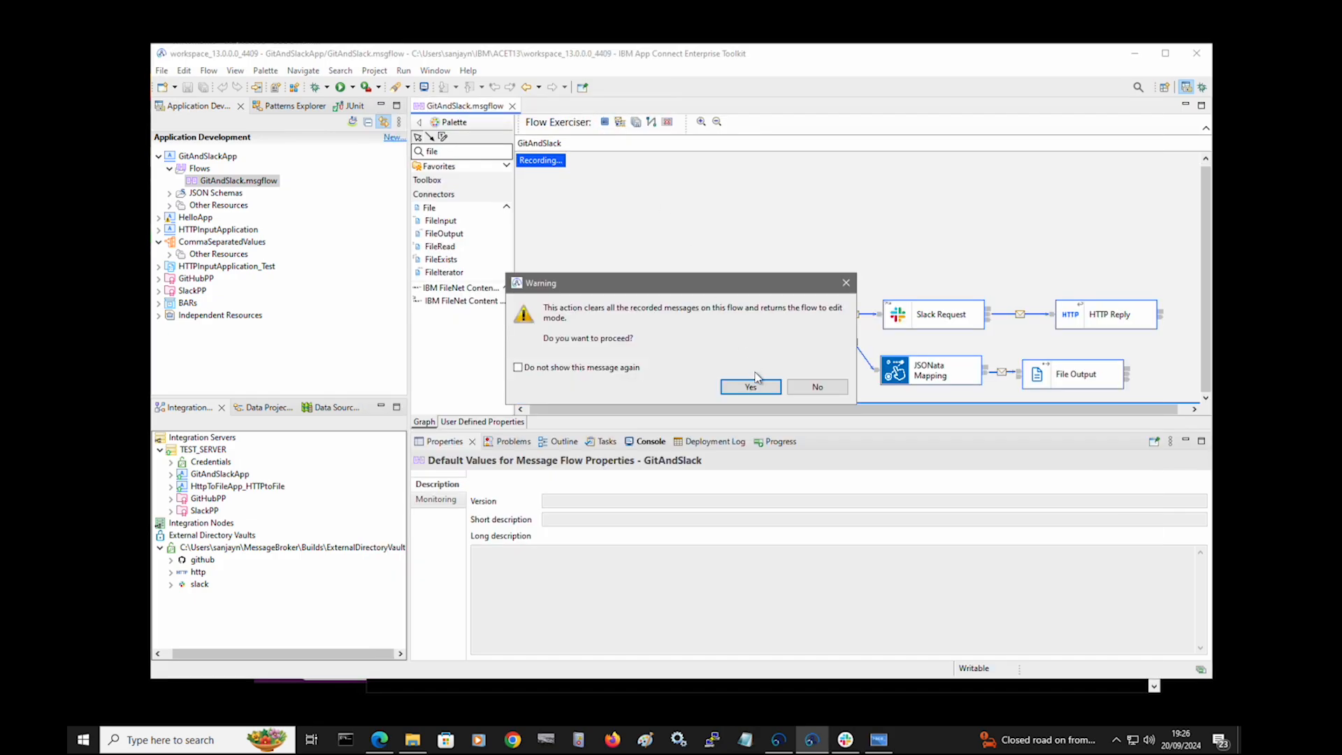
click(750, 386)
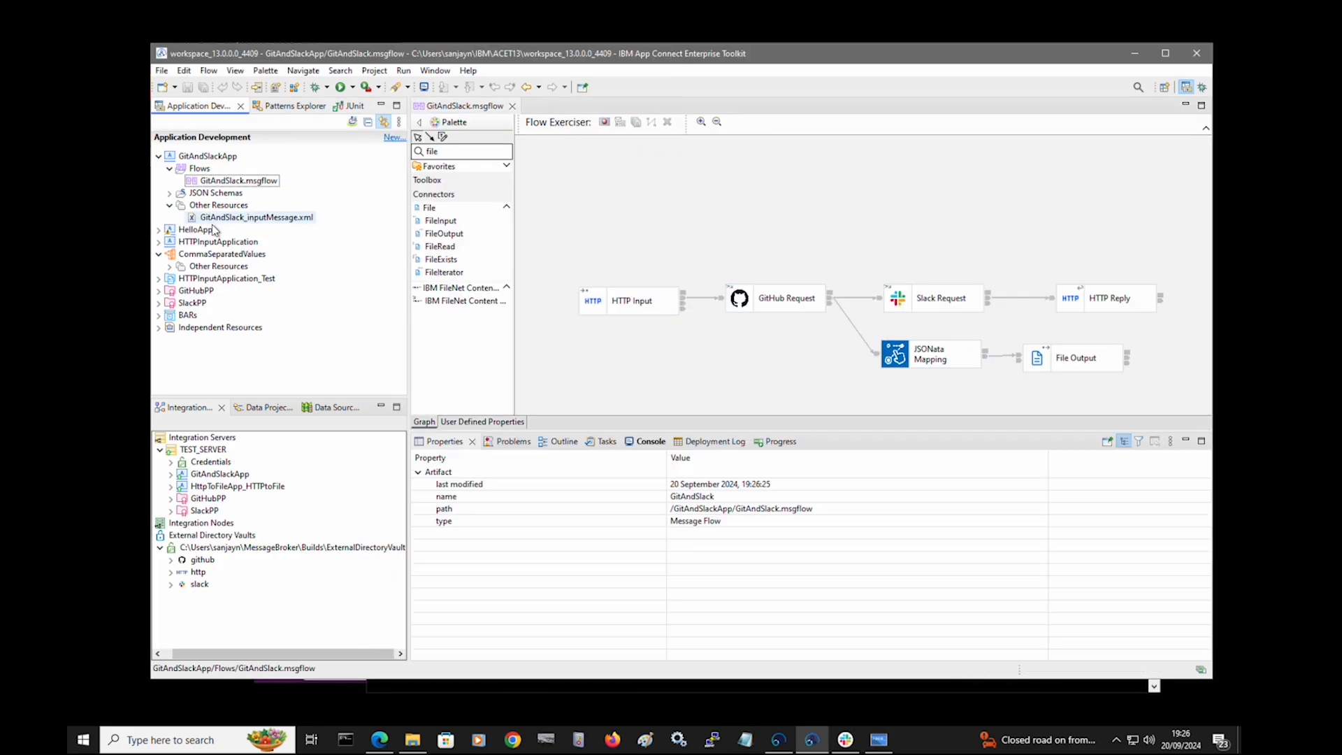
- Refresh the GitAndSlackApp project and open issue_number.json from Other Resources
right_click(206, 155)
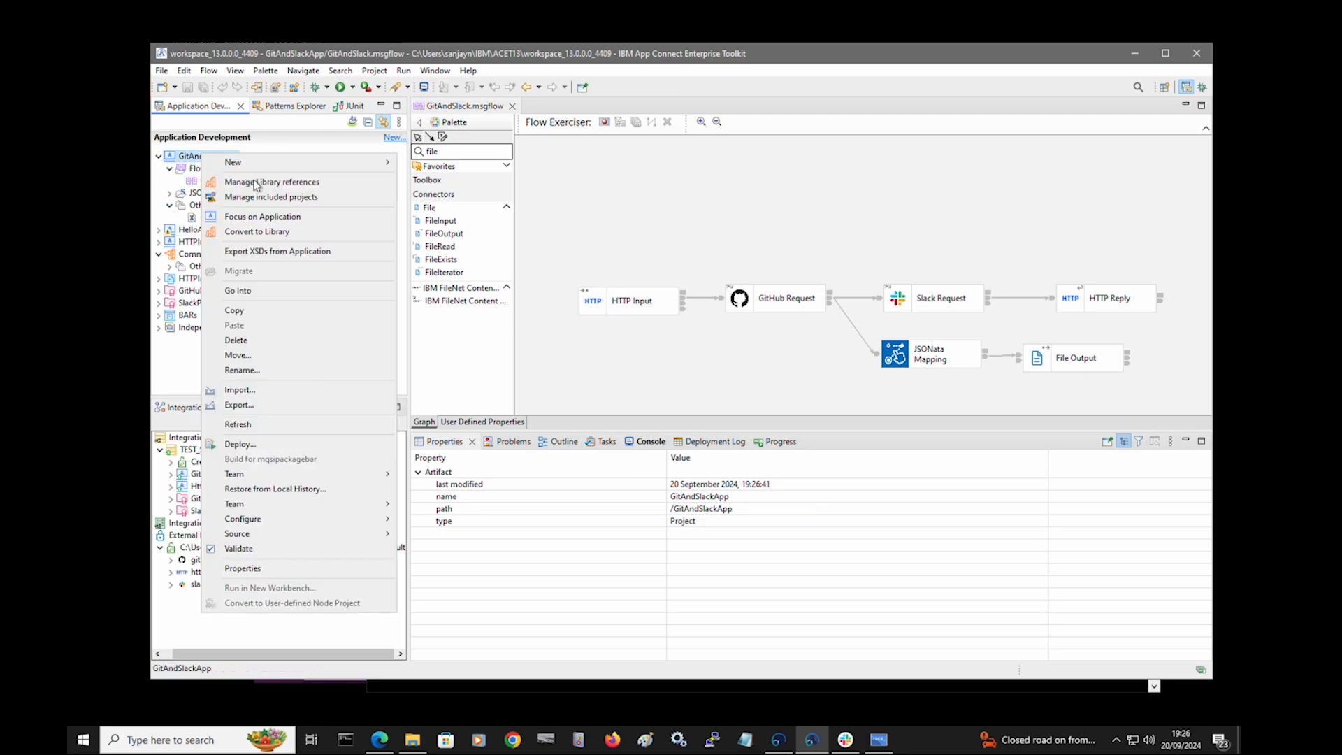
click(238, 423)
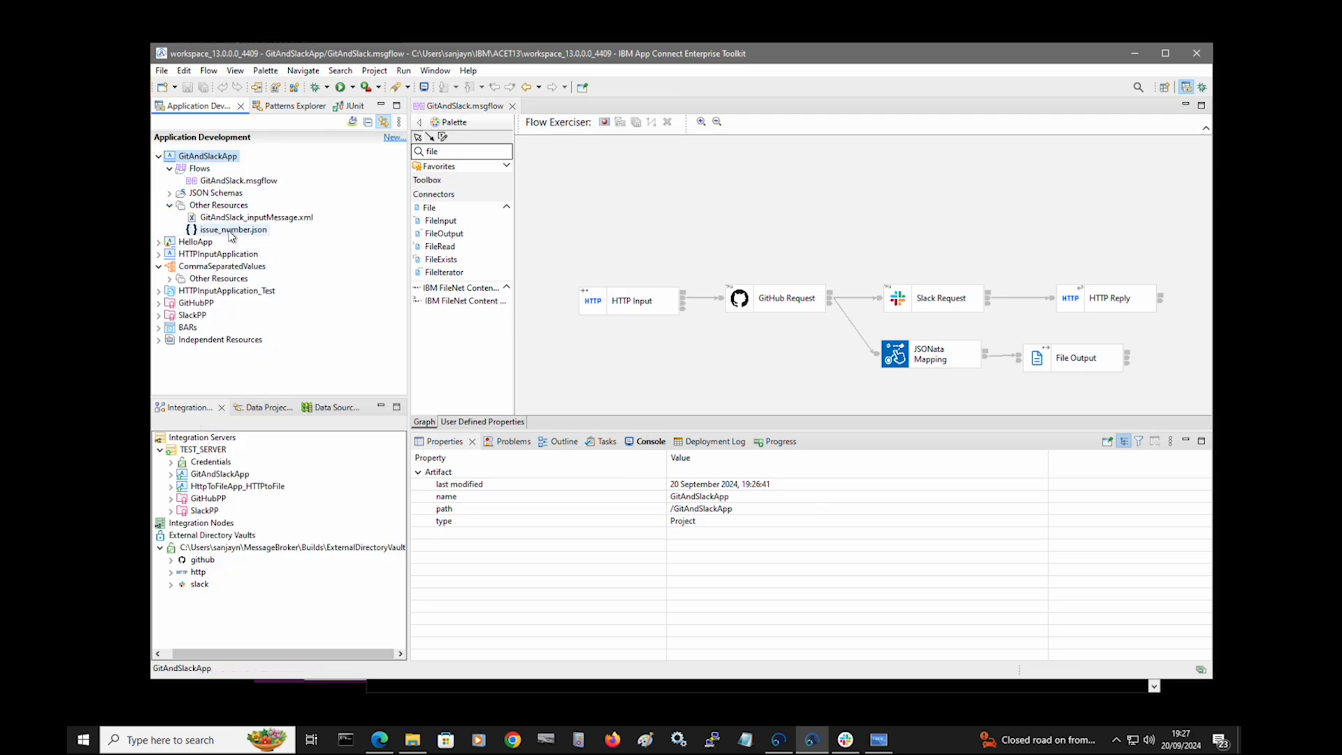
double_click(232, 229)
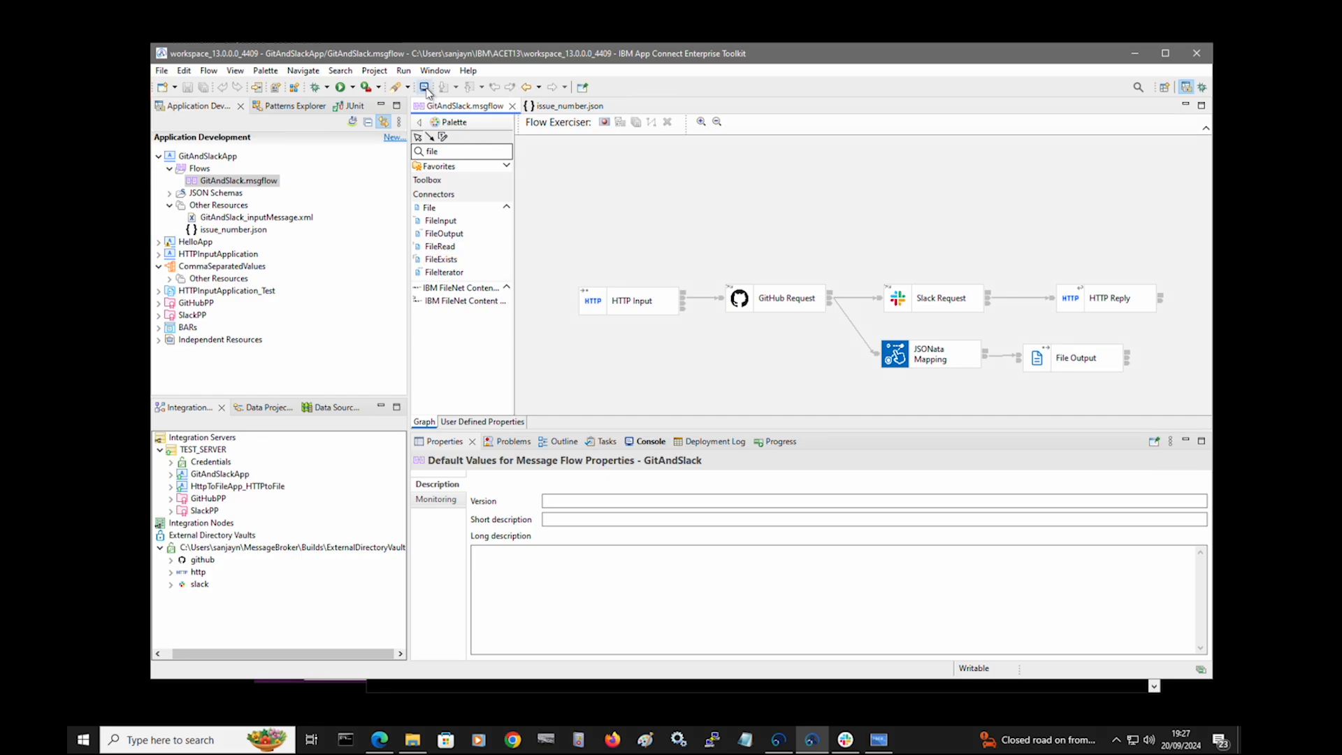
- In a local terminal, print issue_number.json from the GitAndSlackApp folder, then run ibmint
click(424, 86)
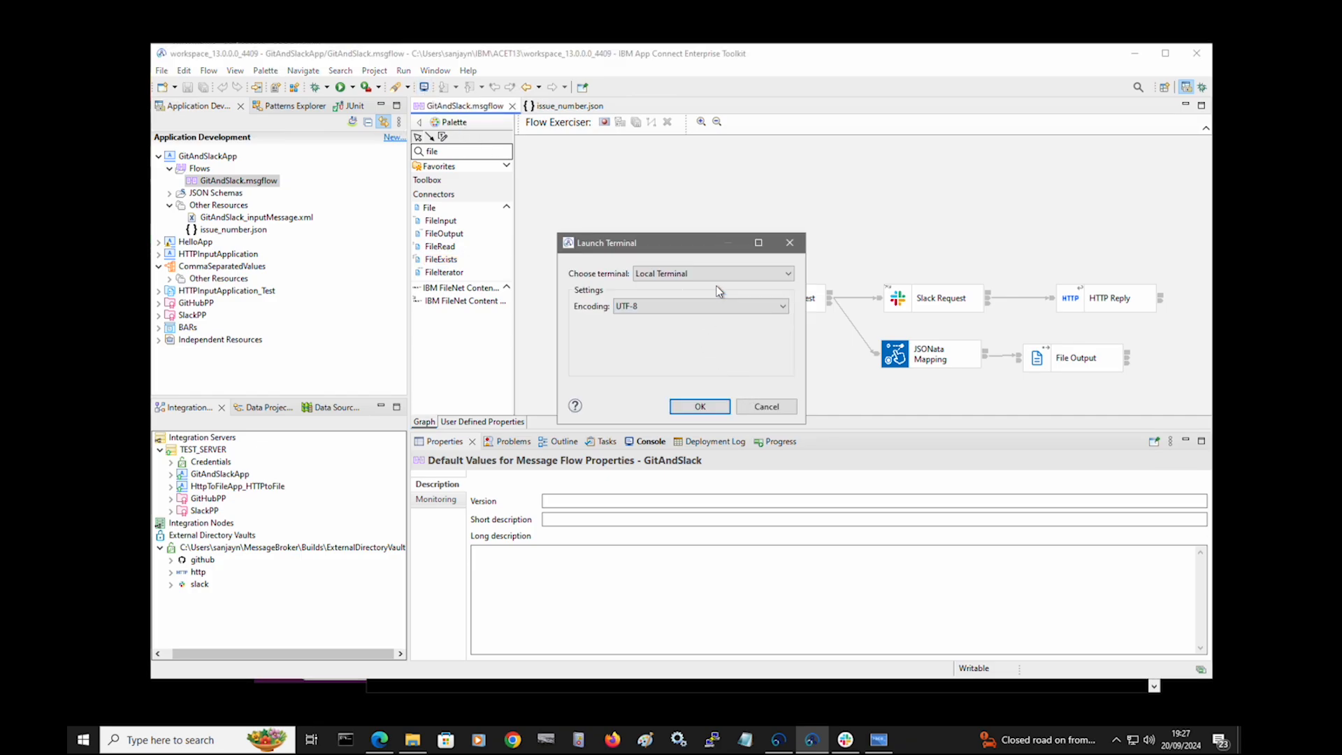
click(699, 405)
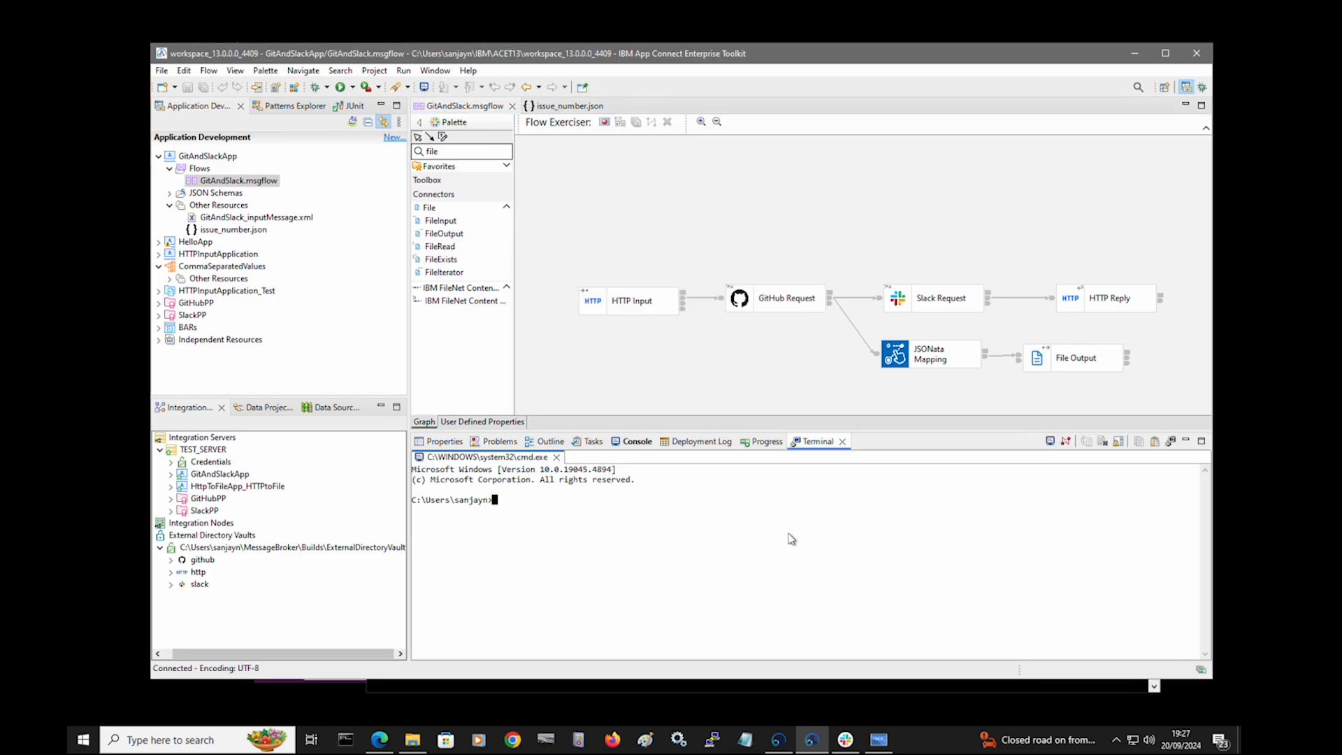
text(cd)
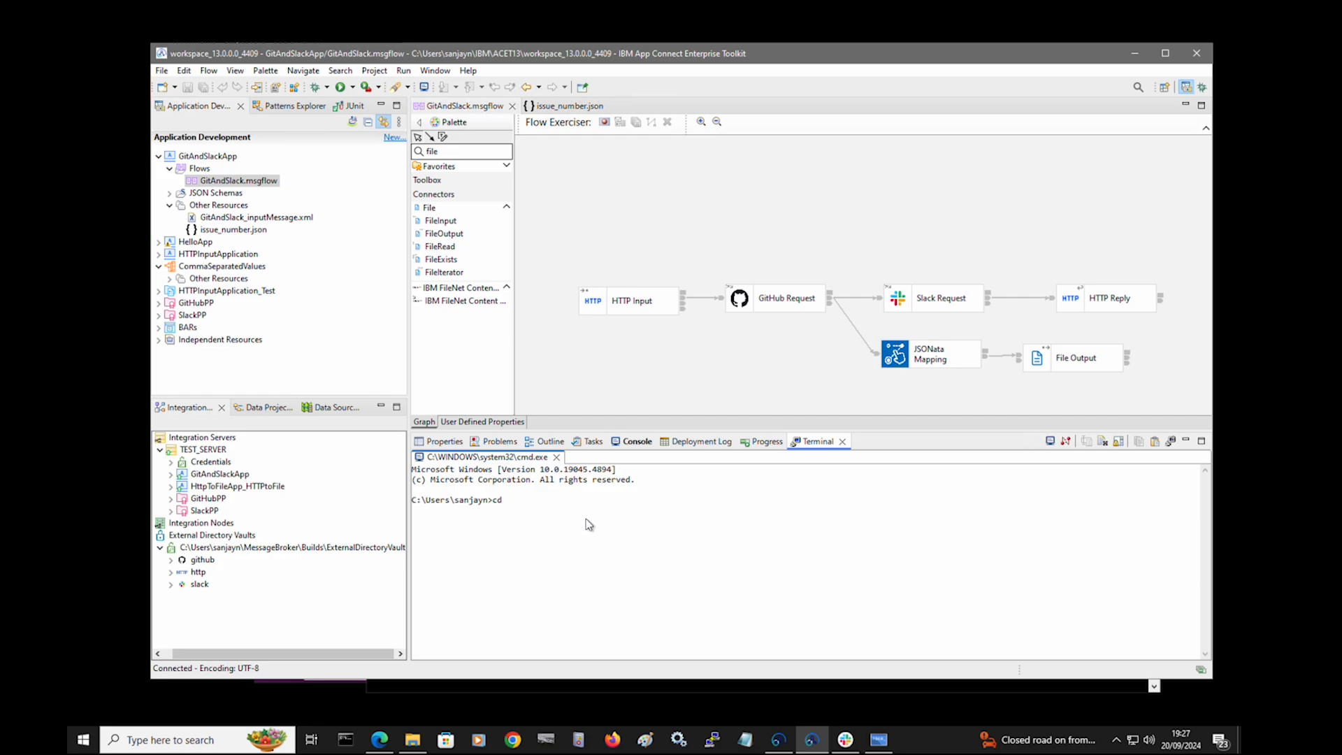
text(C:\Users\sanjayn\IBM\ACET13\workspace_13.0.0.0_4409\GitAndSlackApp)
text(cat)
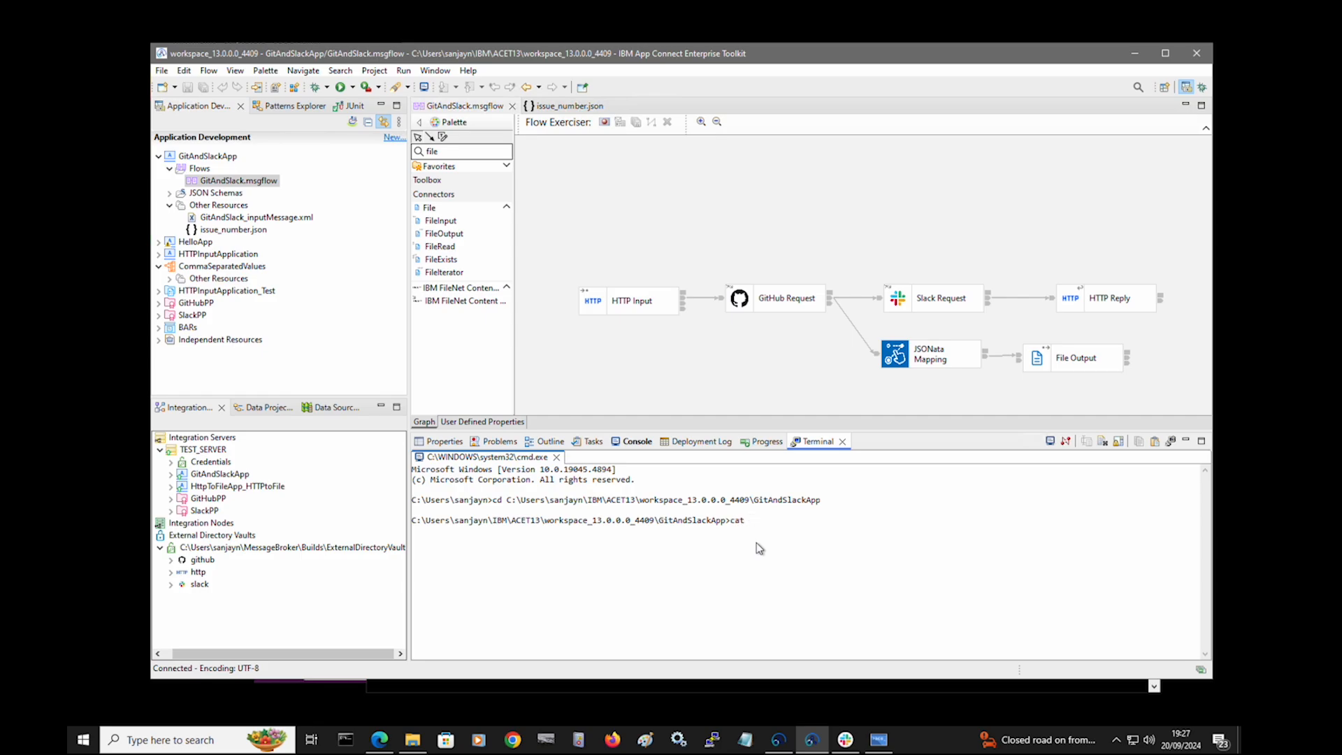
text(issue_number.json)
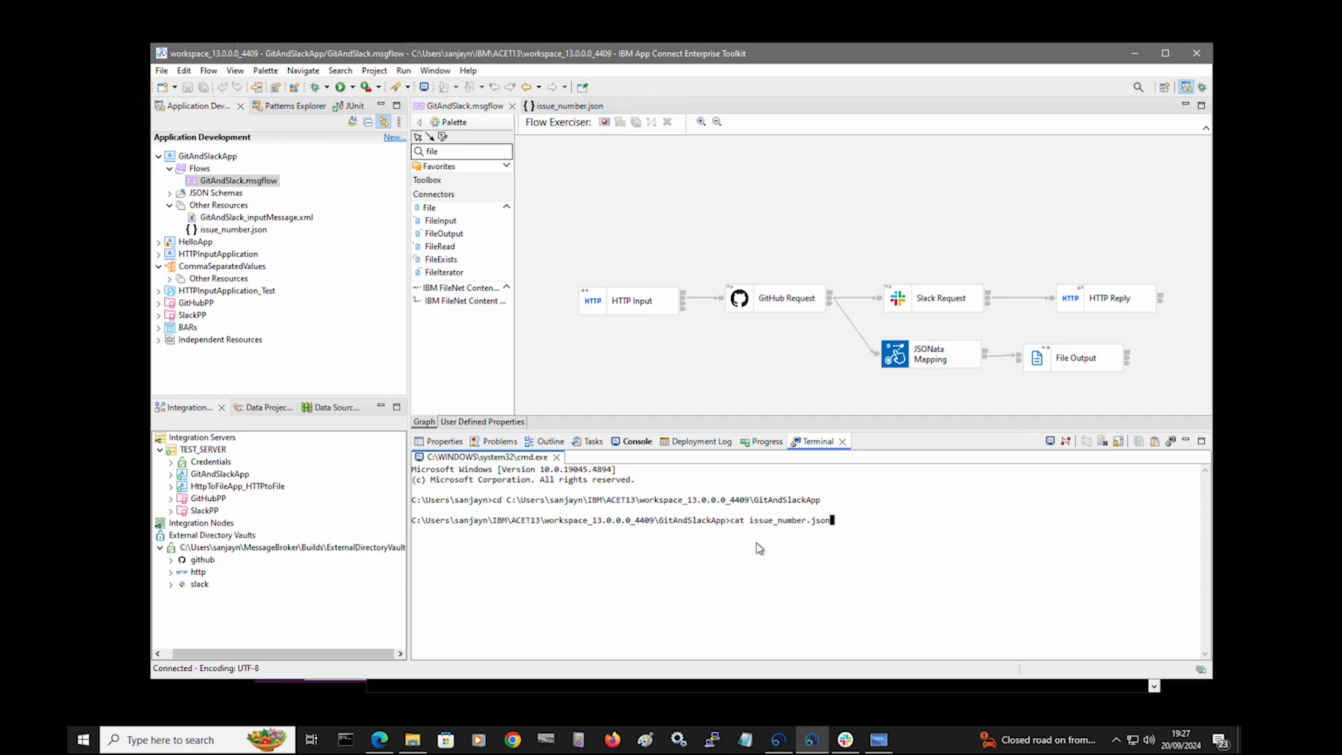
key(enter)
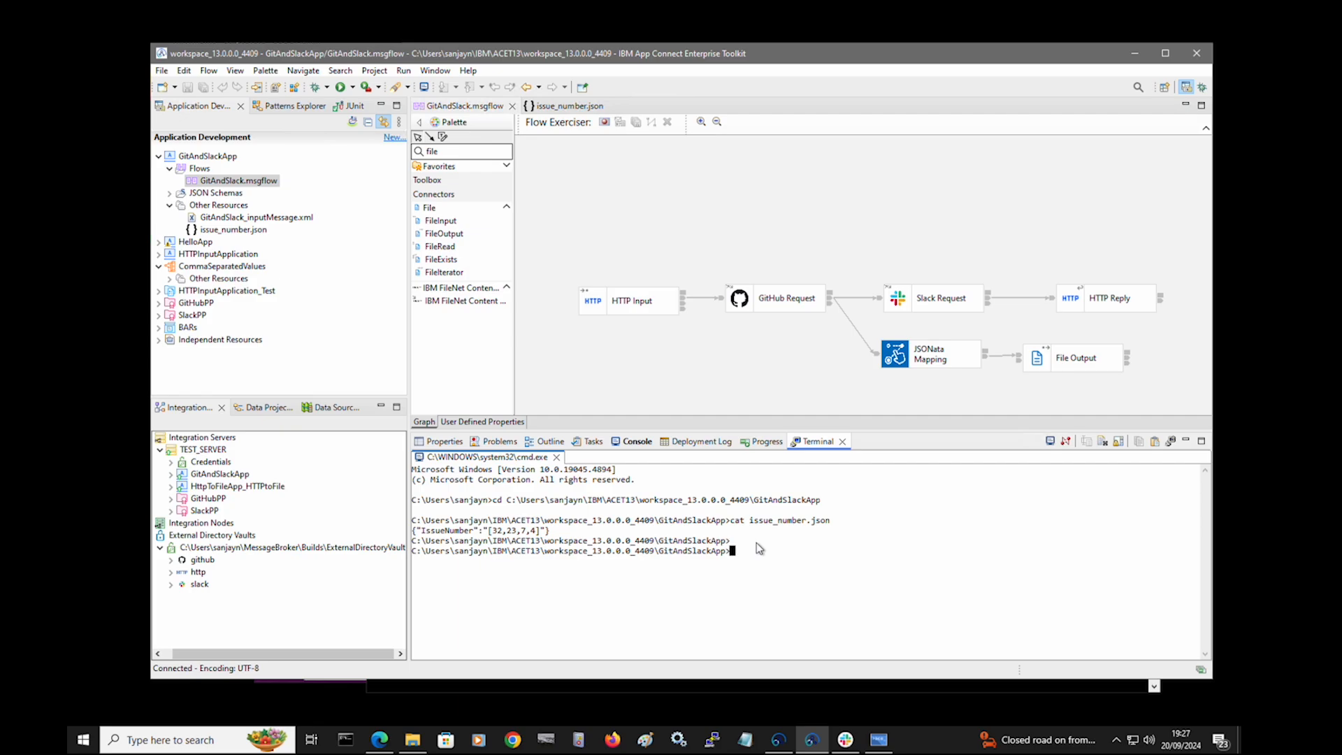
text(ib)
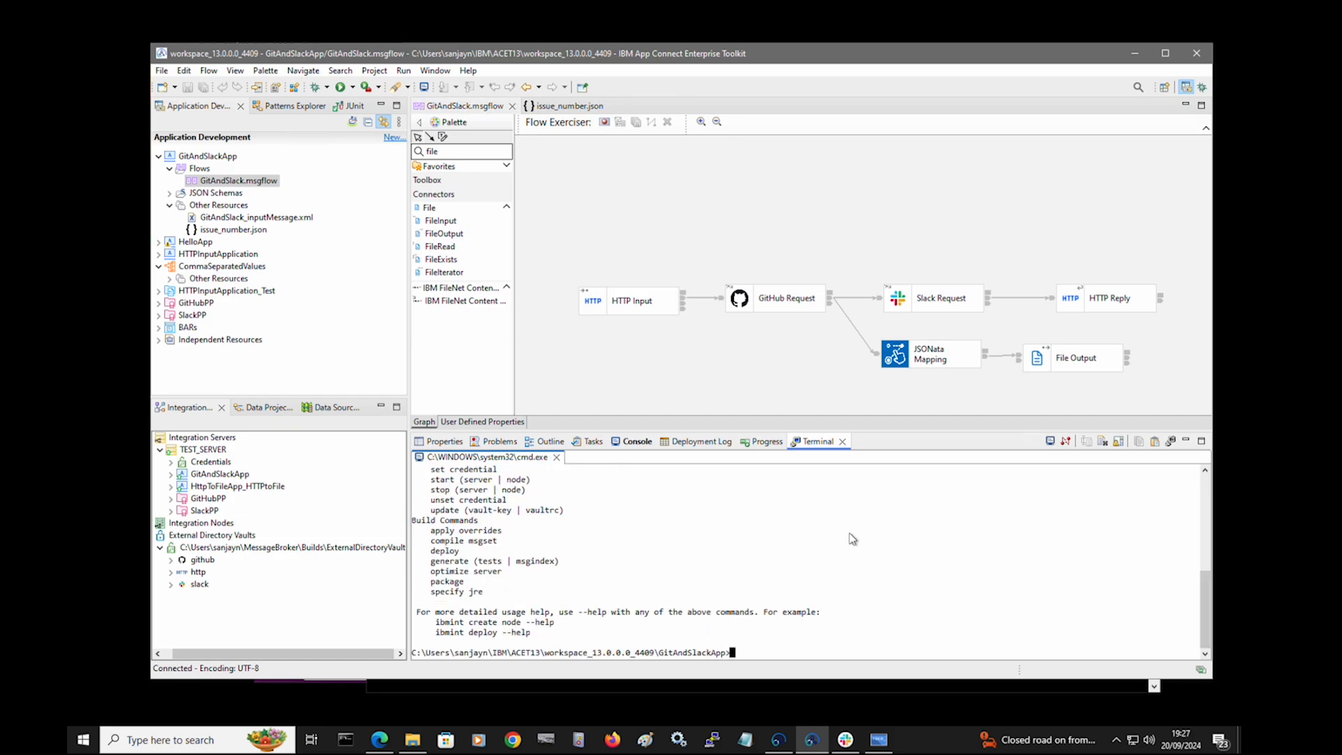
mouse_move(684, 566)
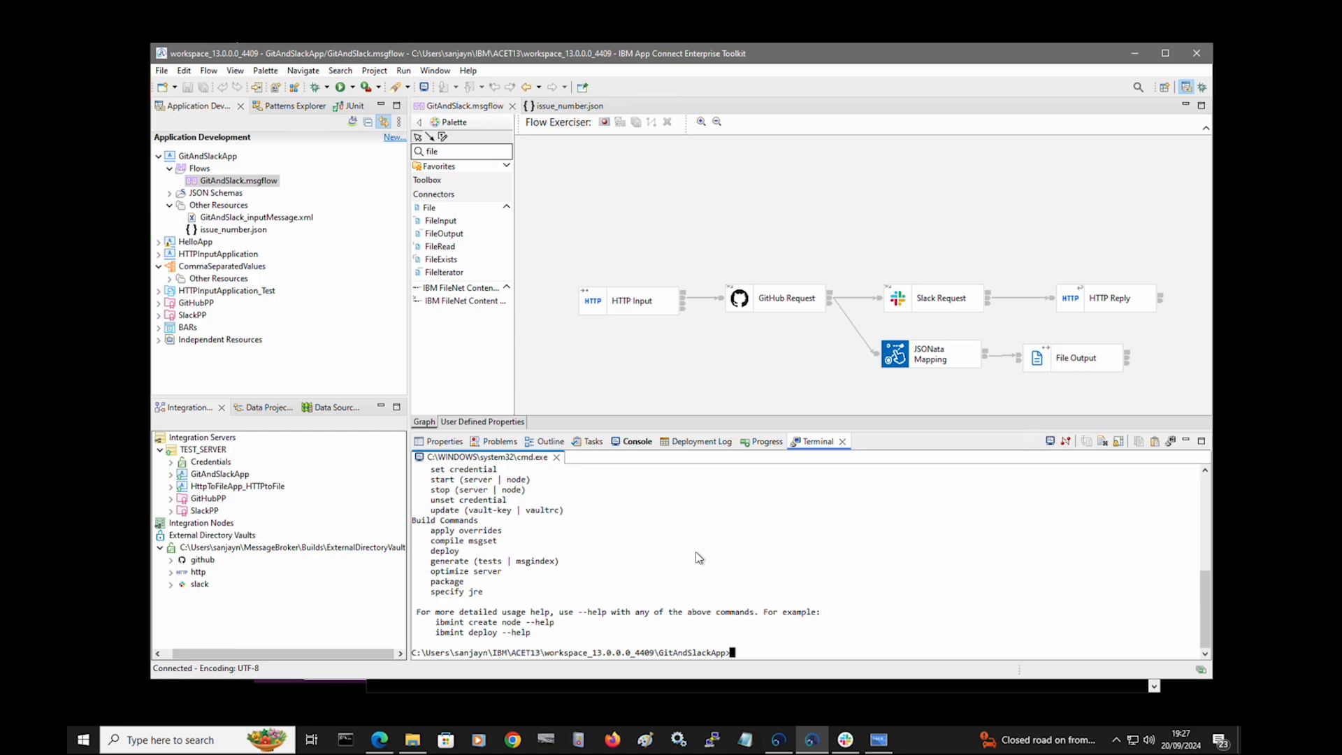
click(469, 70)
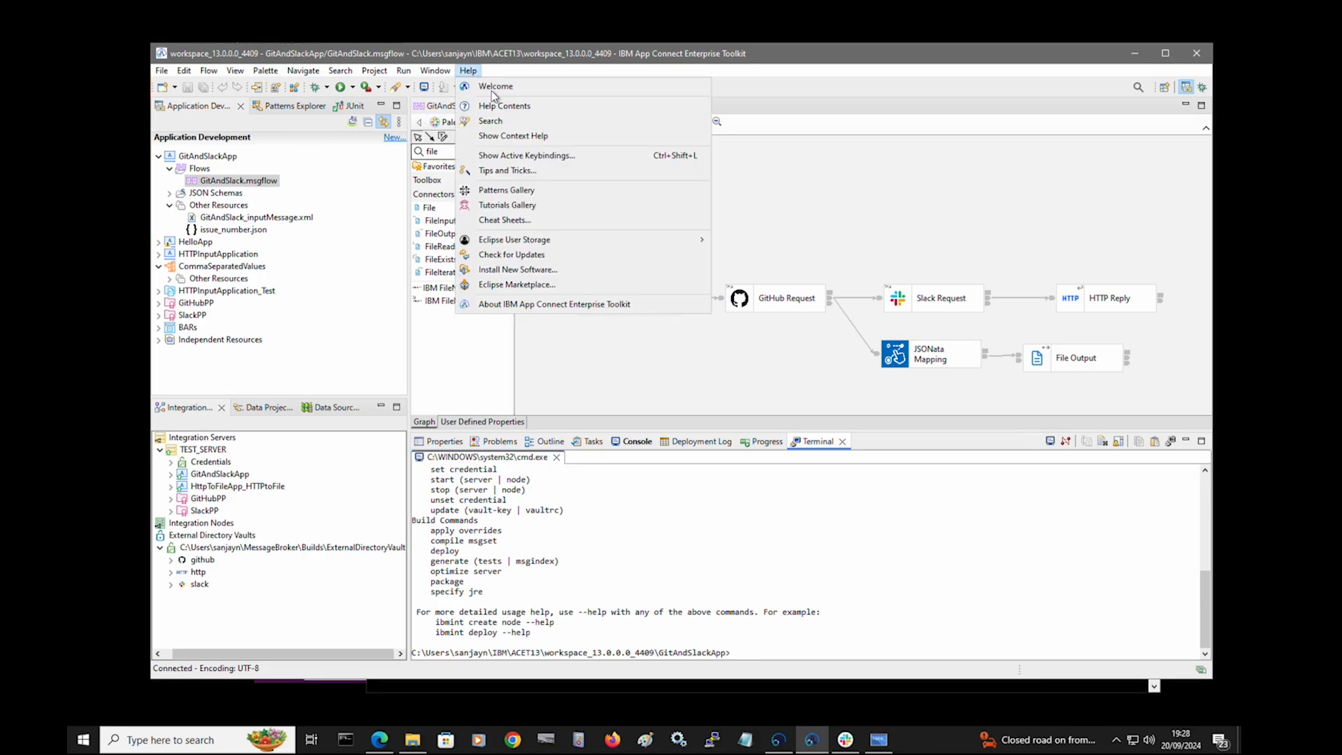
- Open the Patterns Gallery from the Help menu
click(497, 85)
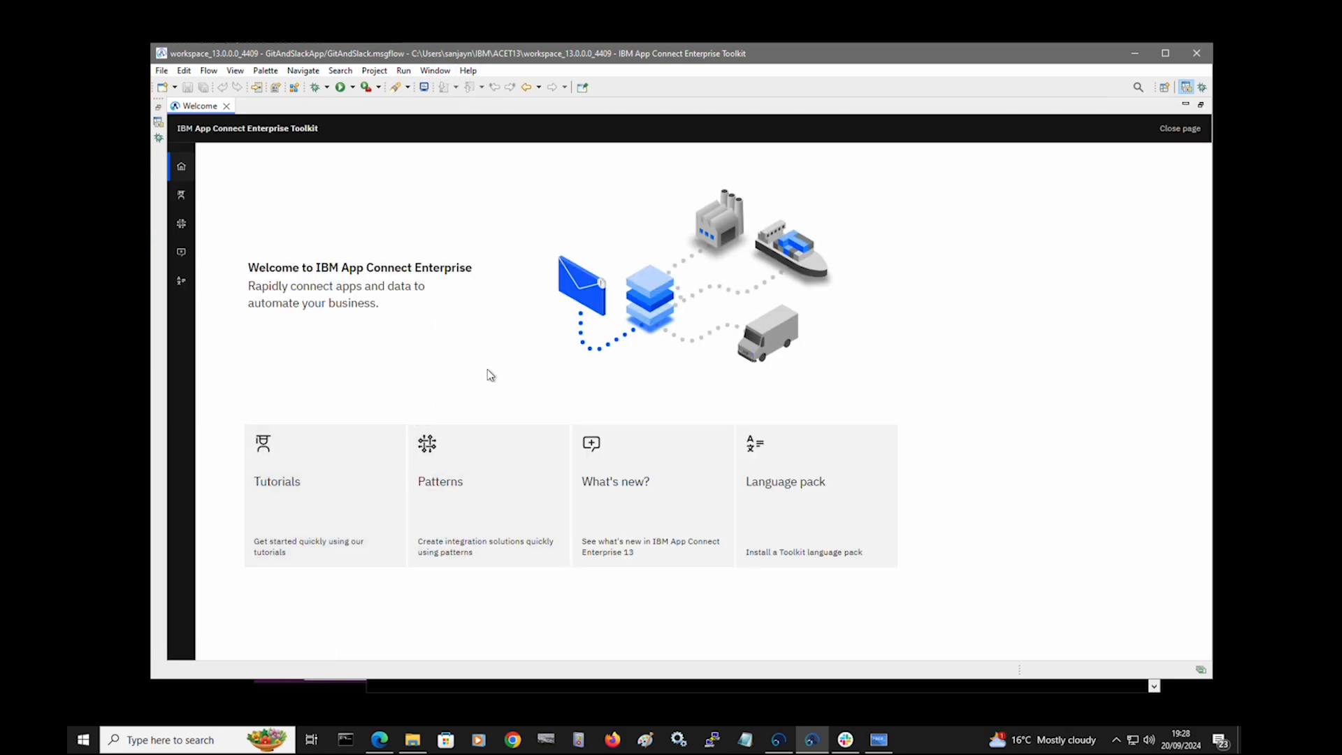
mouse_move(471, 499)
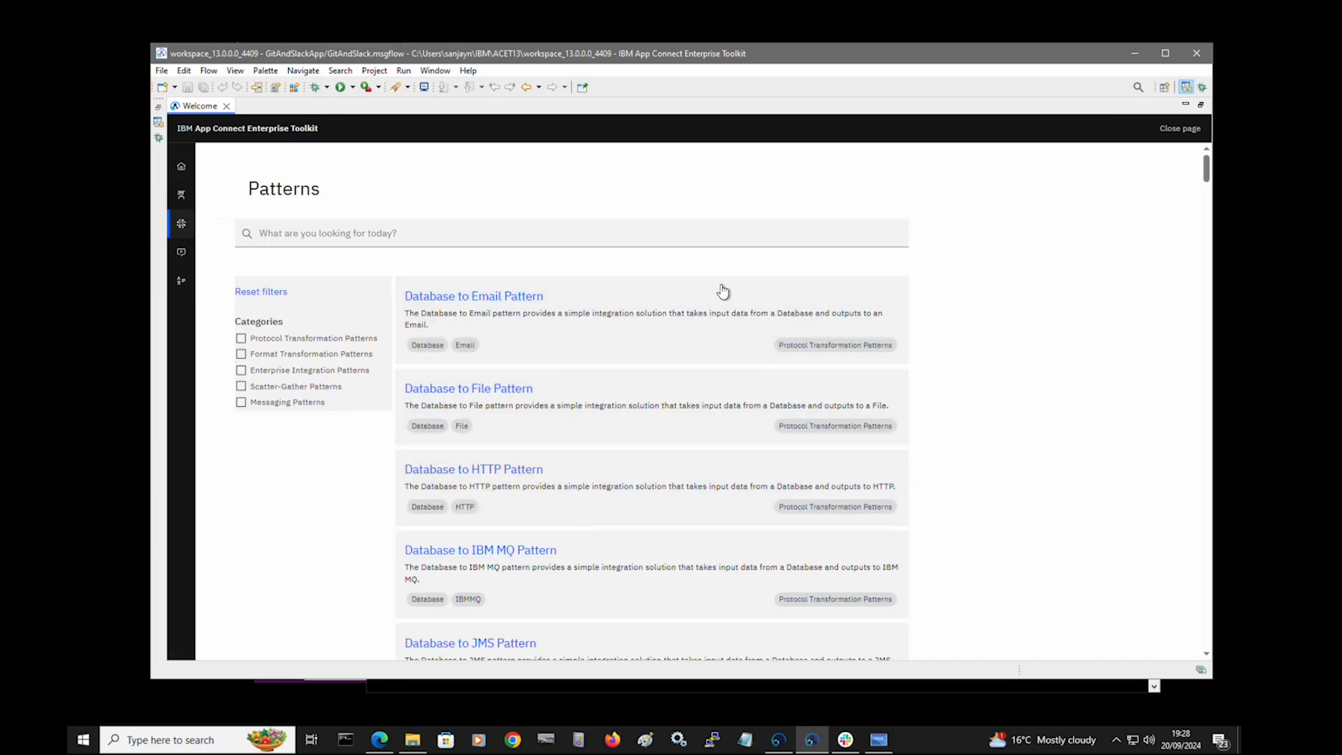
- Search the patterns for 'http' and filter by the HTTP tag
scroll(down, 3)
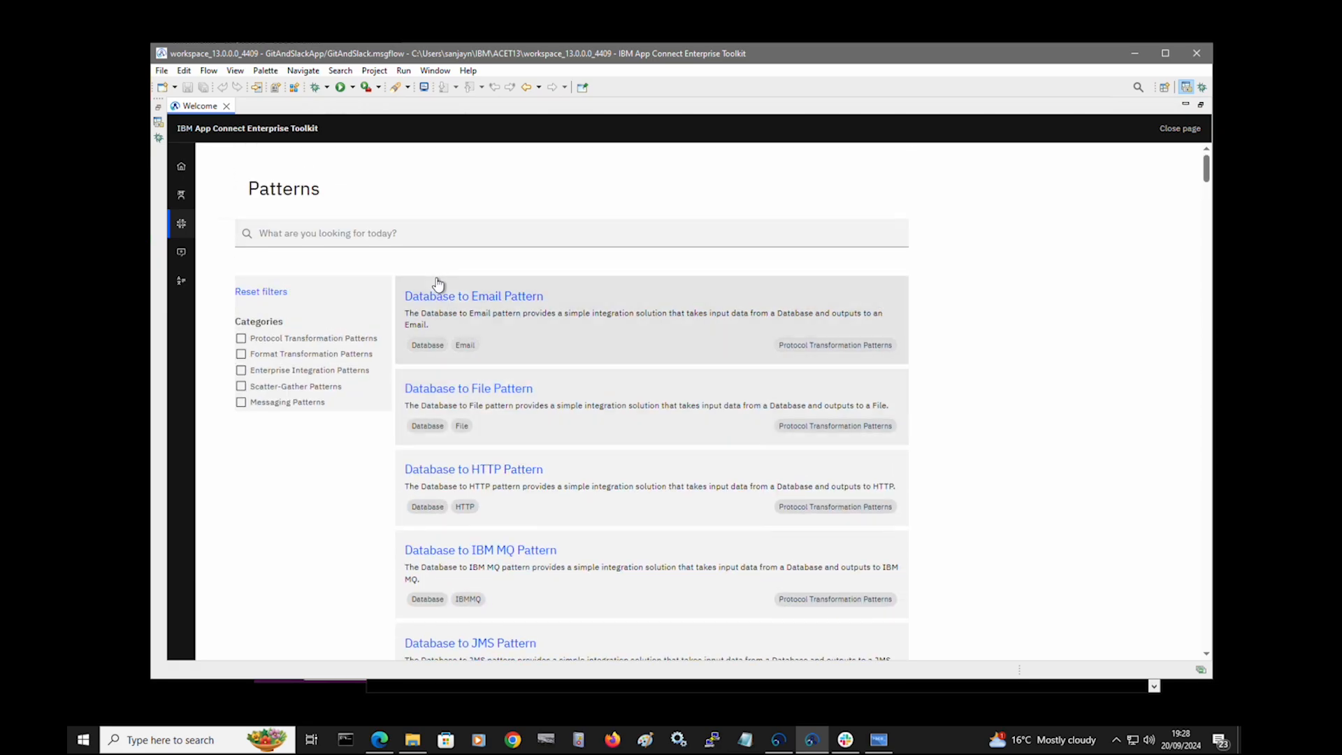
click(572, 233)
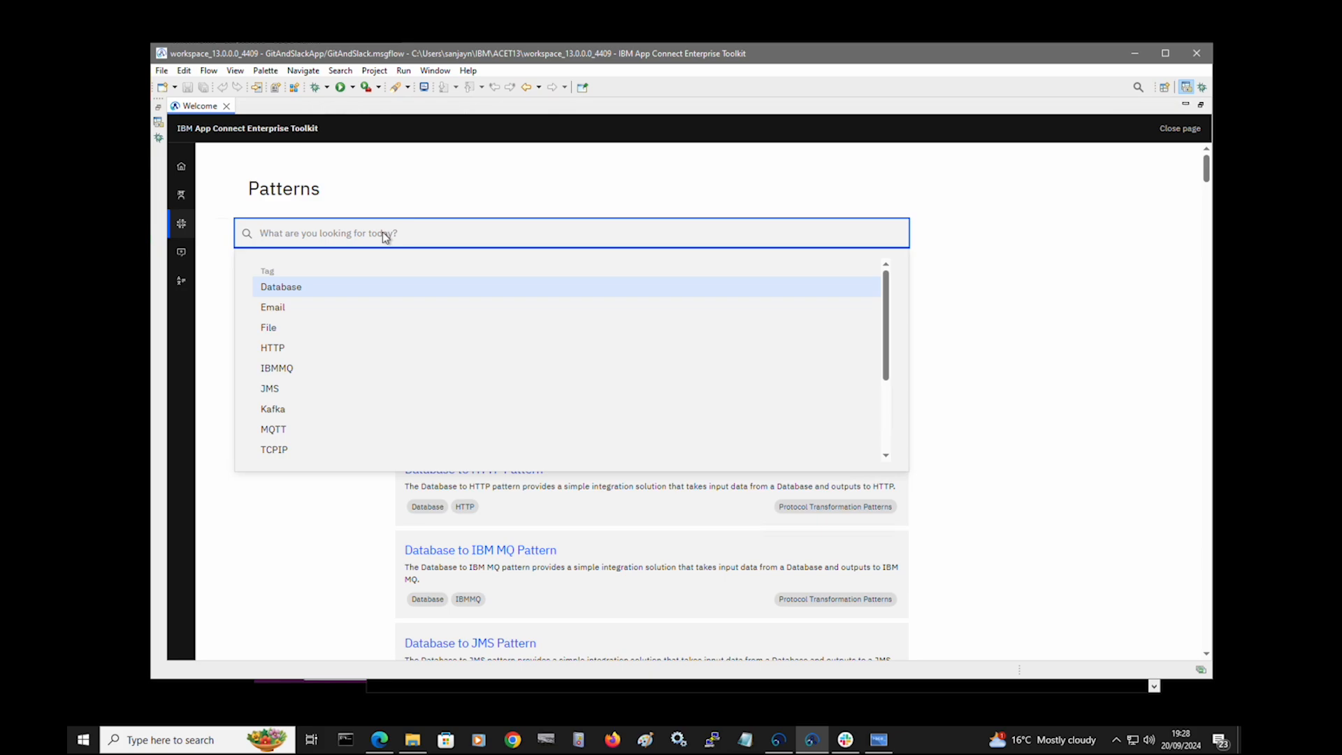
text(http)
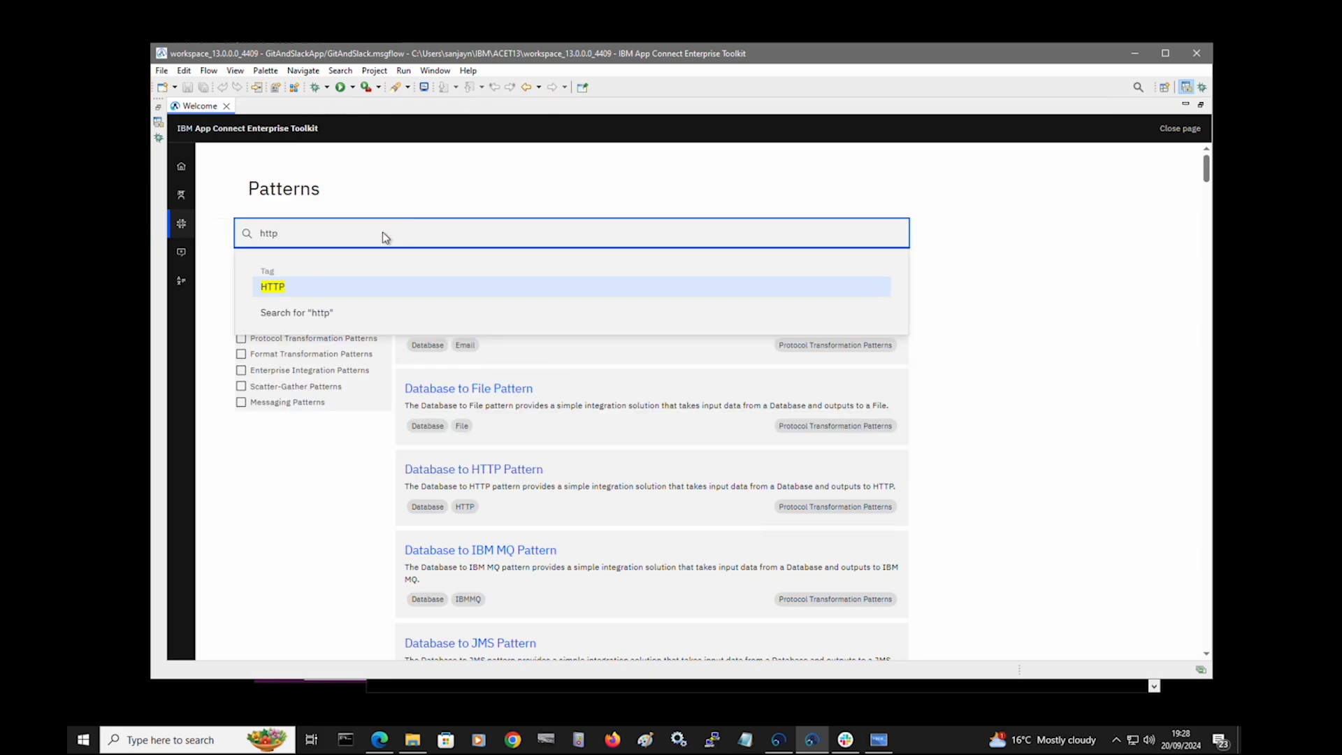
click(272, 286)
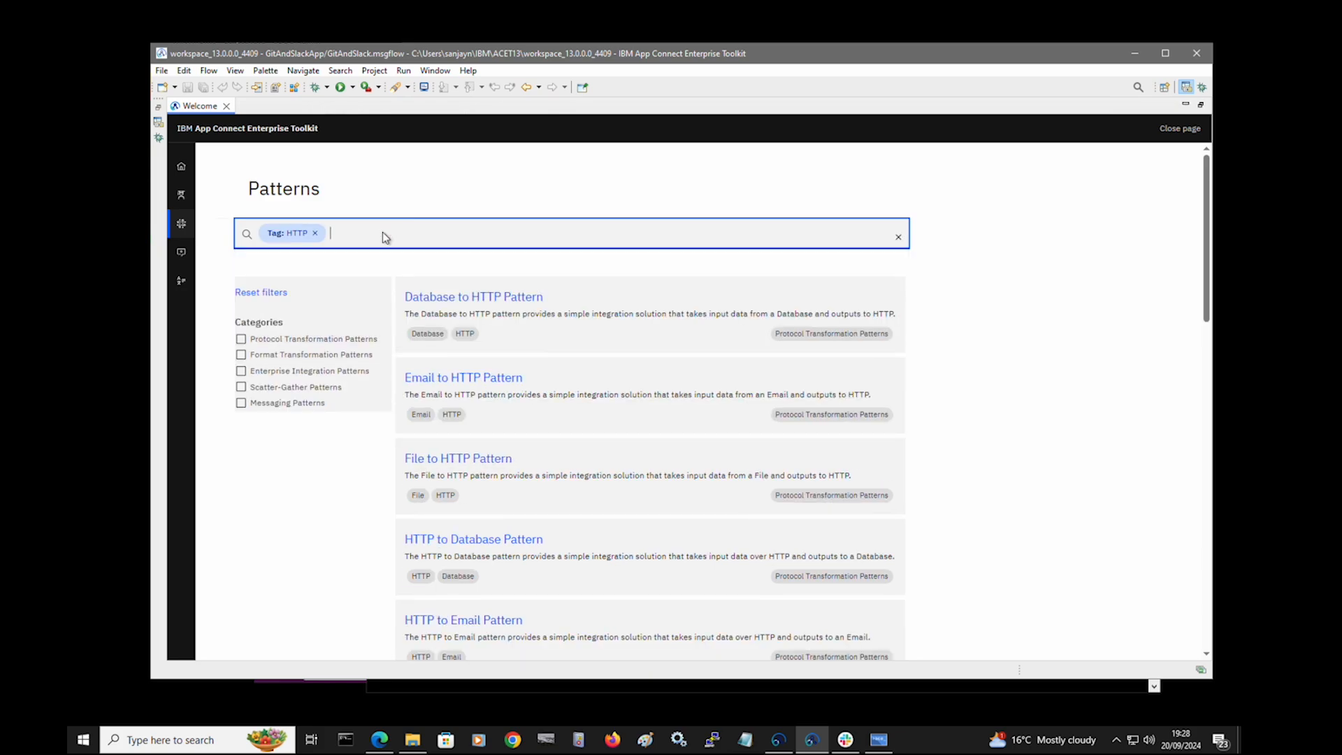
- Filter the gallery to Format Transformation and Enterprise Integration pattern categories
scroll(down, 3)
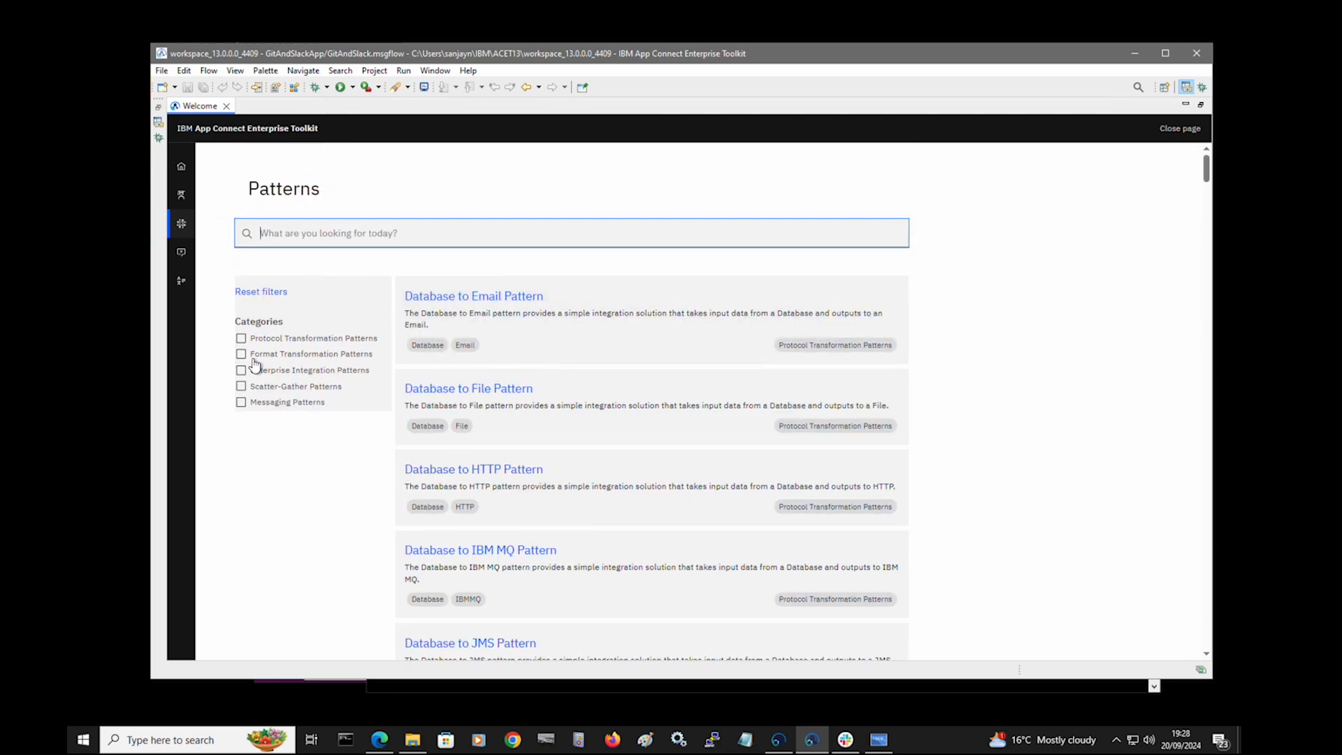
click(240, 337)
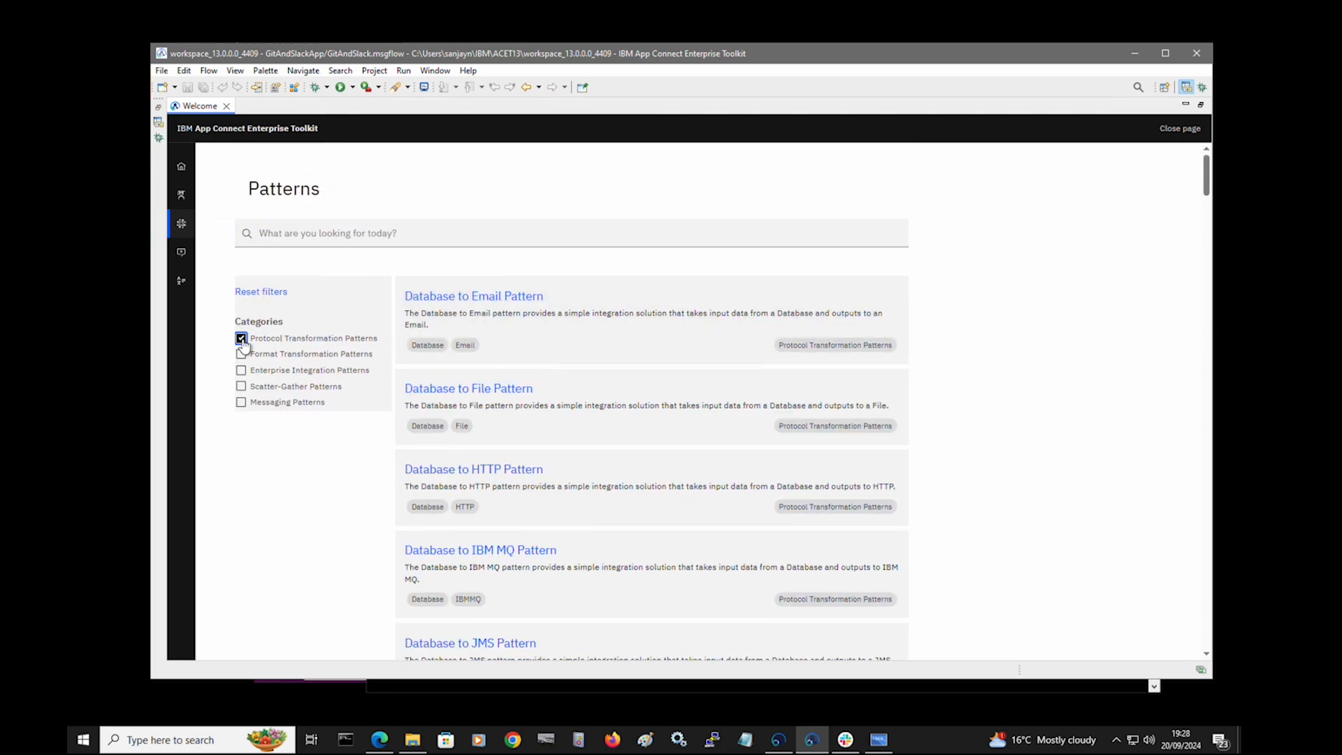
click(240, 336)
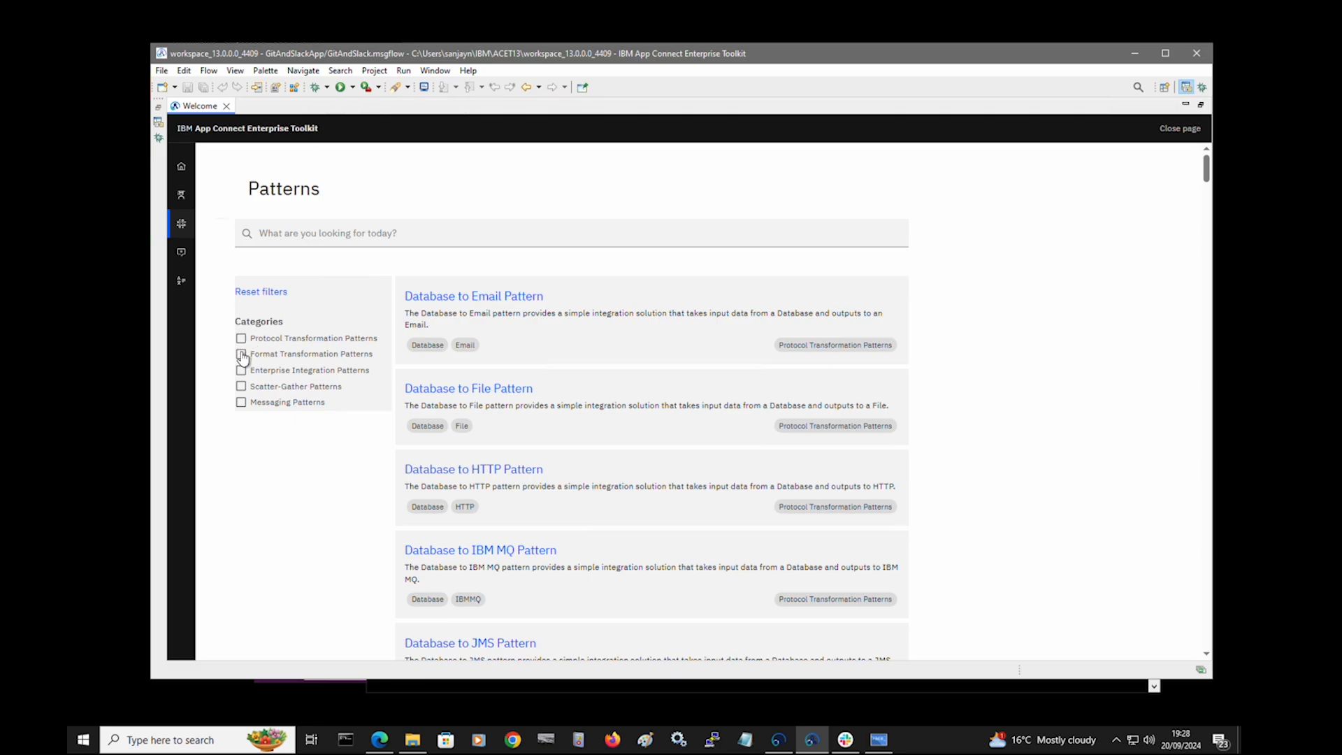
click(240, 354)
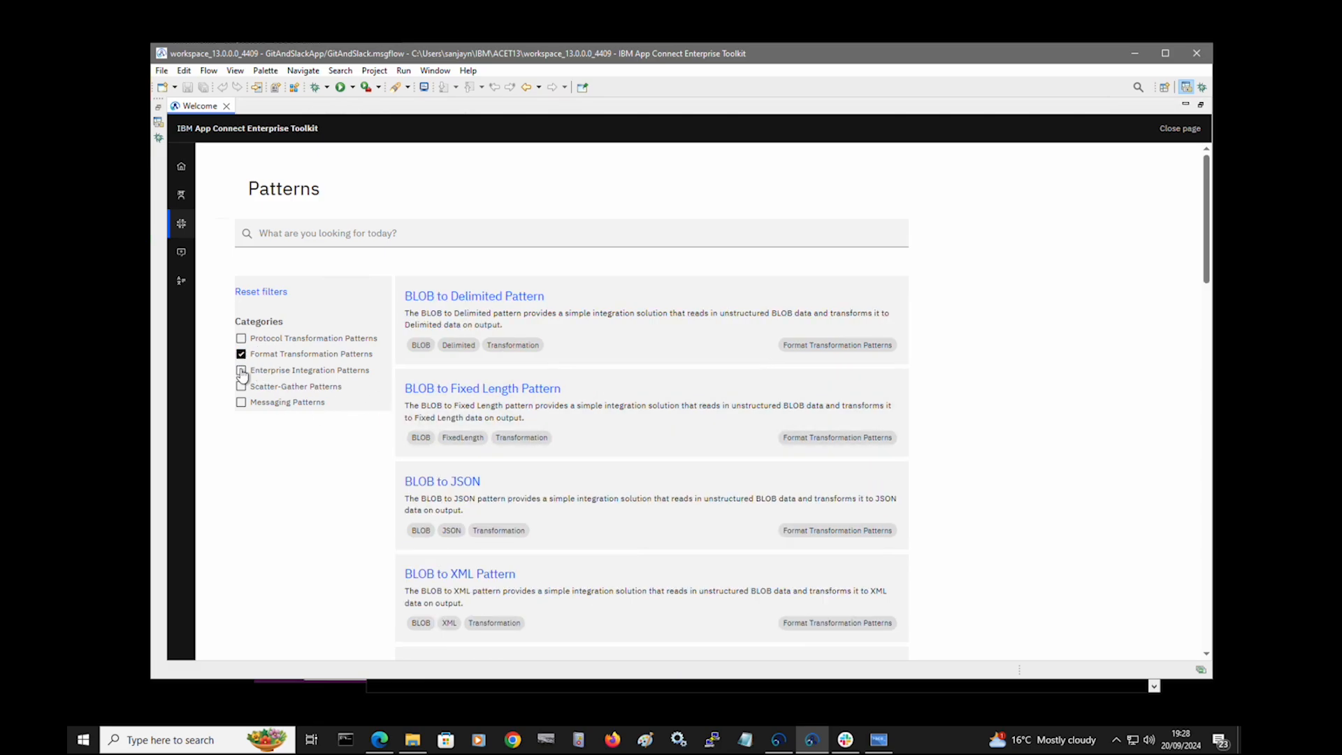
click(241, 370)
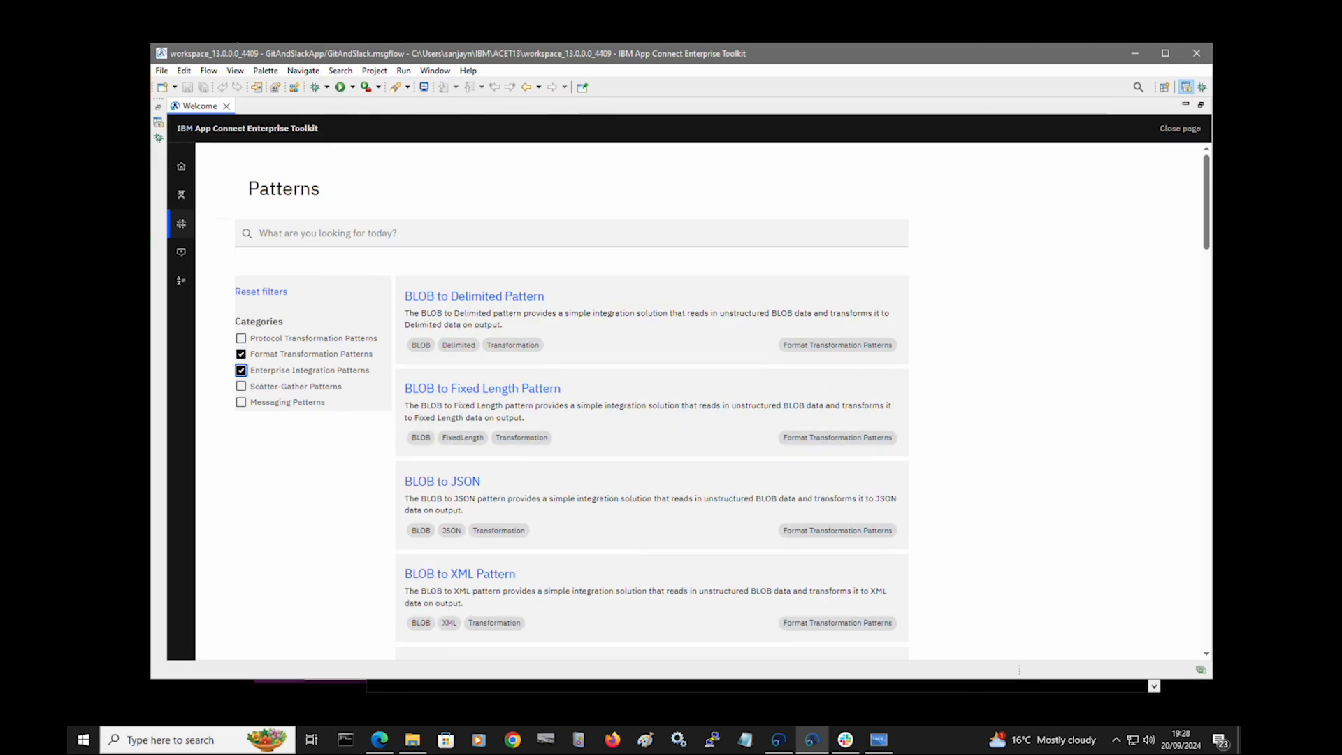